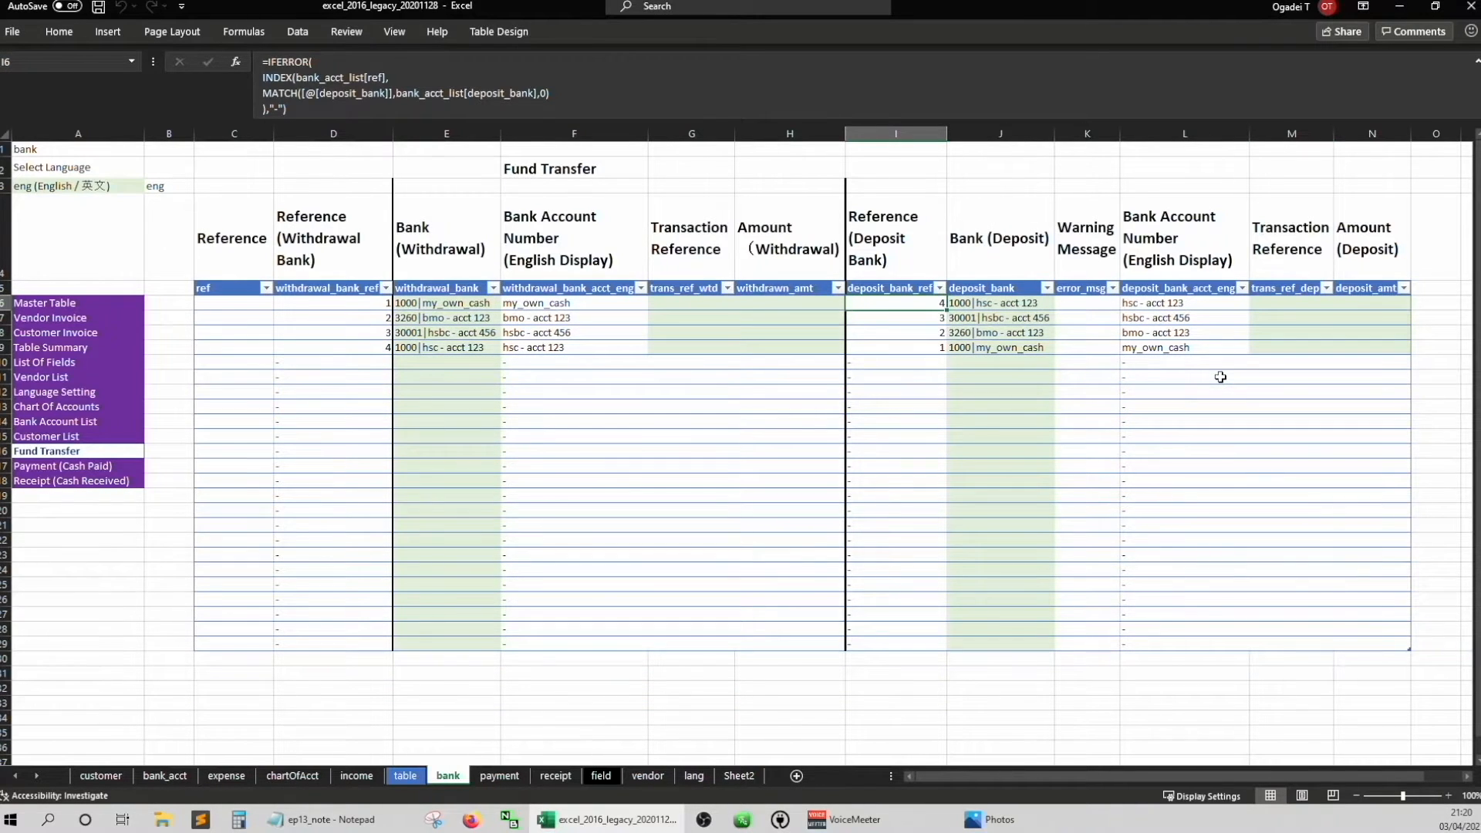
Review the deposit column's conditional formatting rules and clear its cell fill to No Color
{"action": "left_click", "coordinate": [1292, 302]}
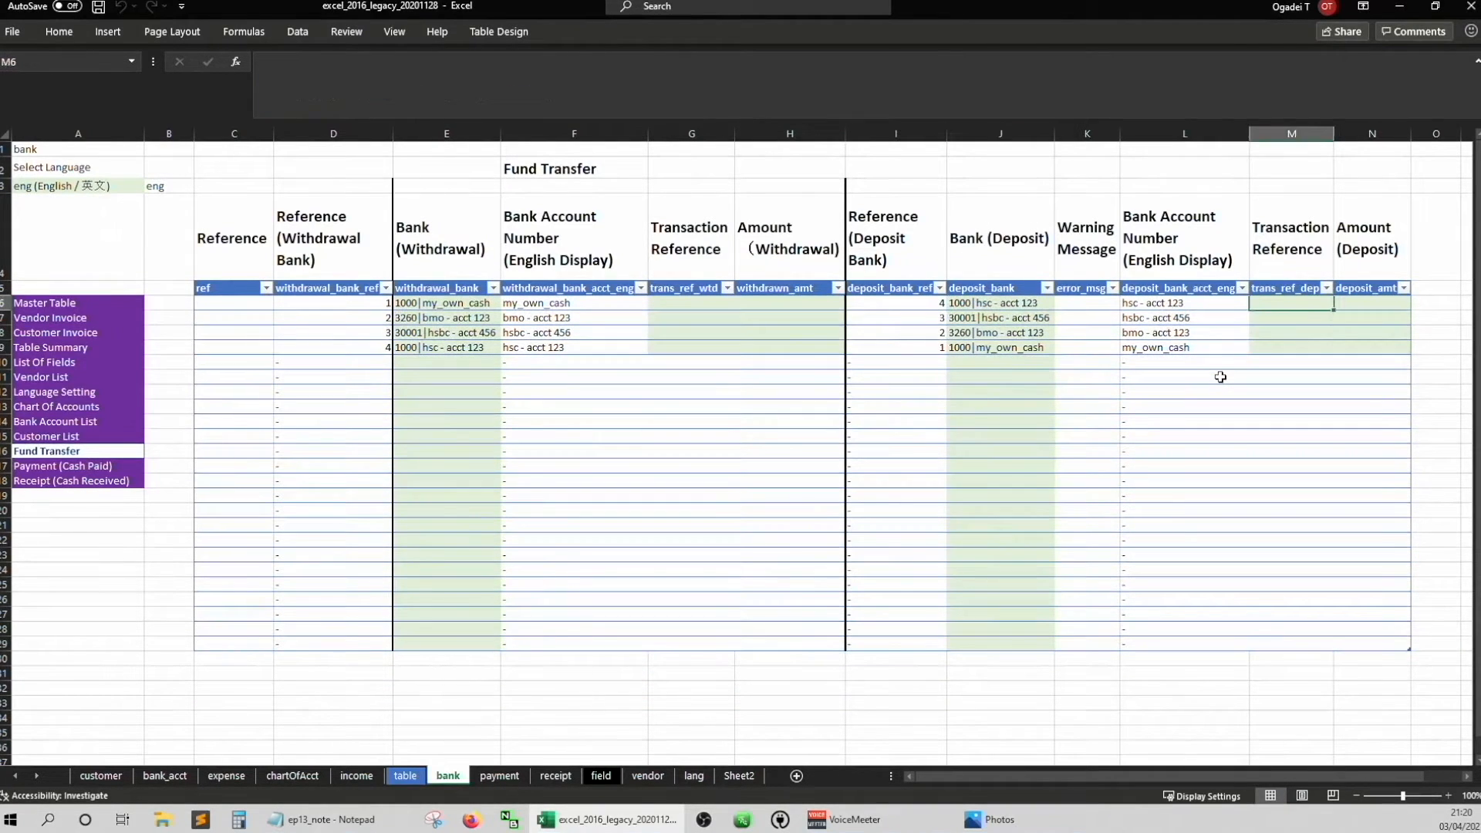
{"action": "left_click", "coordinate": [1372, 303]}
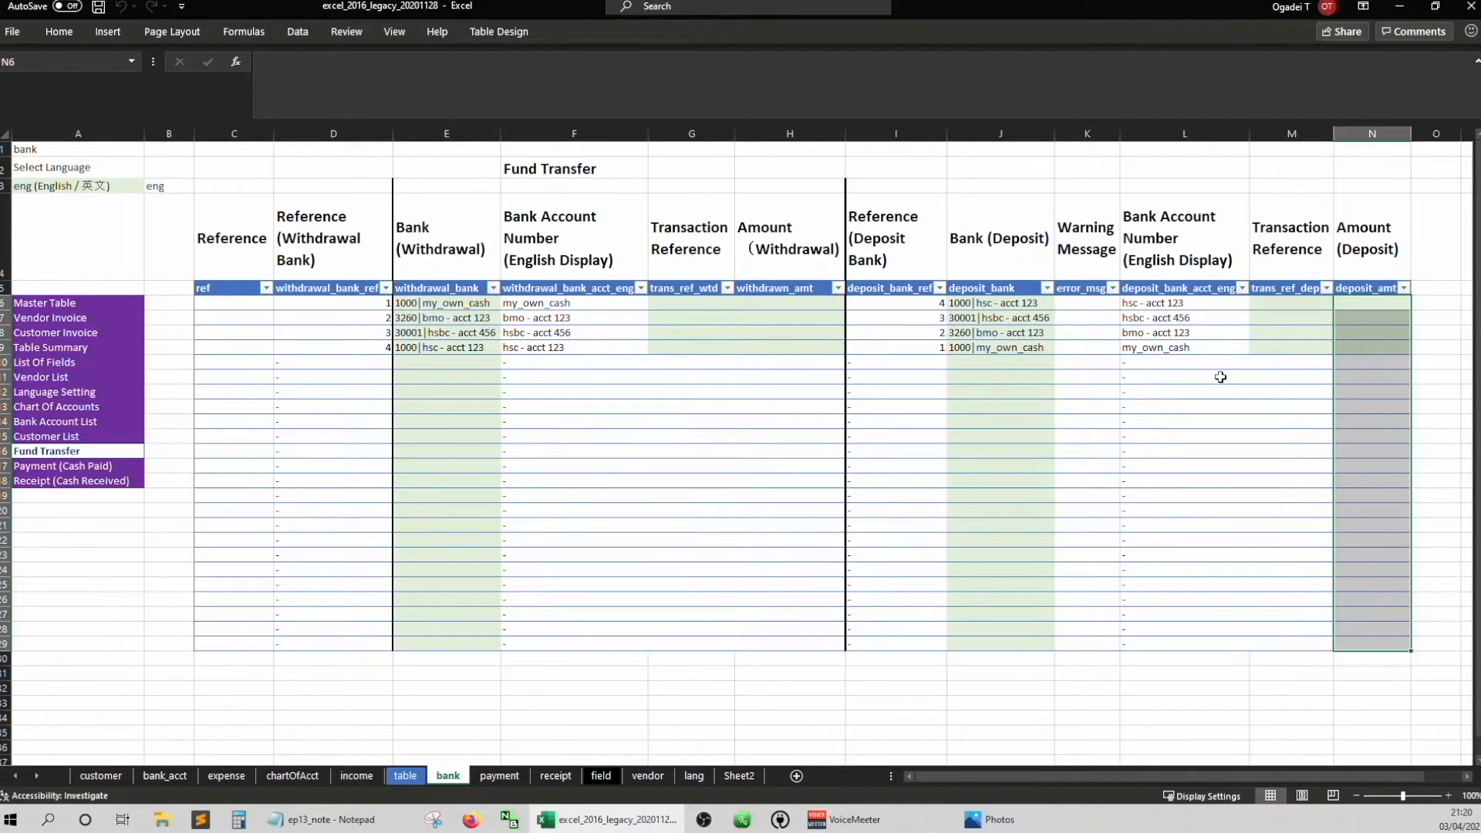
{"action": "left_click", "coordinate": [1372, 318]}
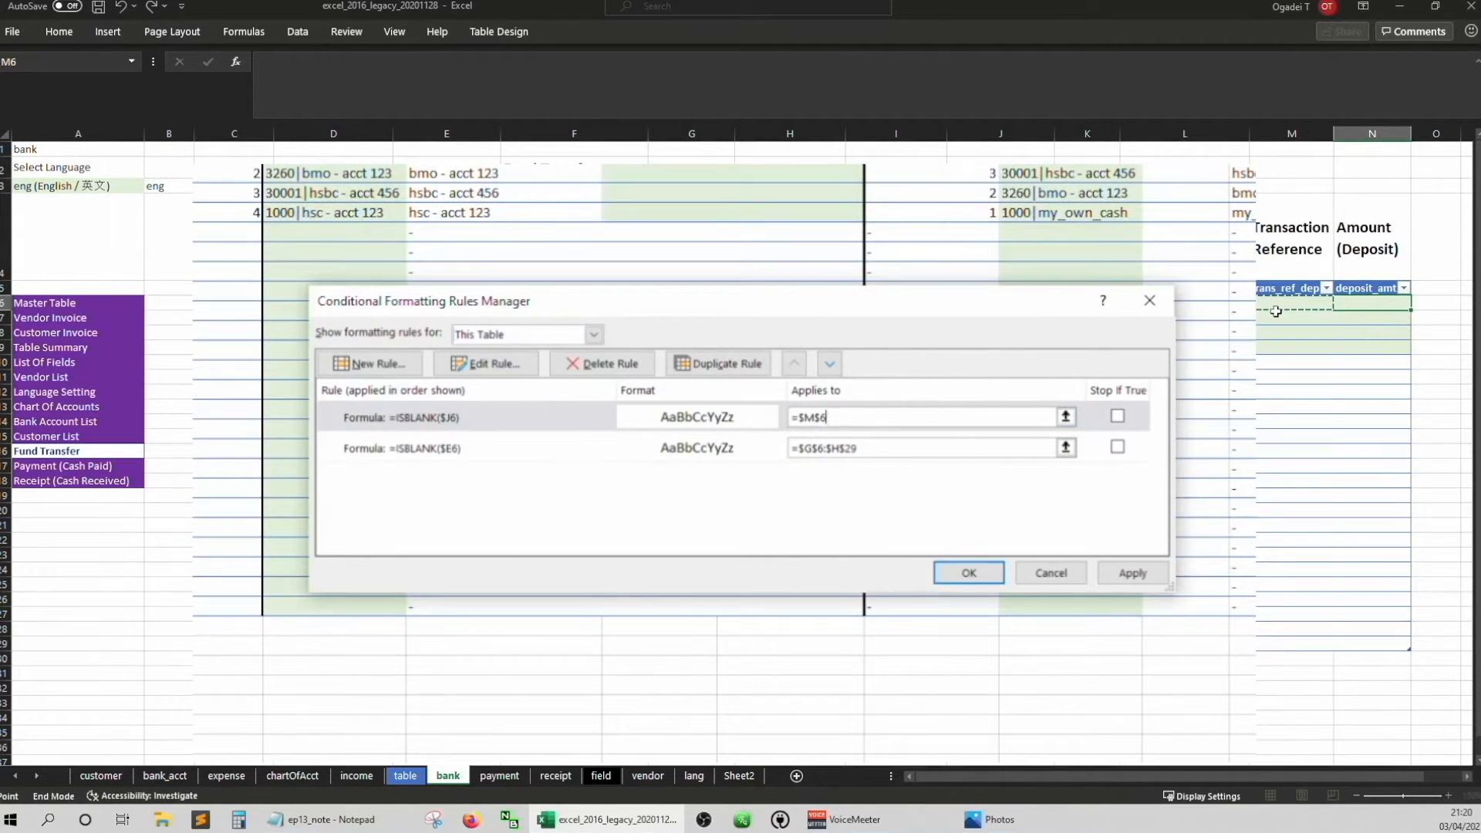
{"action": "left_click", "coordinate": [1131, 574]}
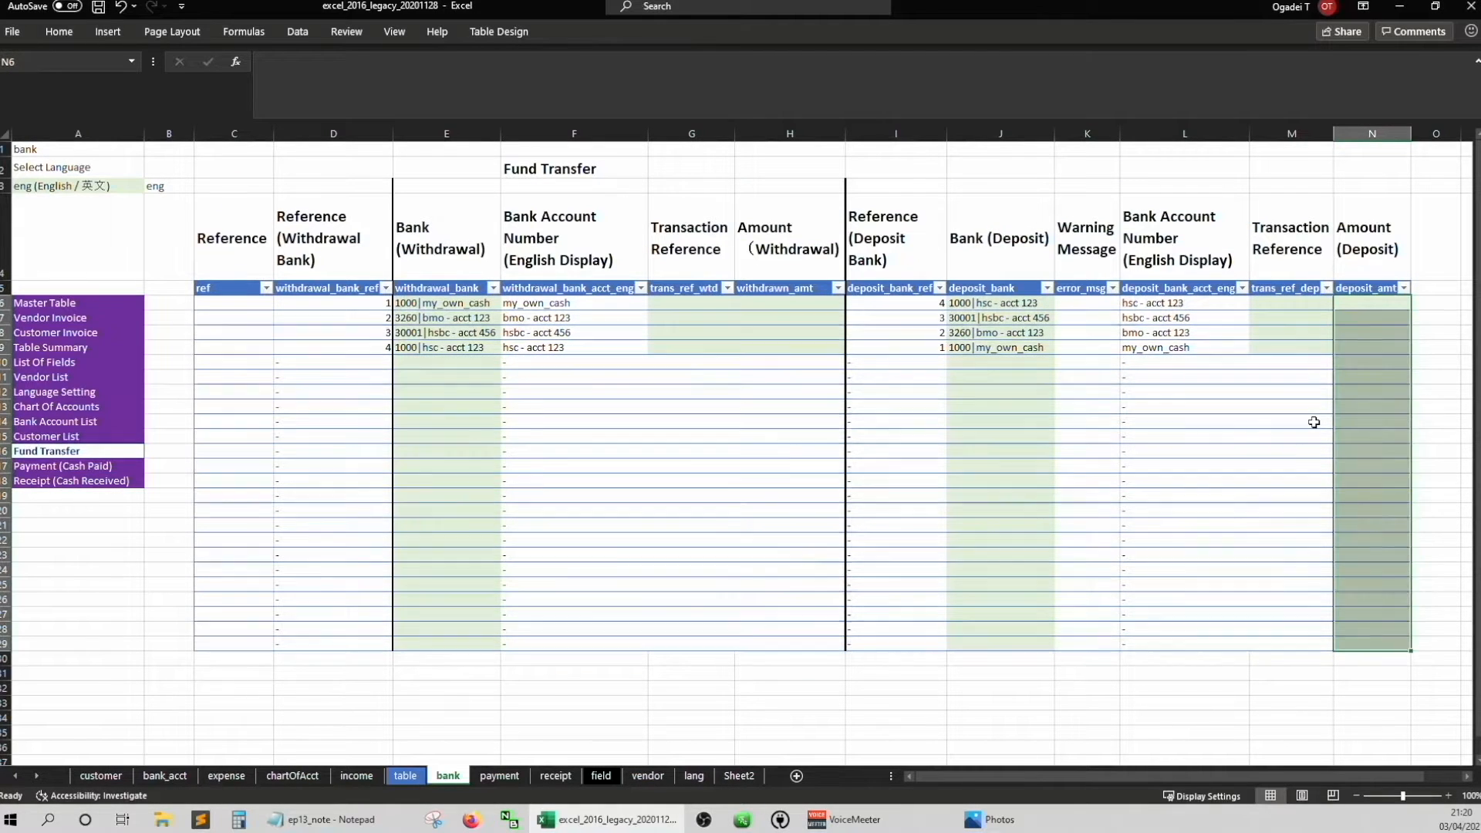
{"action": "mouse_move", "coordinate": [737, 503]}
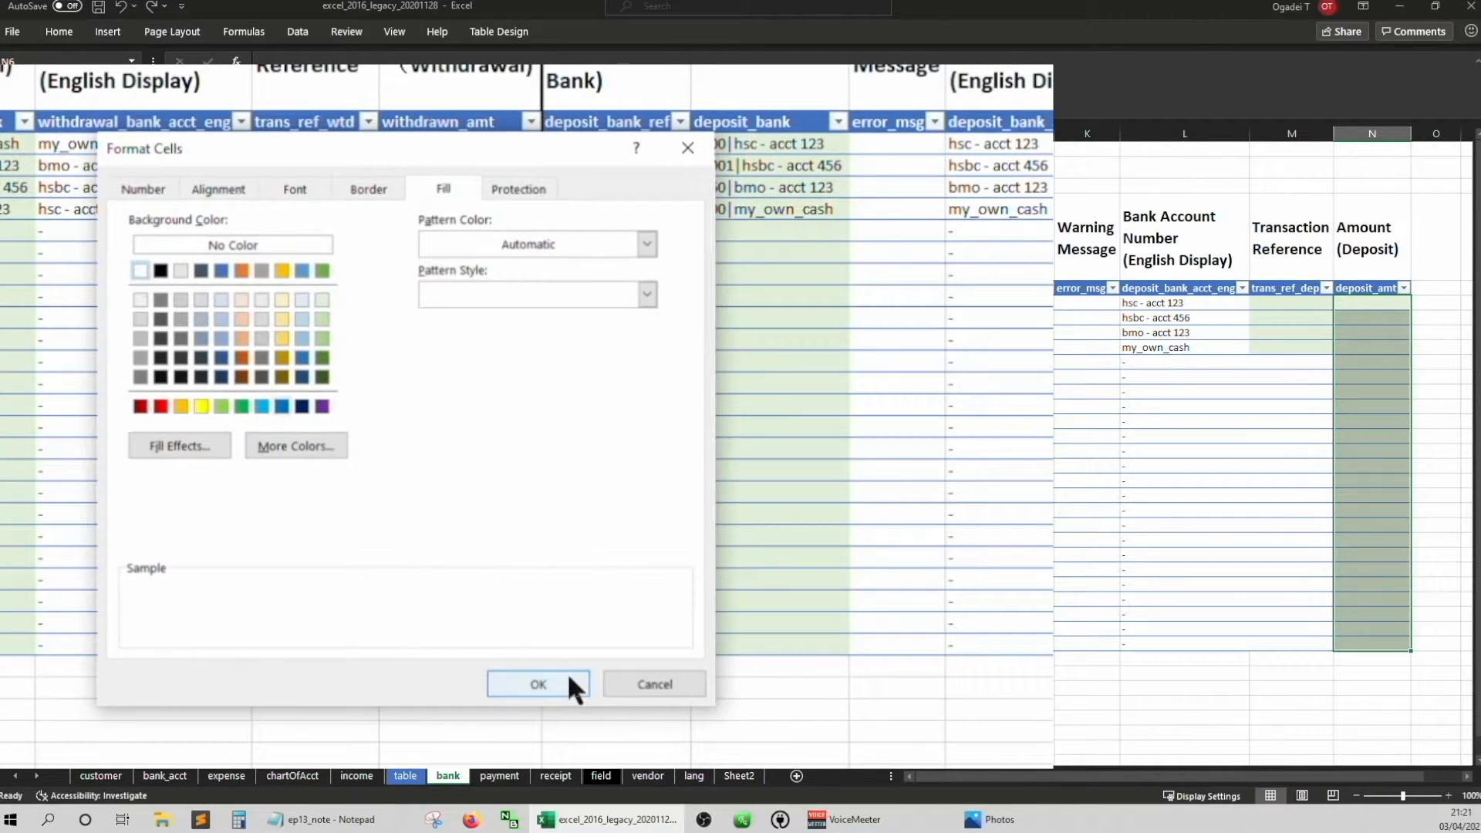
{"action": "left_click", "coordinate": [537, 684]}
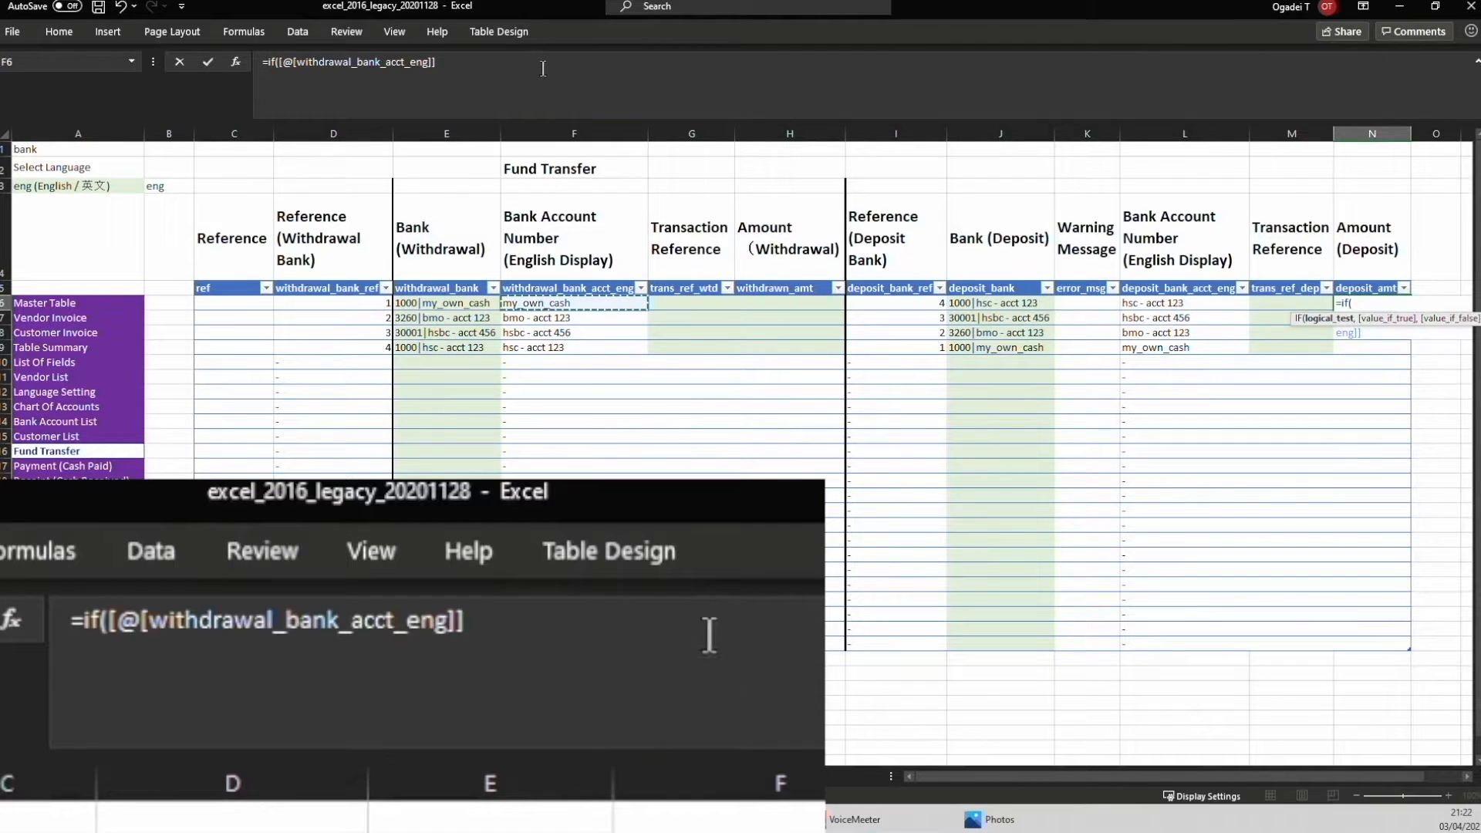
Enter =IF([@[withdrawal_bank_acct_eng]]="-","-",[@[withdrawn_amt]]) in the deposit amount column
{"action": "type", "text": "=\""}
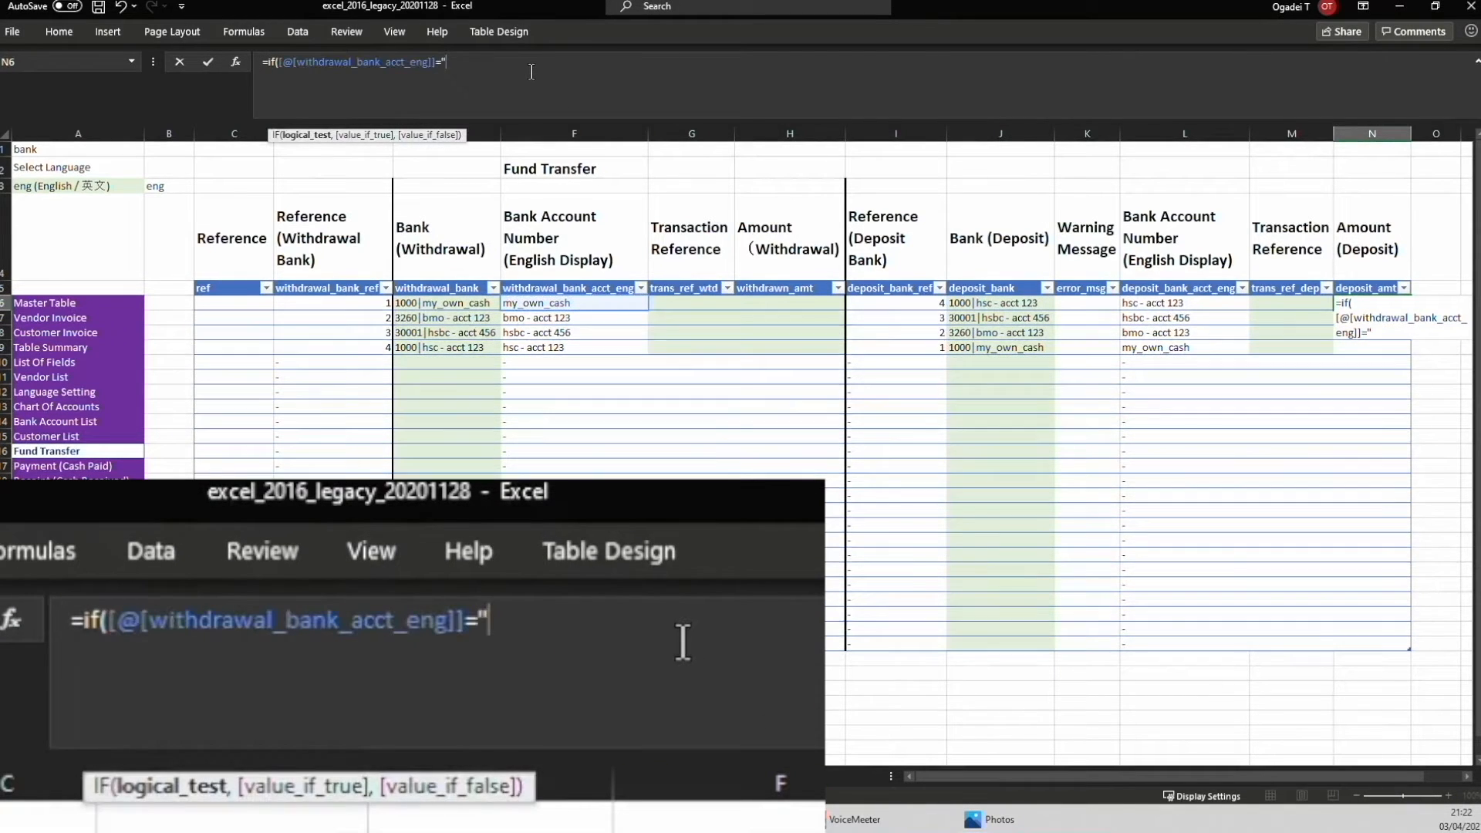
{"action": "type", "text": "-"}
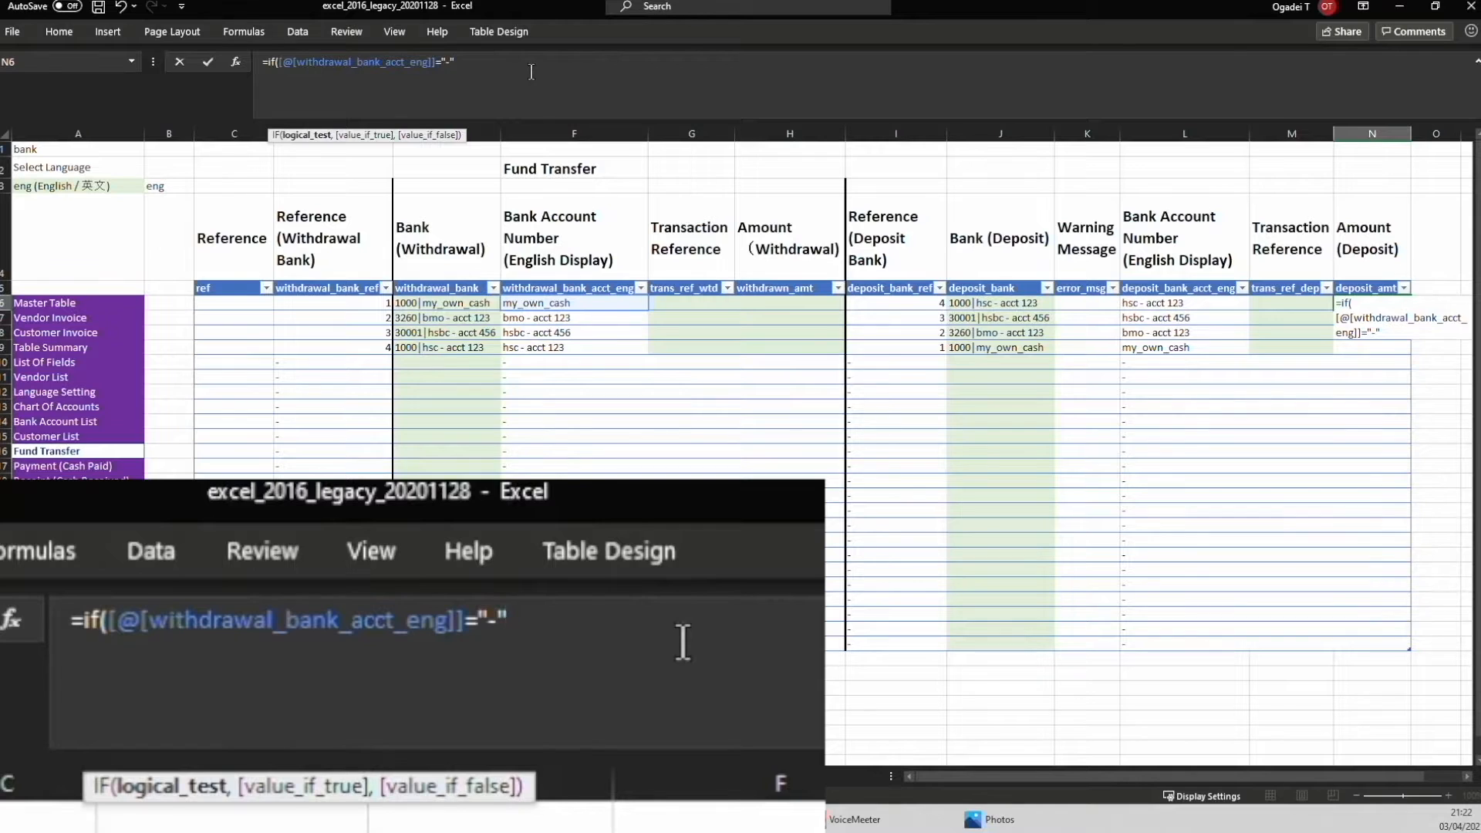
{"action": "type", "text": ",\"-"}
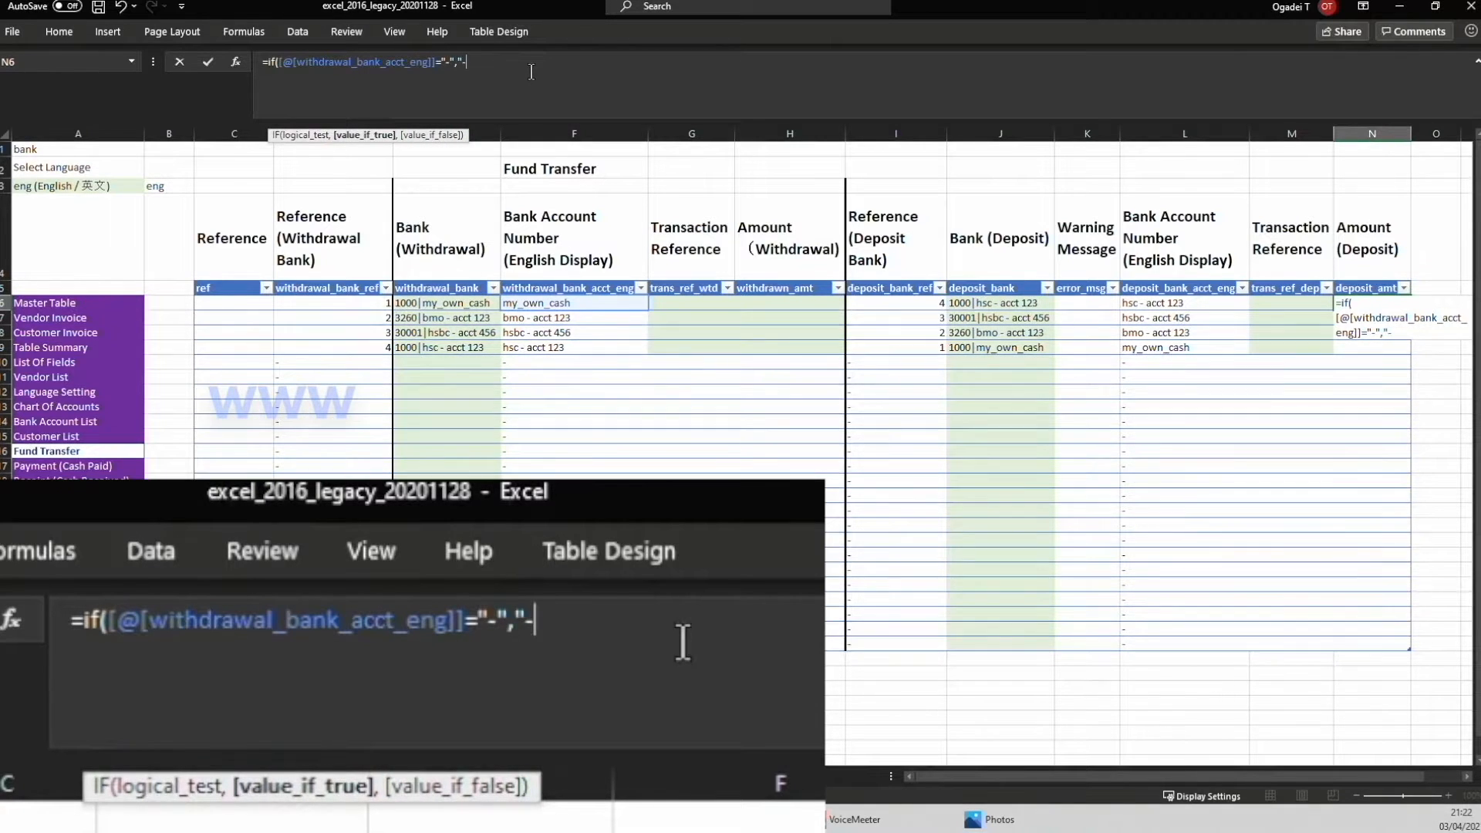
{"action": "type", "text": ","}
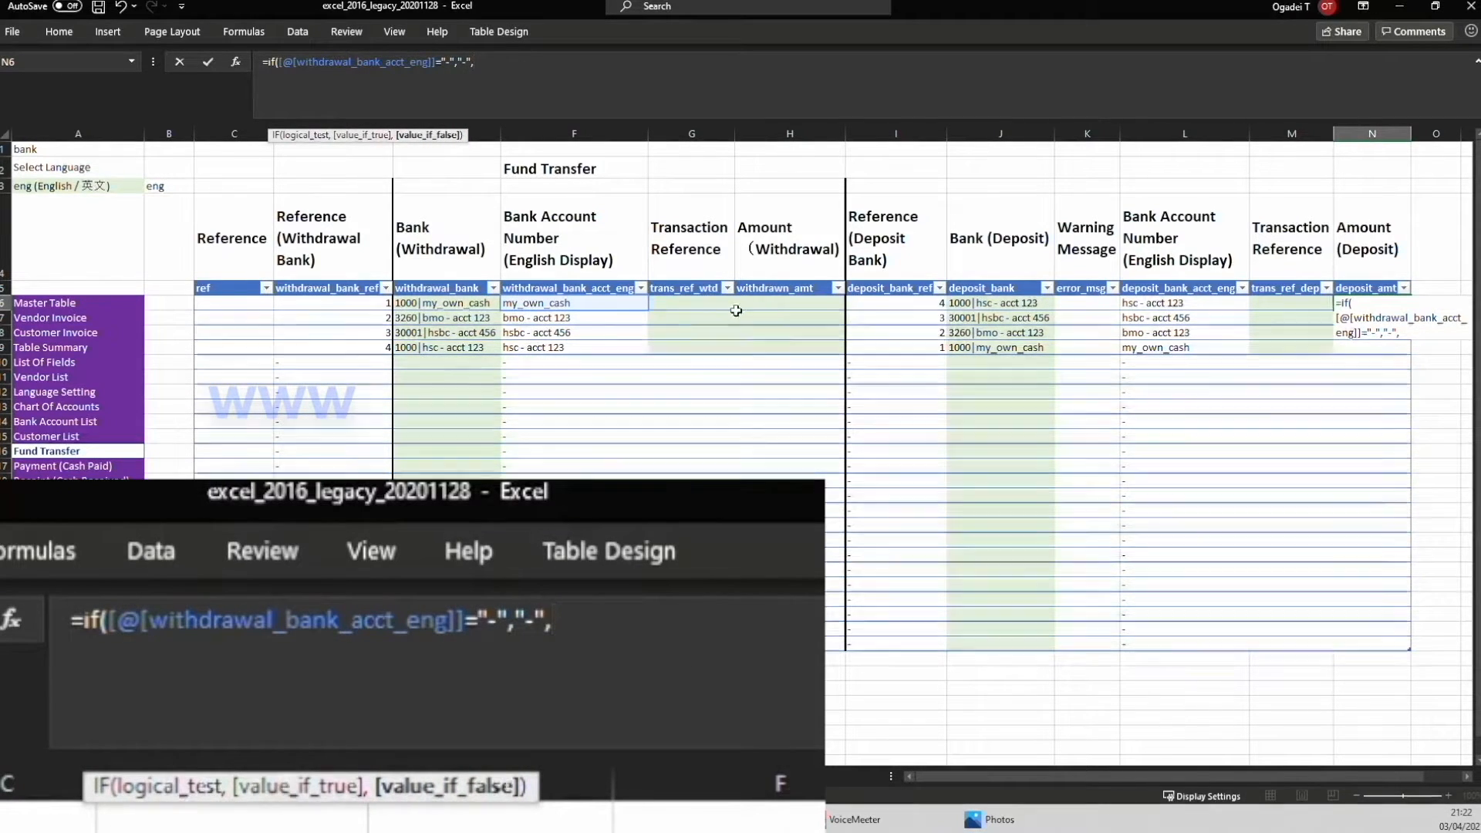
{"action": "key", "text": "Return"}
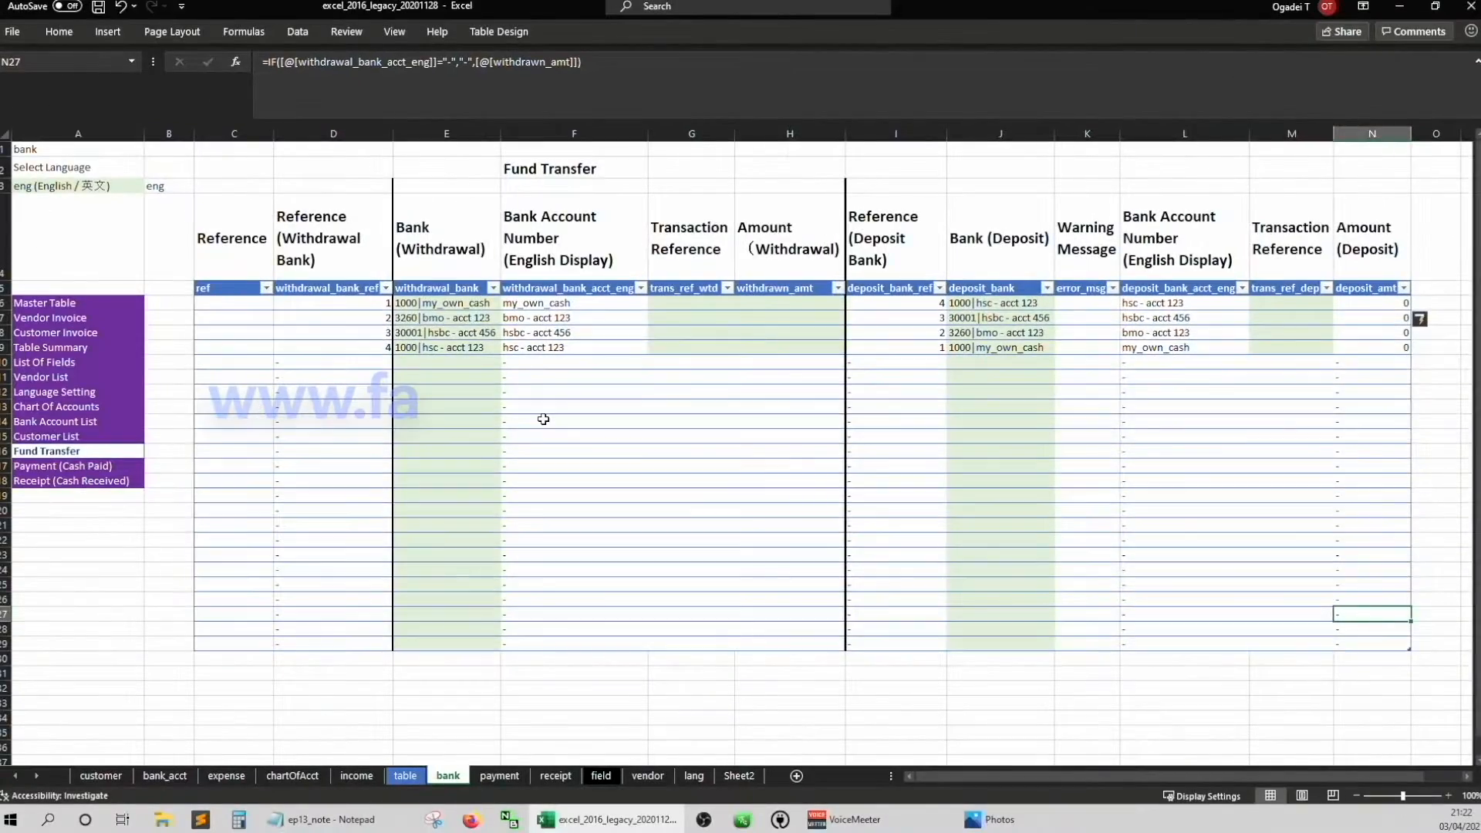
{"action": "mouse_move", "coordinate": [61, 466]}
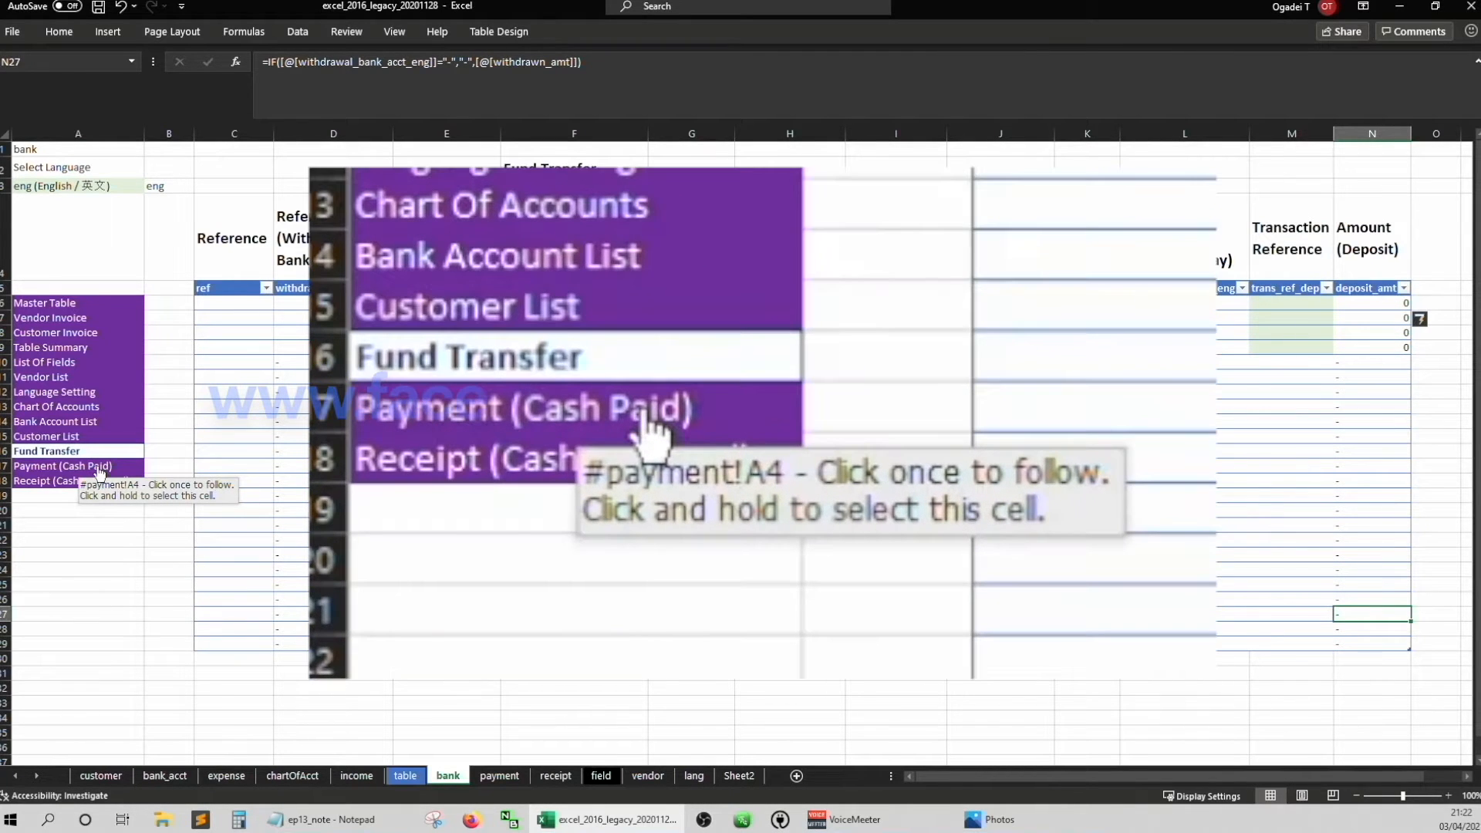
On the Payment (Cash Paid) sheet insert a table over C5:P26 with headers and an orange style
{"action": "left_click", "coordinate": [62, 466]}
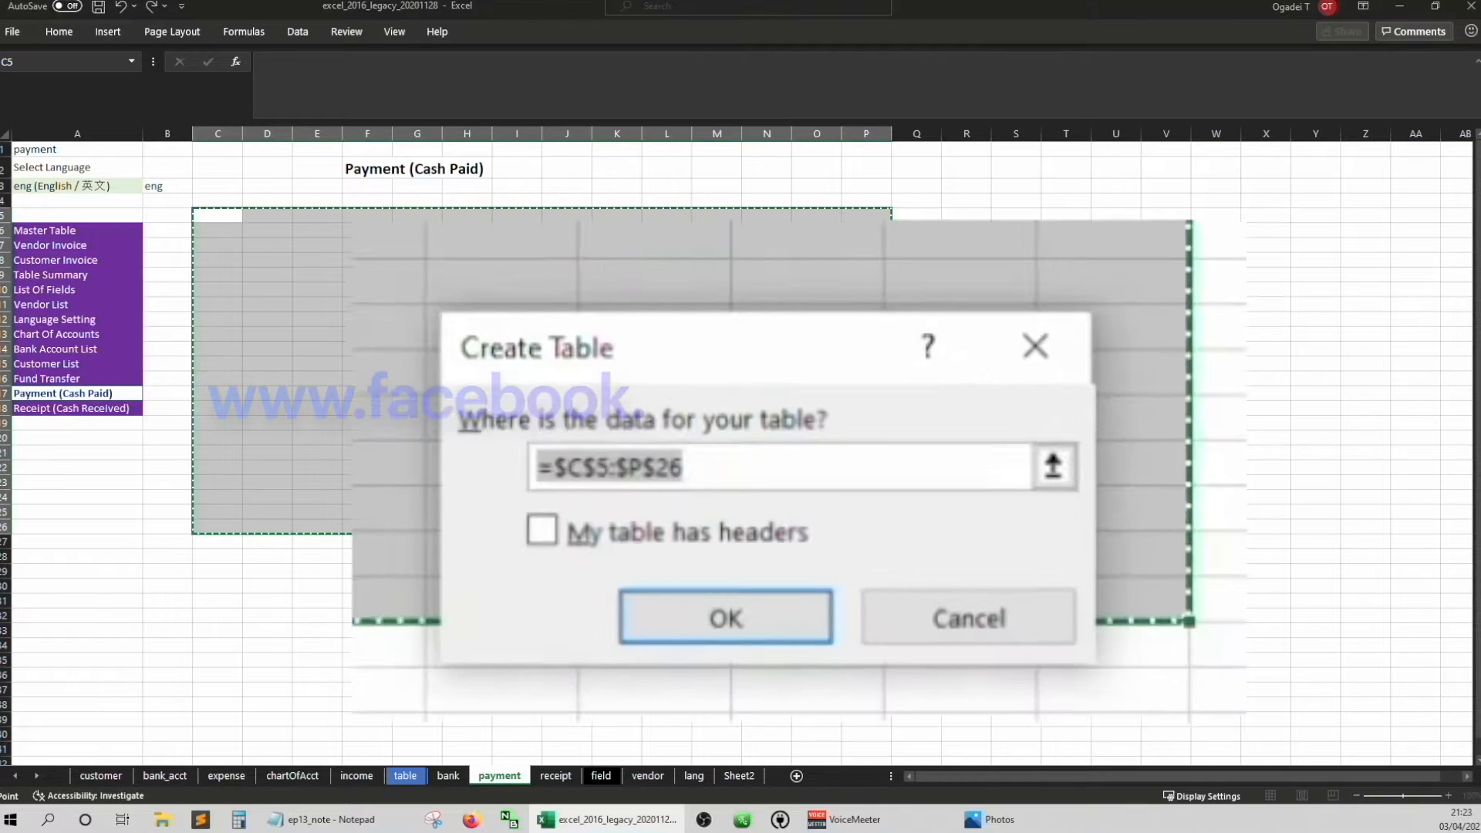
{"action": "left_click", "coordinate": [542, 529]}
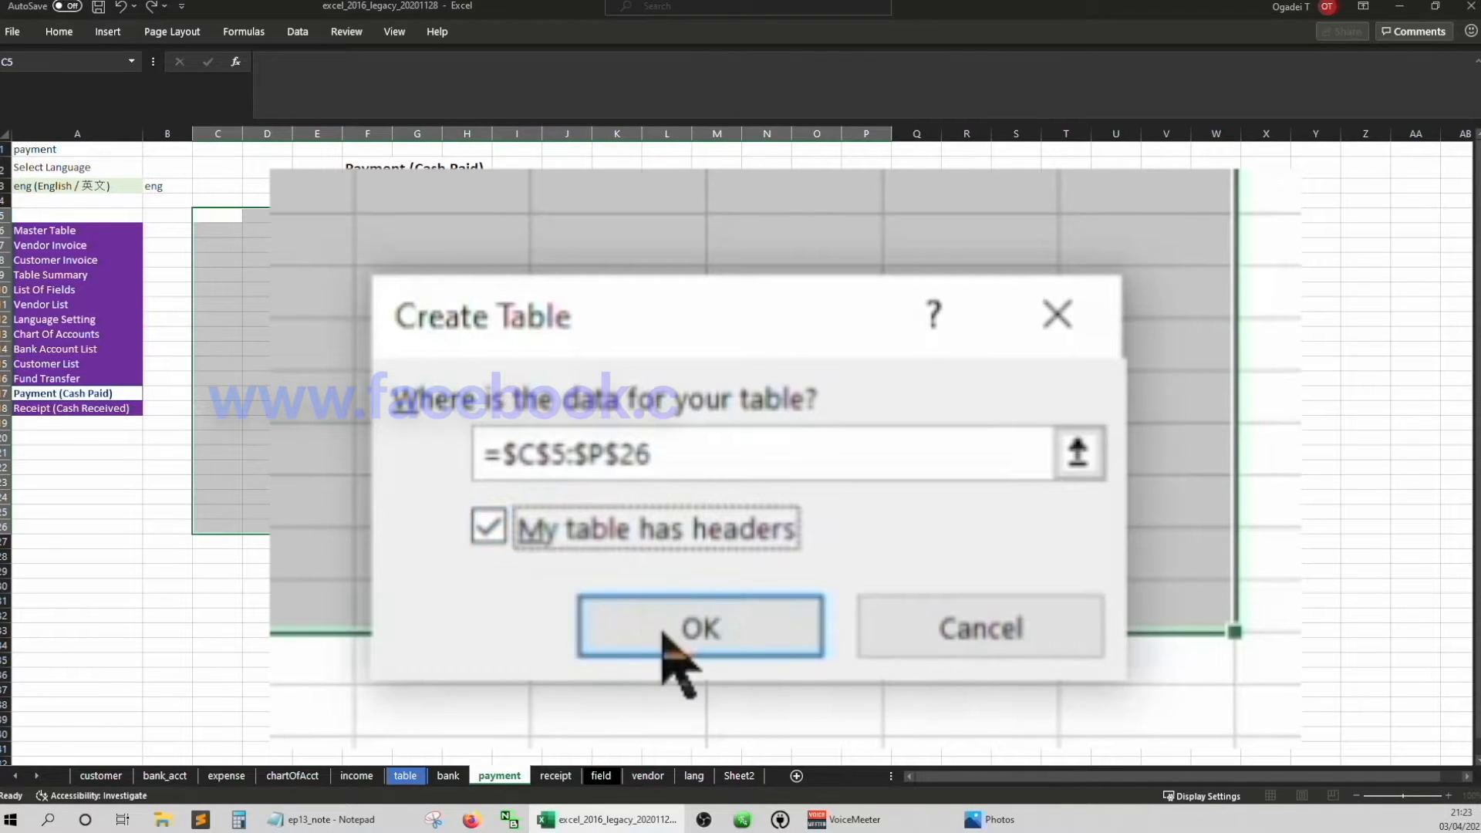
{"action": "left_click", "coordinate": [699, 627]}
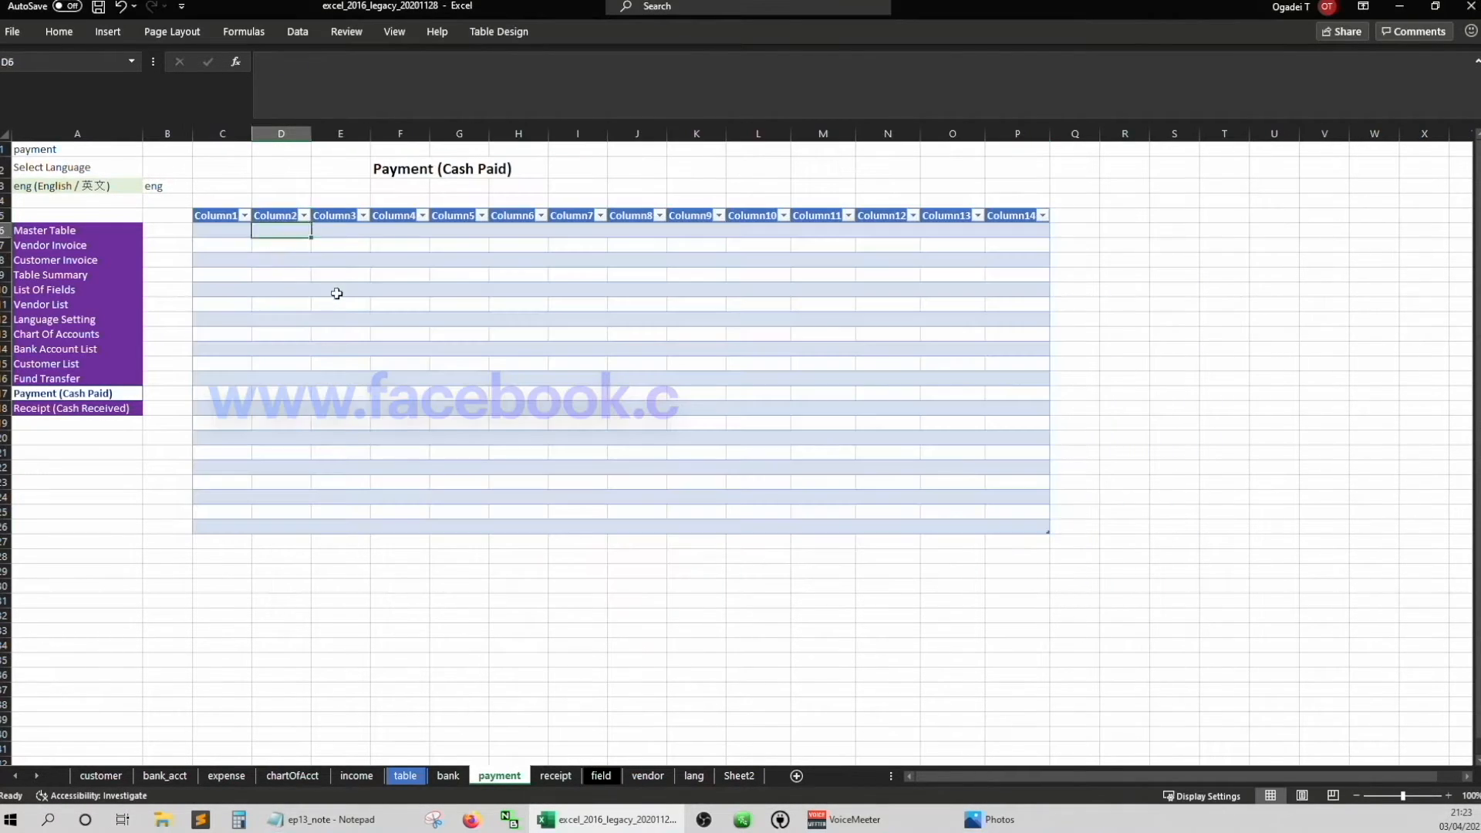
{"action": "mouse_move", "coordinate": [498, 31]}
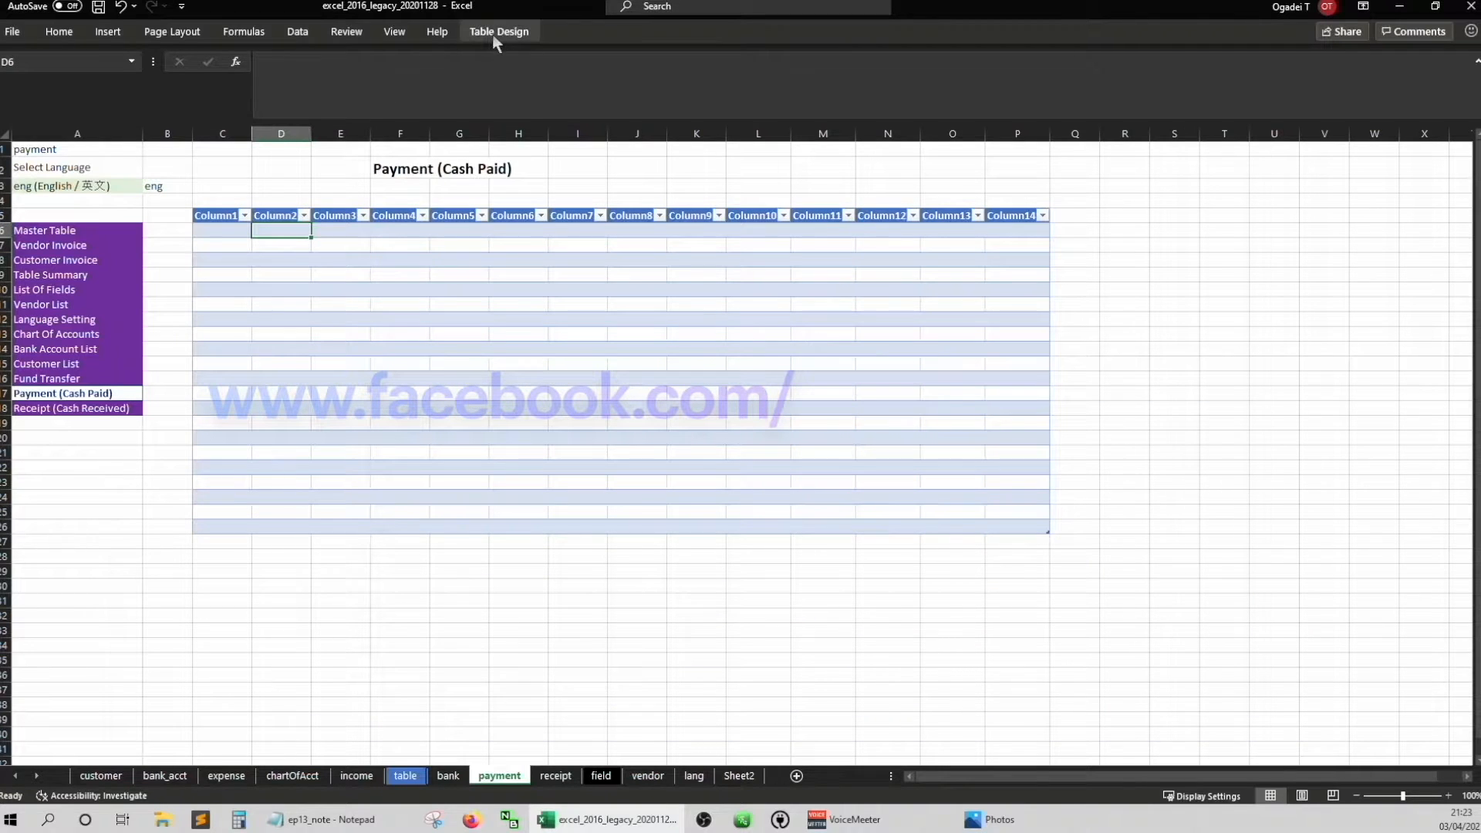
{"action": "left_click", "coordinate": [499, 31]}
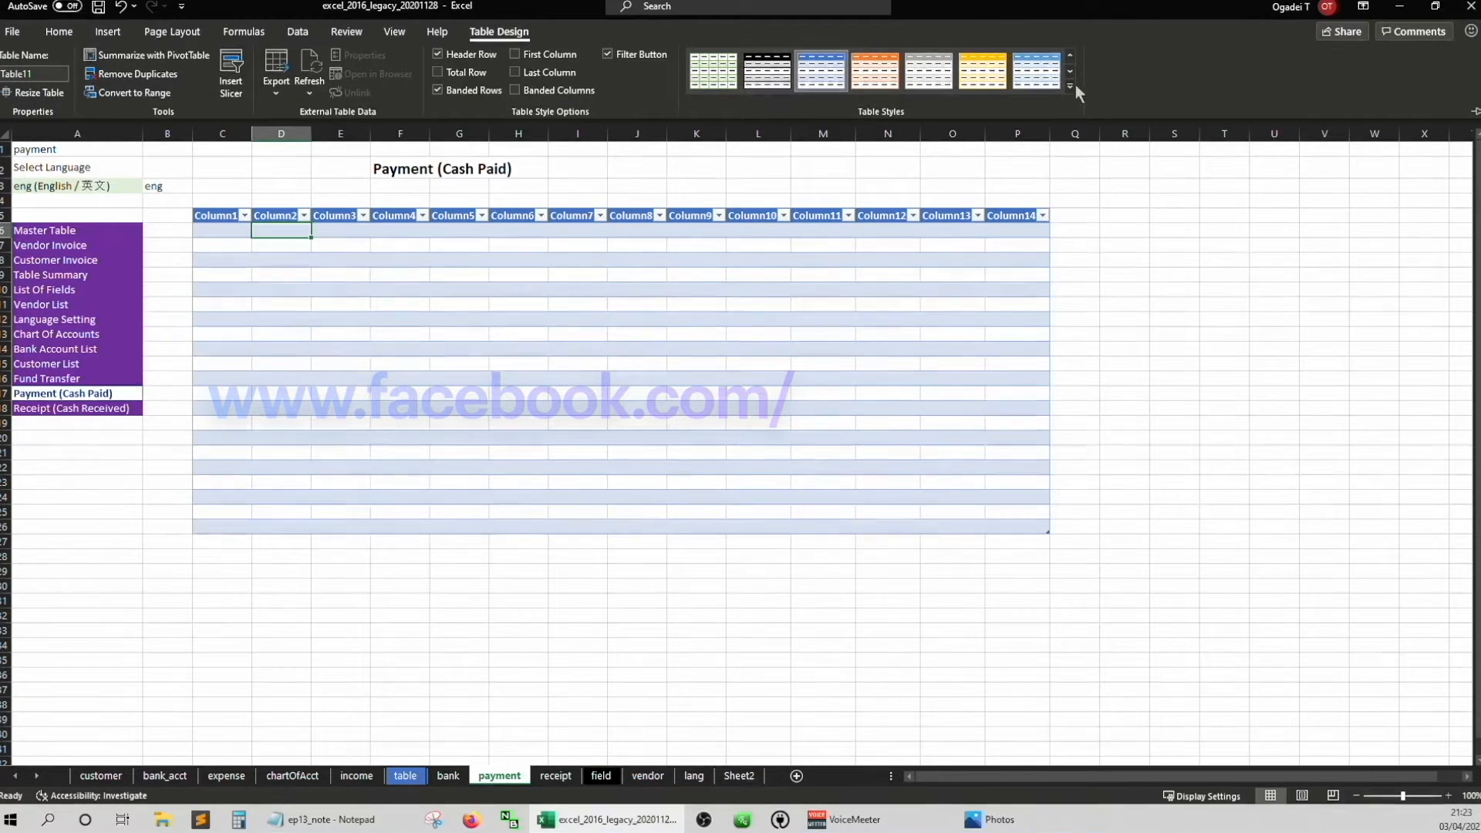
{"action": "left_click", "coordinate": [983, 71]}
{"action": "type", "text": "ref"}
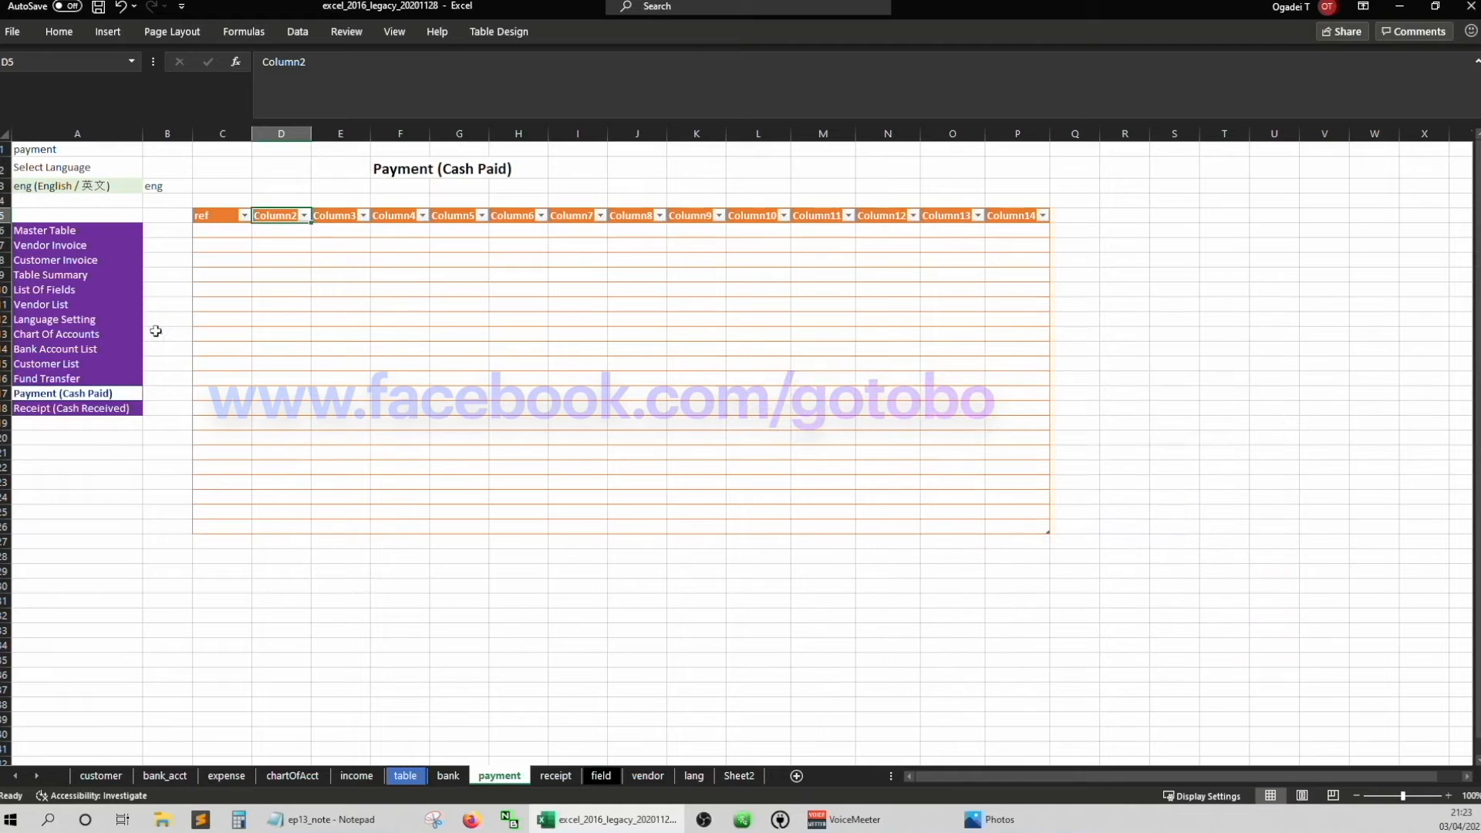
Copy the Reference caption formula from the Fund Transfer sheet above every Payment table header
{"action": "left_click", "coordinate": [448, 776]}
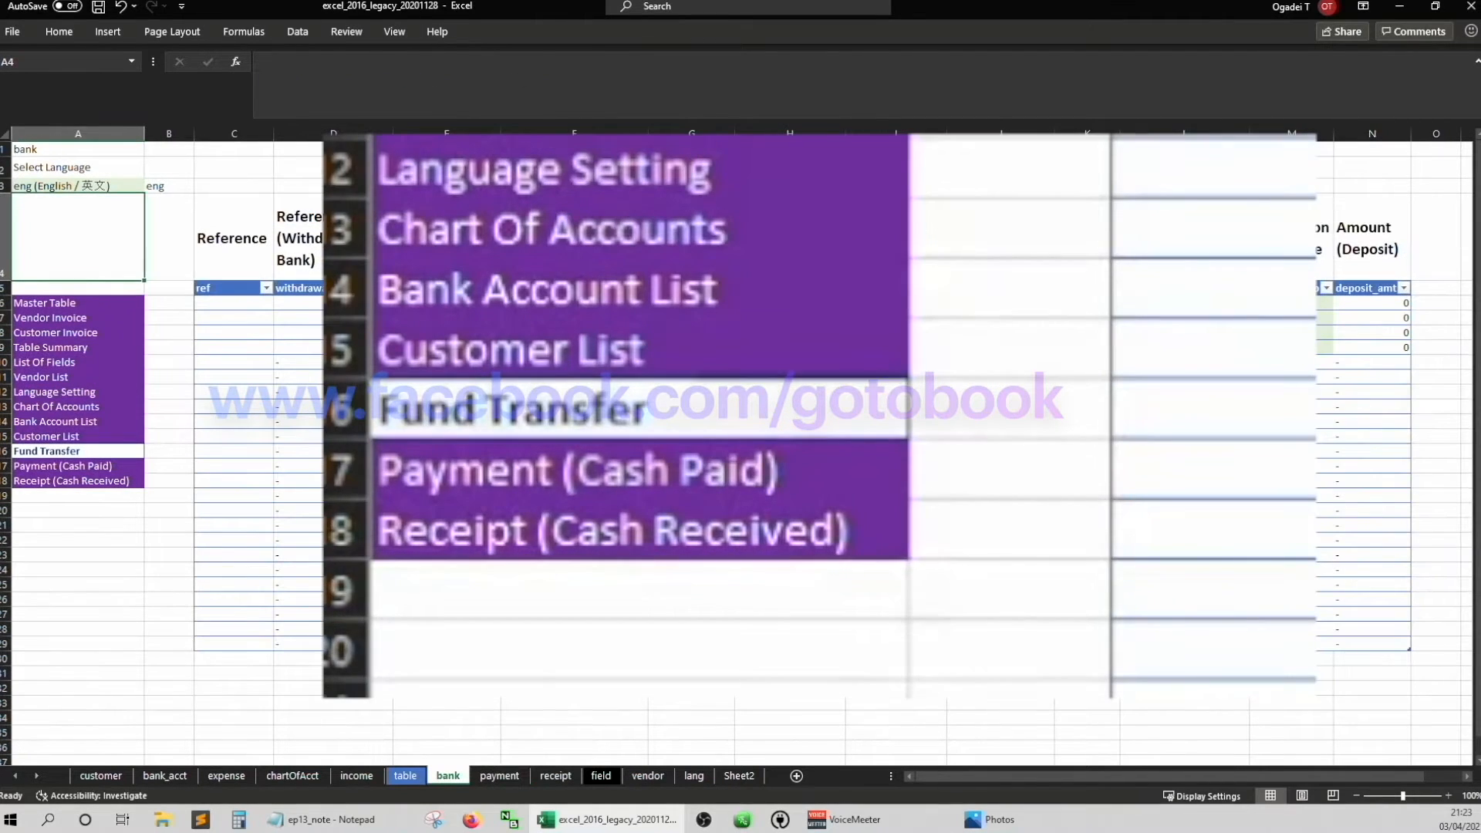
{"action": "left_click", "coordinate": [233, 238]}
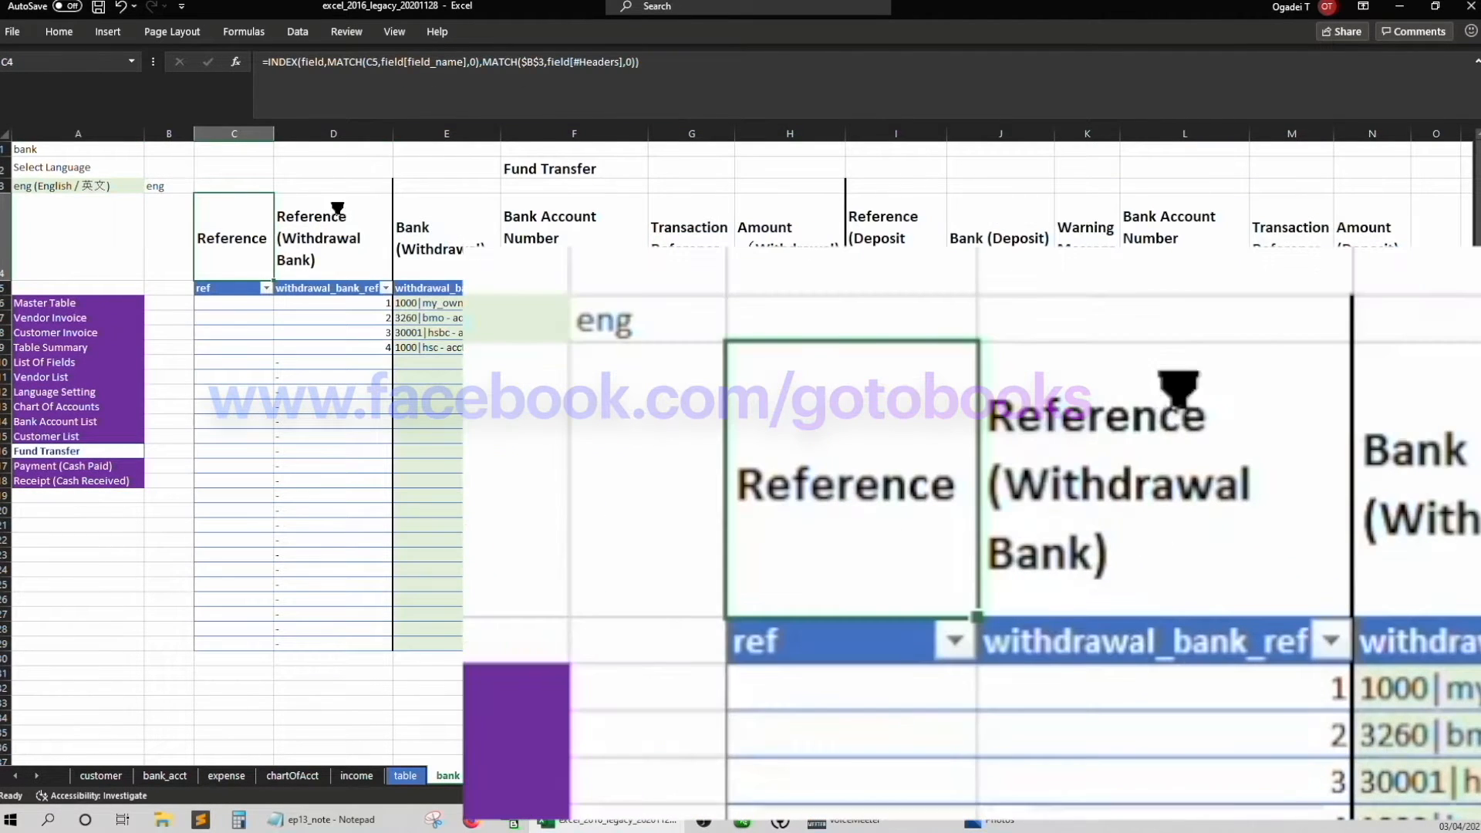
{"action": "key", "text": "ctrl+c"}
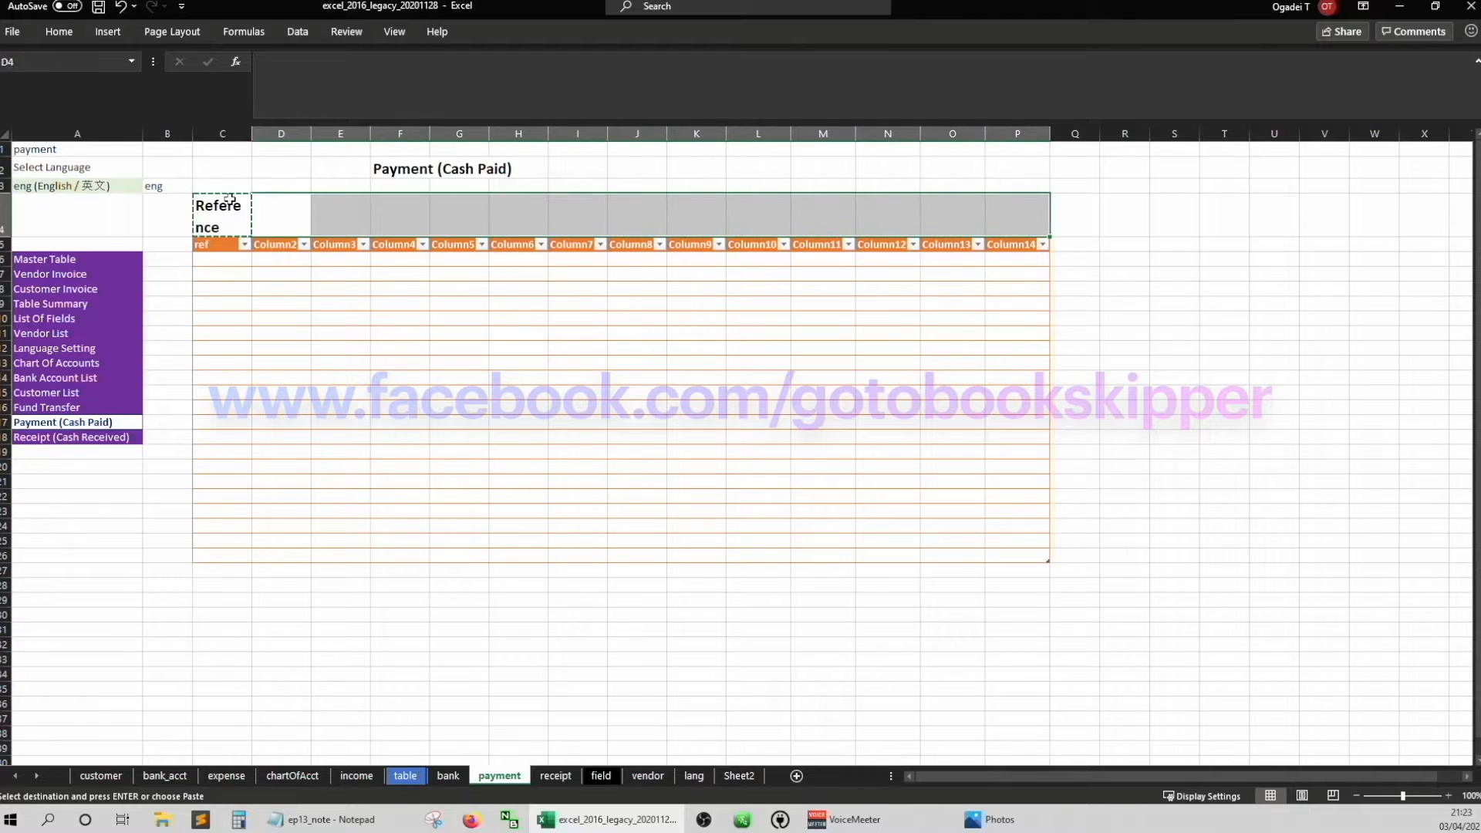
{"action": "left_click", "coordinate": [281, 244]}
{"action": "type", "text": "inv"}
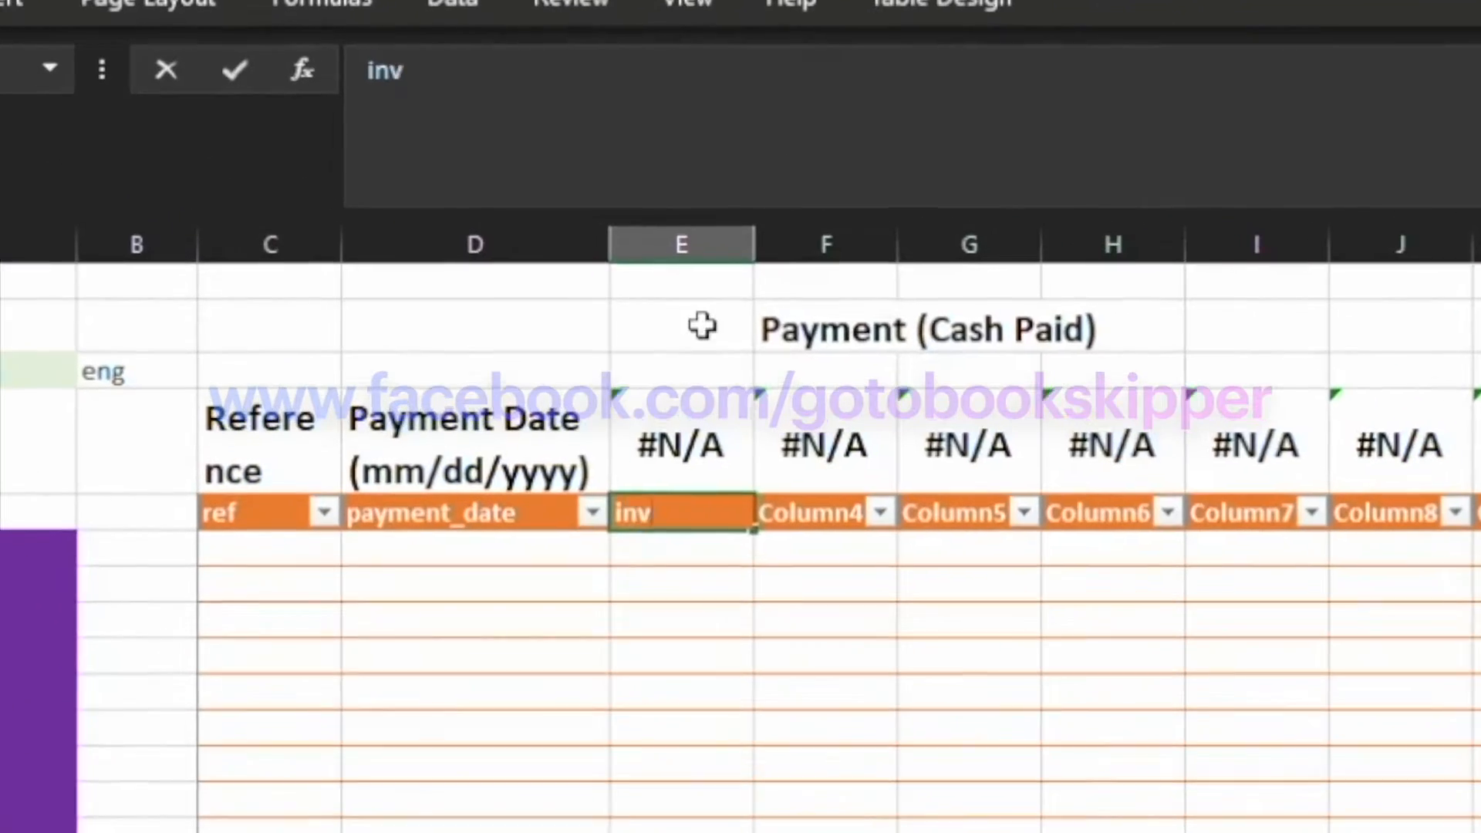
Rename headers inv_num, withdrawal_bank, vendor_ref, vendor_name and inv_amt
{"action": "type", "text": "_num"}
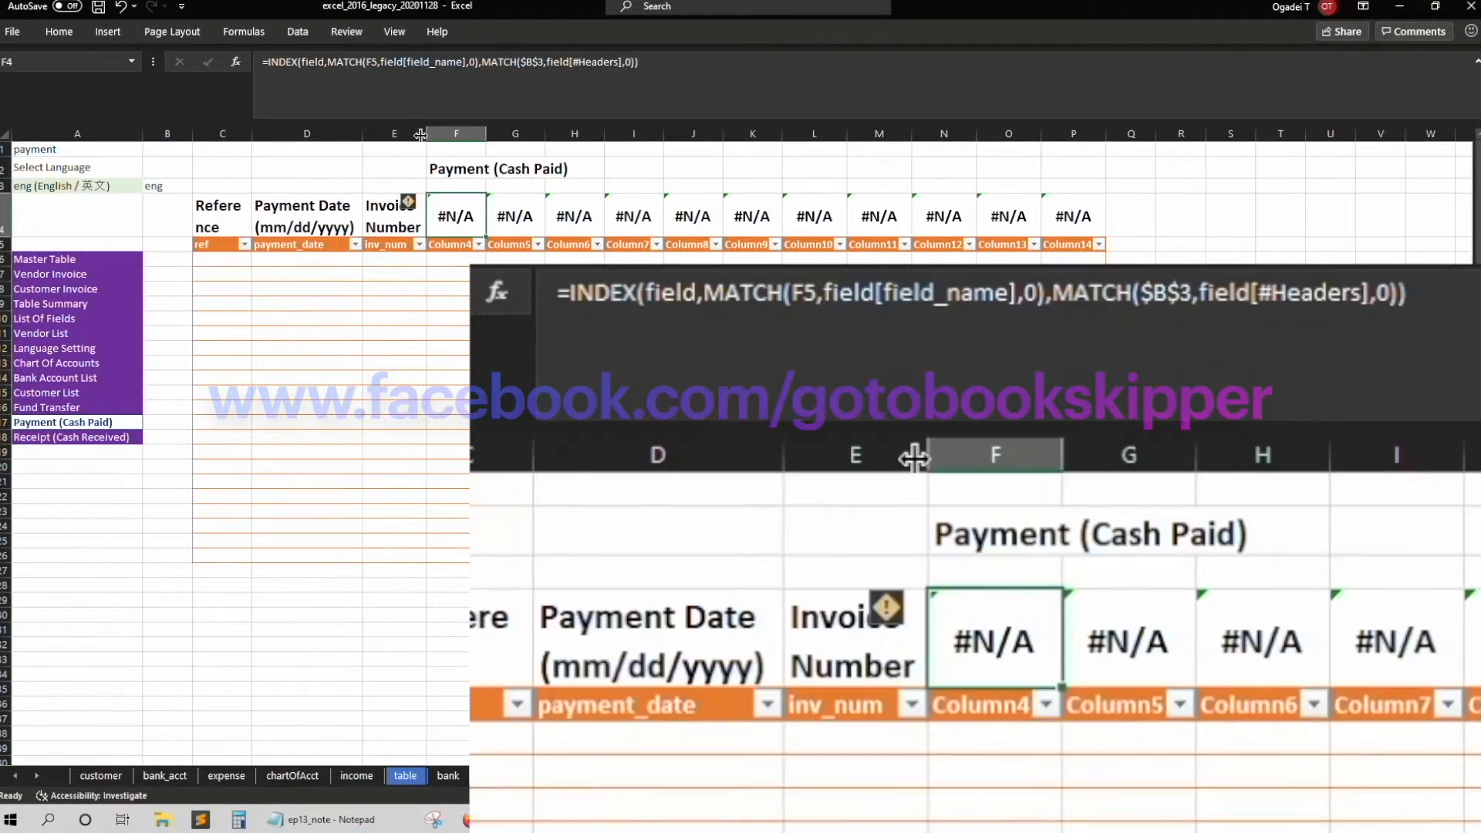
{"action": "type", "text": "withdrawal_bank"}
{"action": "left_click", "coordinate": [572, 244]}
{"action": "type", "text": "vendor_name"}
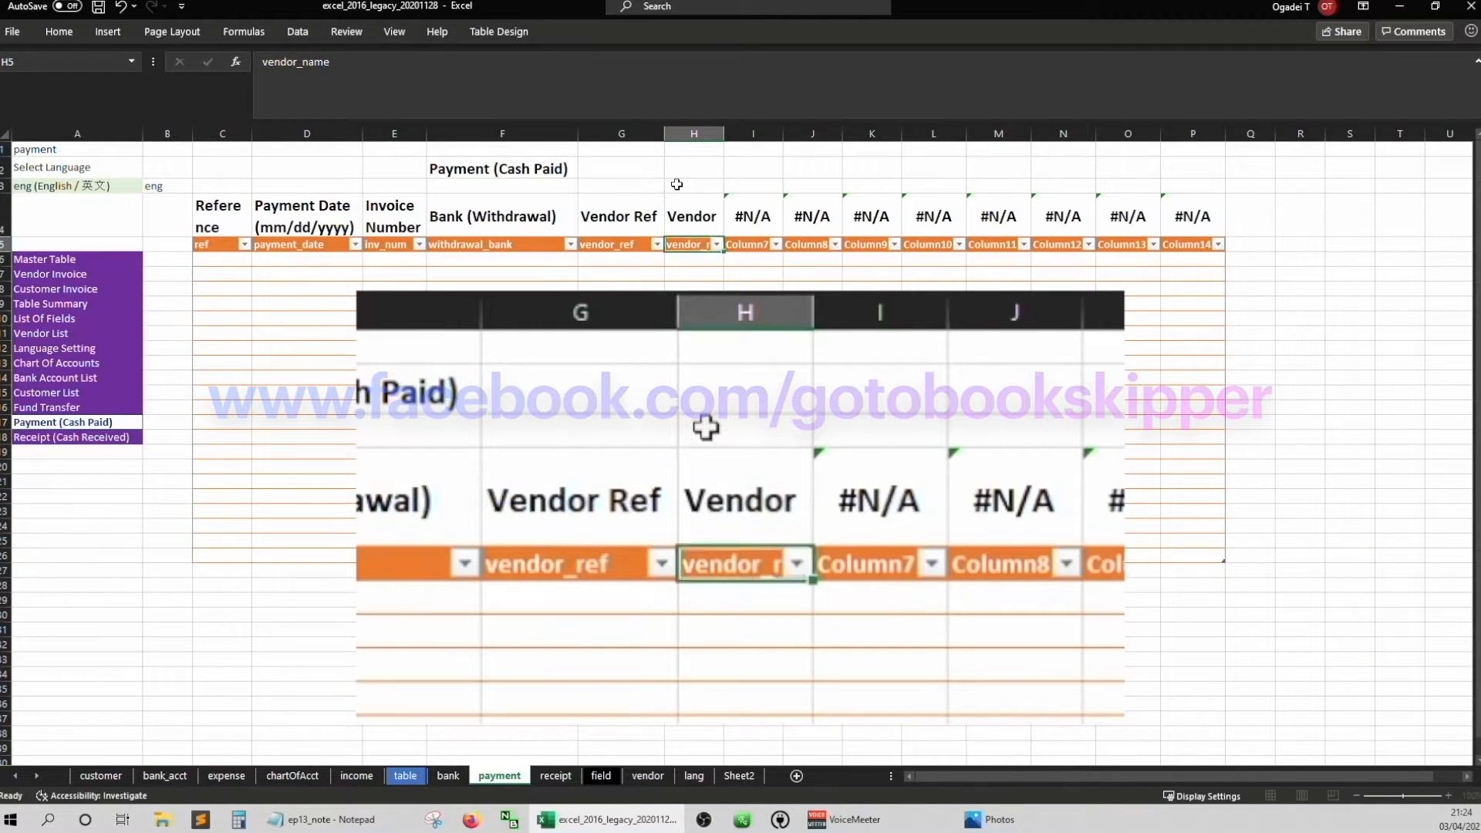
{"action": "type", "text": "inv"}
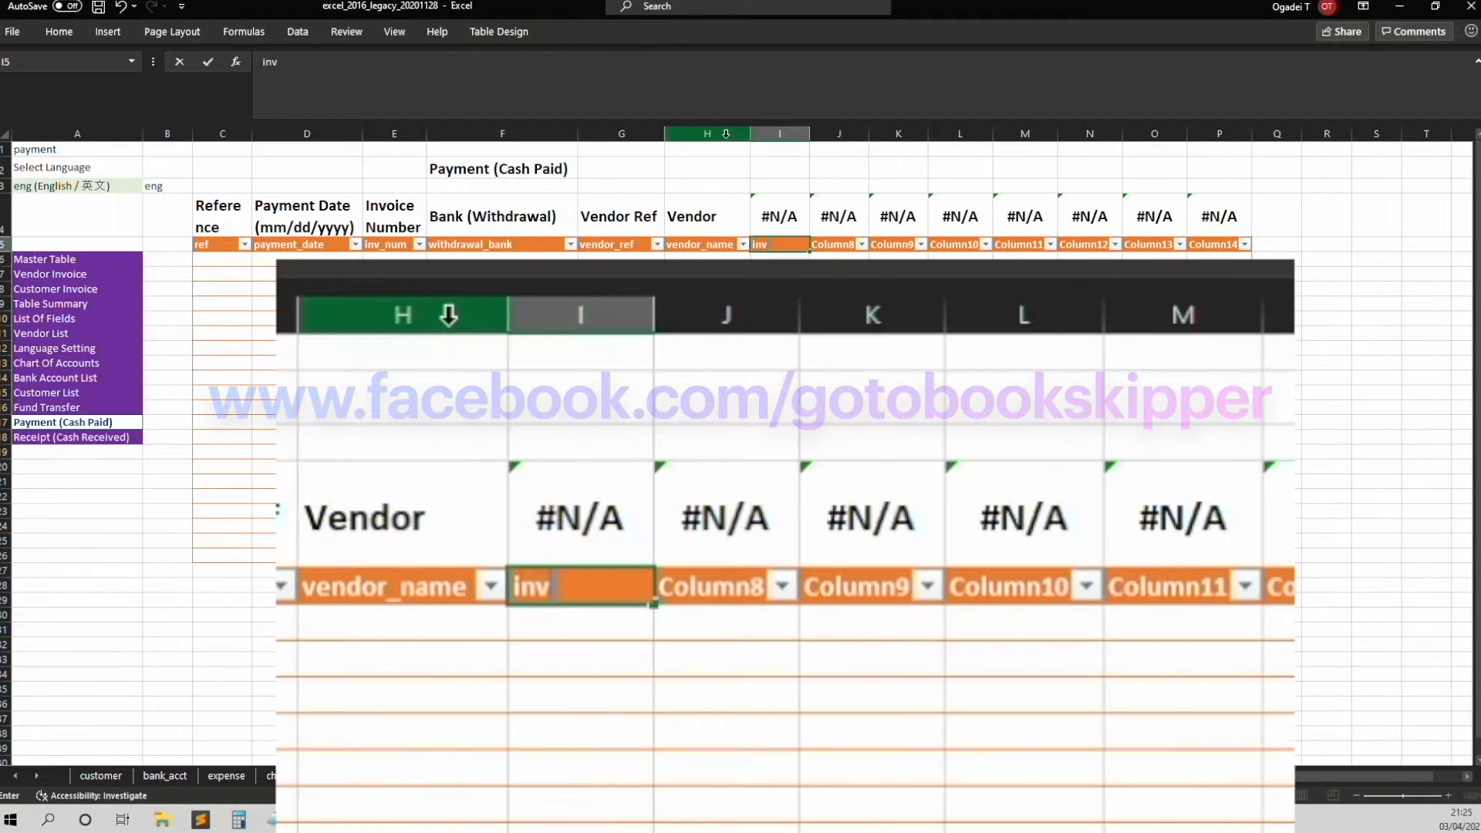
{"action": "key", "text": "Return"}
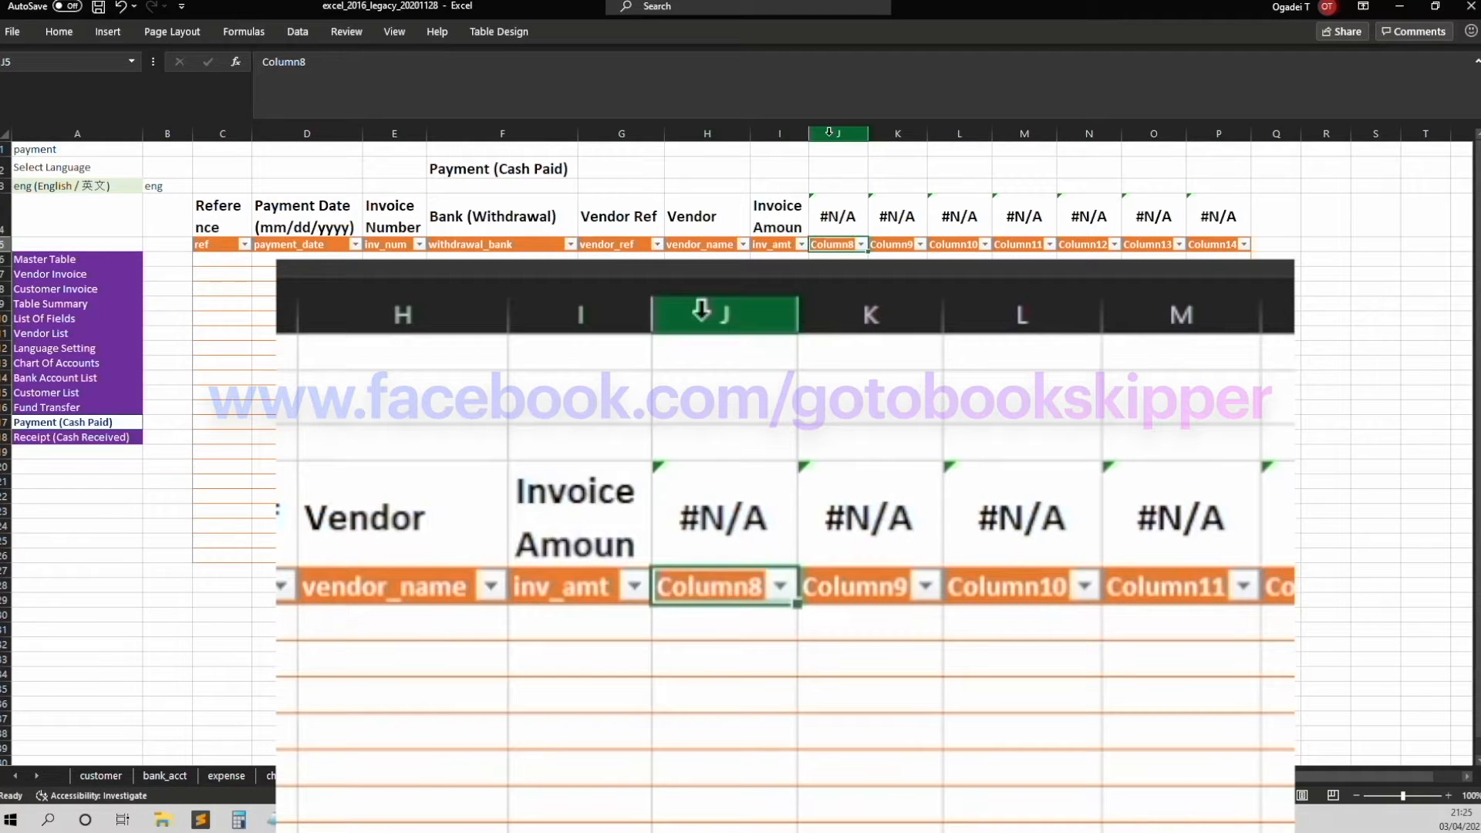
Rename first_settle, balance_due_before, pay_amt, balance_due_after and remove the unused trailing columns
{"action": "type", "text": "fi"}
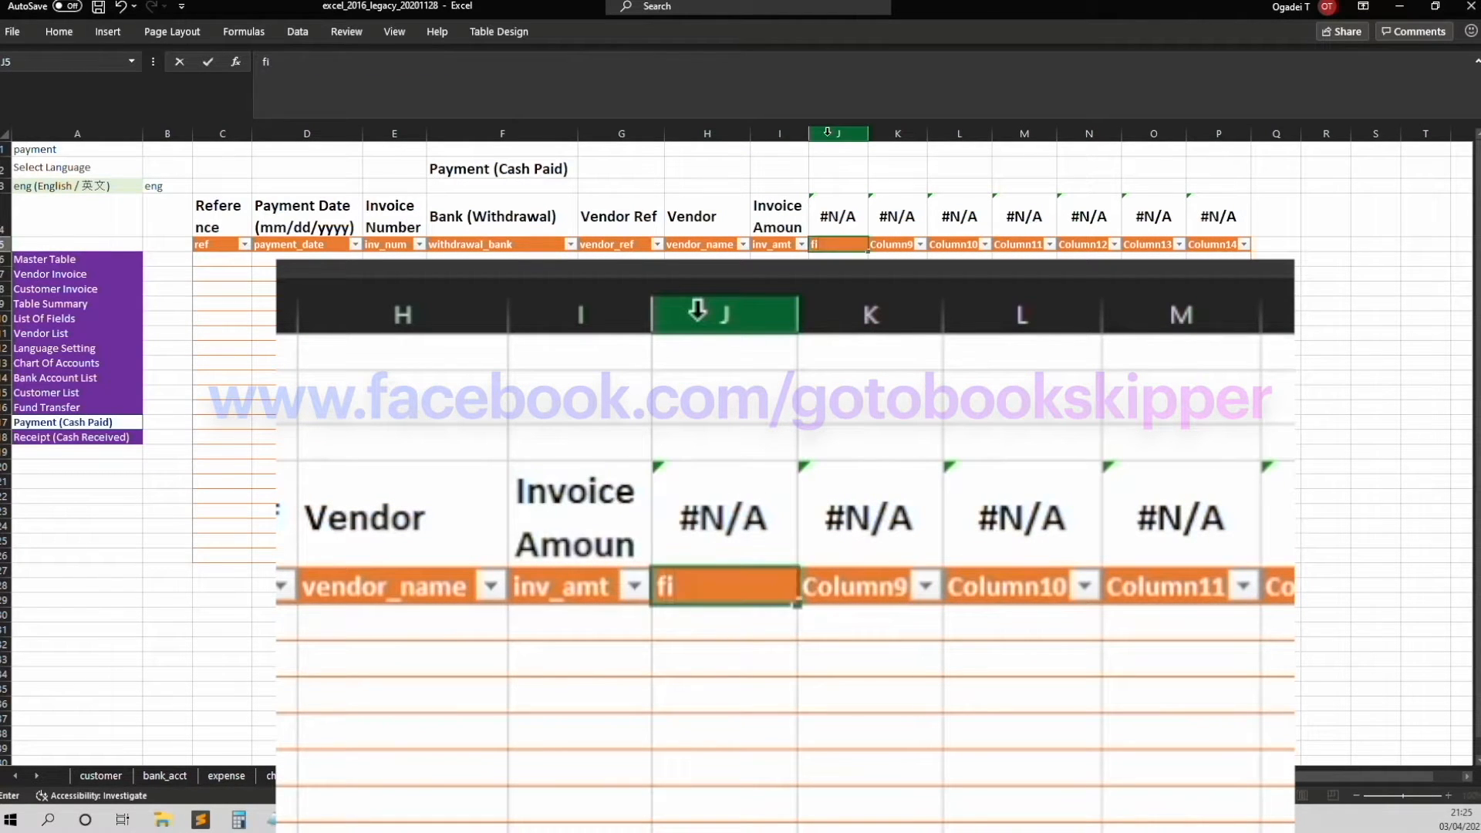
{"action": "type", "text": "first_settle"}
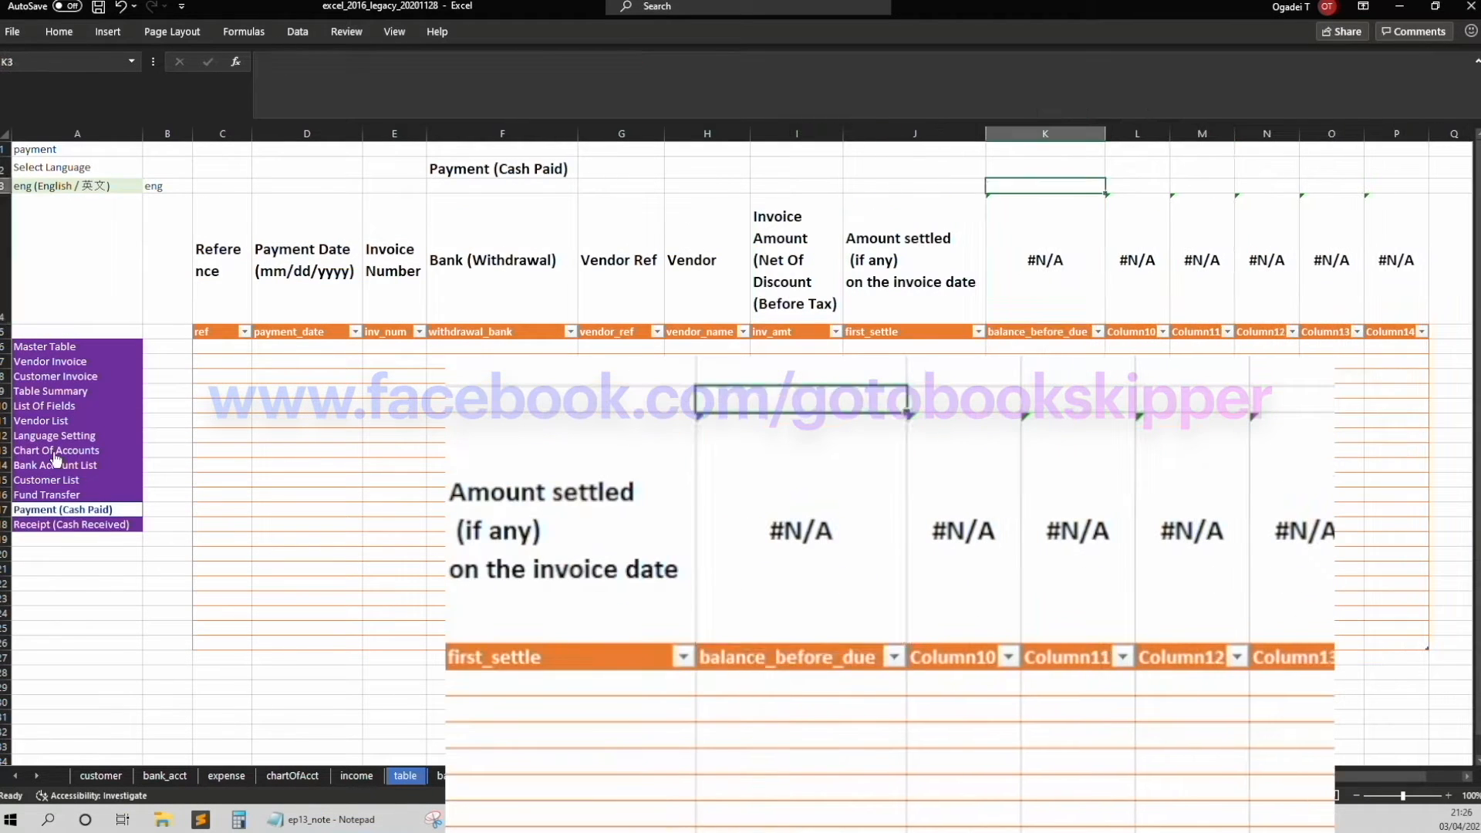
{"action": "type", "text": "balance"}
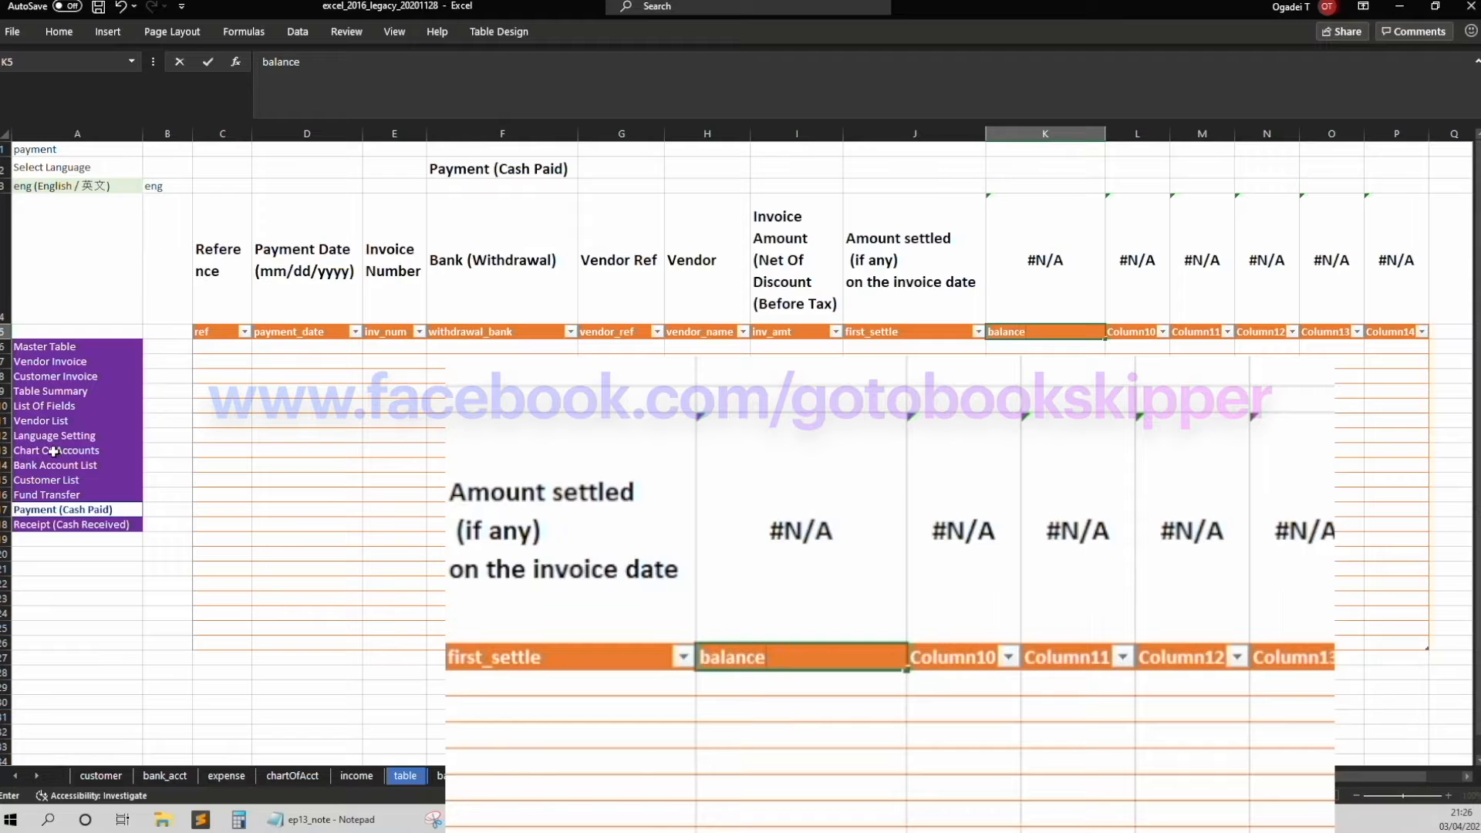
{"action": "key", "text": "Return"}
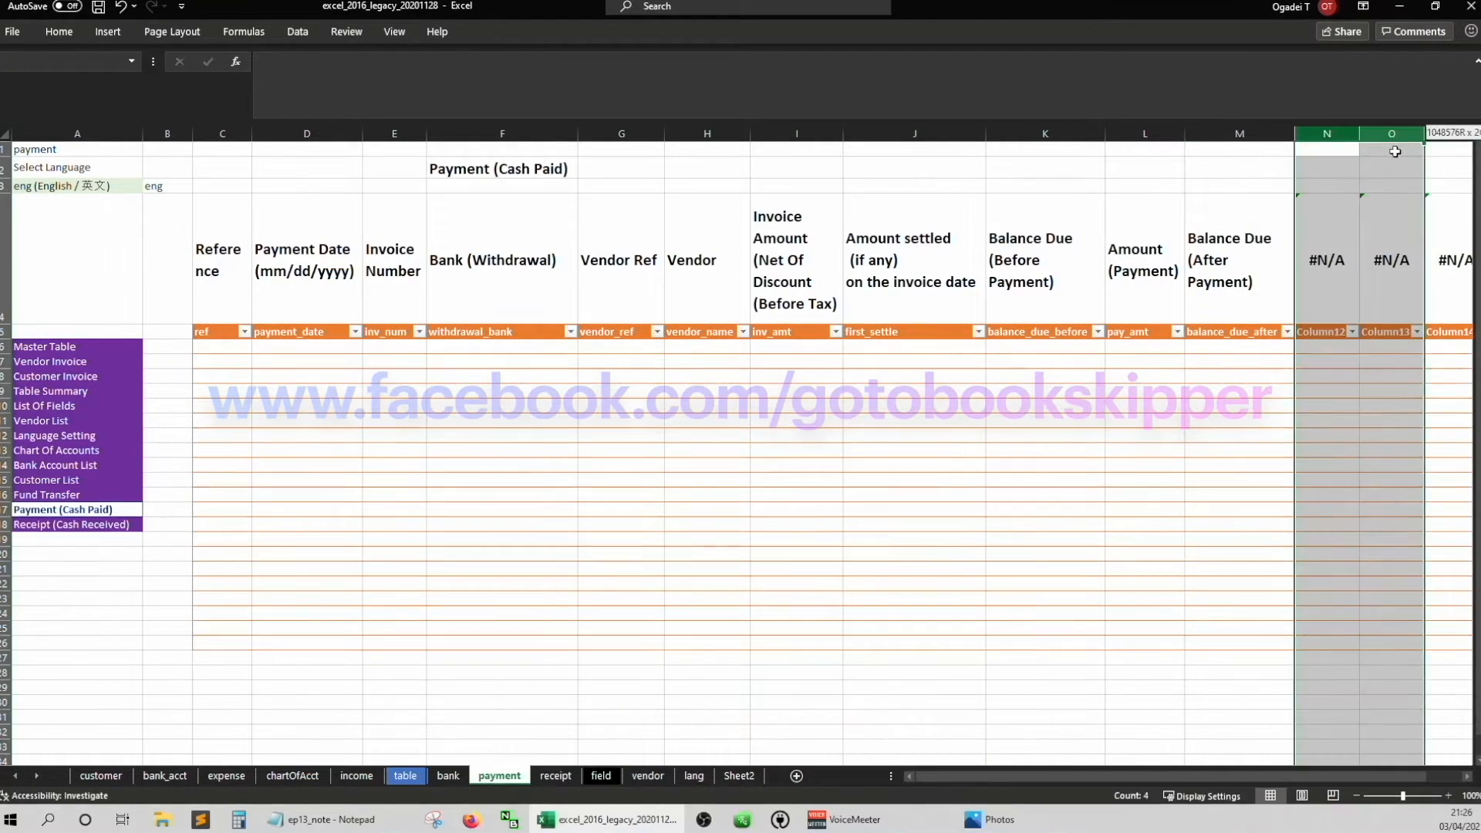
{"action": "left_click", "coordinate": [1320, 148]}
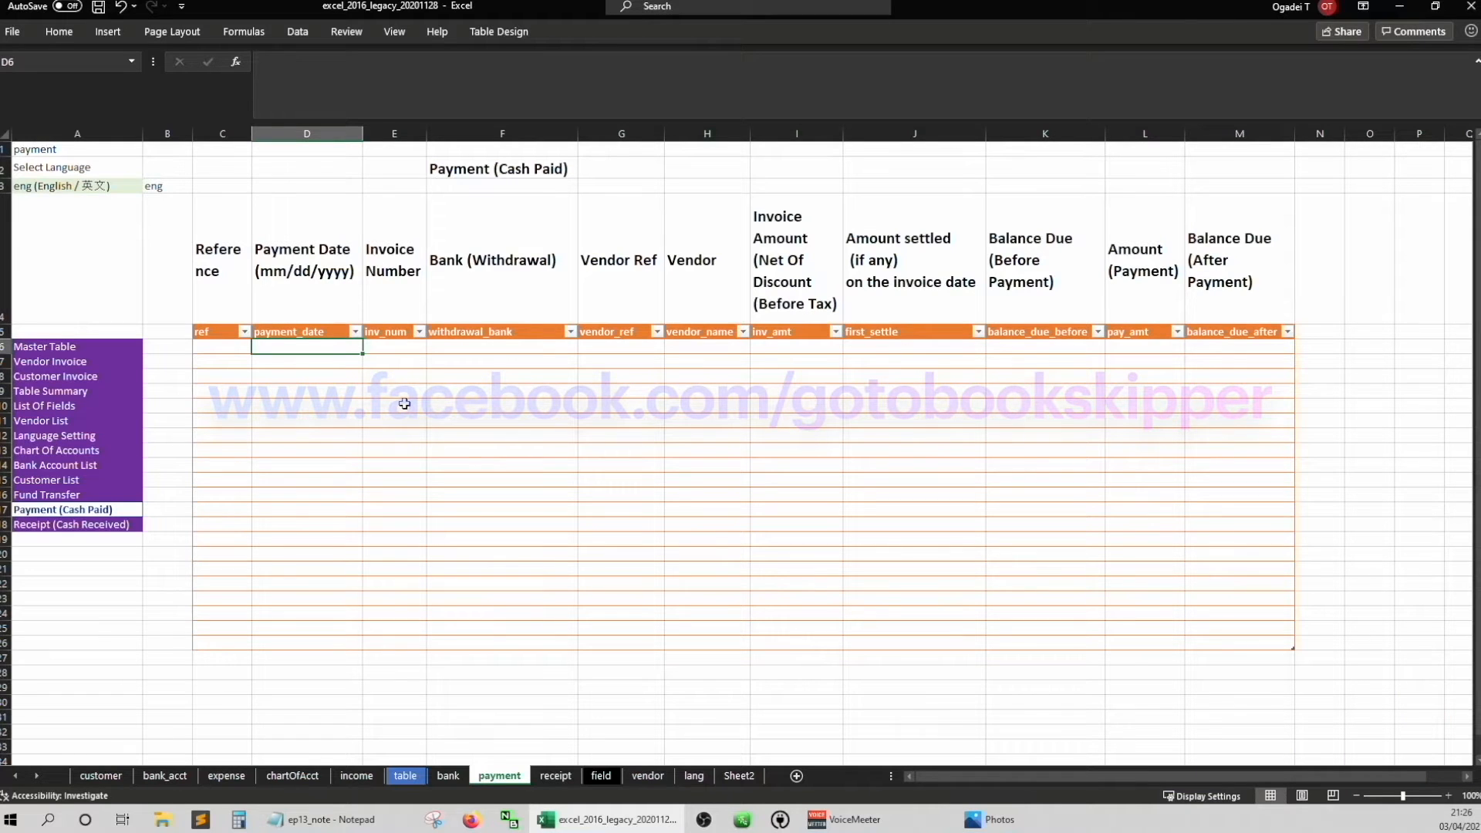
Check the Payment table header cells and switch to the expense sheet
{"action": "left_click", "coordinate": [502, 347]}
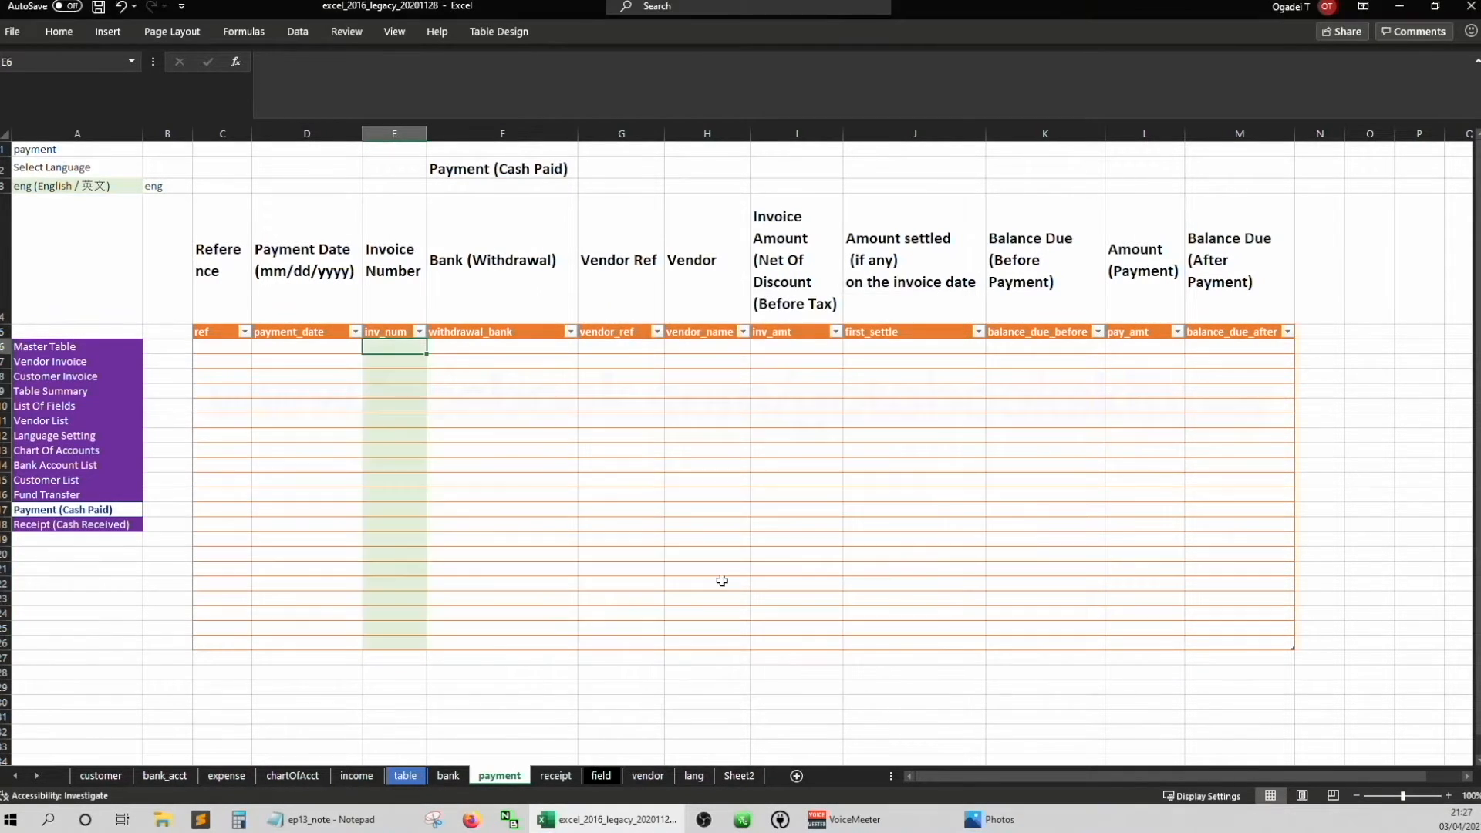
{"action": "mouse_move", "coordinate": [638, 535]}
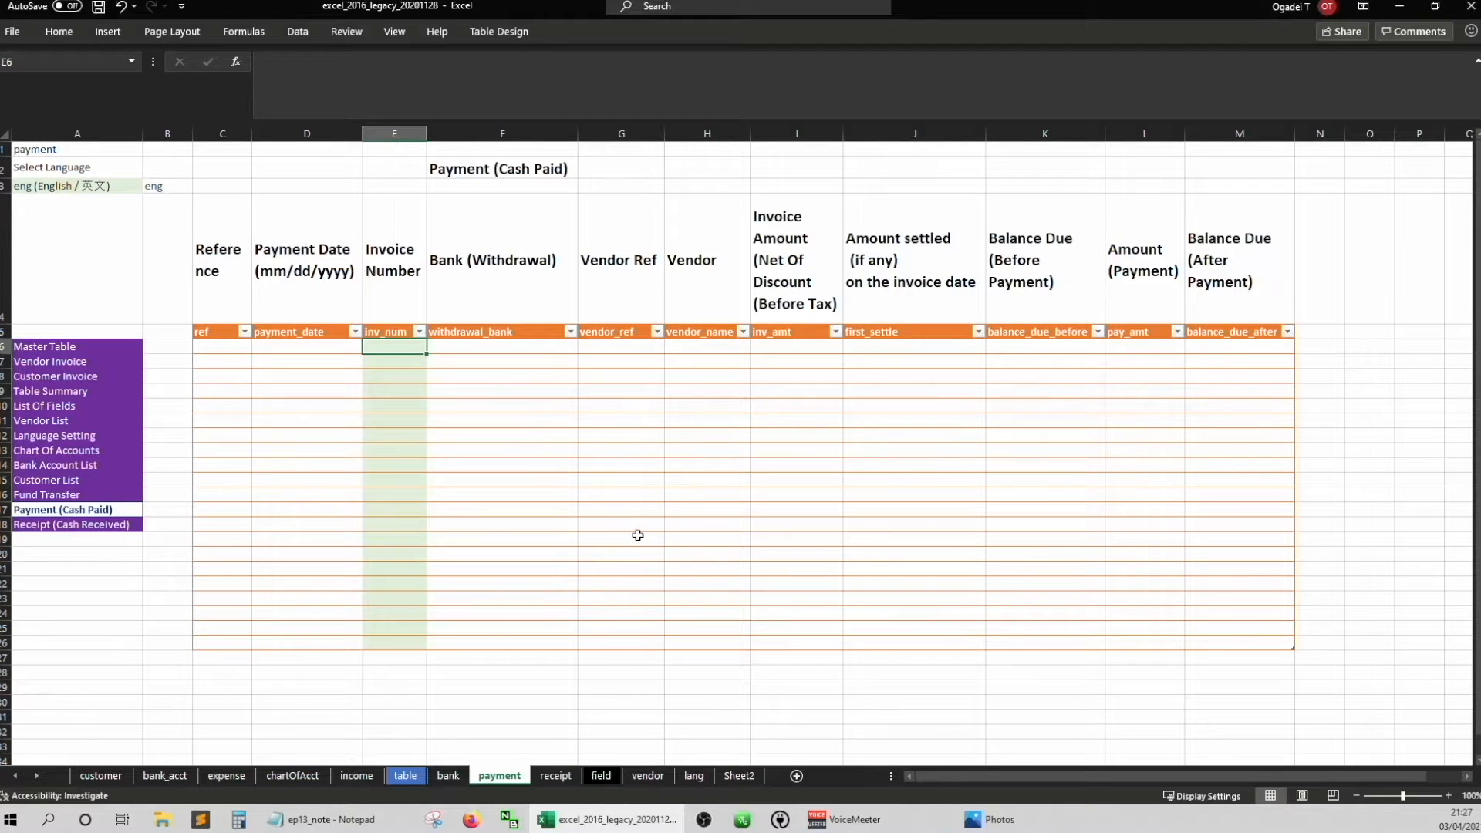
{"action": "left_click", "coordinate": [502, 346]}
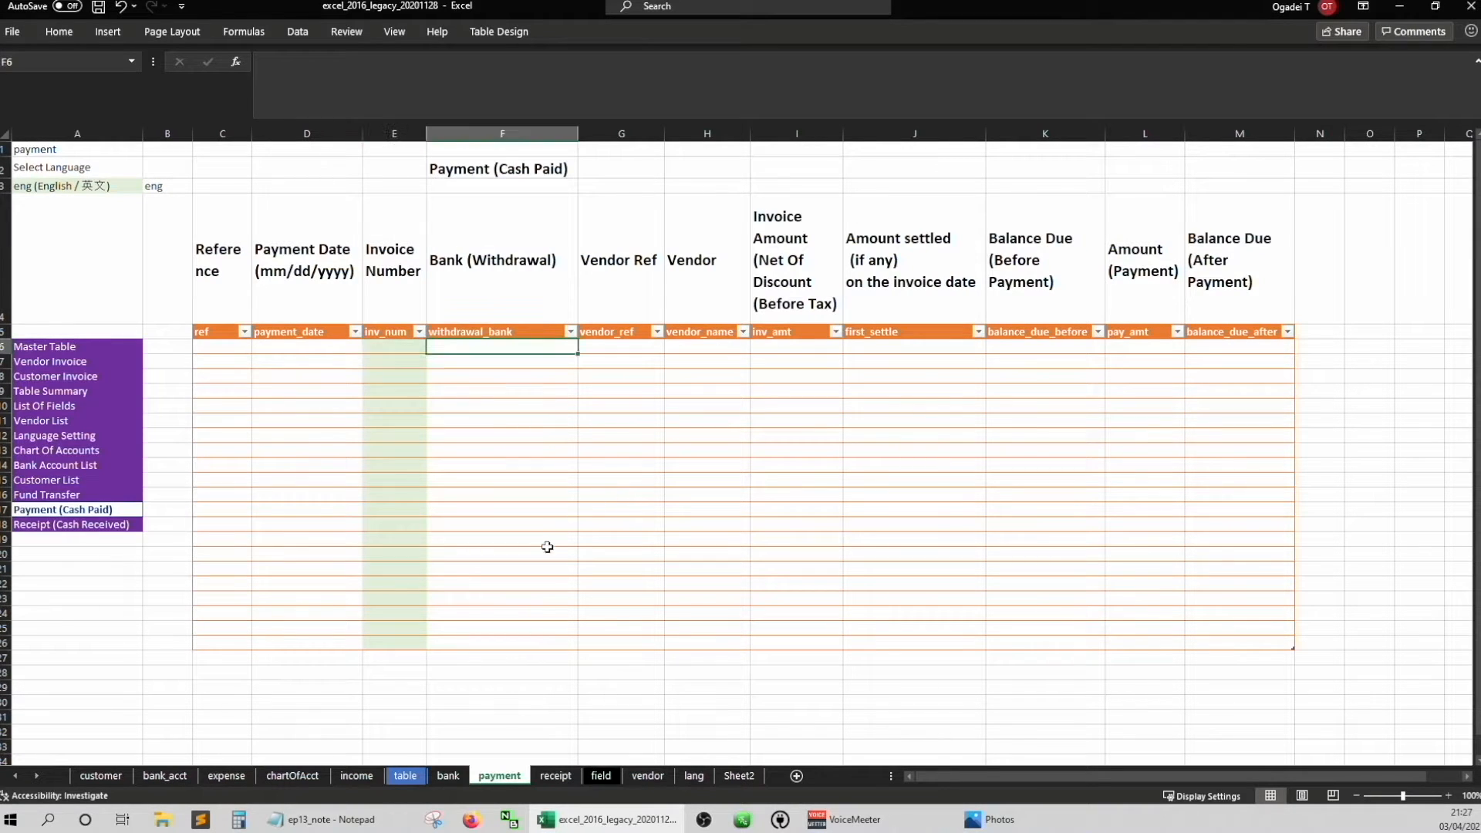
{"action": "left_click", "coordinate": [1369, 258]}
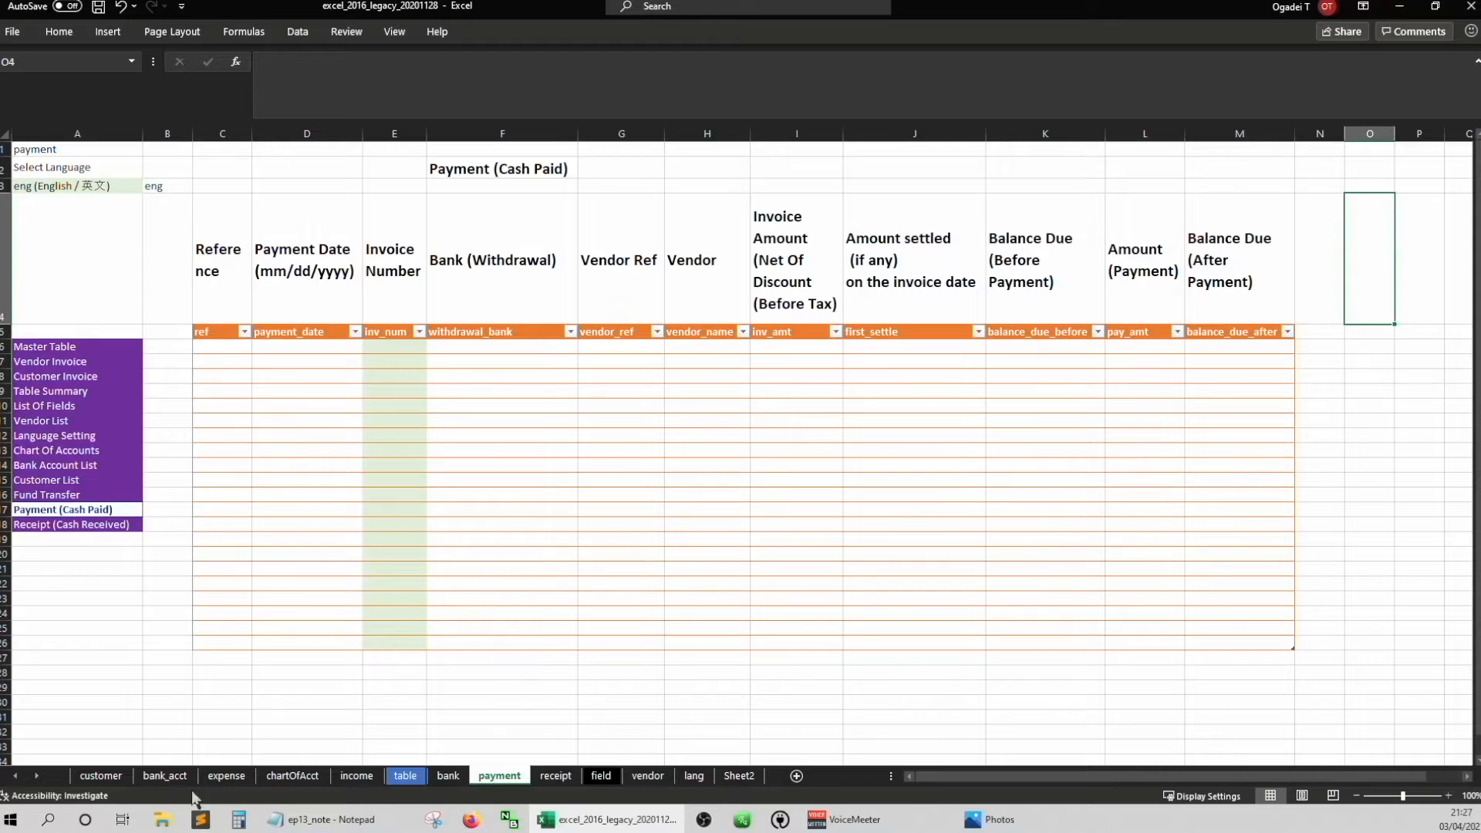
{"action": "left_click", "coordinate": [50, 361]}
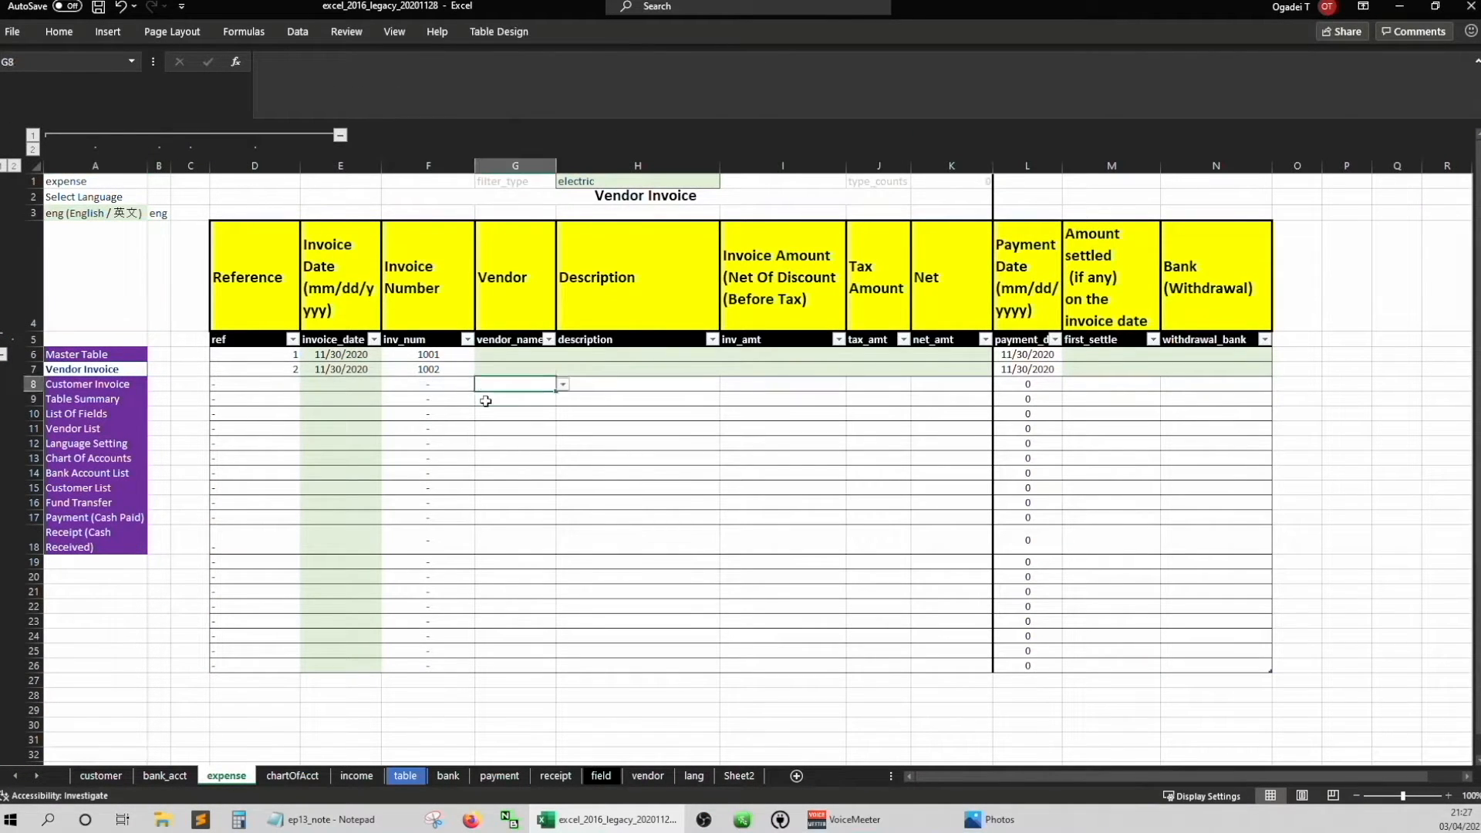
Add invoices 1003 and 1004 dated 3/4/2021 with amounts and a tax of 12 each
{"action": "left_click", "coordinate": [340, 384]}
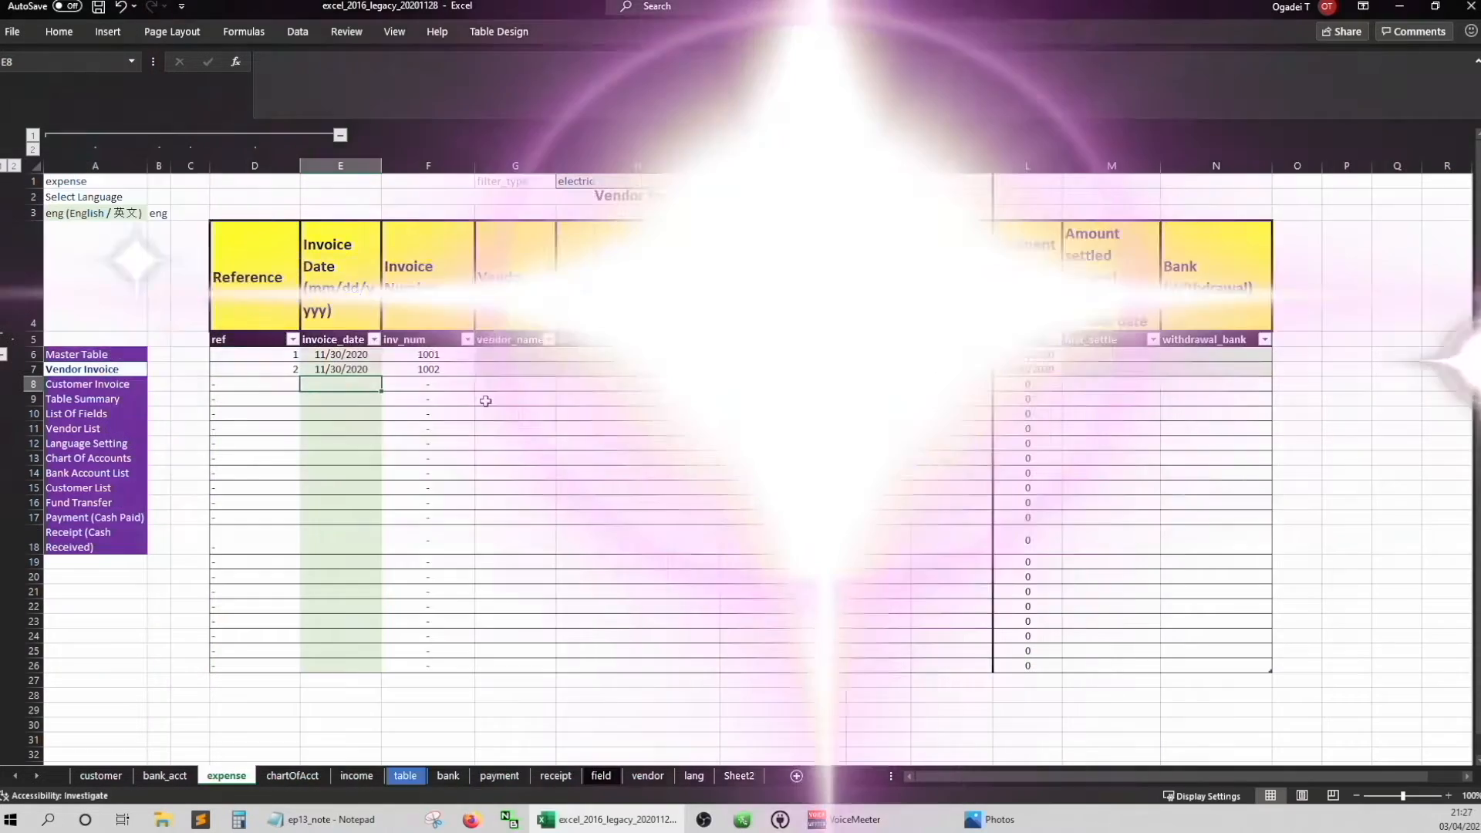
{"action": "type", "text": "3/4/2021"}
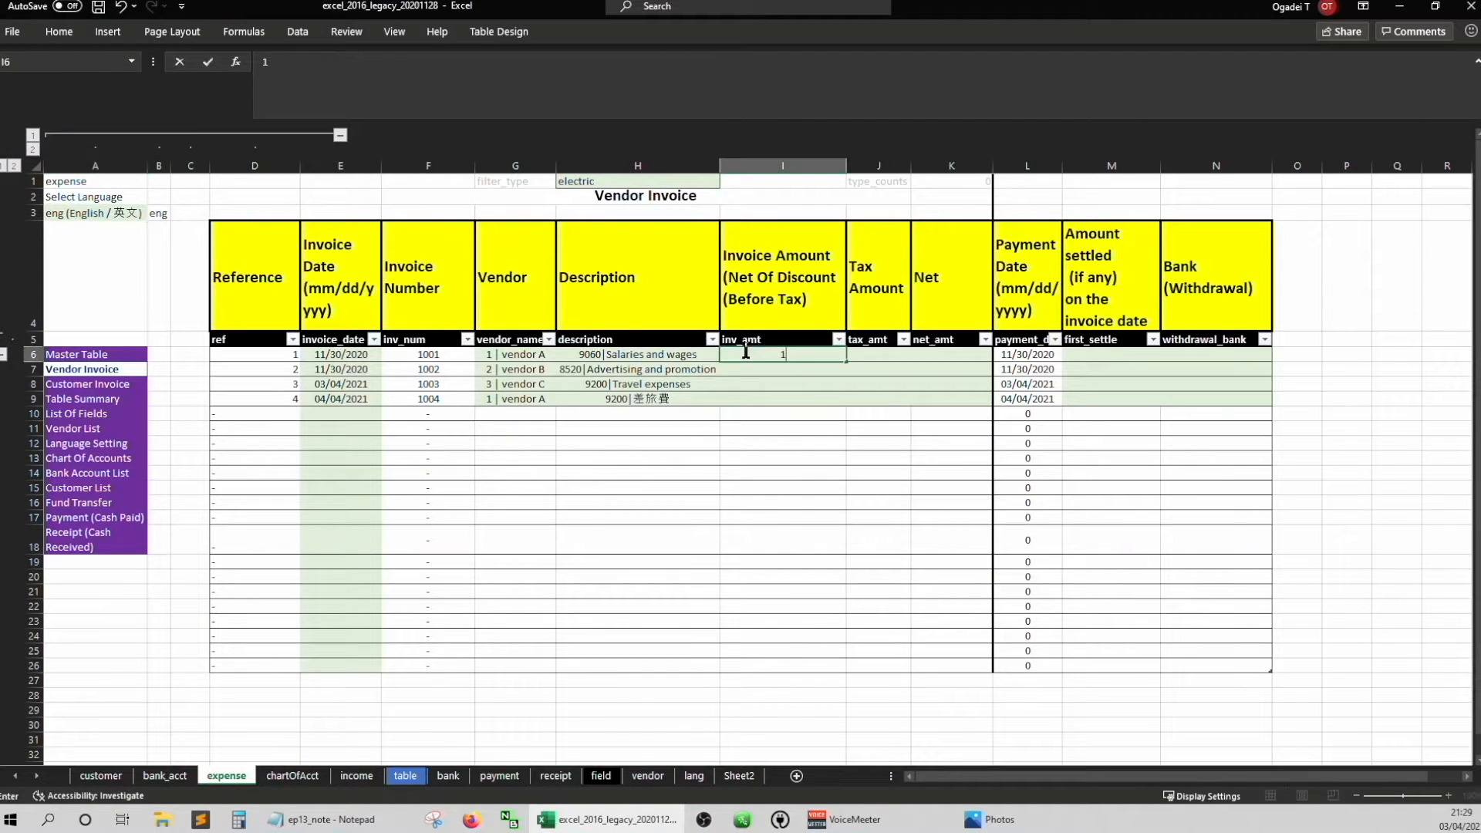
{"action": "type", "text": "12"}
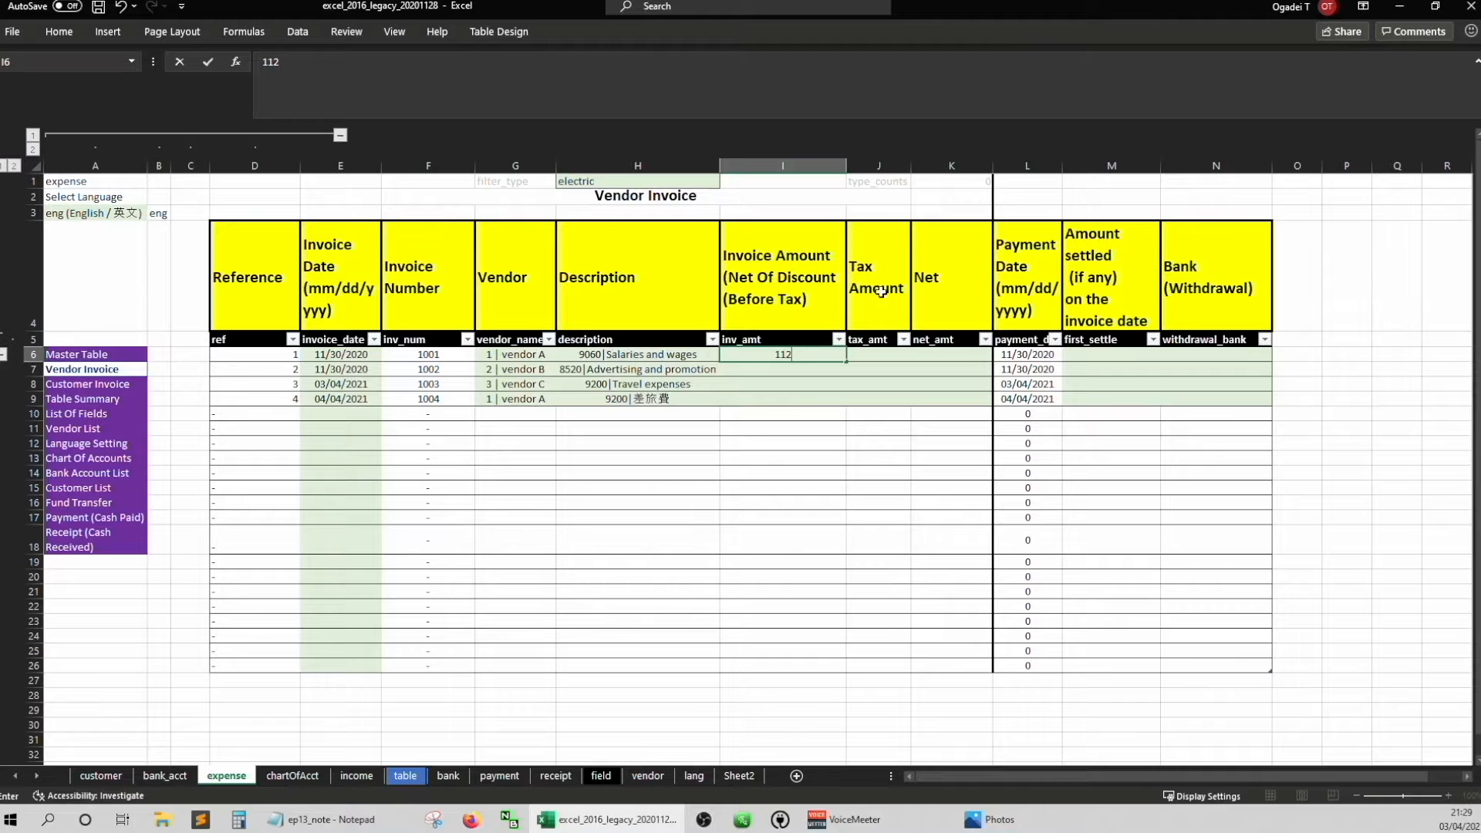
{"action": "left_click", "coordinate": [1111, 196]}
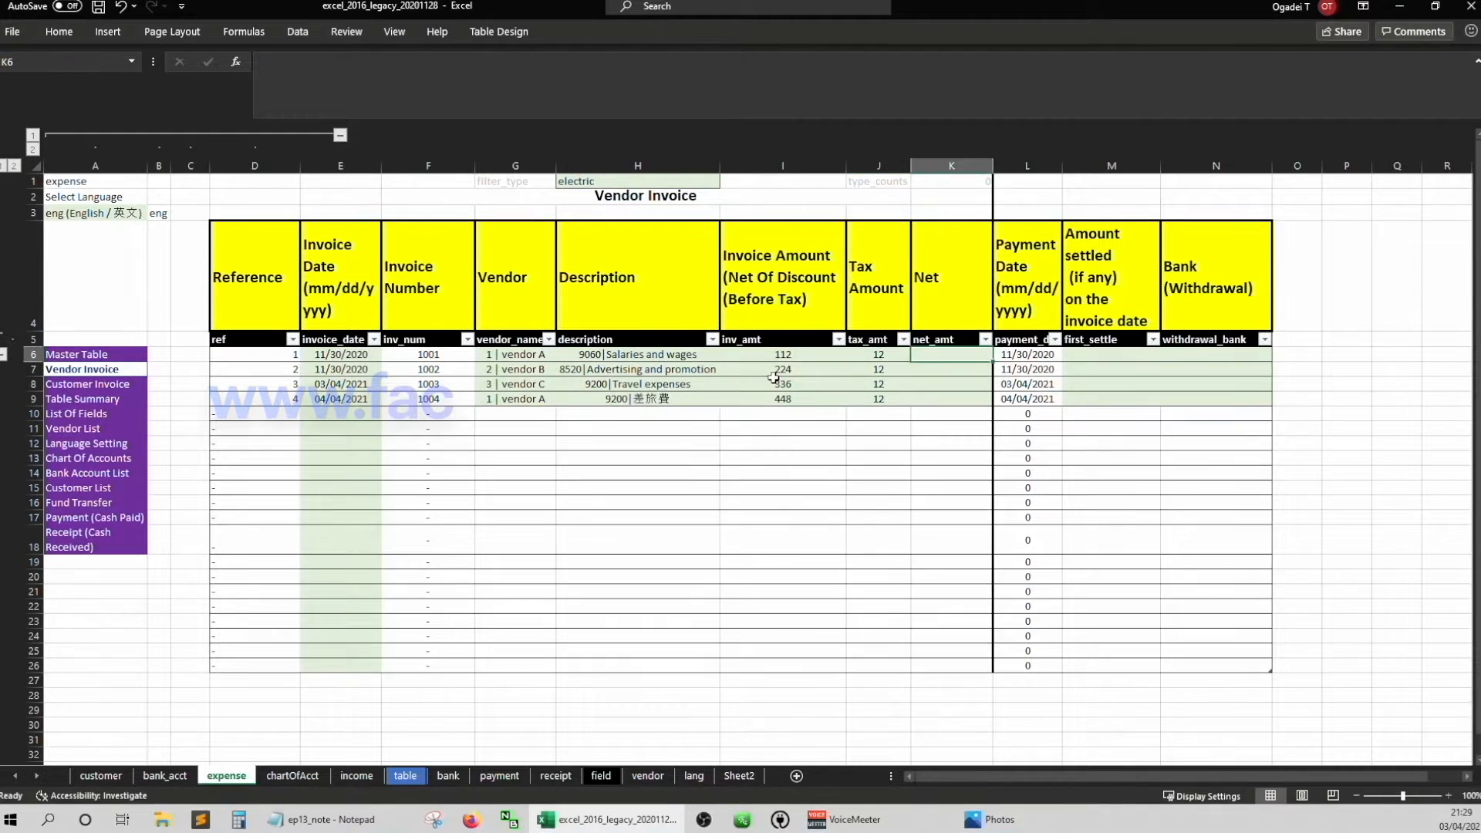
Review the Applies To ranges of the Vendor Invoice table's conditional formatting rules
{"action": "key", "text": "alt"}
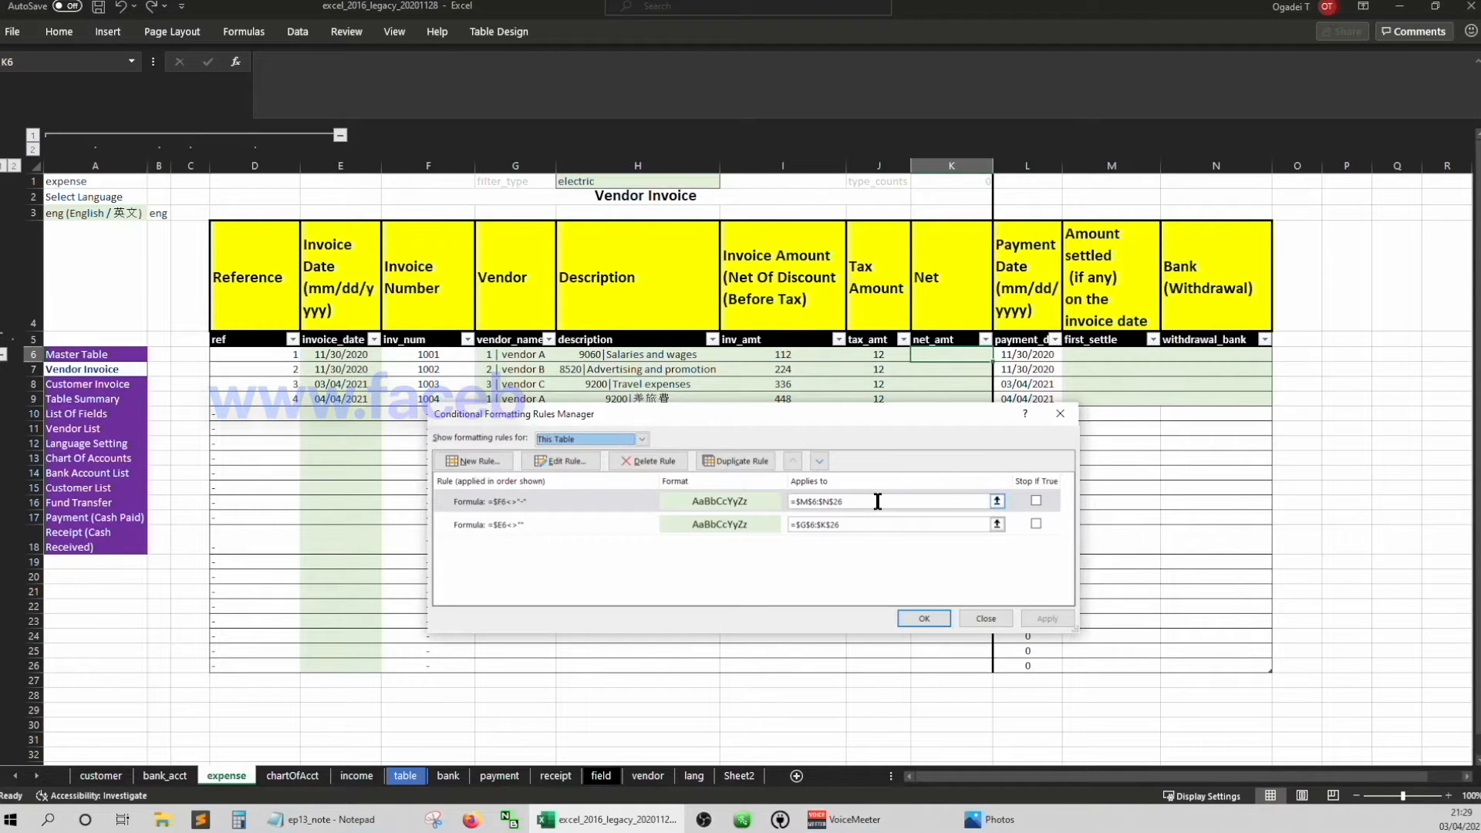
{"action": "left_click", "coordinate": [894, 524]}
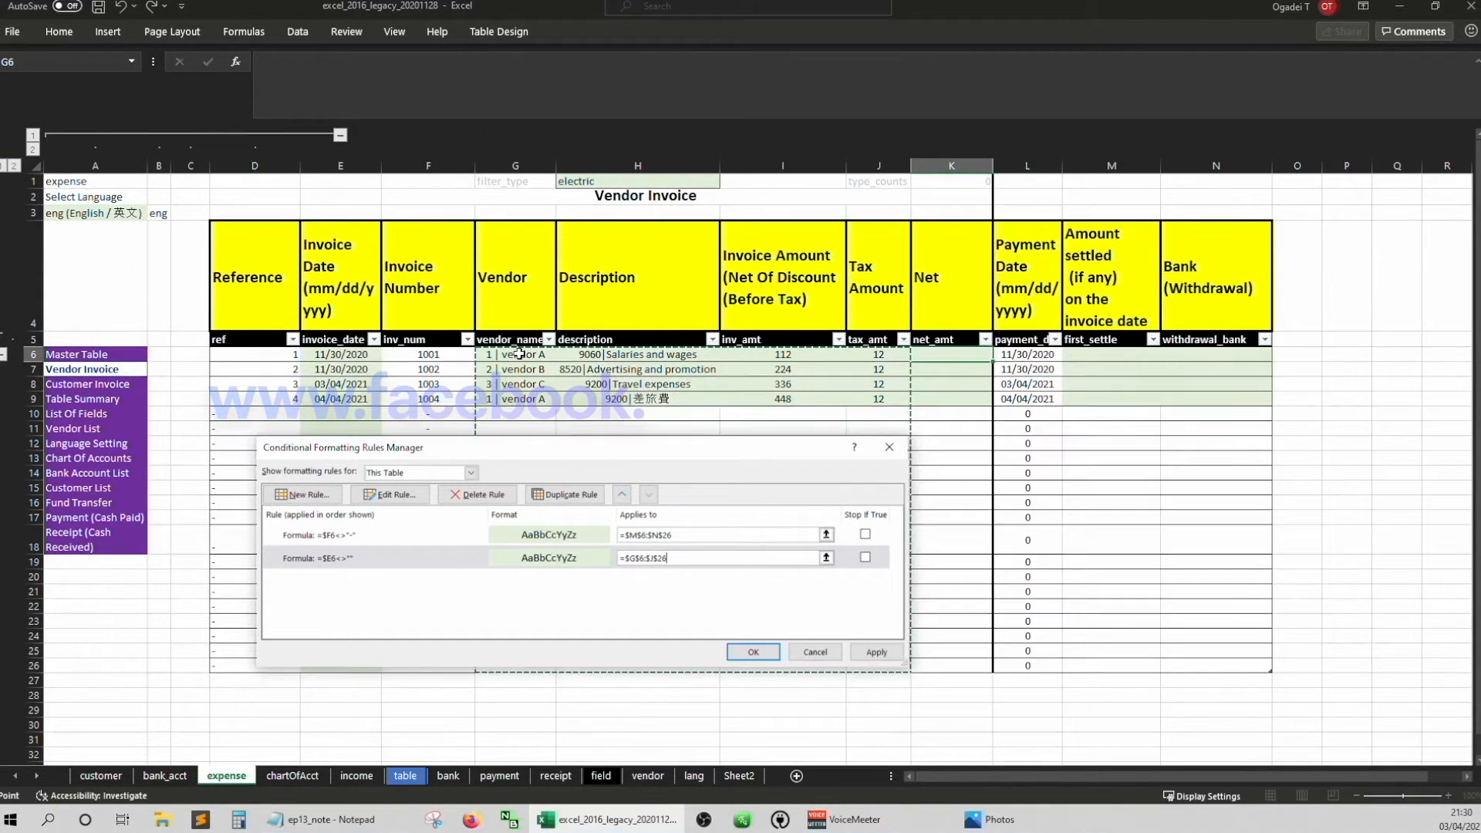
{"action": "left_click", "coordinate": [753, 652]}
{"action": "type", "text": "=[@[inv_amt]]"}
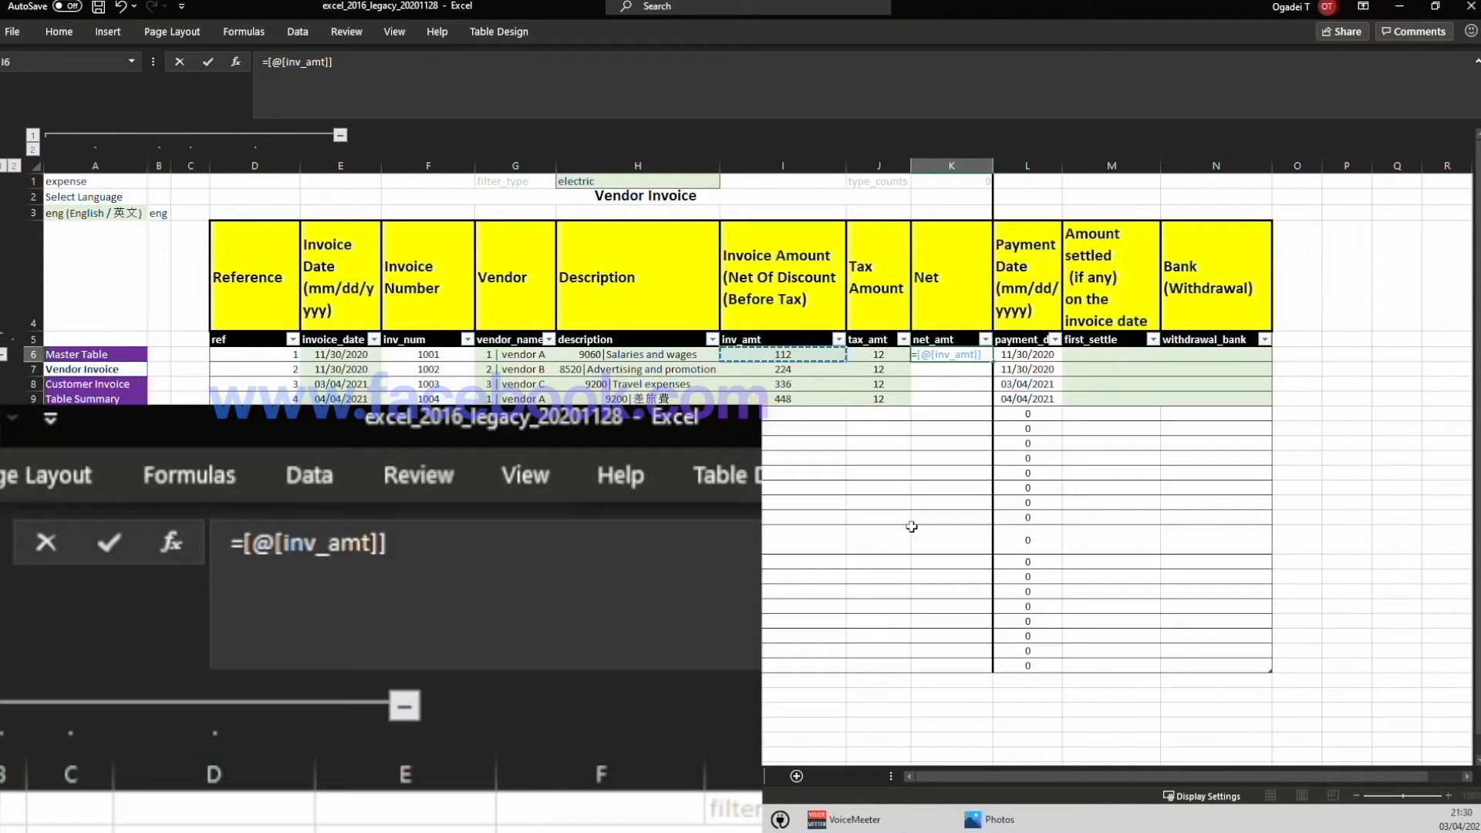
Finish the Net formula, enter settled amounts 112, 20, 30, 40 and choose bmo - acct 123 as bank
{"action": "key", "text": "Return"}
{"action": "type", "text": "2"}
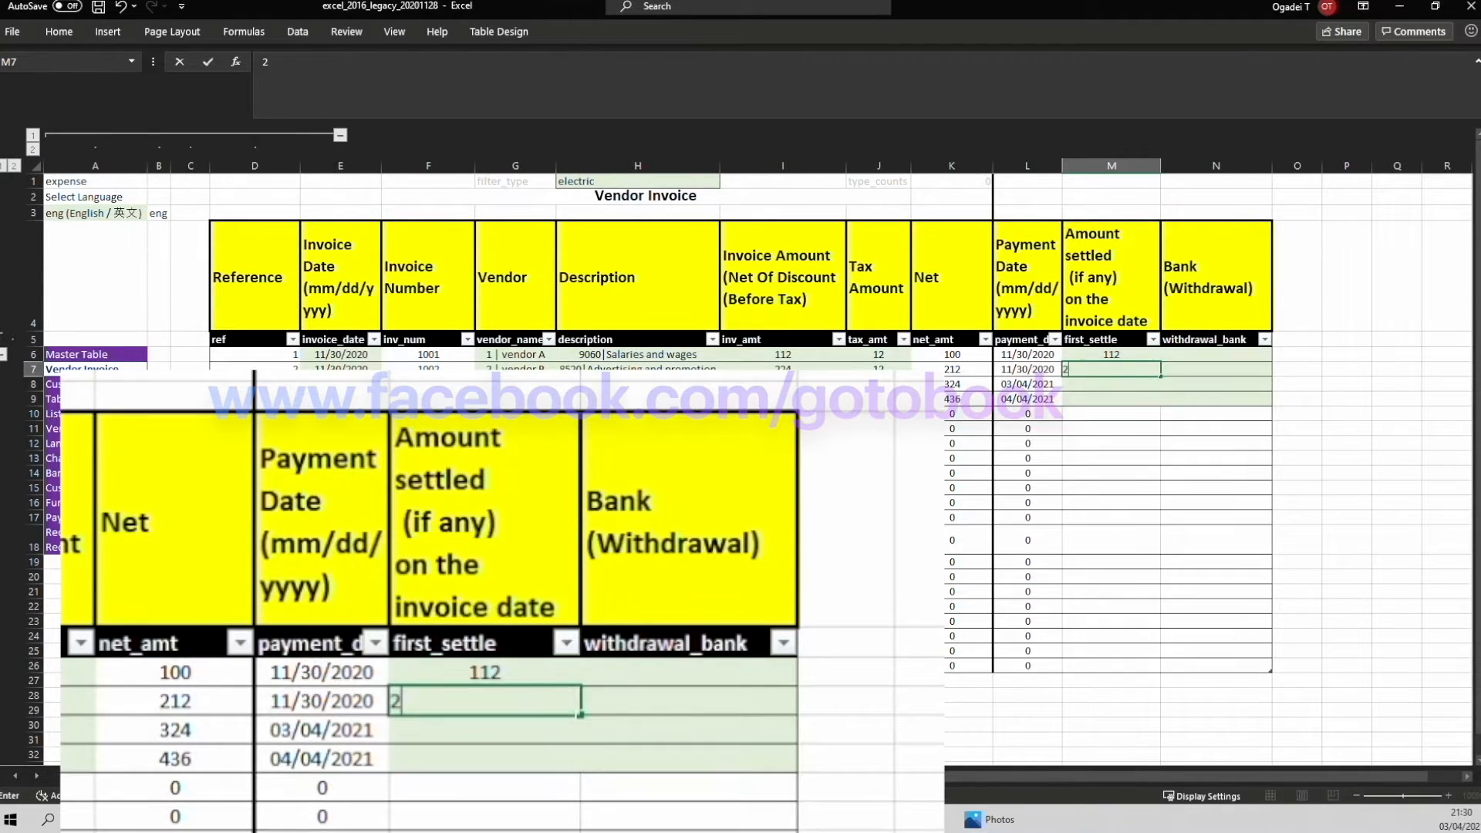
{"action": "type", "text": "0"}
{"action": "key", "text": "enter"}
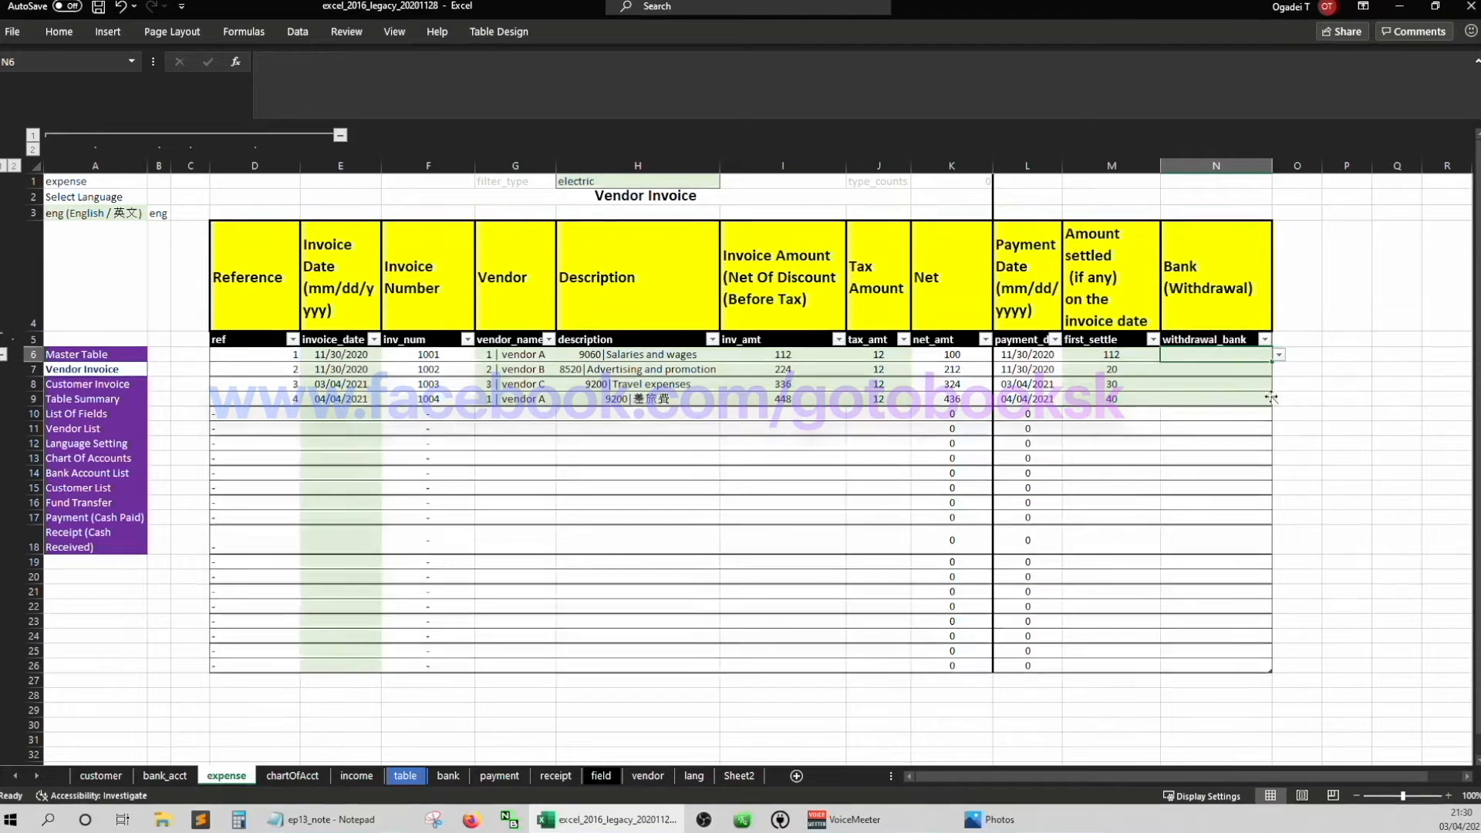
{"action": "left_click", "coordinate": [1279, 369]}
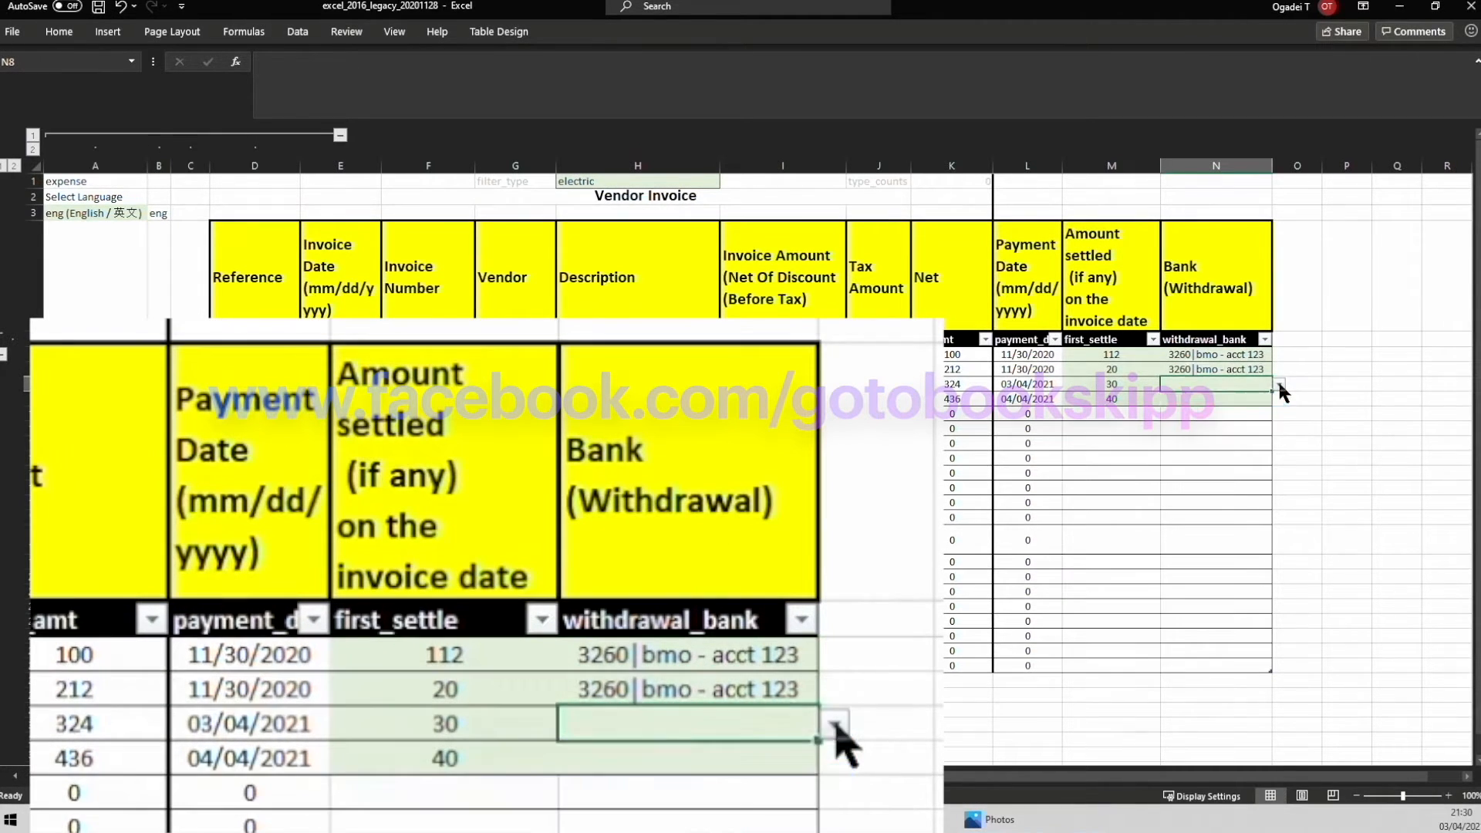
{"action": "left_click", "coordinate": [1281, 398]}
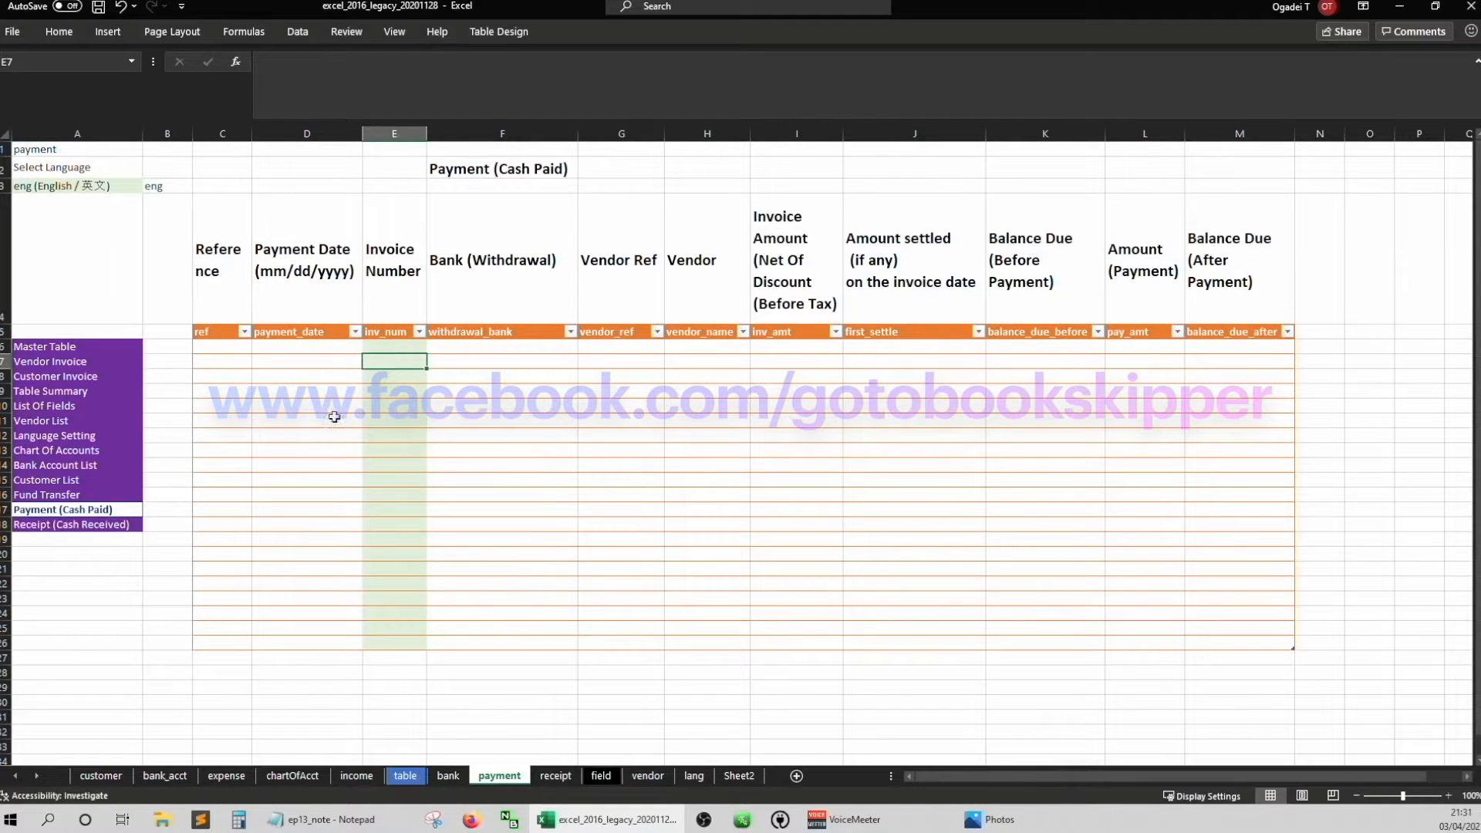
In P5 enter =$F$6:INDEX(Table4[inv_num],COUNTIF(Table4[inv_num],"<>-")) to list invoice numbers
{"action": "left_click", "coordinate": [225, 776]}
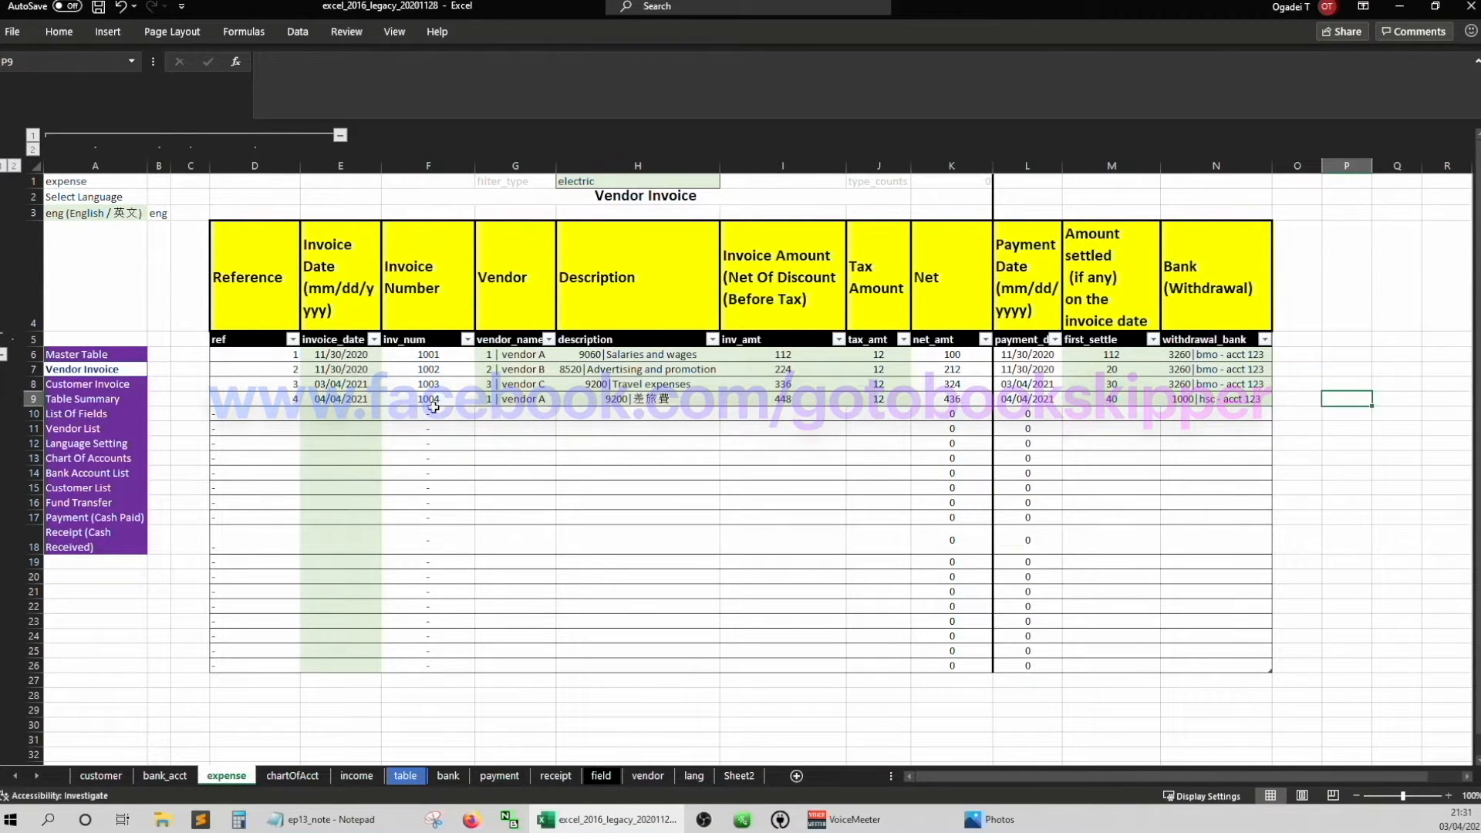
{"action": "type", "text": "=f"}
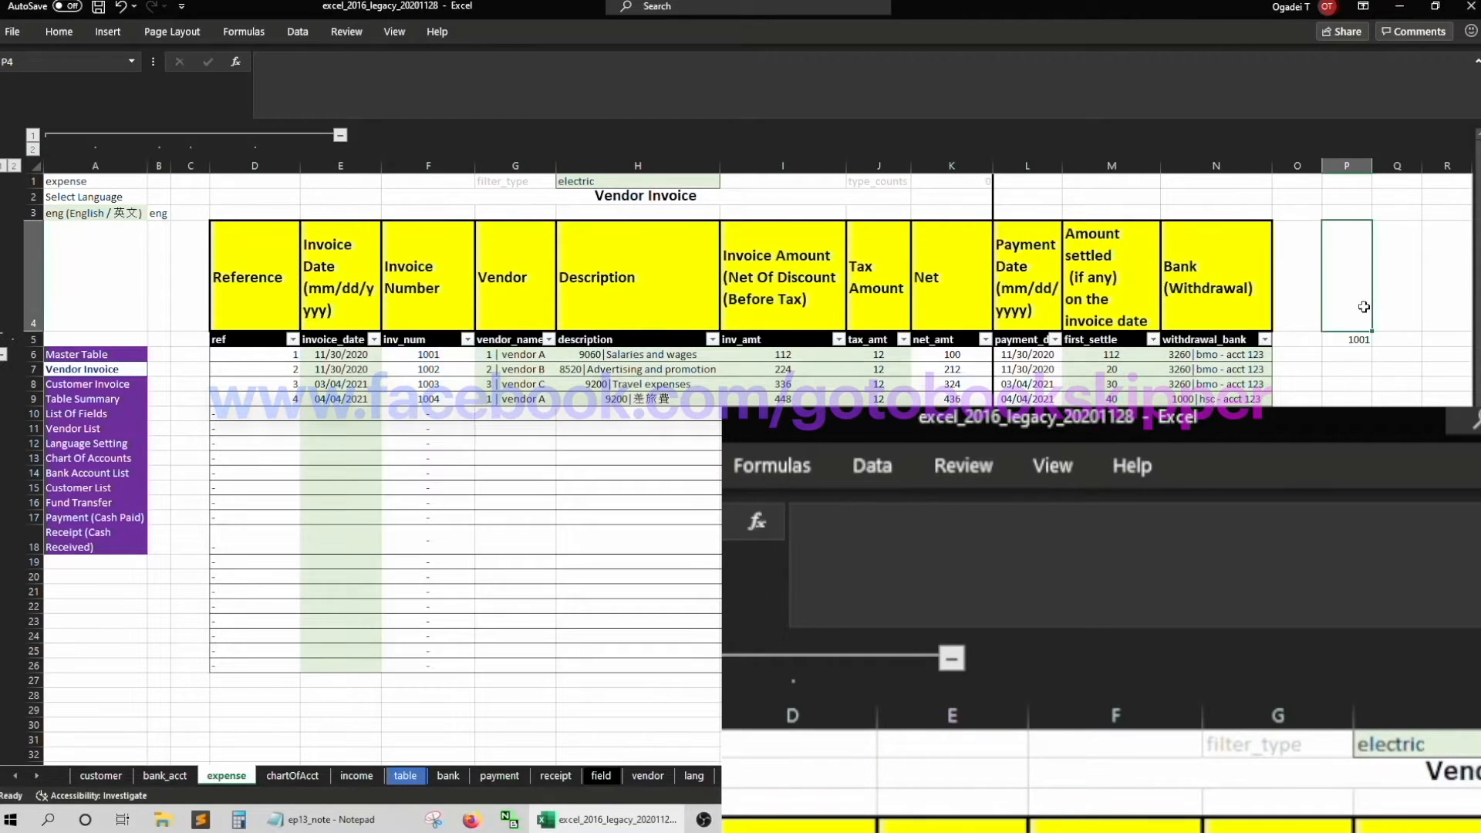
{"action": "type", "text": "=$F$6"}
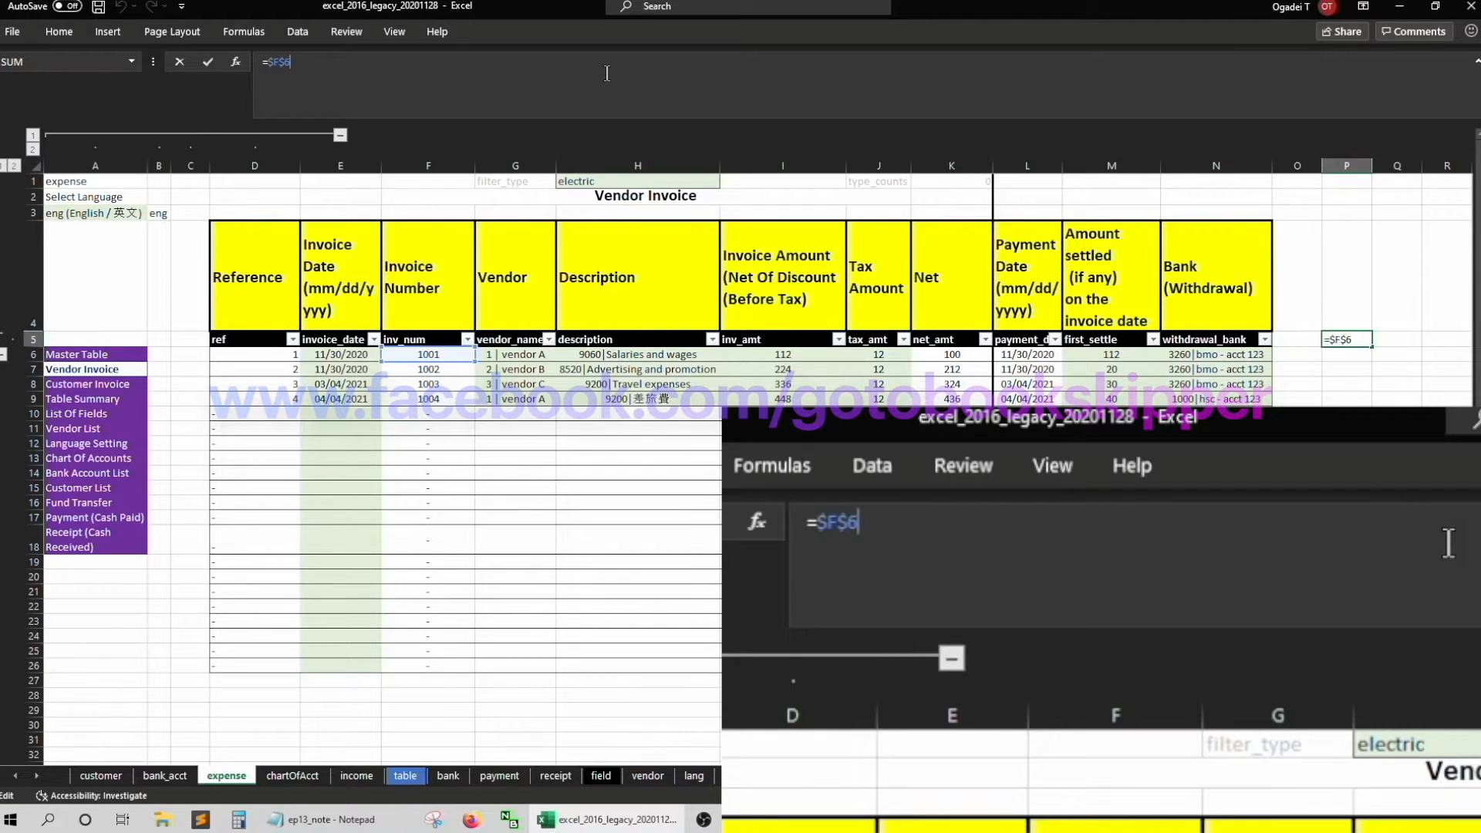
{"action": "type", "text": ":index(Table4[inv_num],"}
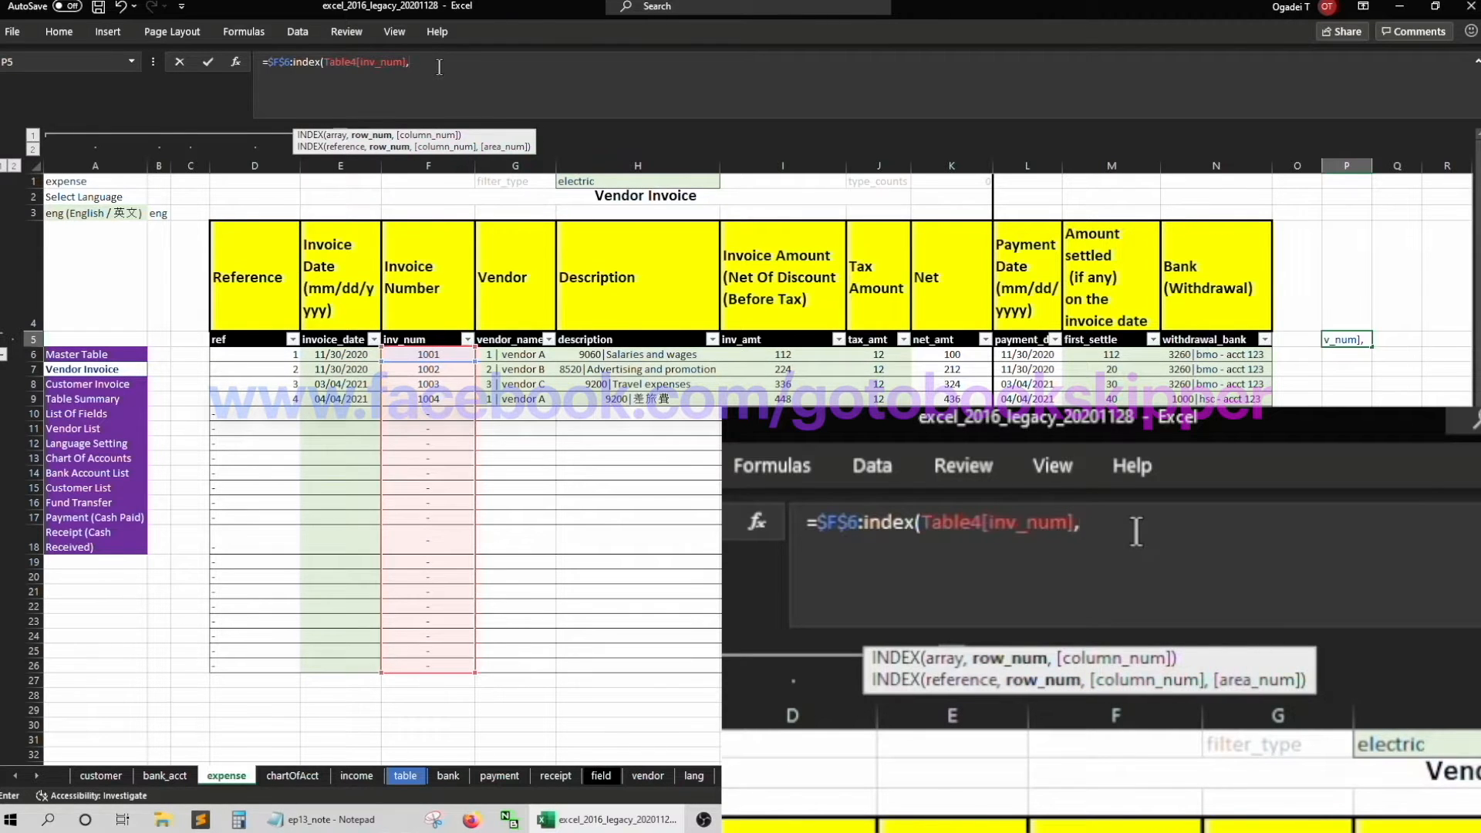
{"action": "type", "text": "countif(Table4[inv_num"}
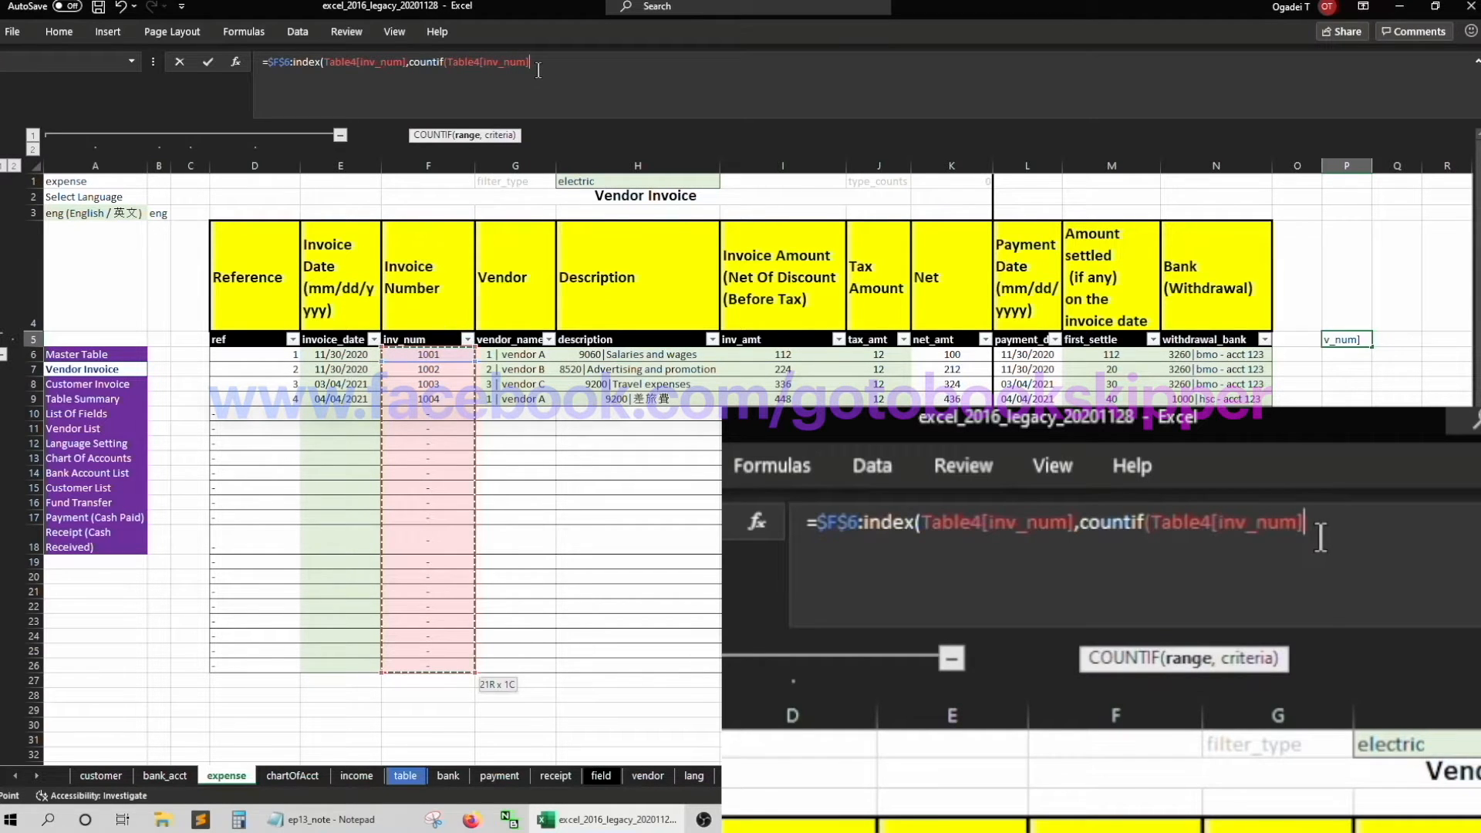
{"action": "type", "text": ",\""}
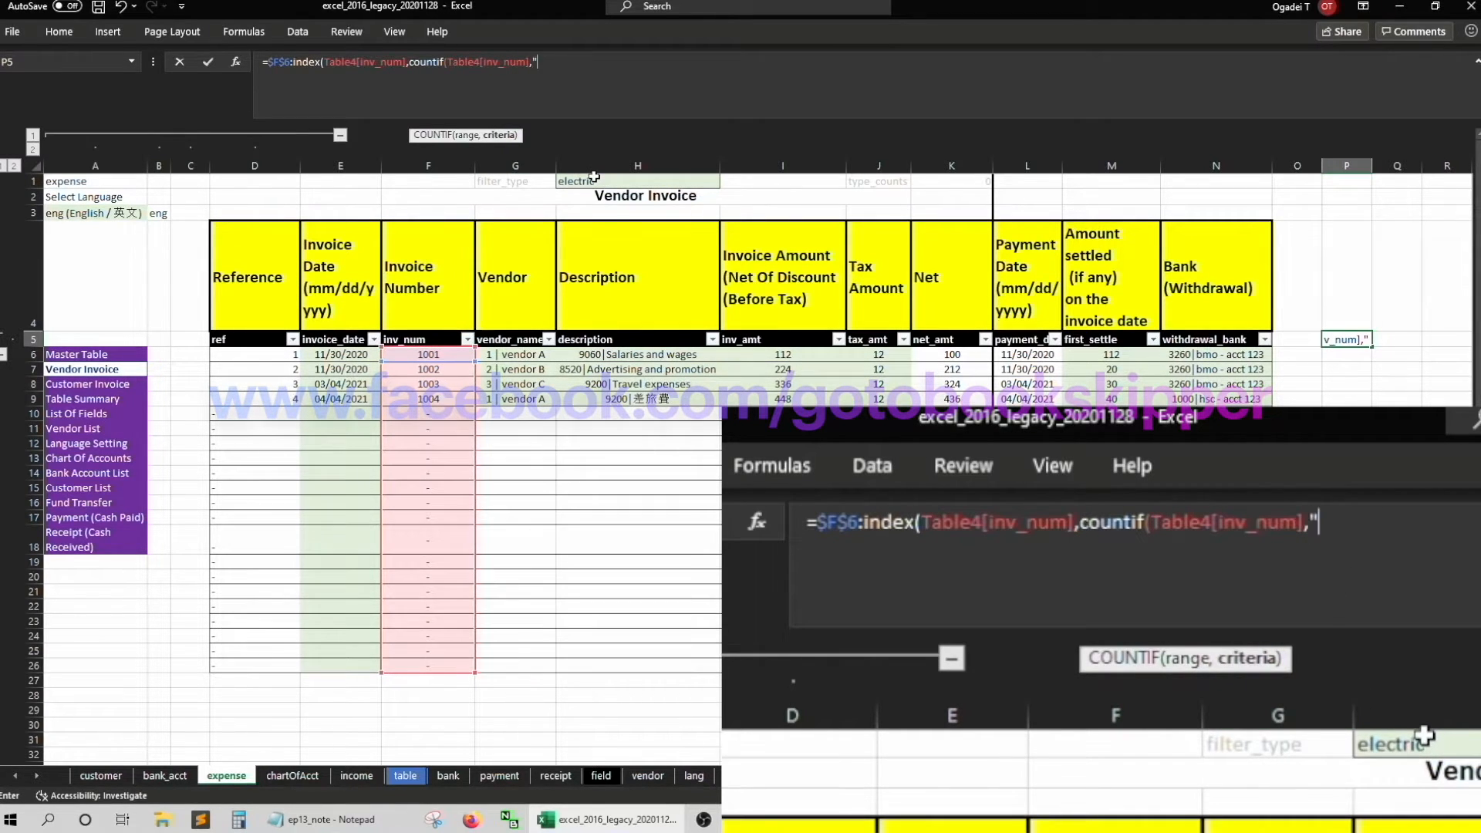
{"action": "type", "text": "<>"}
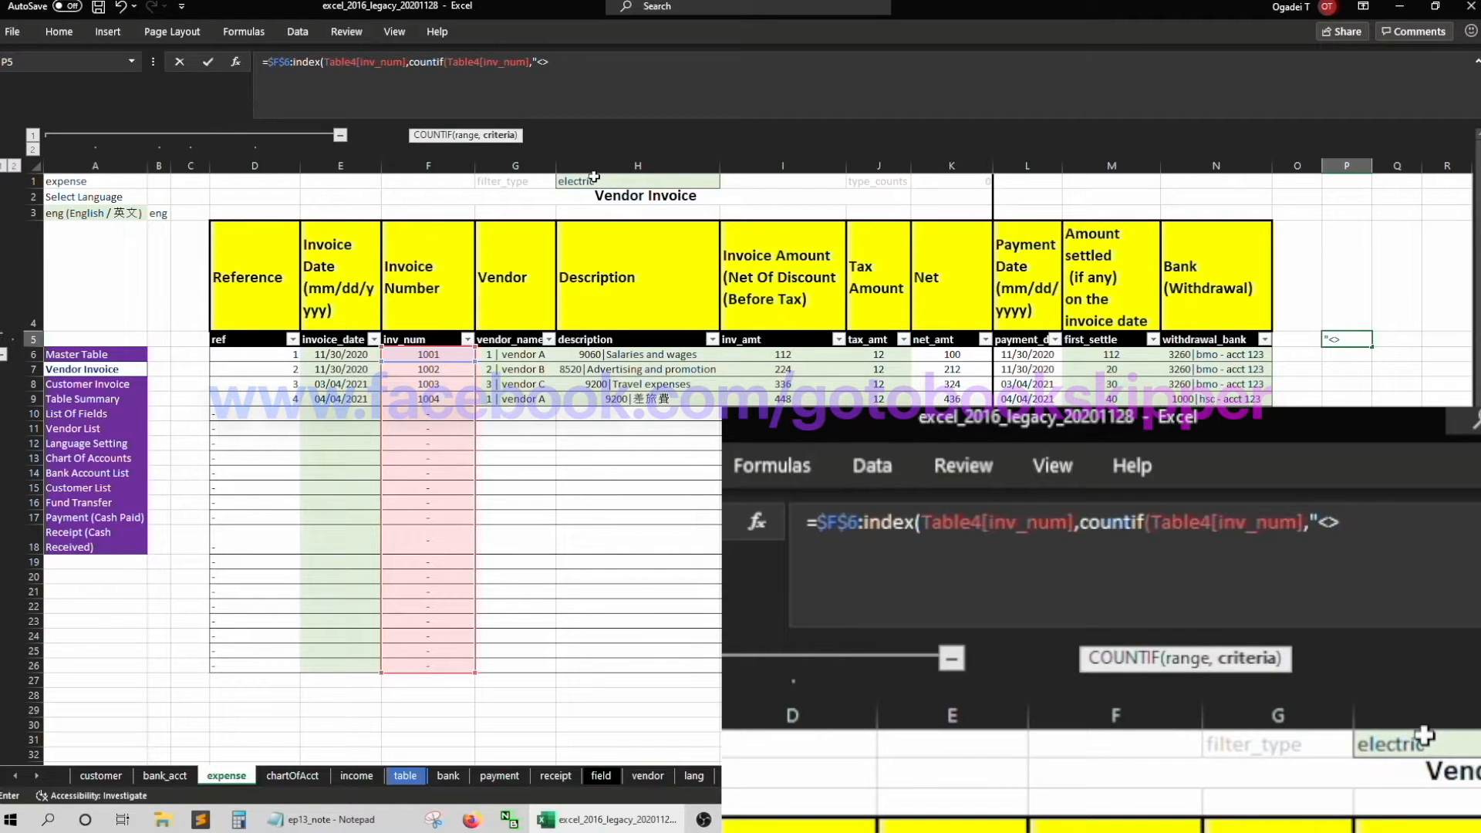
{"action": "type", "text": "-"}
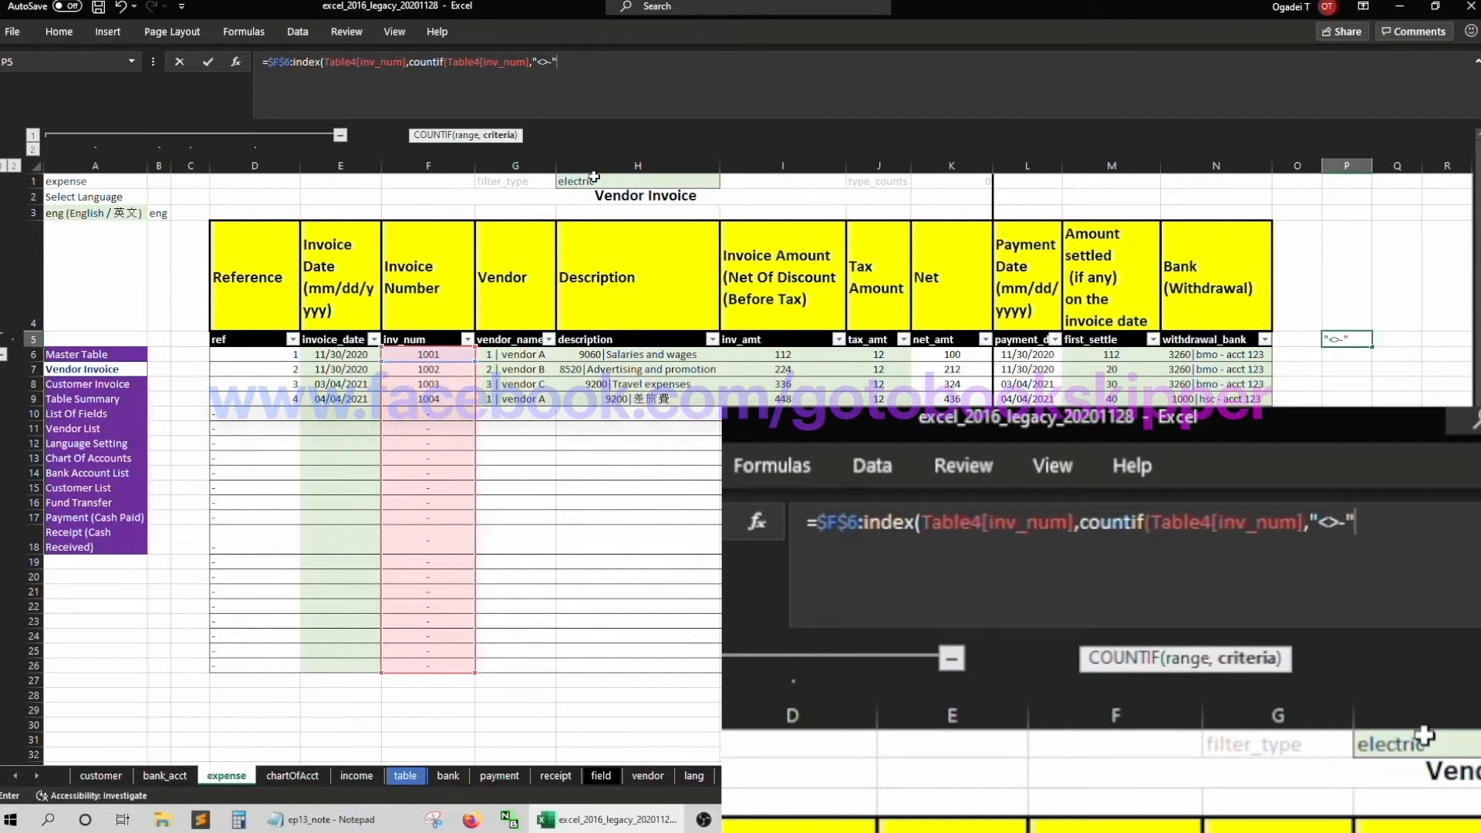
{"action": "key", "text": "Return"}
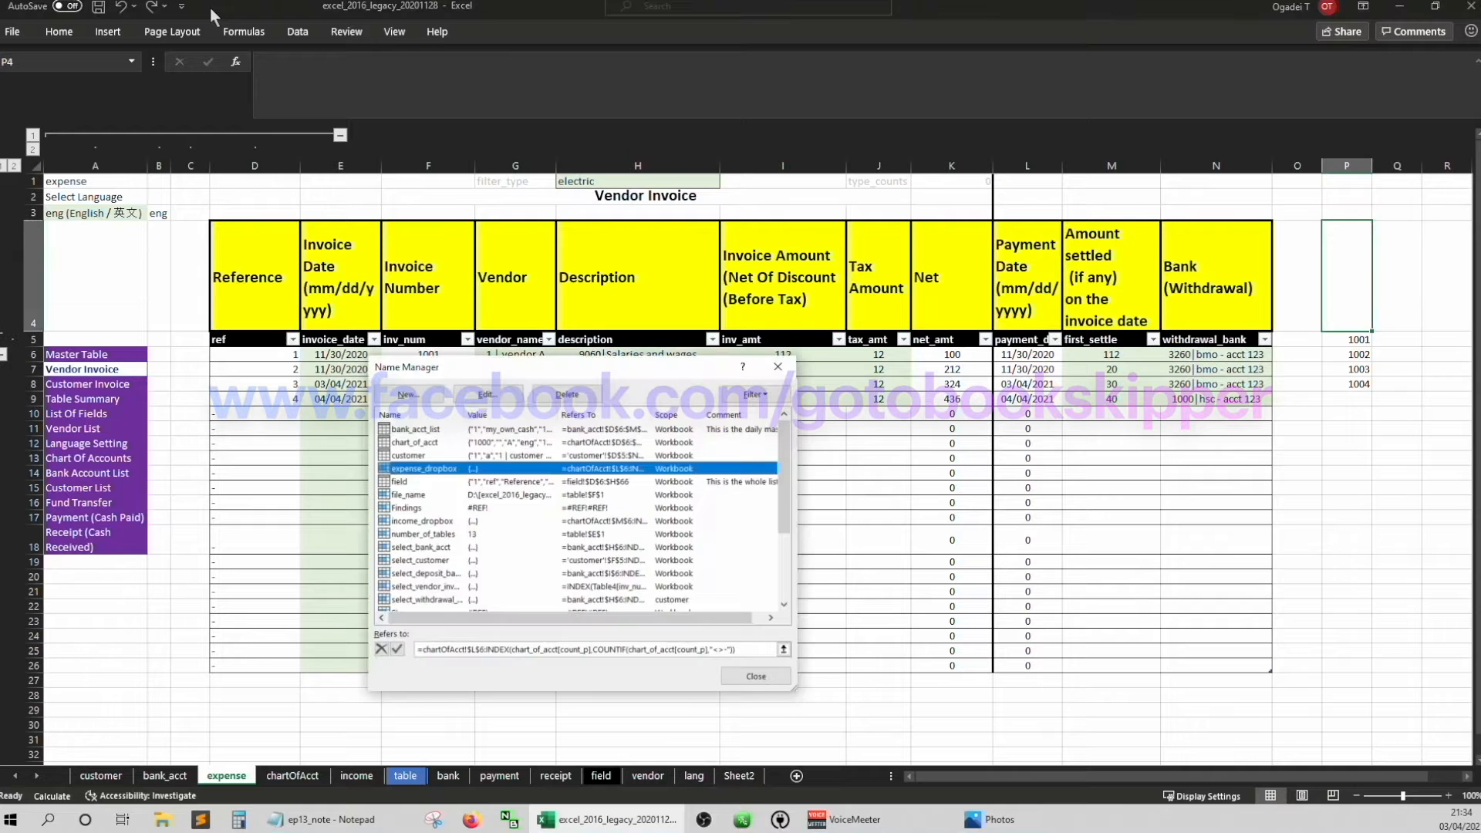
Review the expense_dropbox and select_vendor_invoice definitions in Name Manager
{"action": "left_click", "coordinate": [485, 394]}
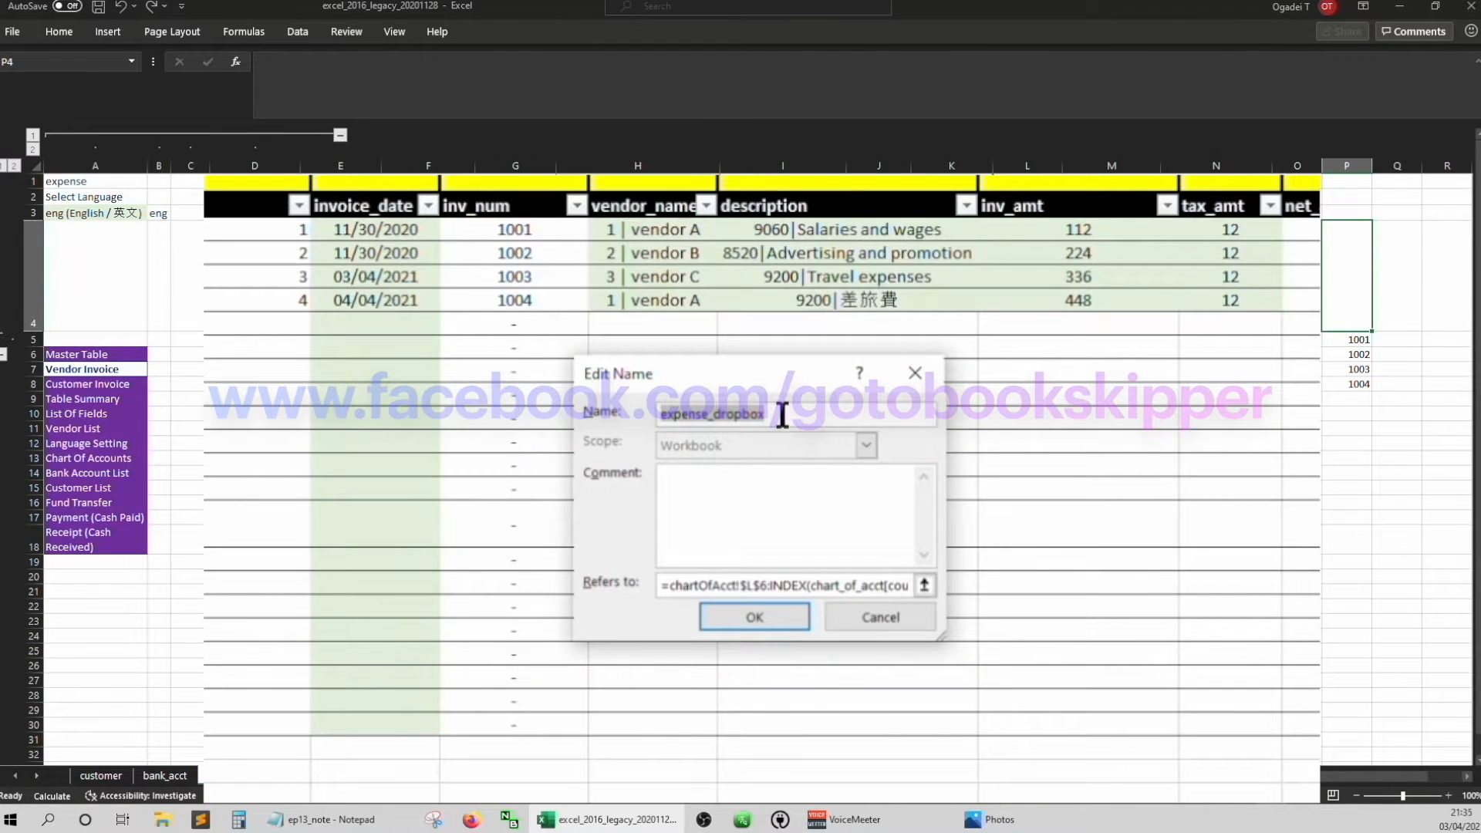
{"action": "left_click", "coordinate": [878, 617]}
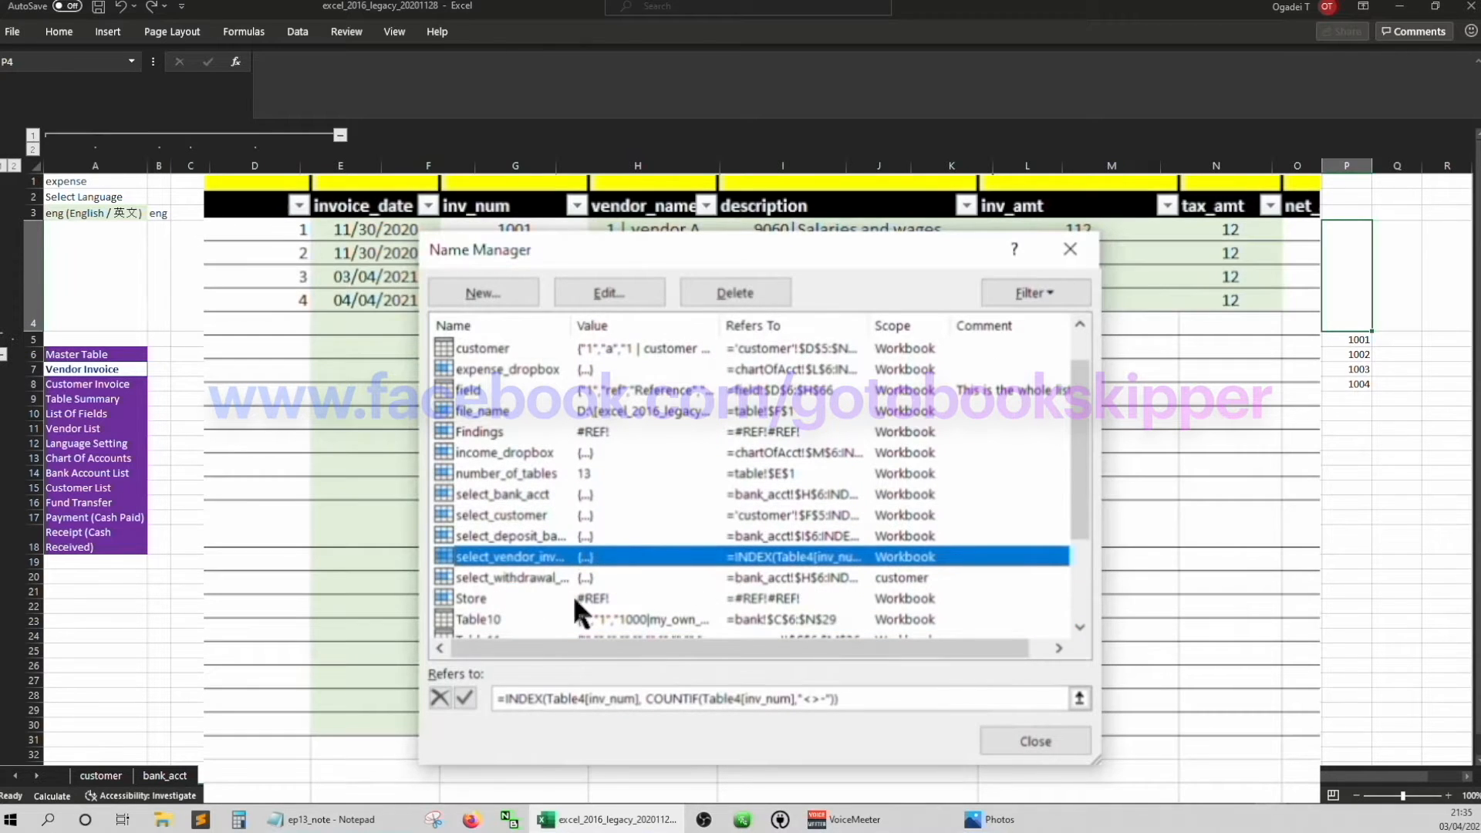
{"action": "left_click", "coordinate": [608, 291]}
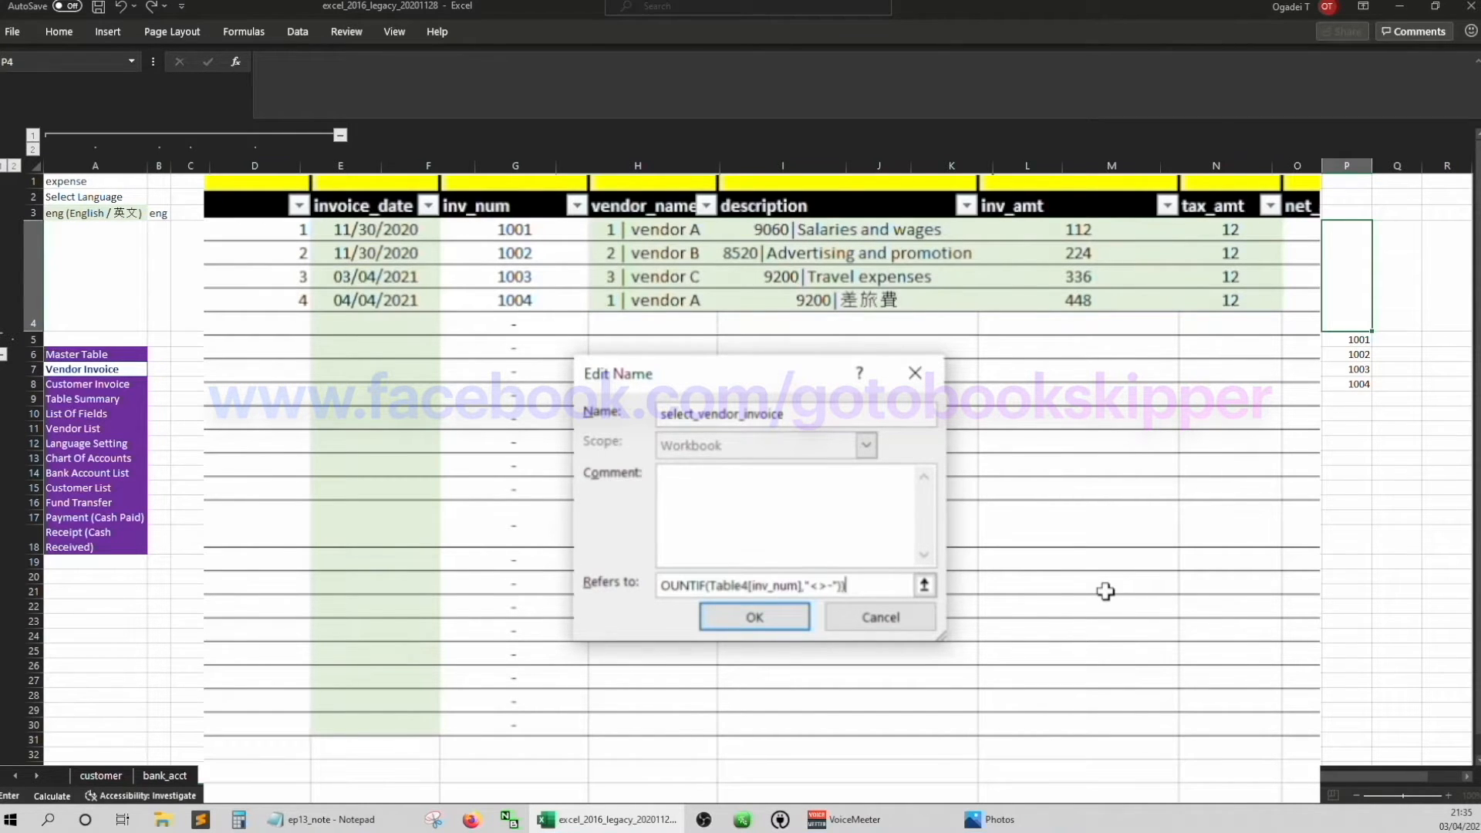
{"action": "left_click", "coordinate": [753, 617]}
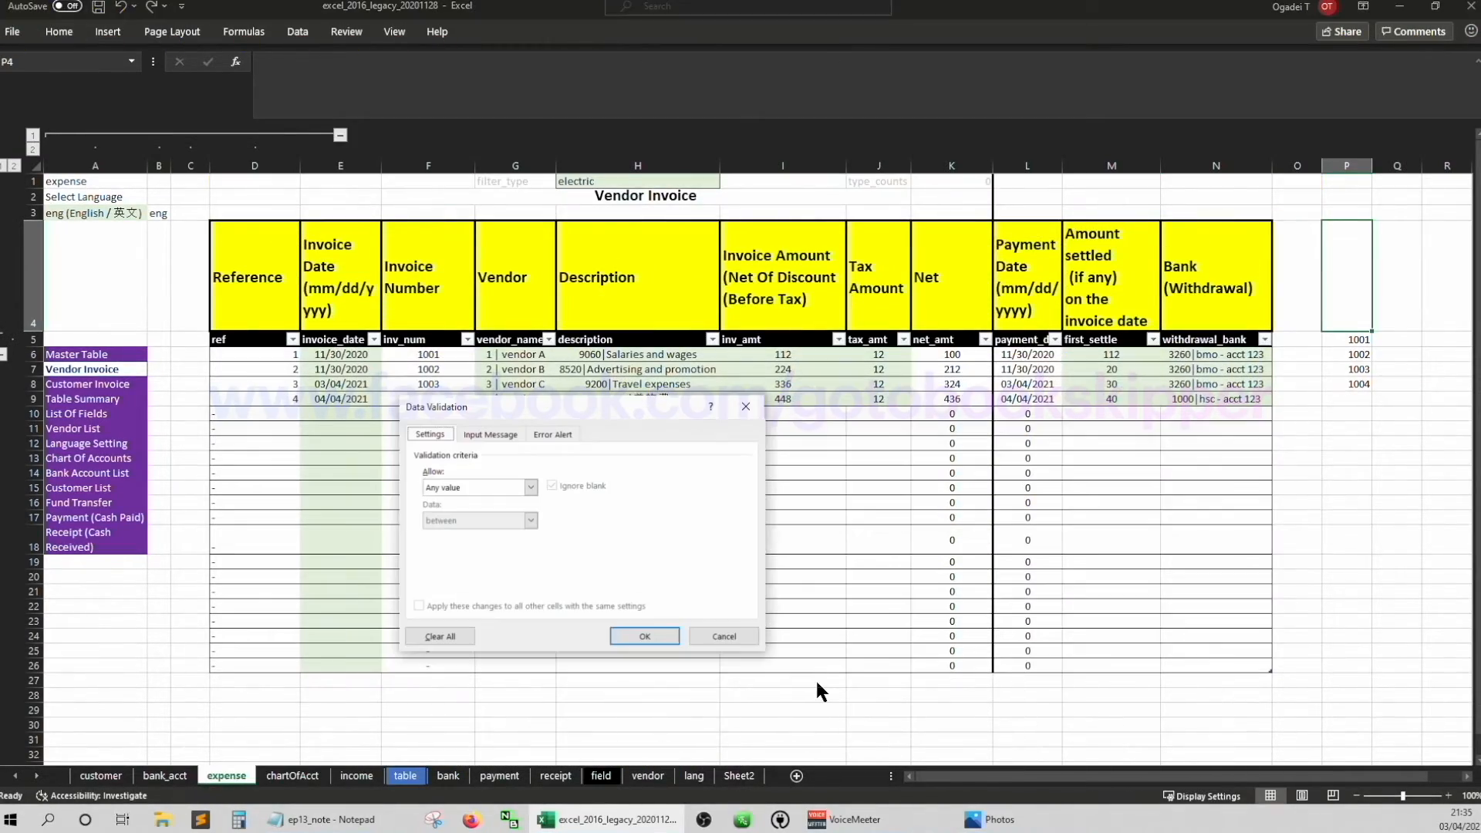
Validate the test cell as a List sourced from =select_vendor_invoice
{"action": "left_click", "coordinate": [529, 486]}
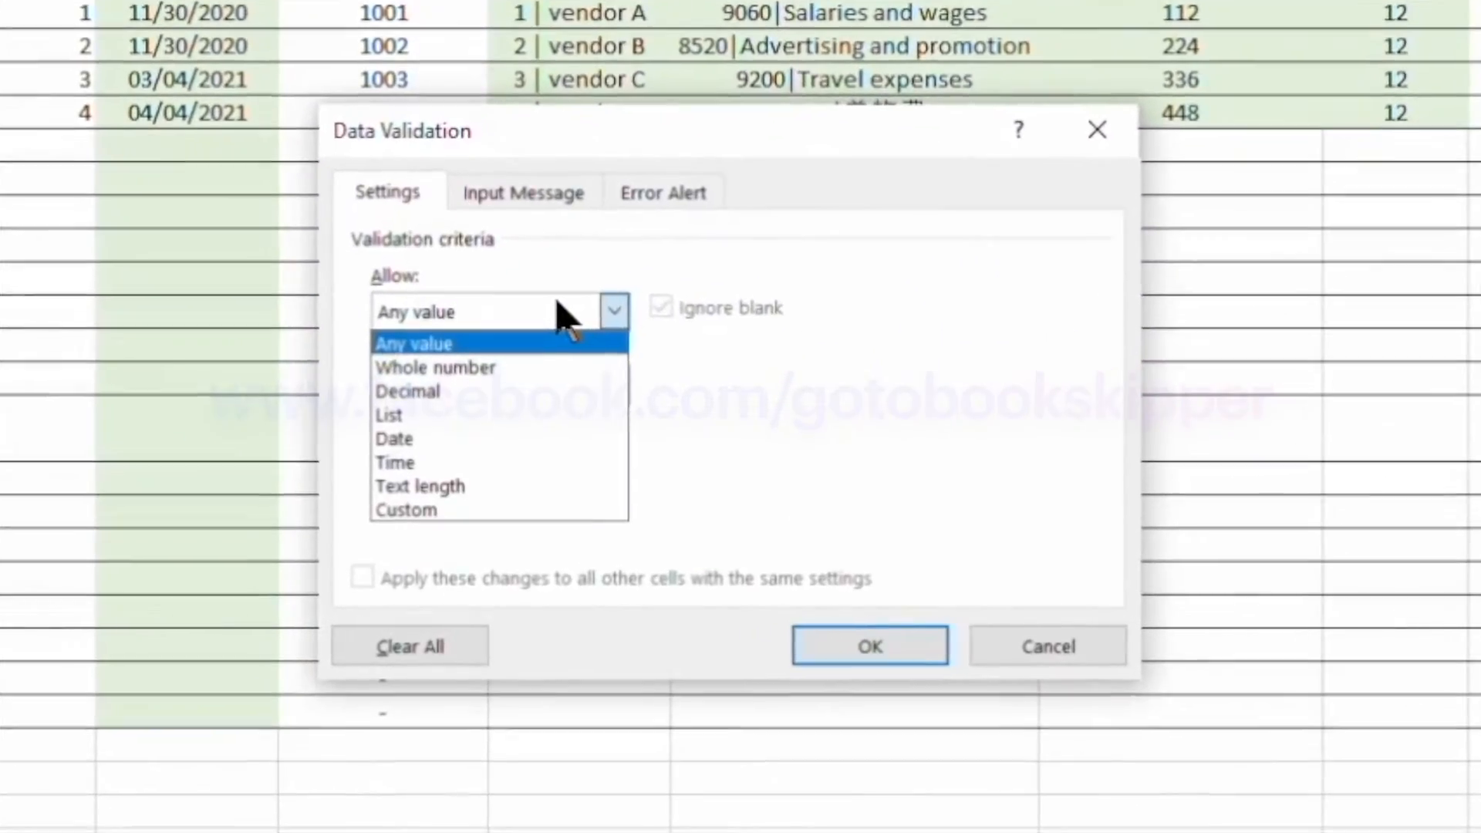
{"action": "left_click", "coordinate": [388, 415]}
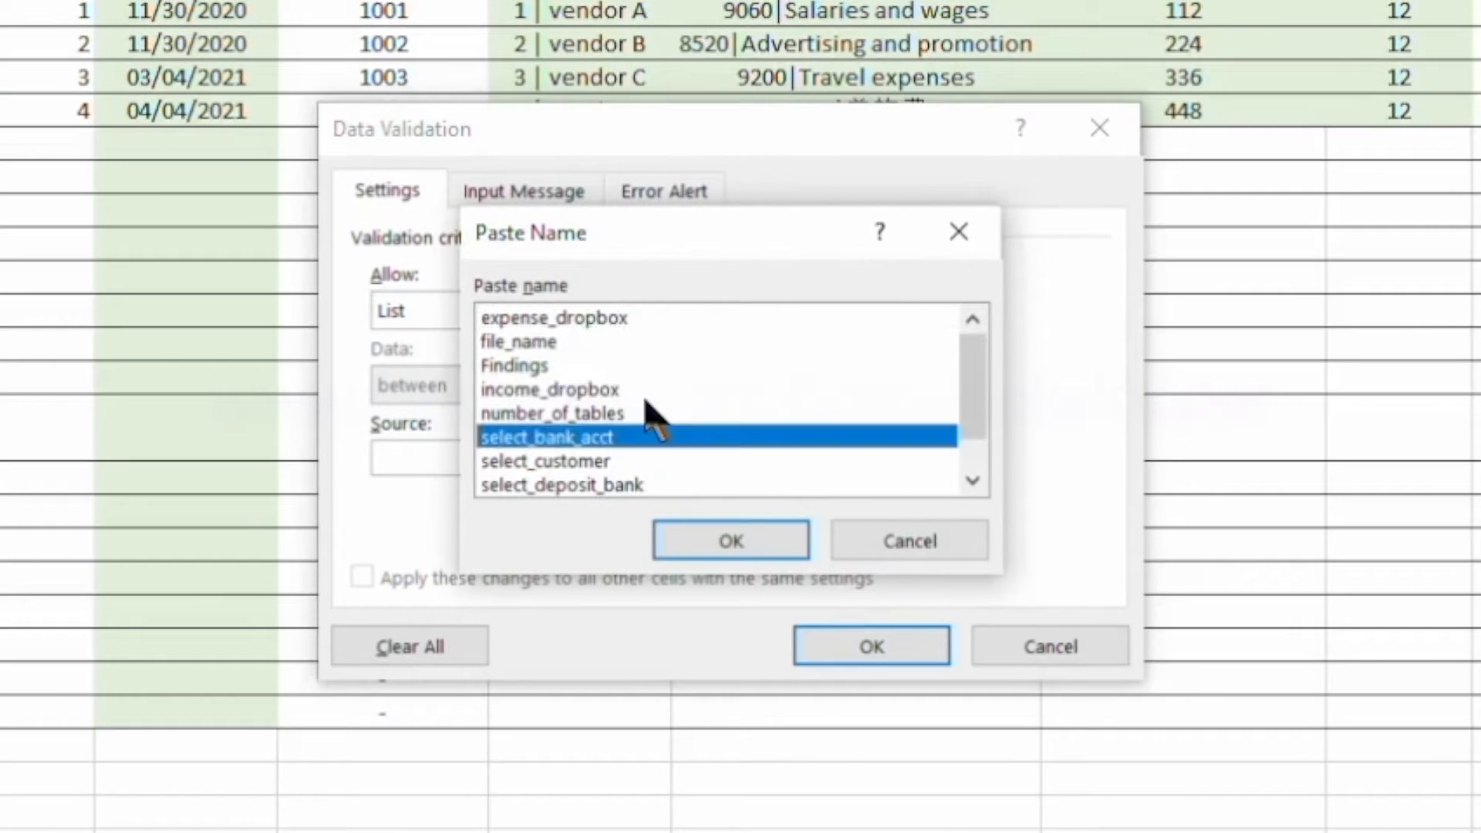
{"action": "mouse_move", "coordinate": [688, 372]}
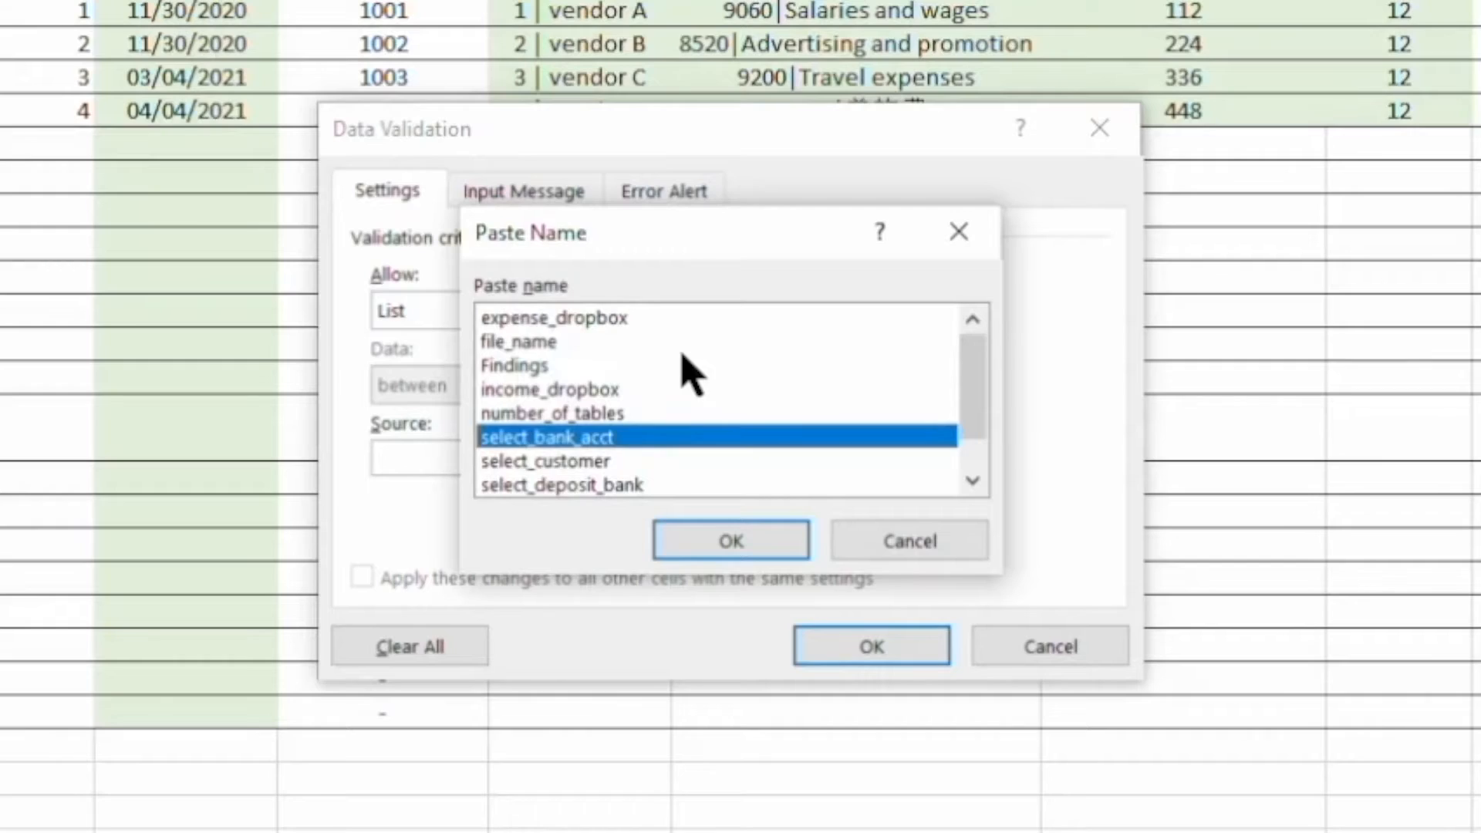
{"action": "left_click", "coordinate": [730, 540]}
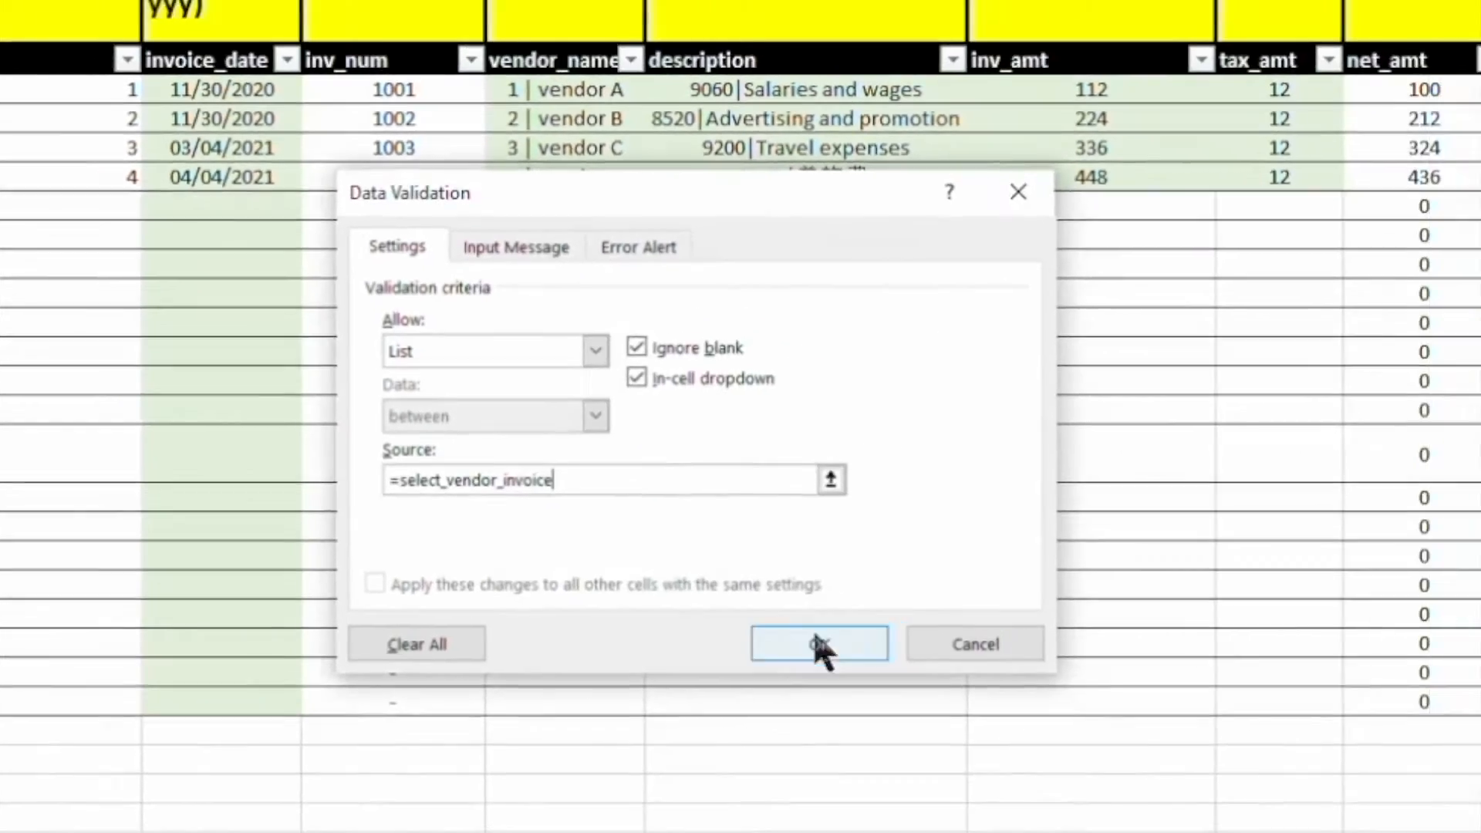
Test the dropdown showing invoice numbers 1001–1004 and check its list formula
{"action": "left_click", "coordinate": [818, 644]}
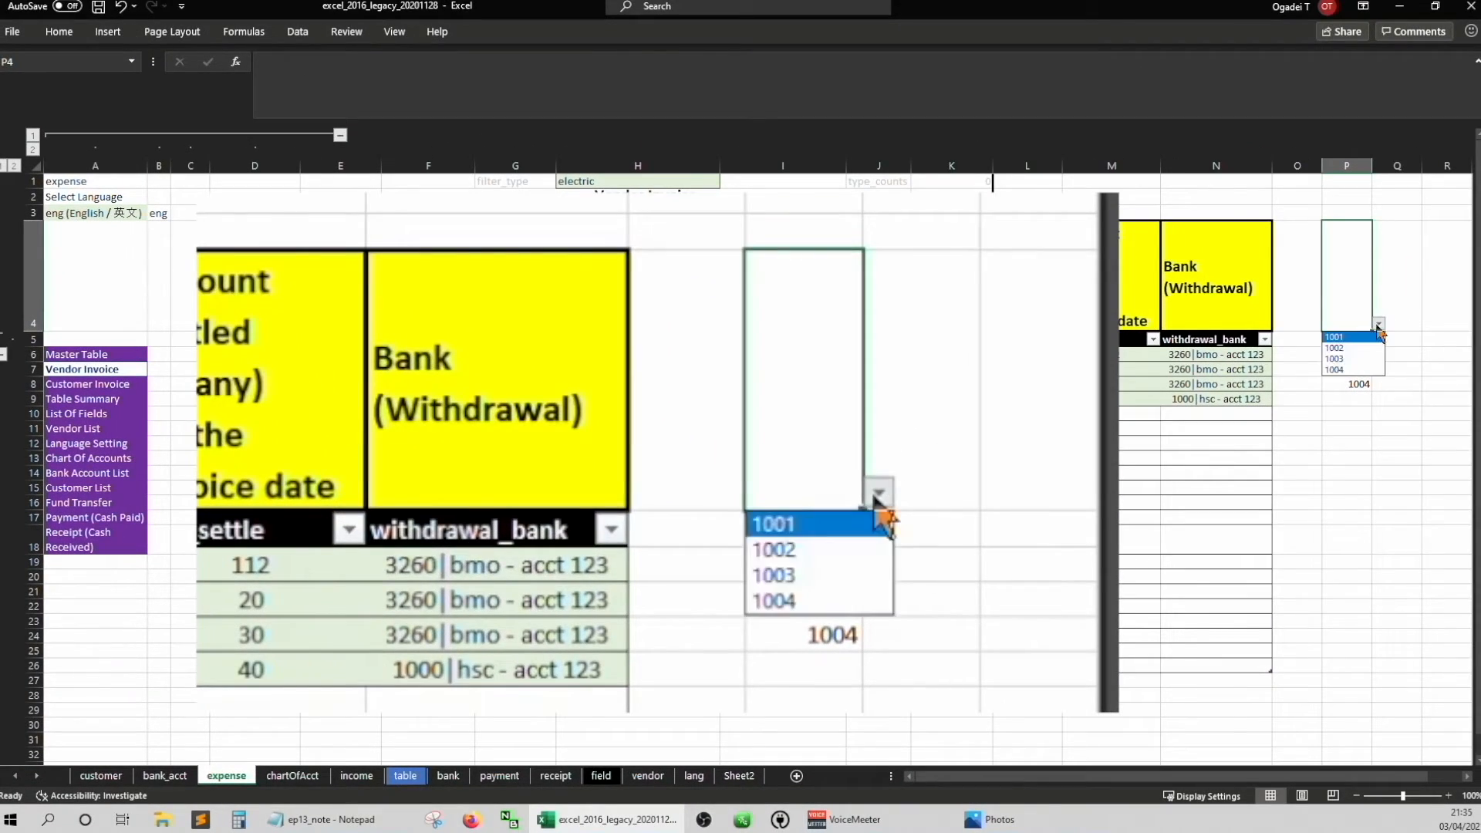
{"action": "left_click", "coordinate": [775, 600]}
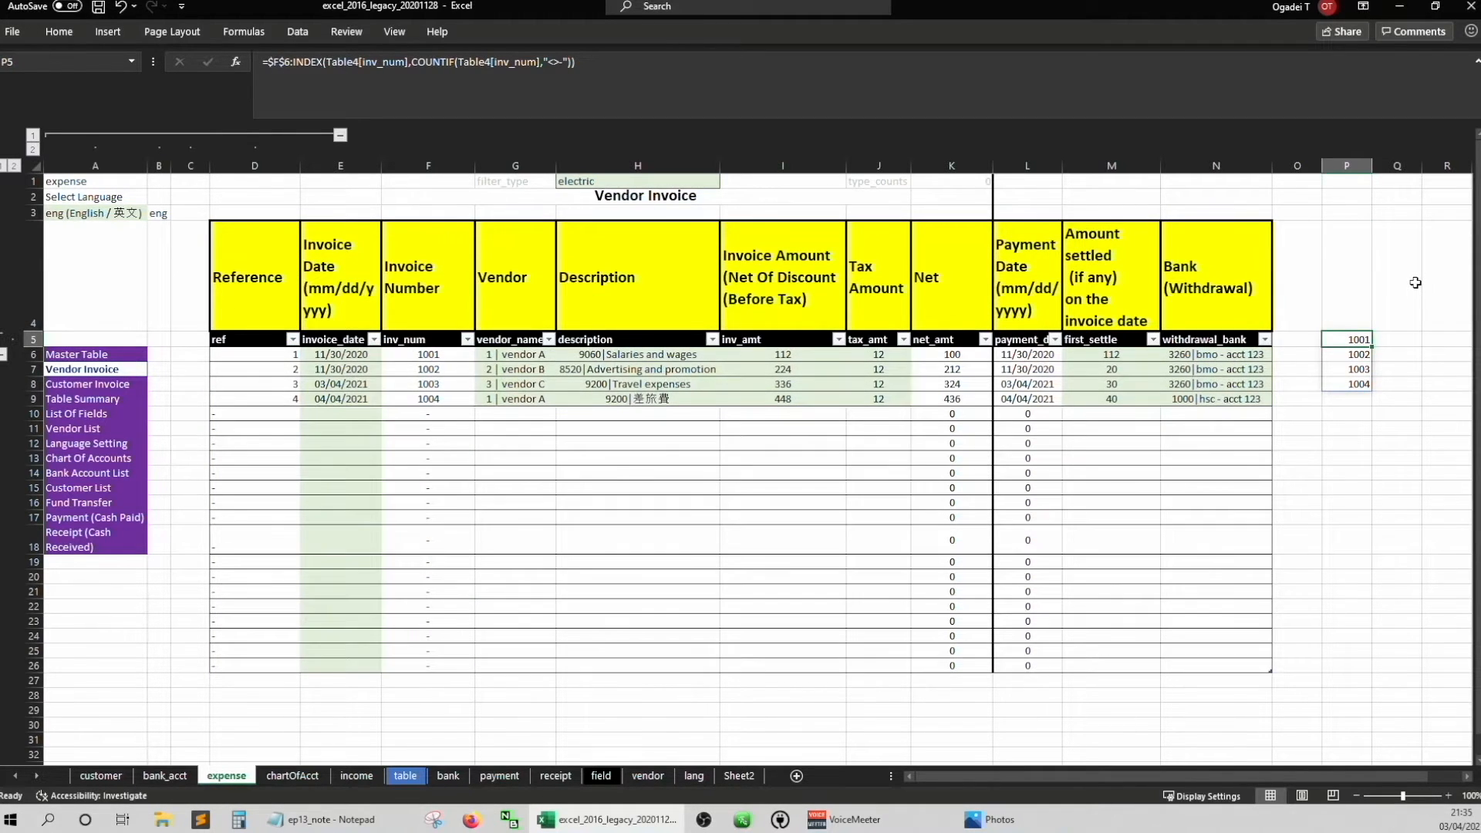
{"action": "left_click", "coordinate": [1345, 274]}
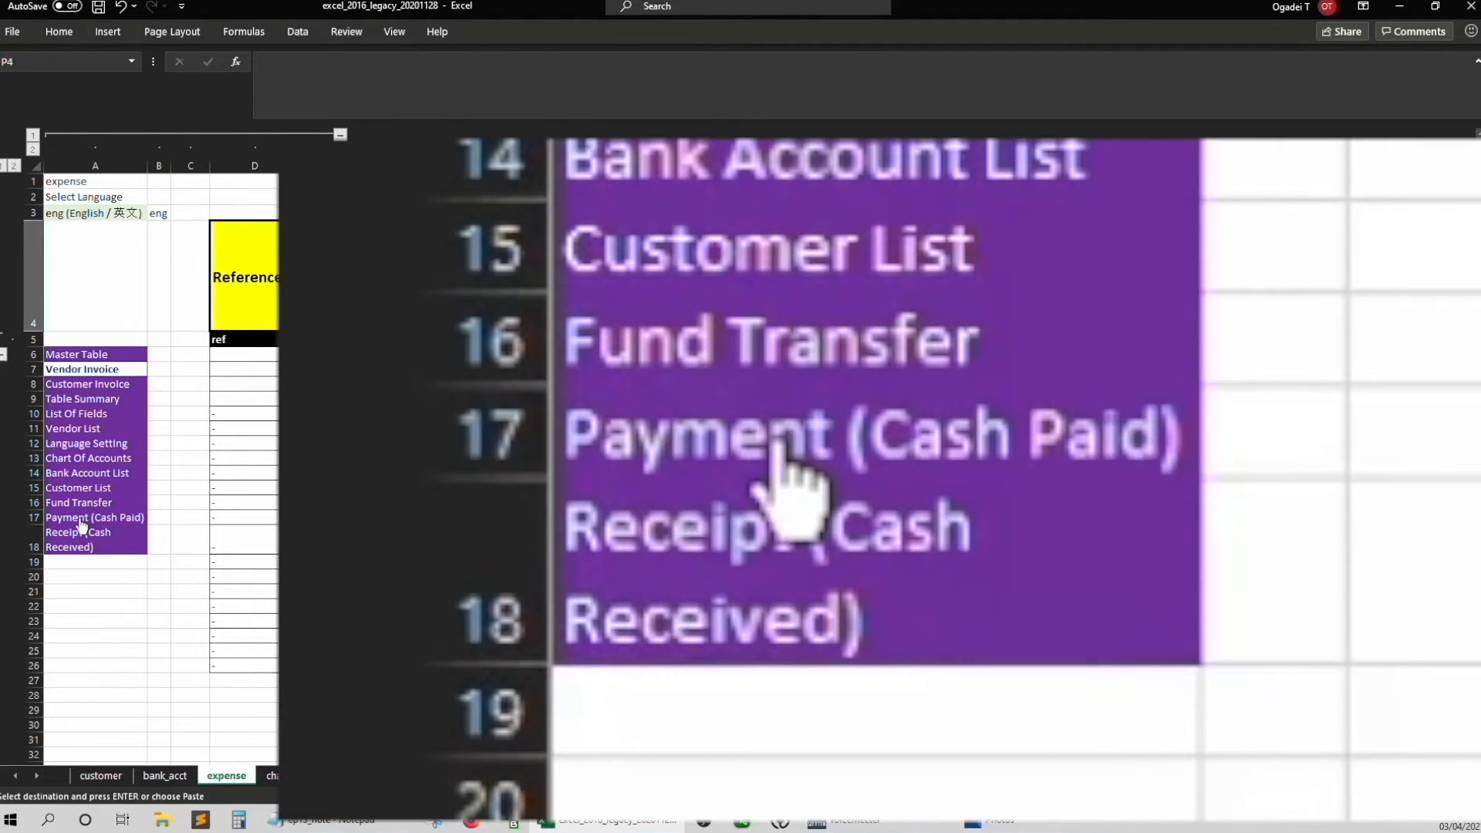
Paste the invoice-number validation into the Payment (Cash Paid) Invoice Number column
{"action": "left_click", "coordinate": [498, 776]}
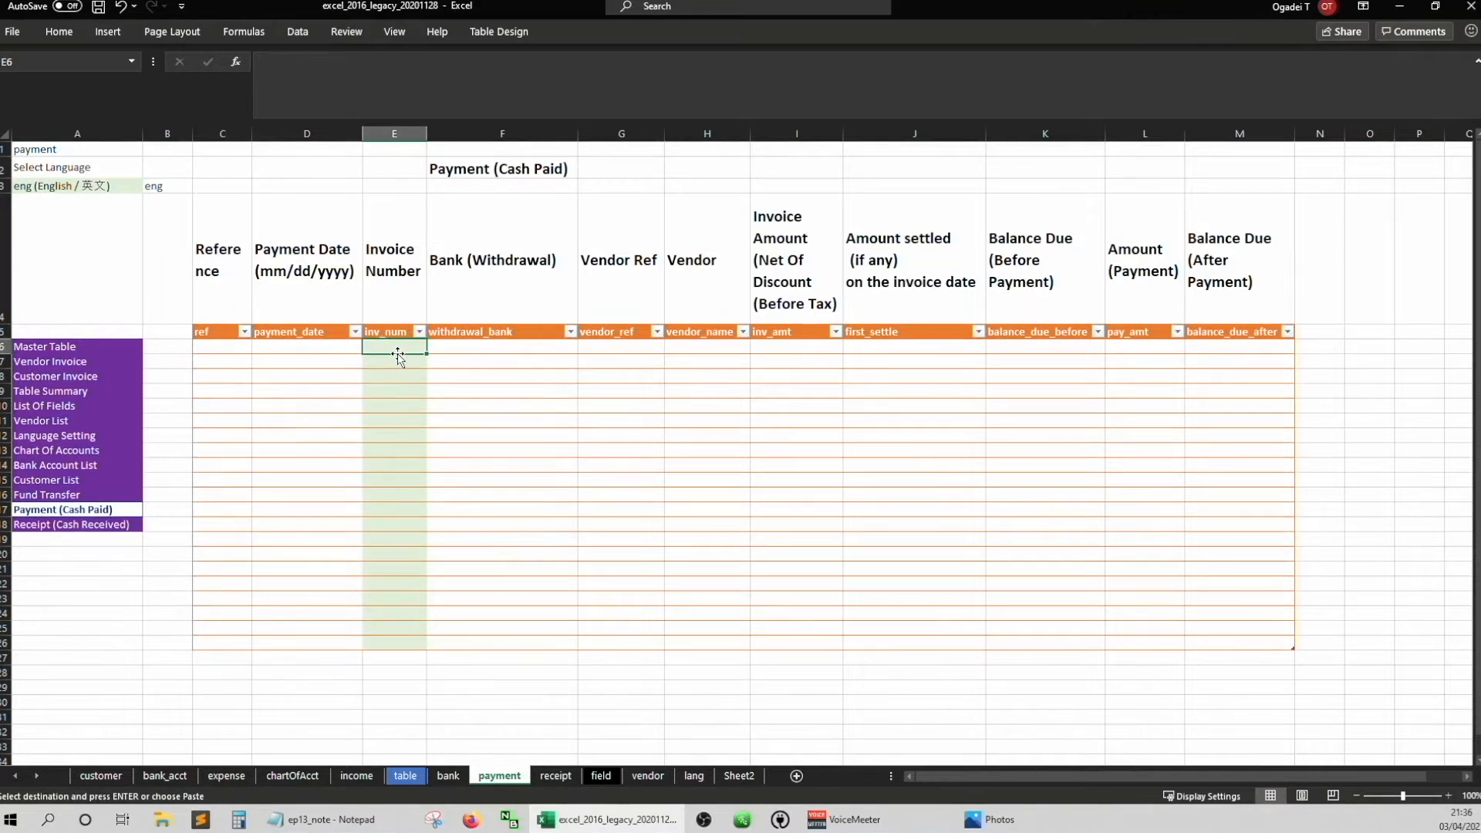
{"action": "right_click", "coordinate": [393, 355]}
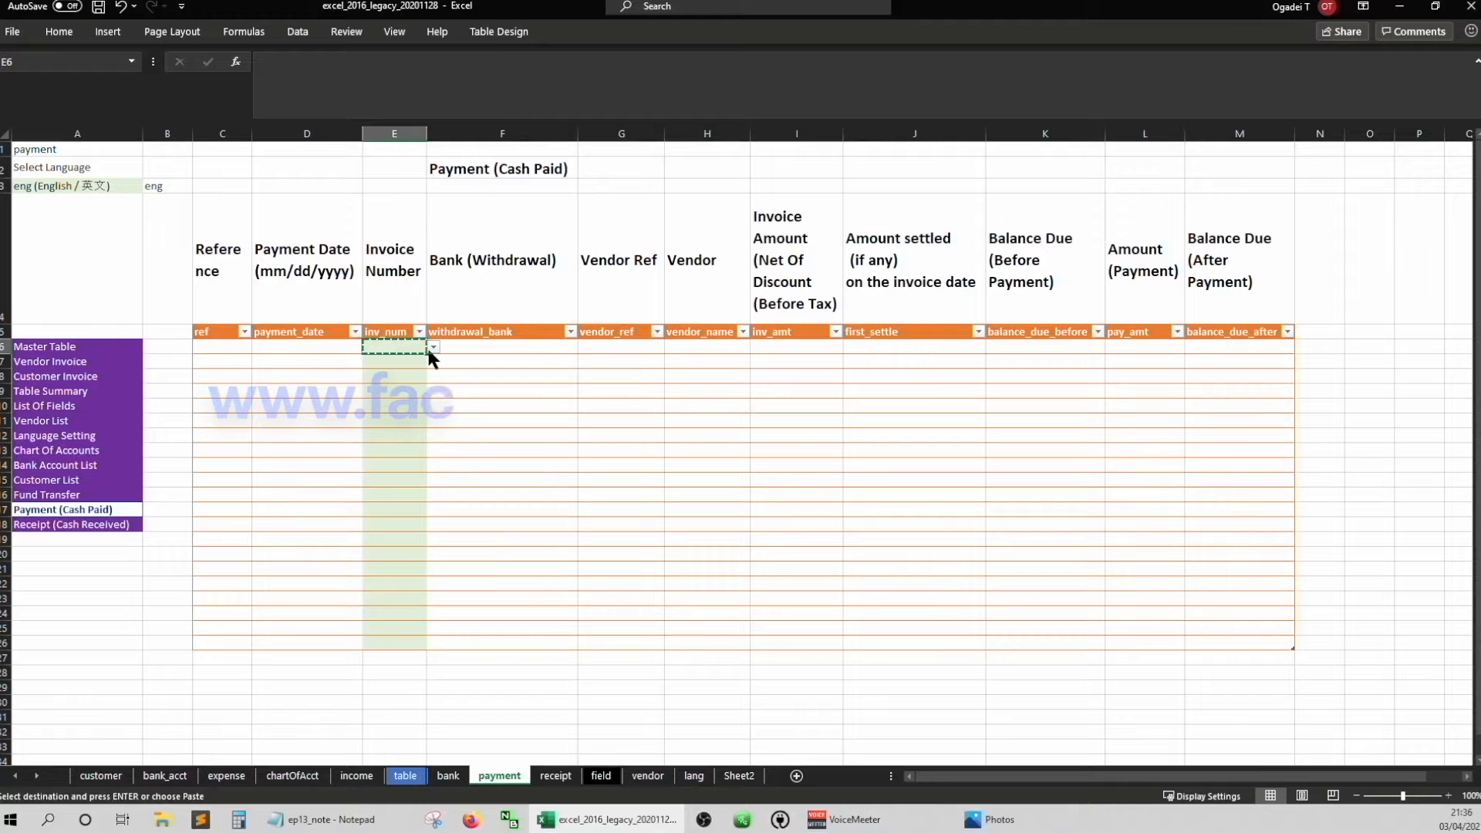
{"action": "left_click", "coordinate": [394, 359]}
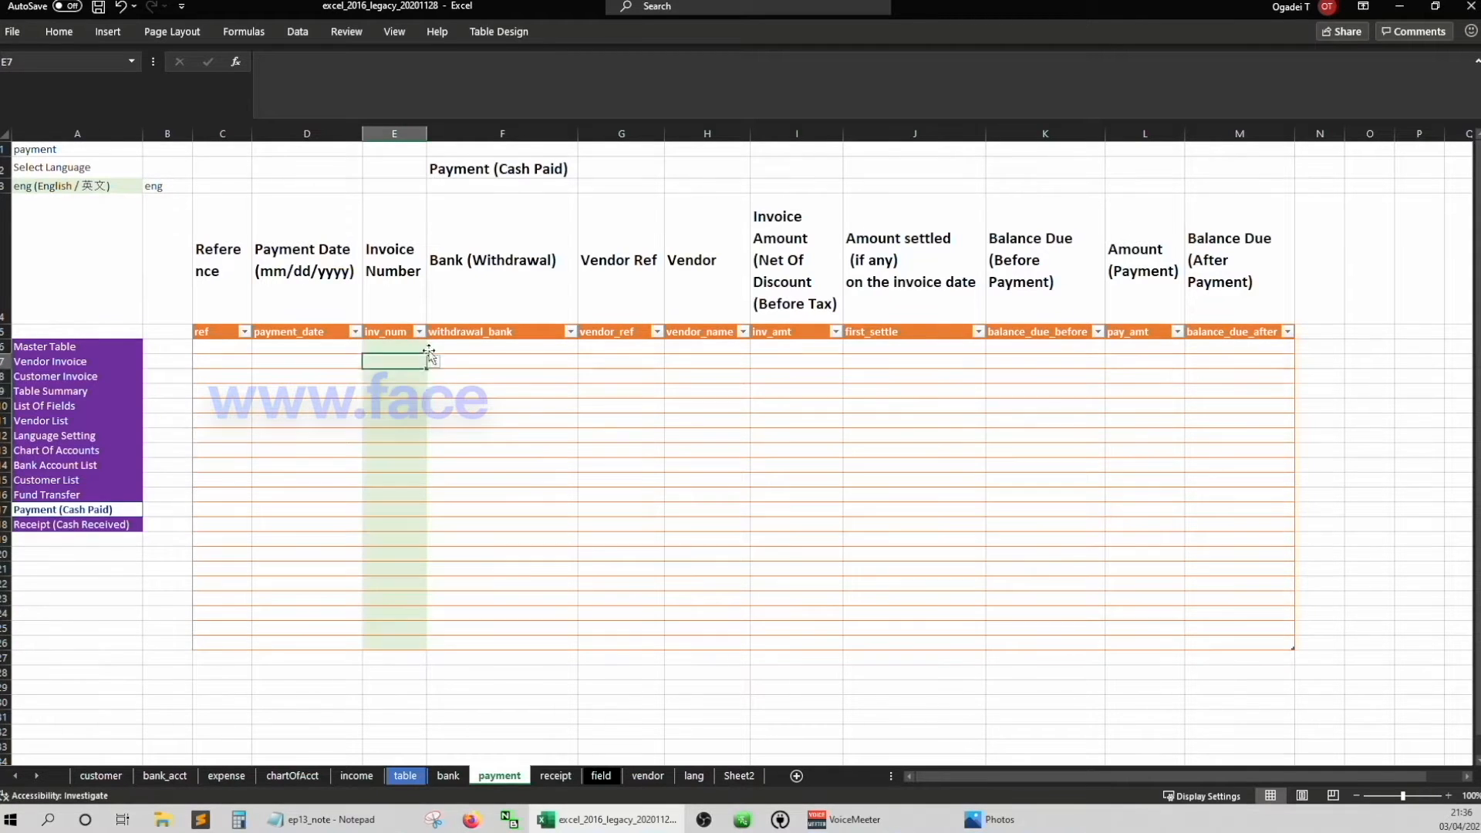
Pick invoice numbers from the dropdown for the payment rows
{"action": "left_click", "coordinate": [432, 399]}
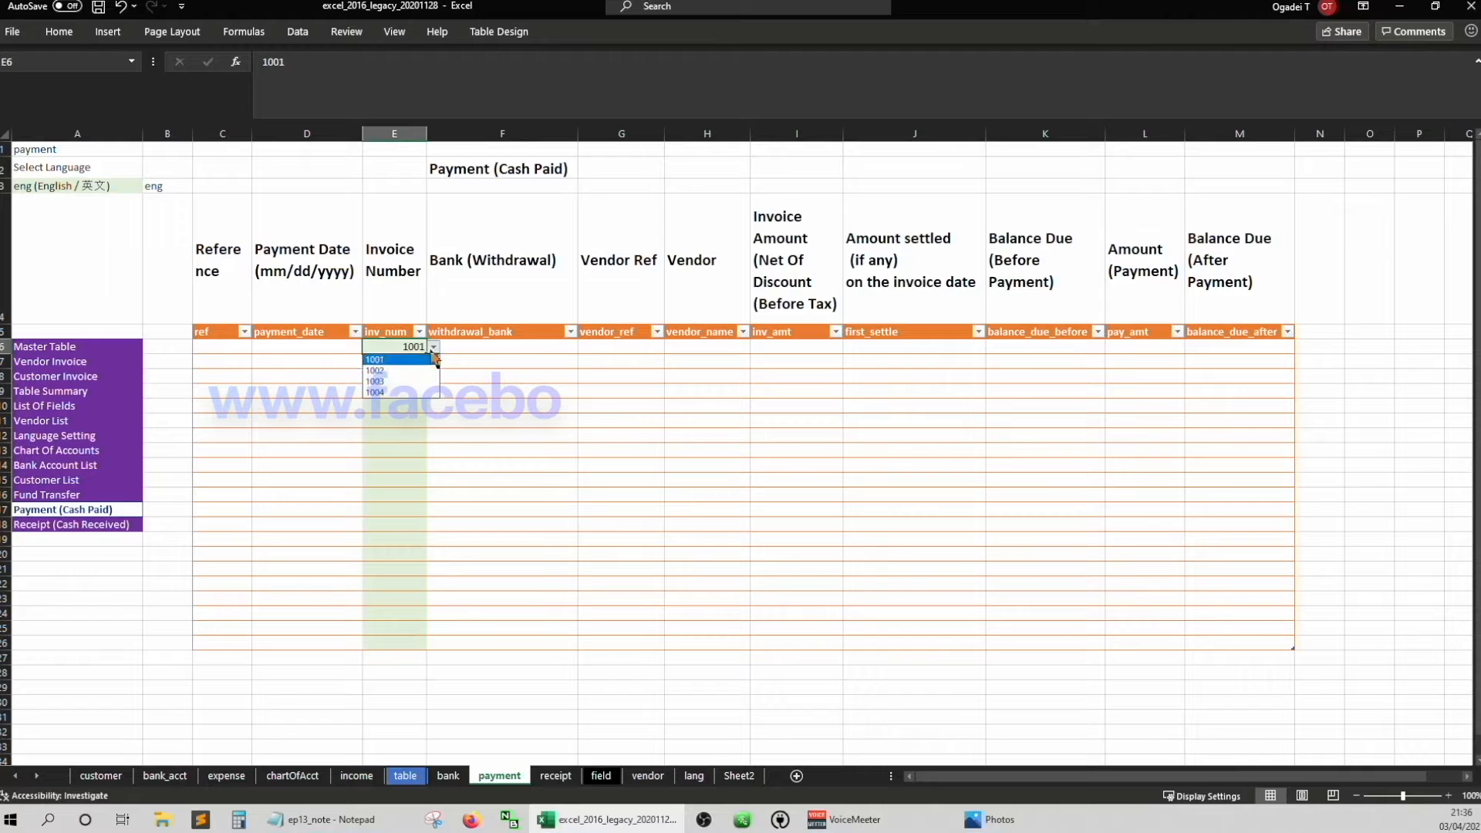
{"action": "left_click", "coordinate": [393, 377]}
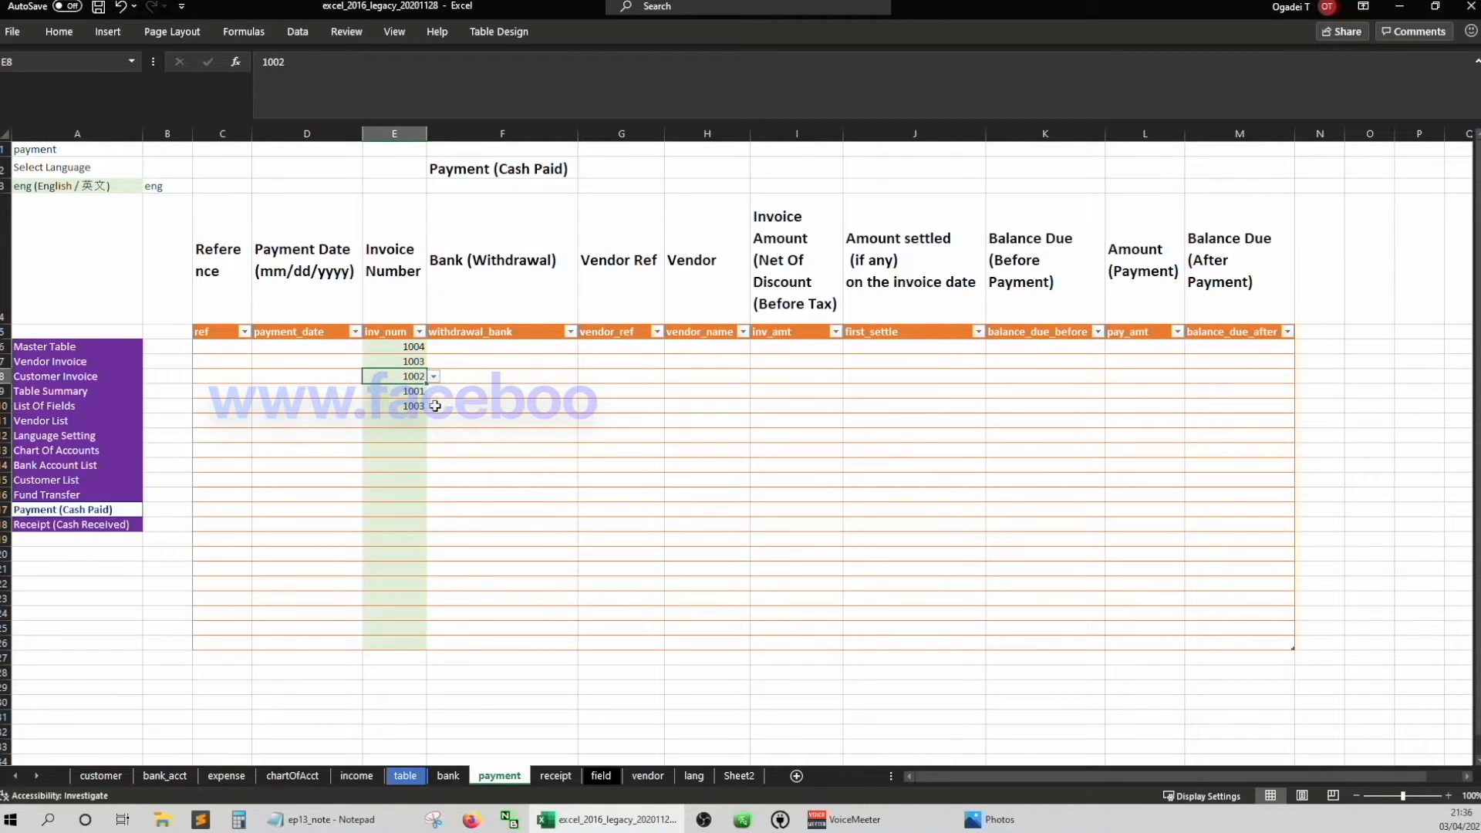
{"action": "left_click", "coordinate": [305, 346]}
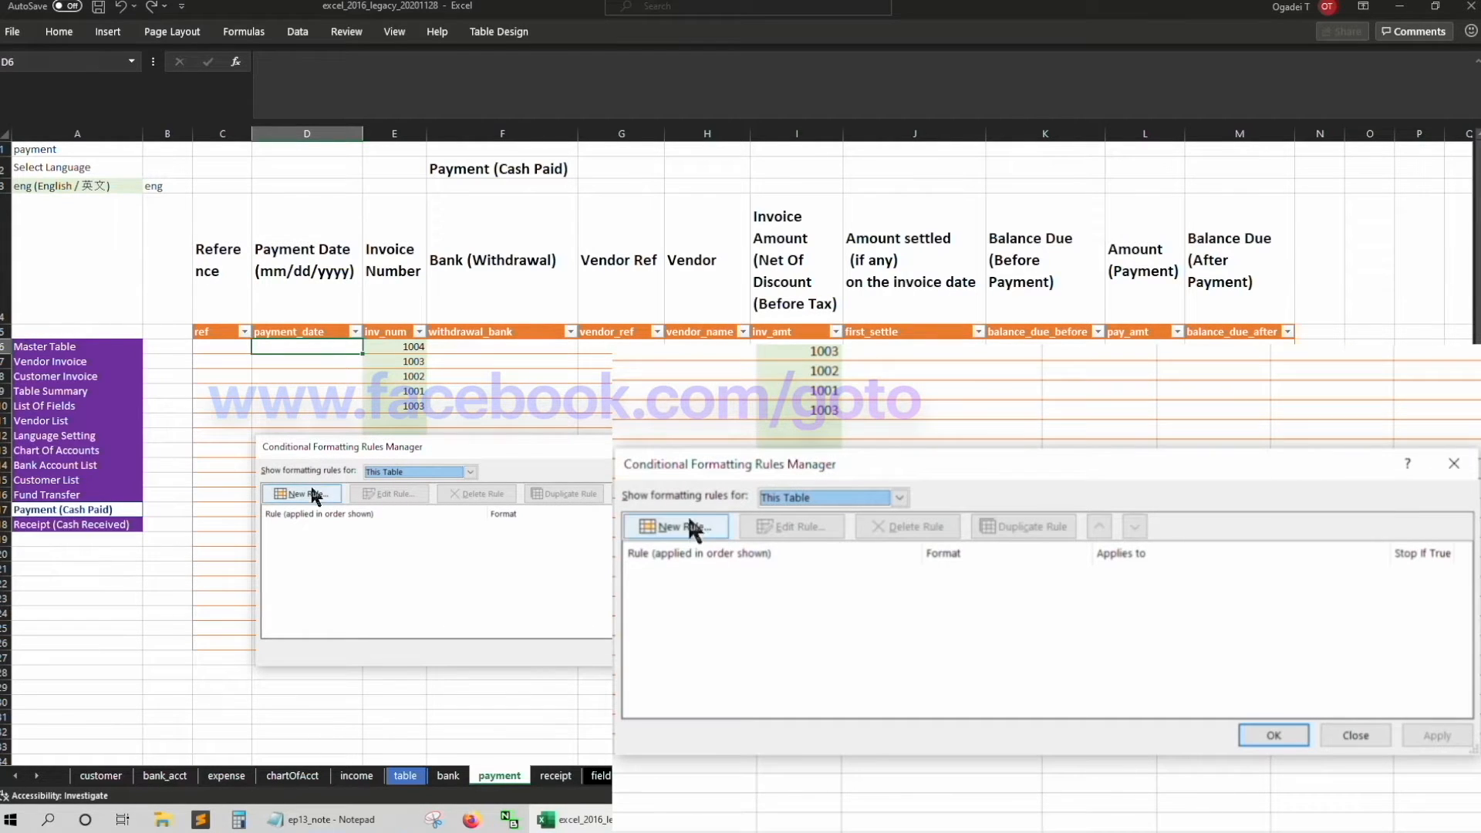
Create a formula-based conditional formatting rule =$E6>0 for the Payment Date cells
{"action": "left_click", "coordinate": [676, 526]}
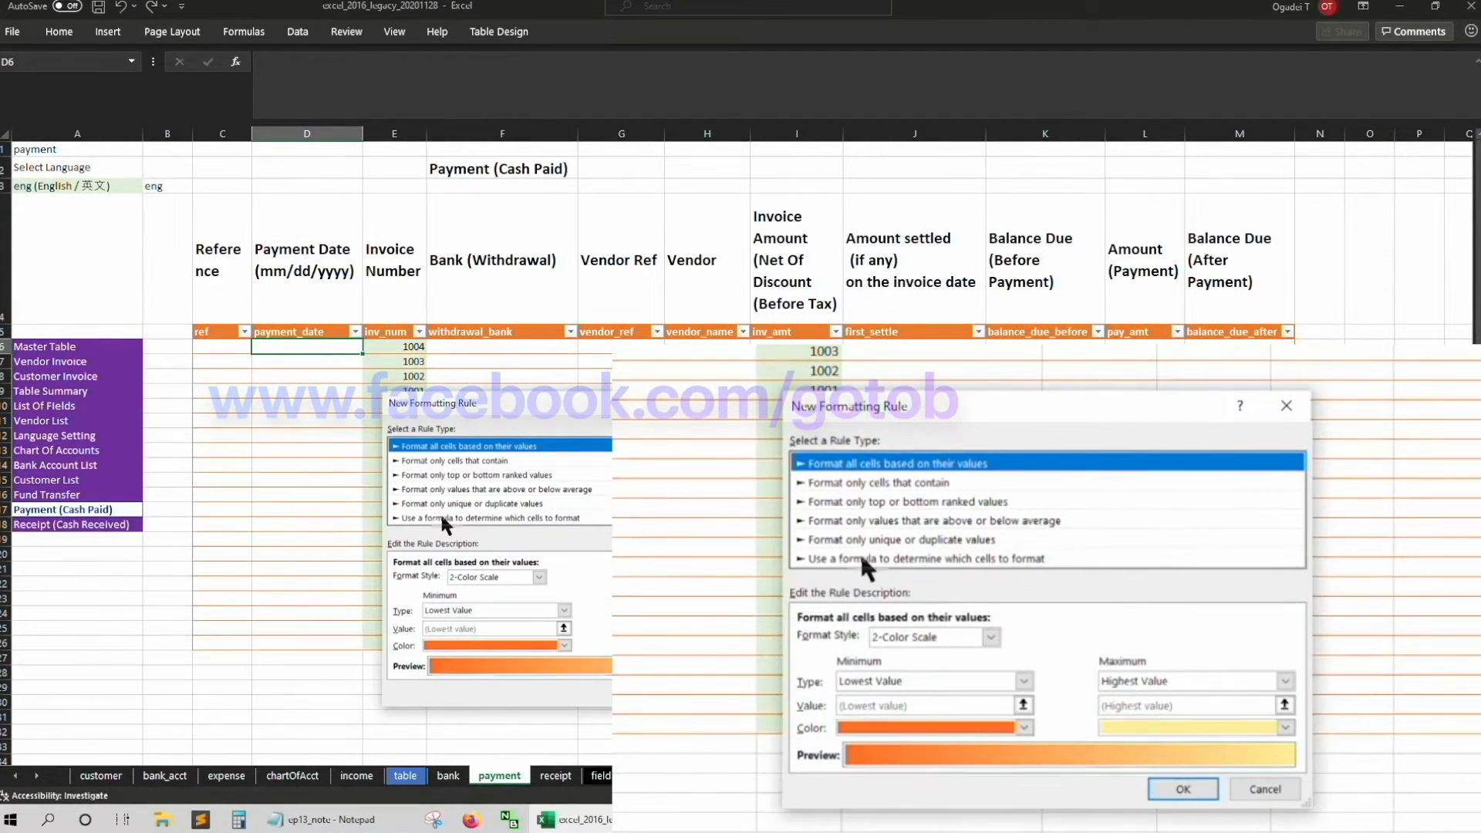
{"action": "left_click", "coordinate": [926, 559]}
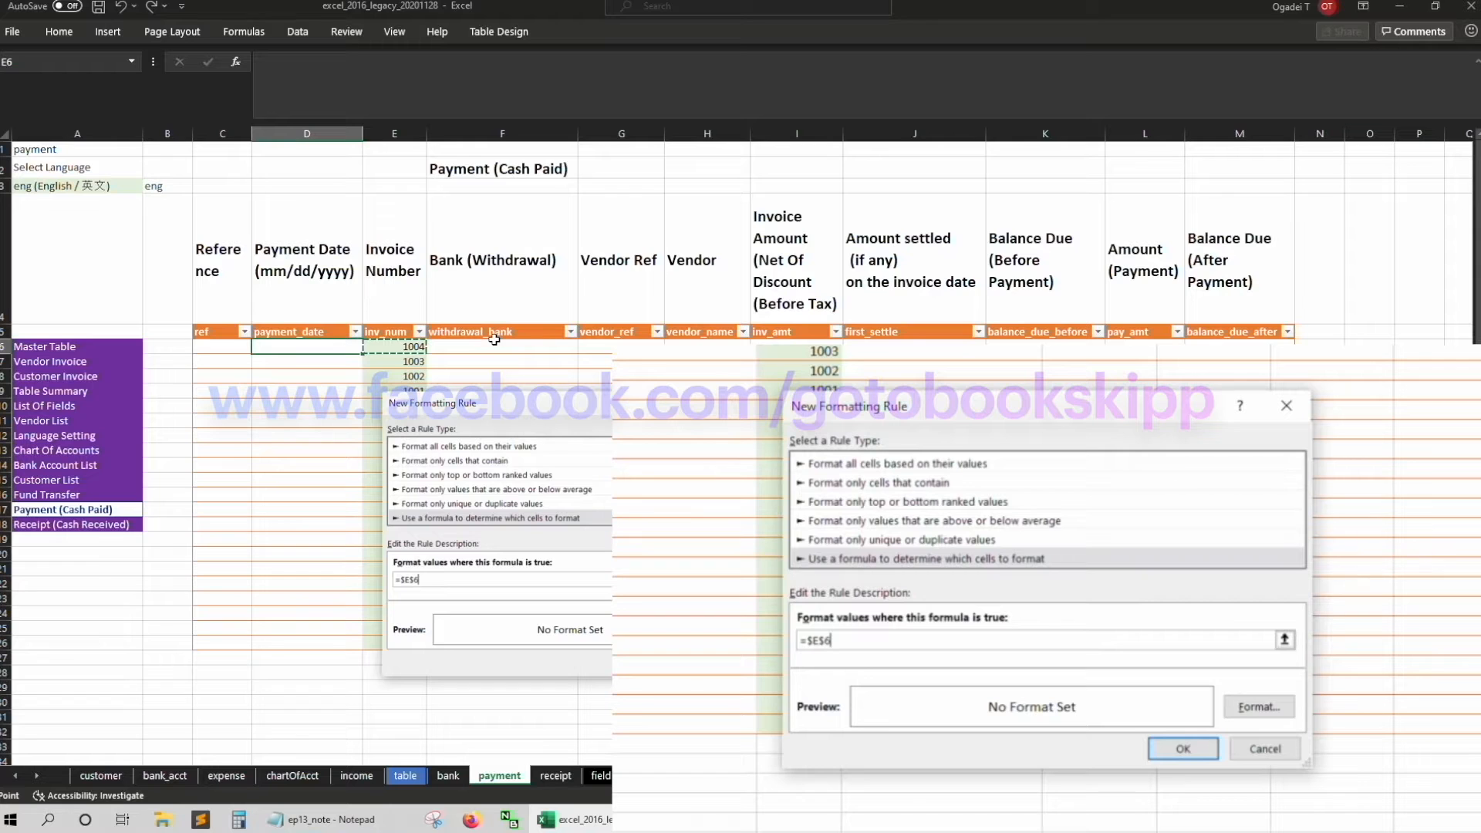
{"action": "key", "text": "Backspace"}
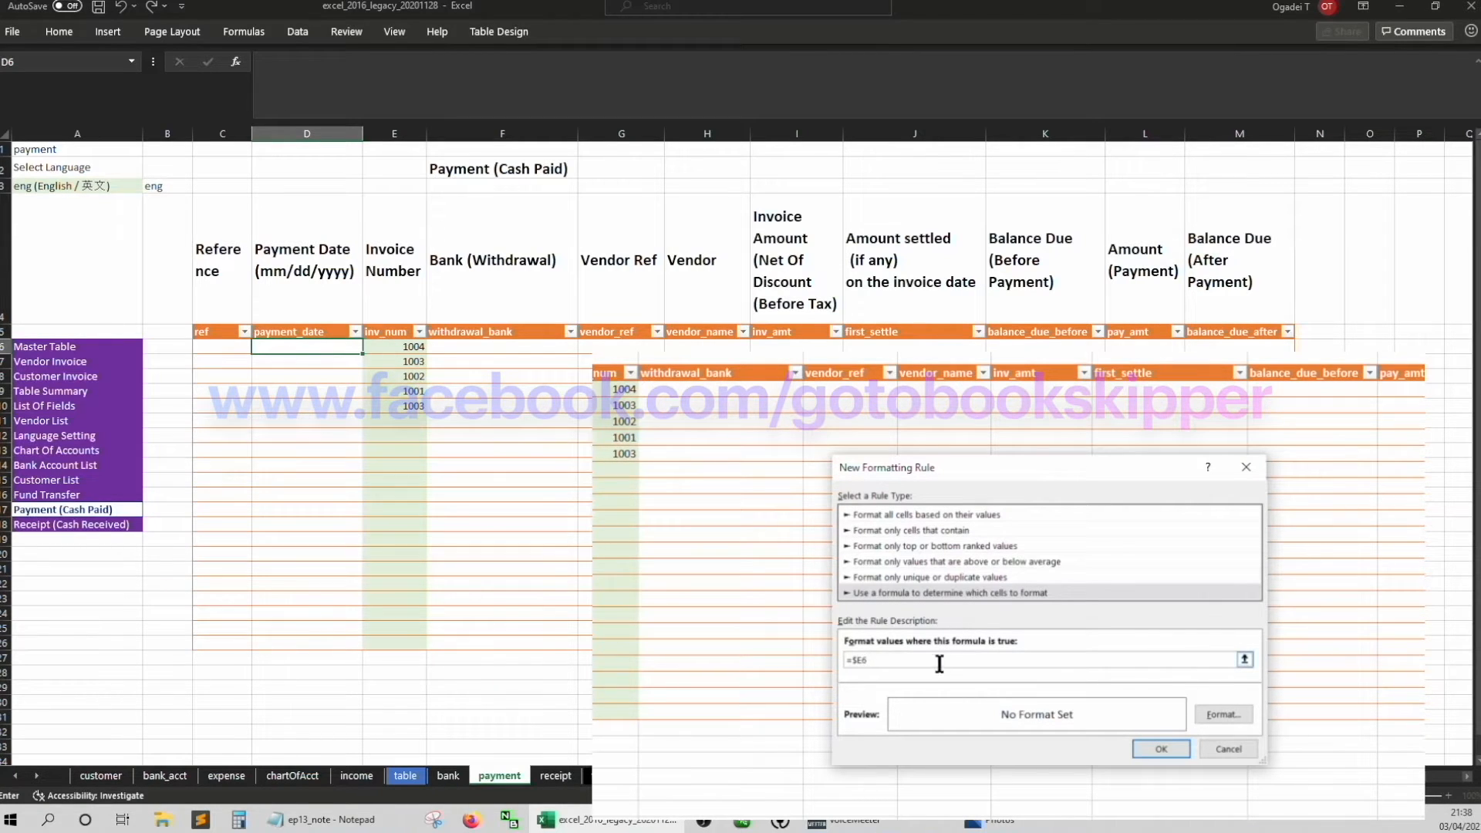
{"action": "type", "text": ">"}
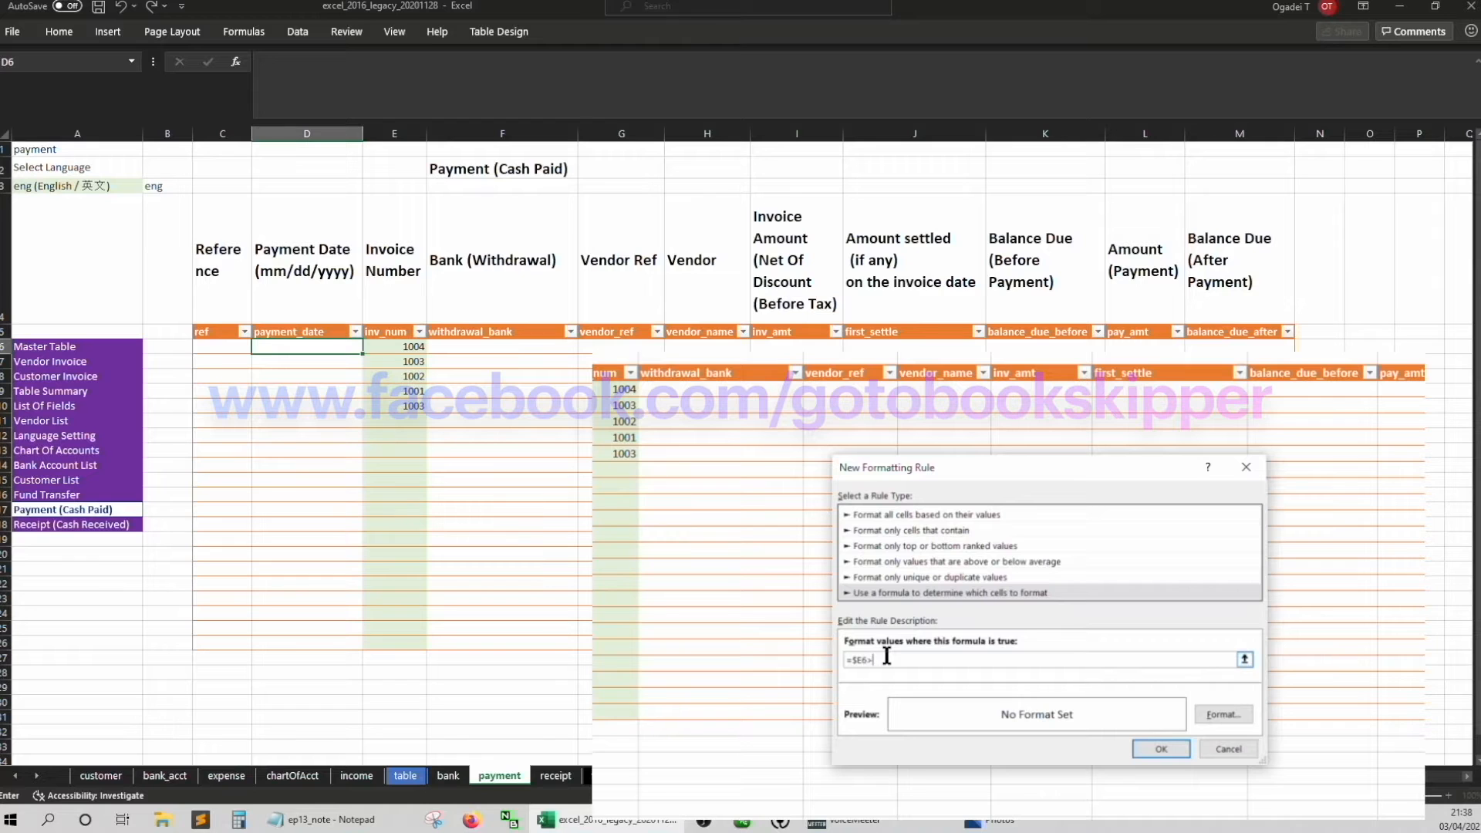
{"action": "type", "text": "0"}
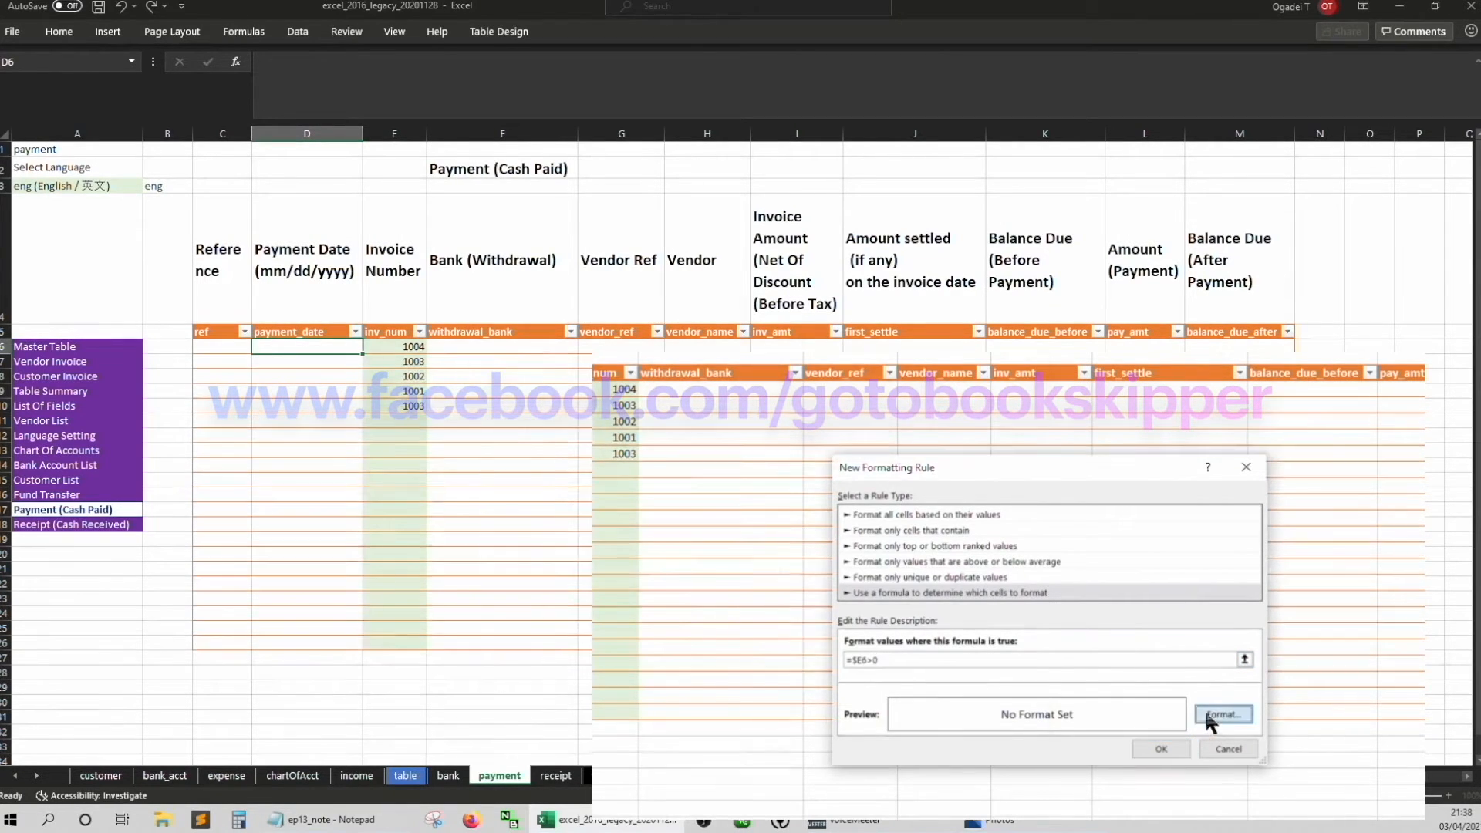
Give the rule a light green fill and apply it
{"action": "left_click", "coordinate": [1222, 713]}
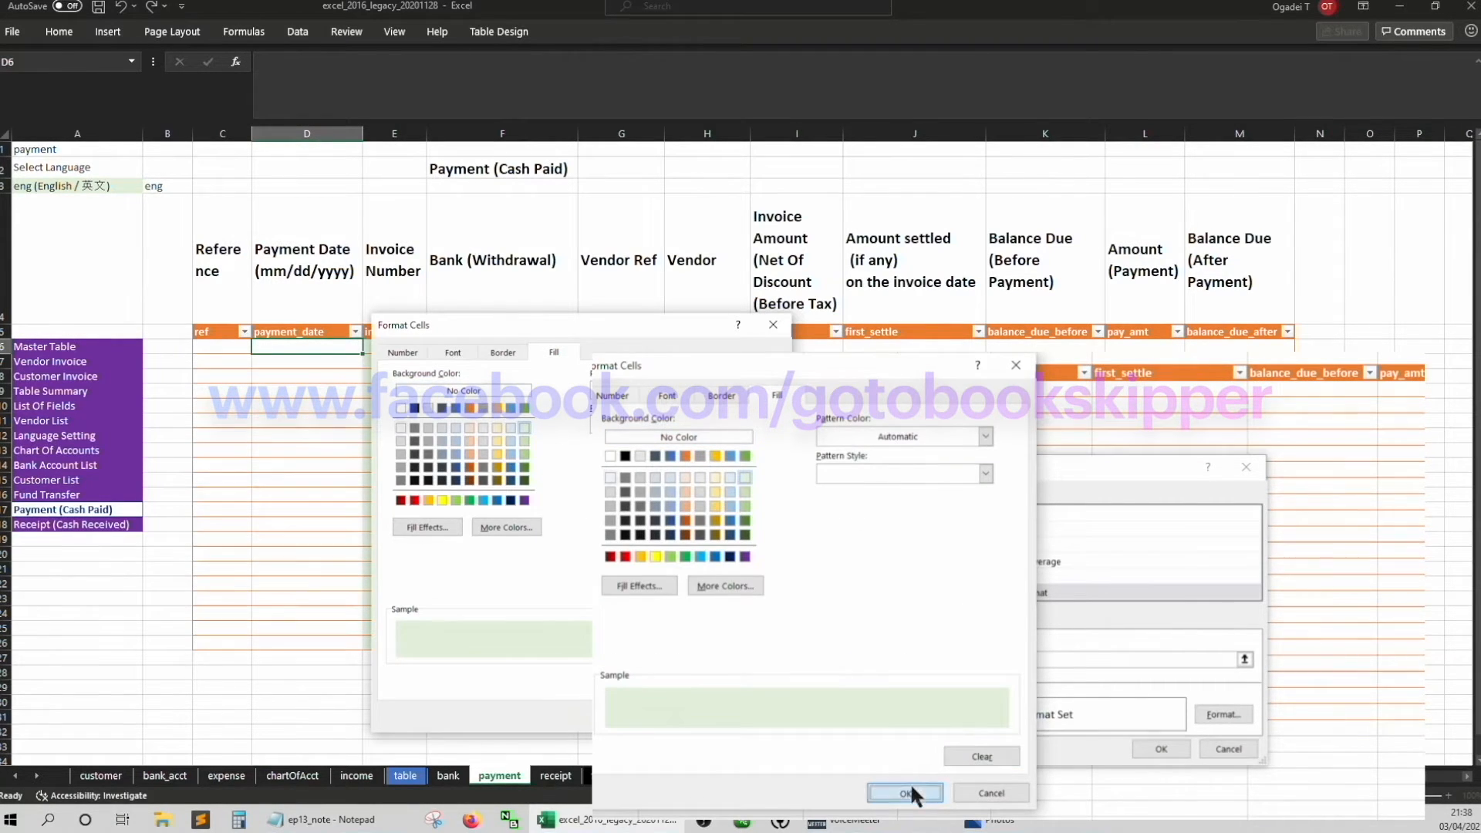
{"action": "left_click", "coordinate": [905, 792]}
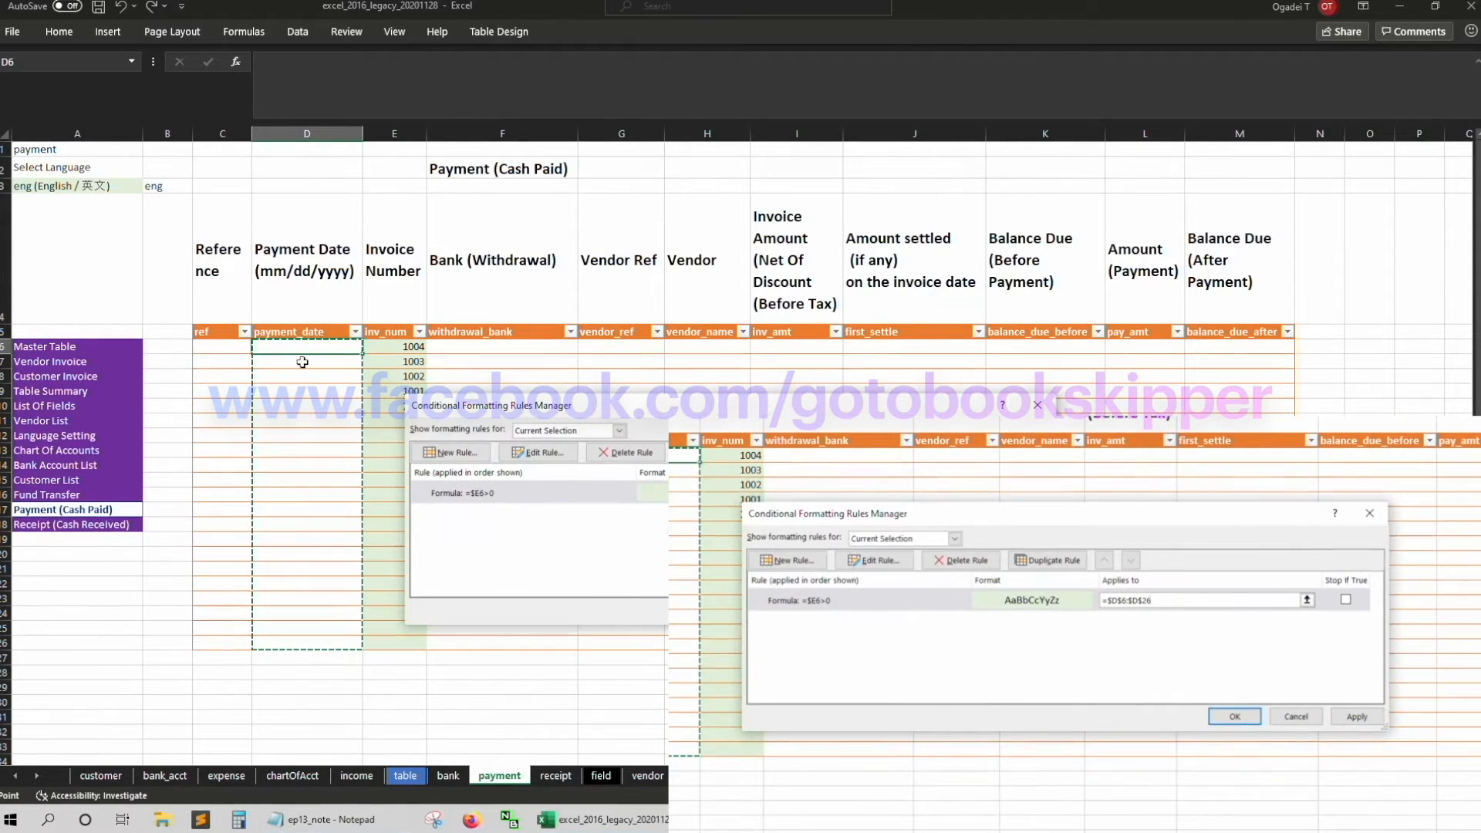
{"action": "left_click", "coordinate": [1235, 716]}
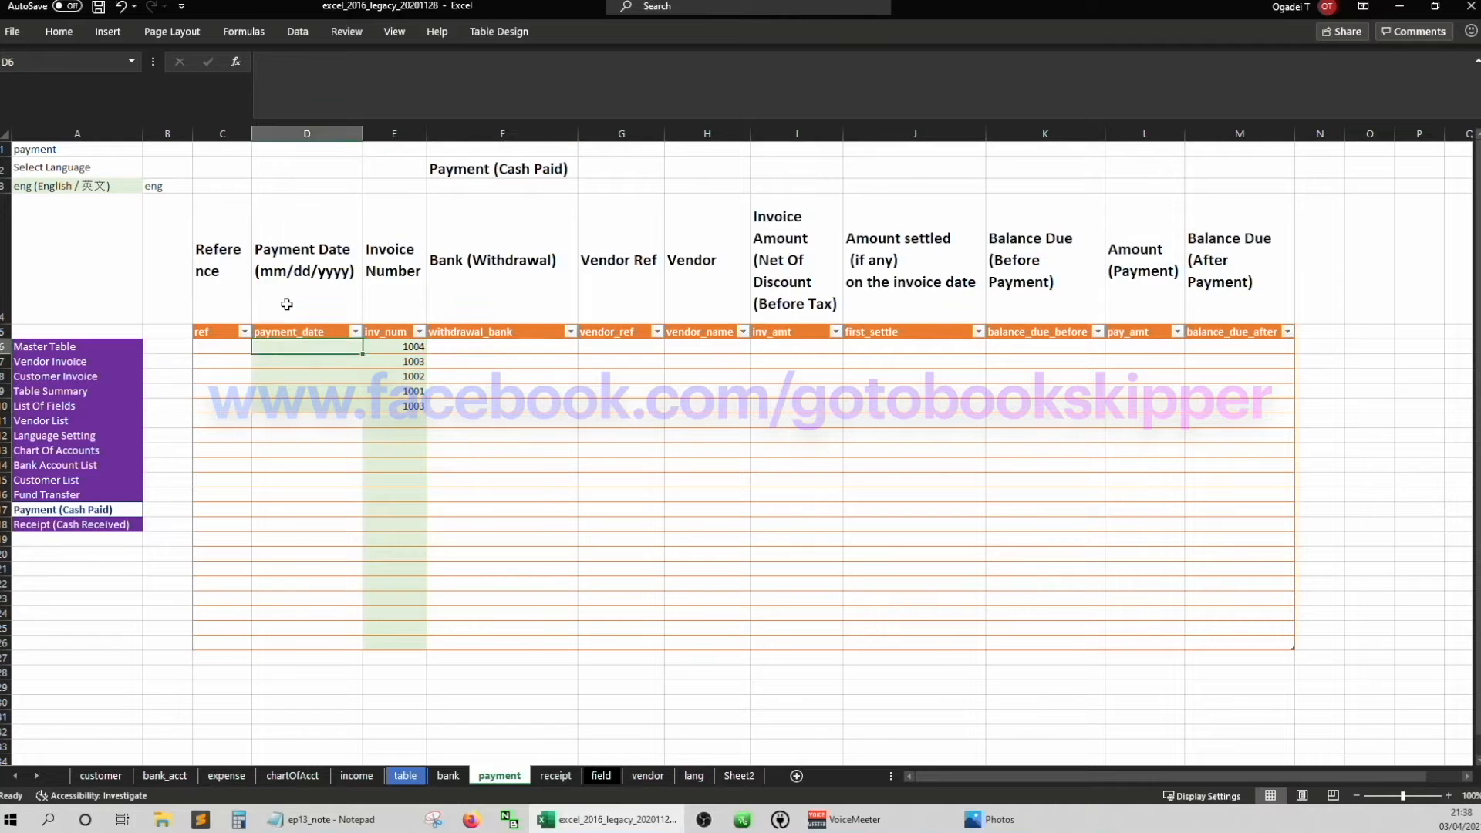
Extend the green rule's Applies-to range with the Bank (Withdrawal) column $F$6:$F$26
{"action": "left_click", "coordinate": [501, 346]}
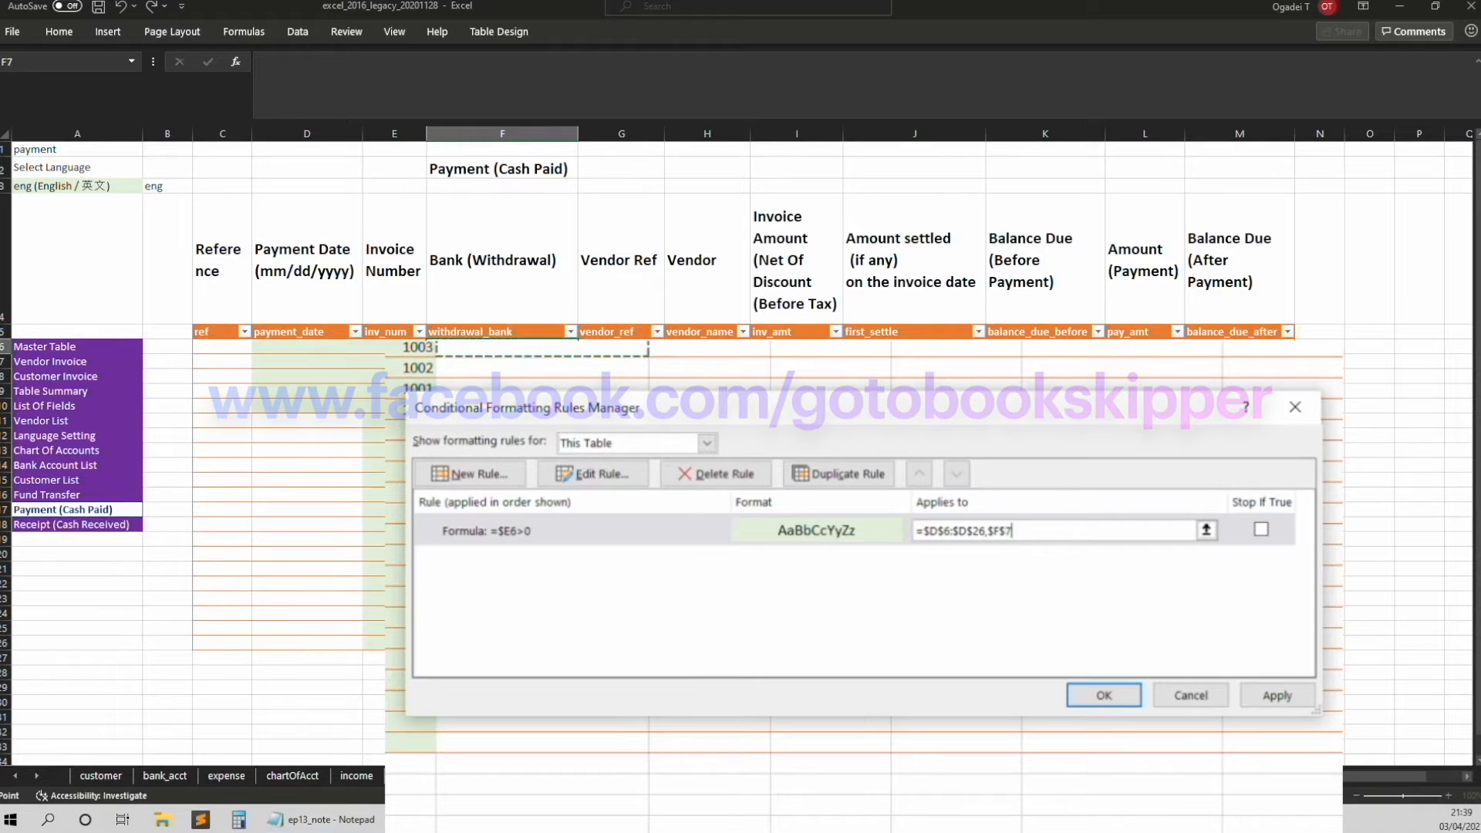
{"action": "left_click", "coordinate": [1276, 696]}
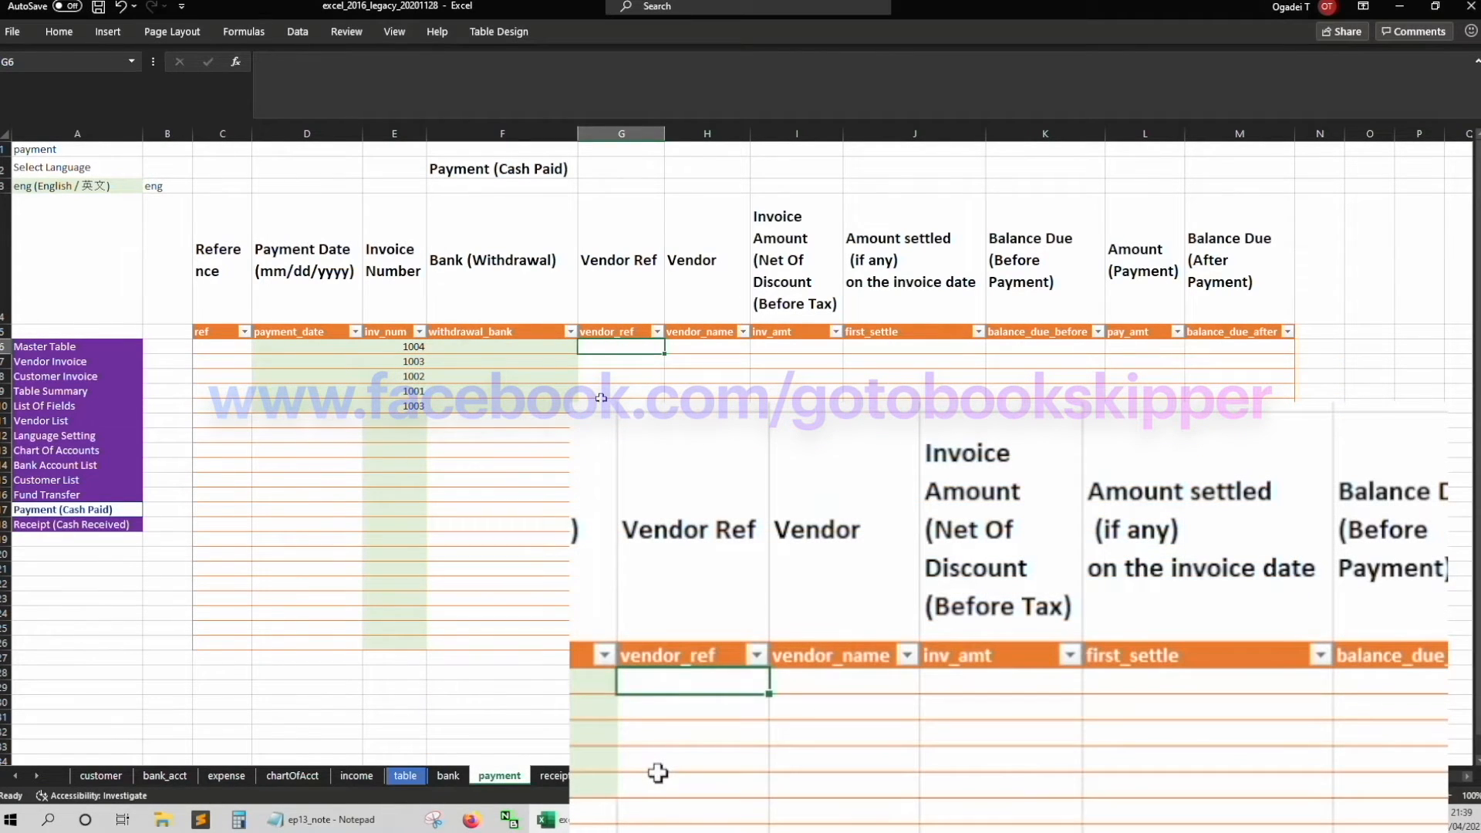
{"action": "left_click", "coordinate": [796, 347]}
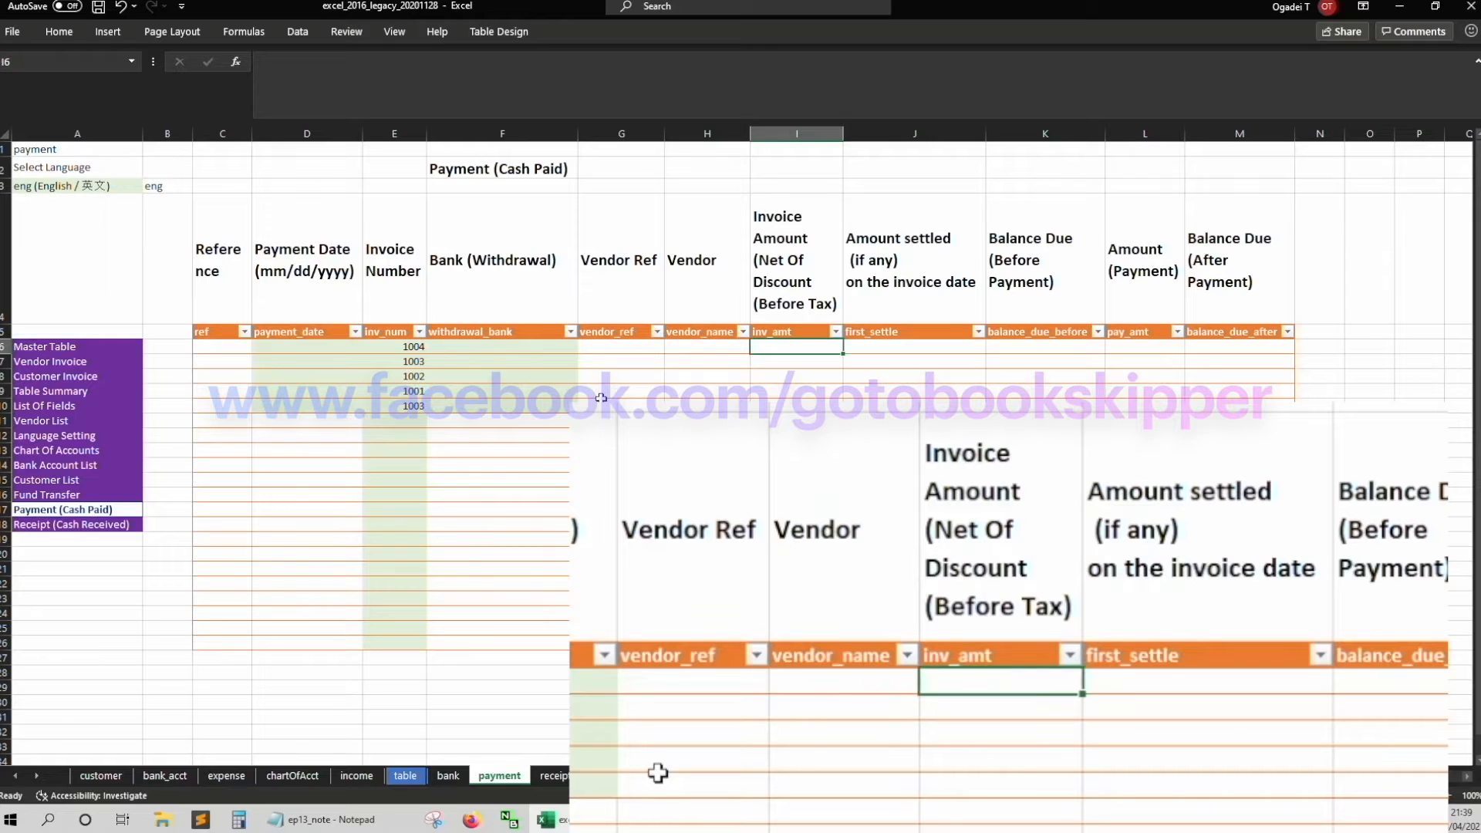
{"action": "left_click", "coordinate": [914, 348]}
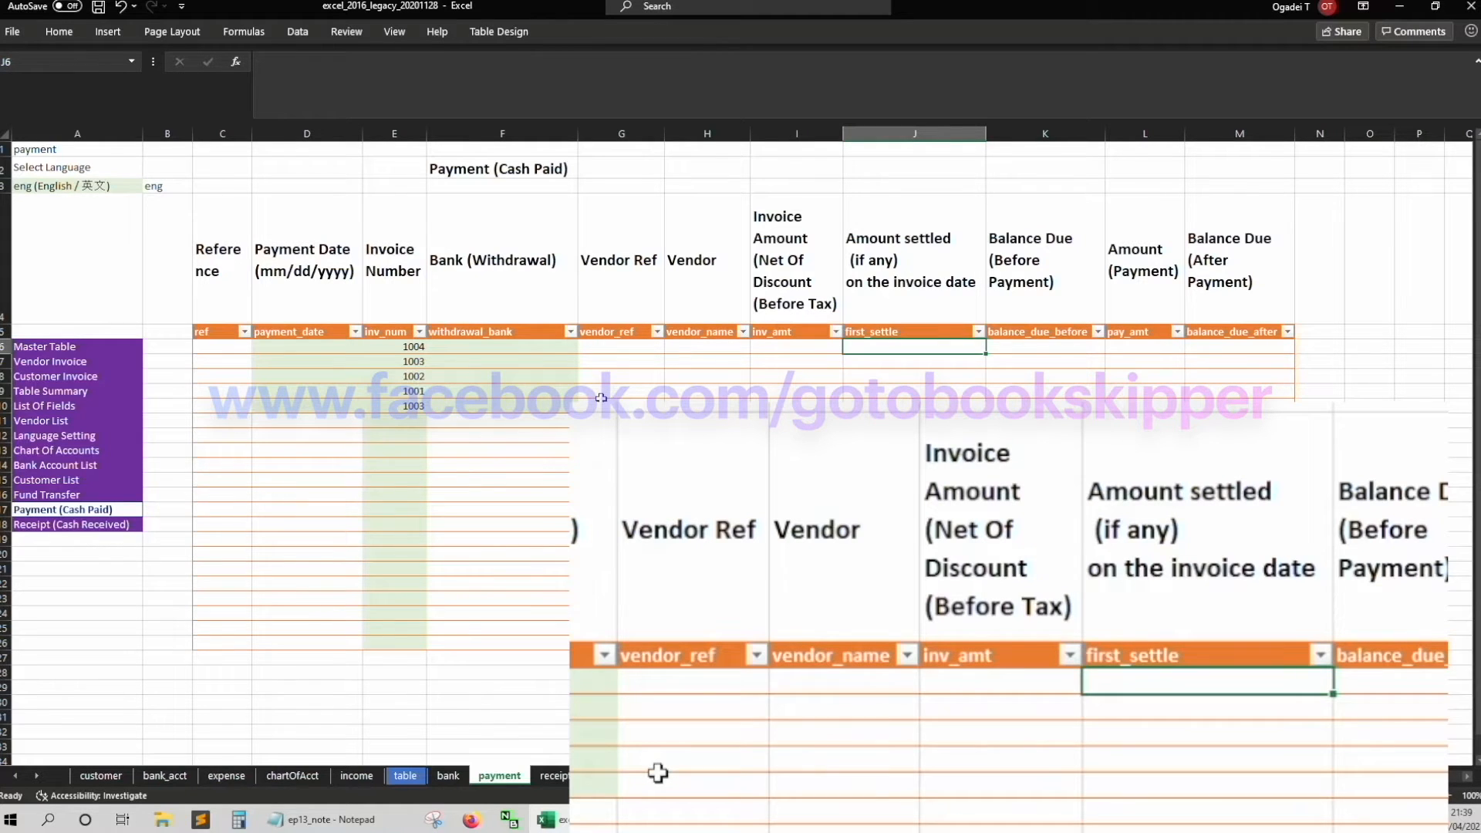
{"action": "left_click", "coordinate": [707, 345]}
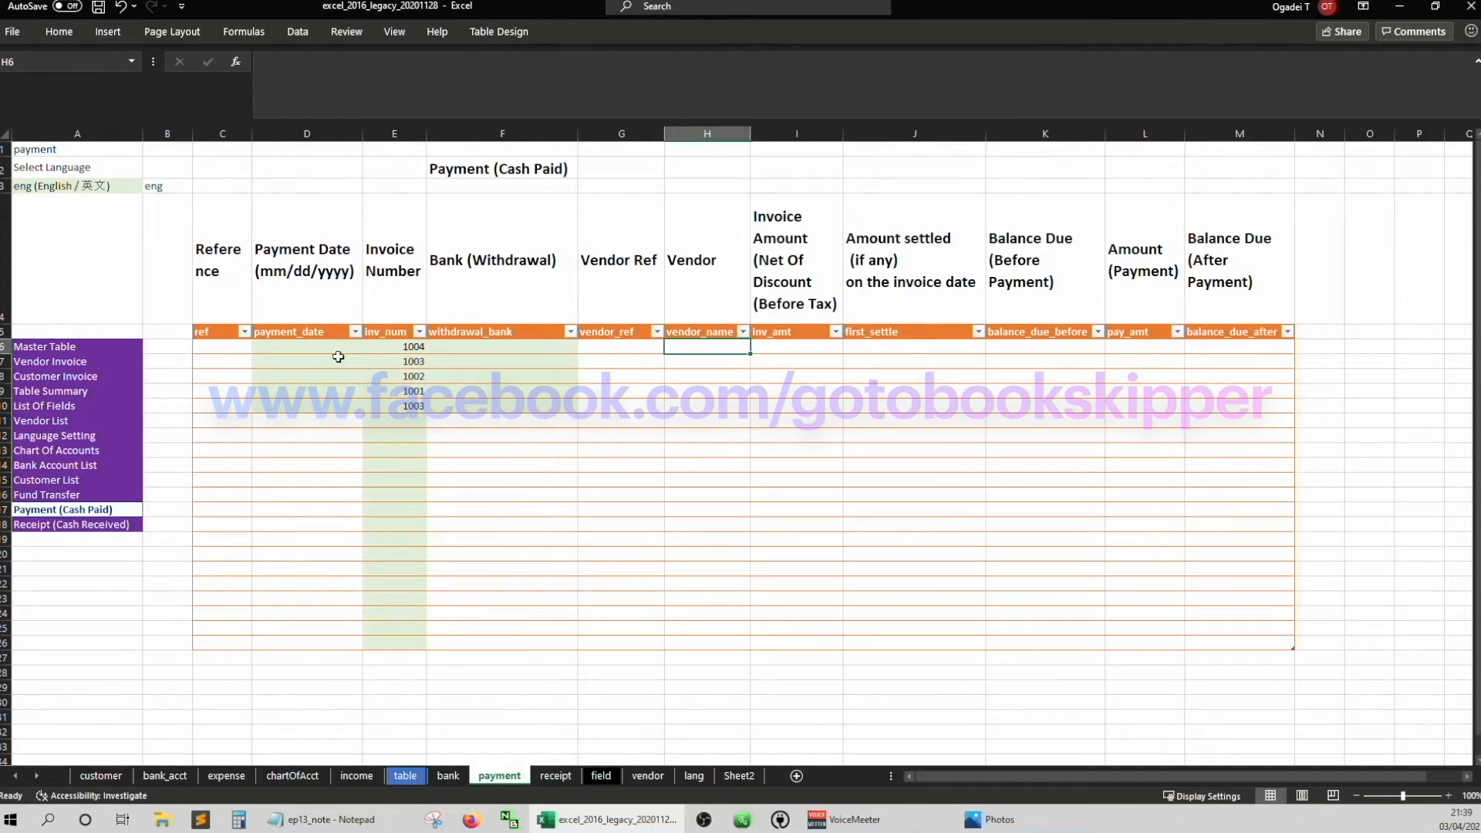
{"action": "left_click", "coordinate": [393, 345]}
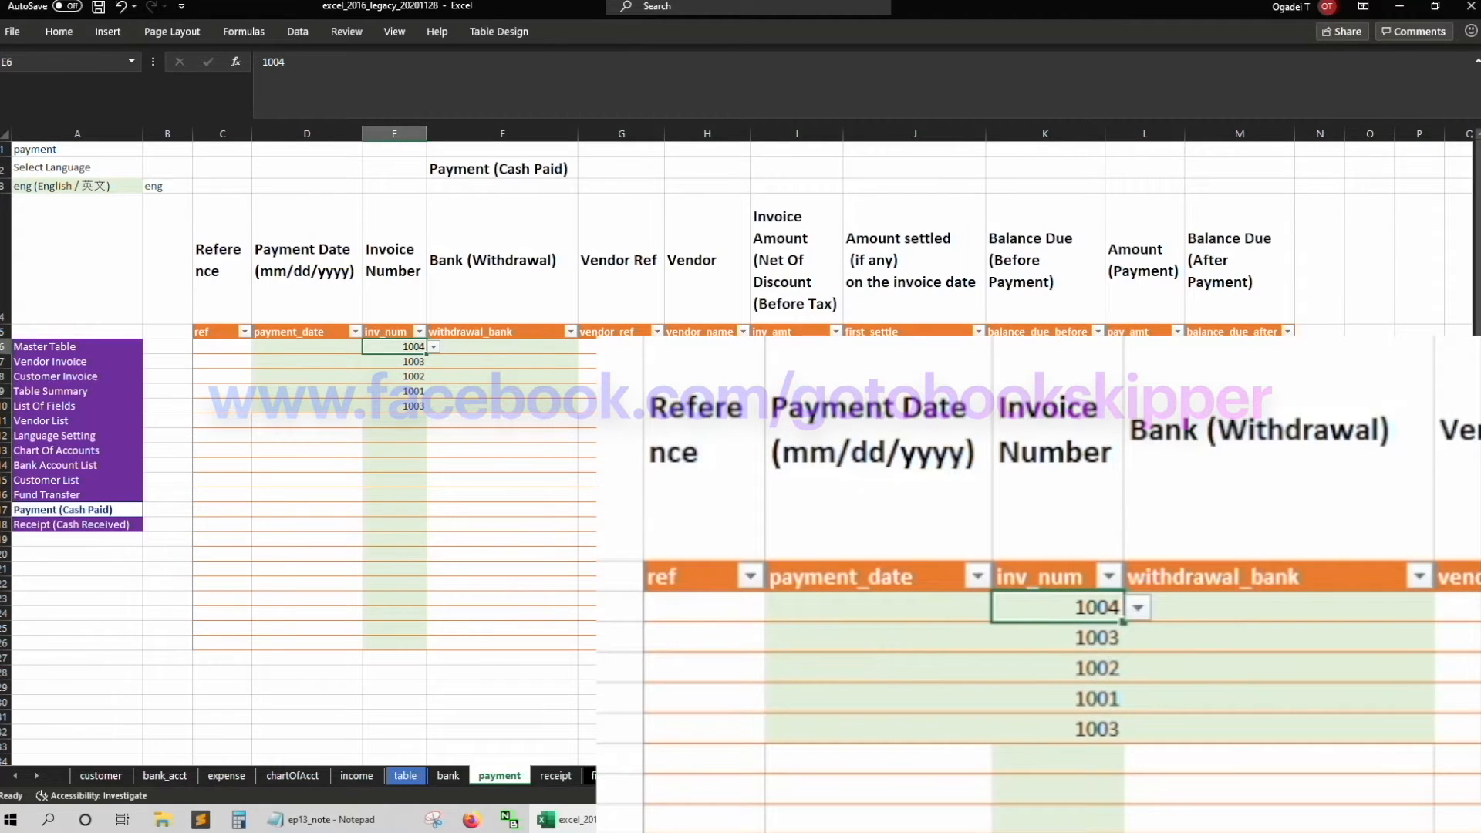
{"action": "left_click", "coordinate": [1144, 348]}
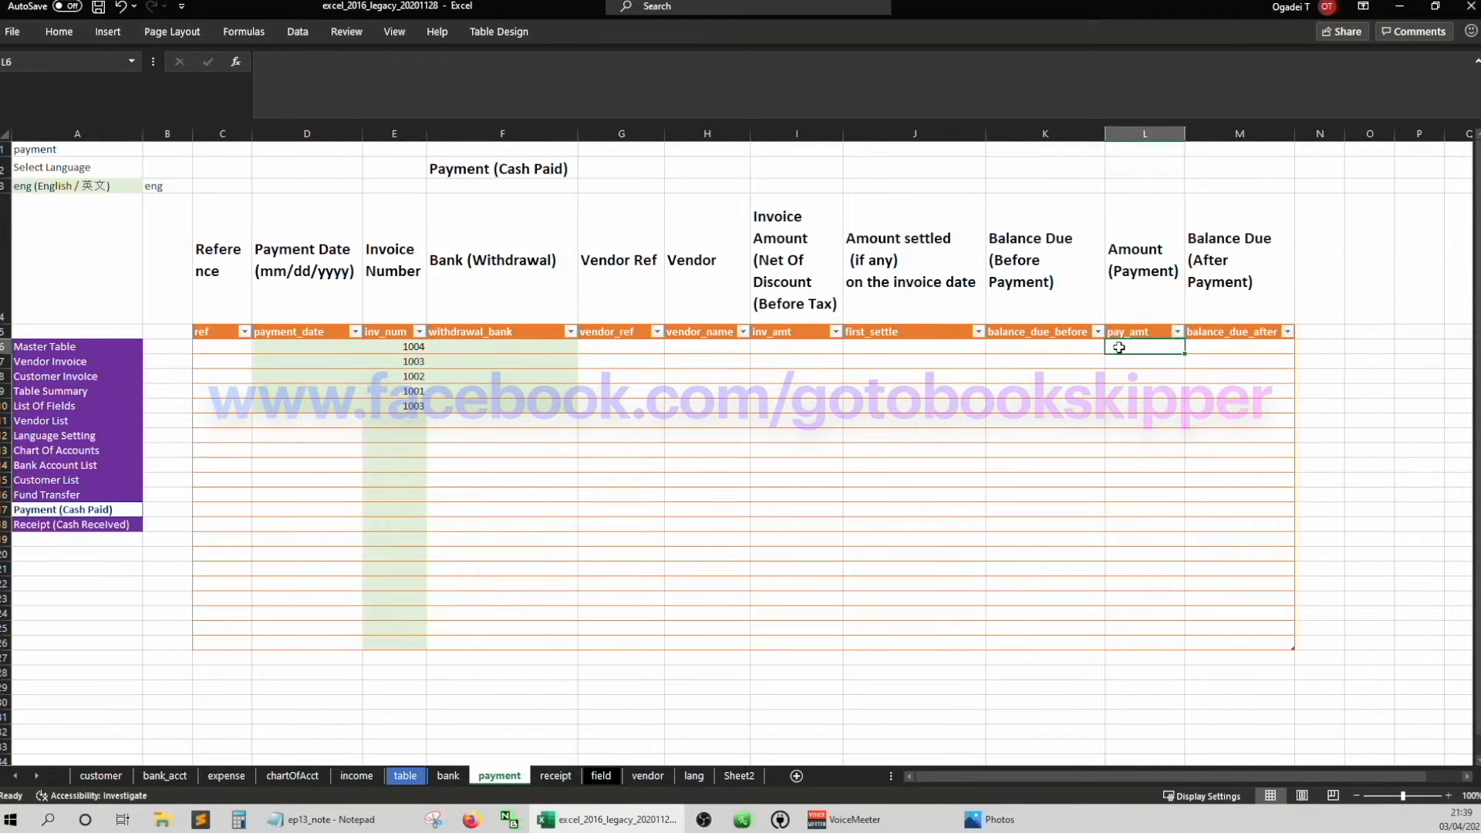
{"action": "left_click", "coordinate": [1239, 347]}
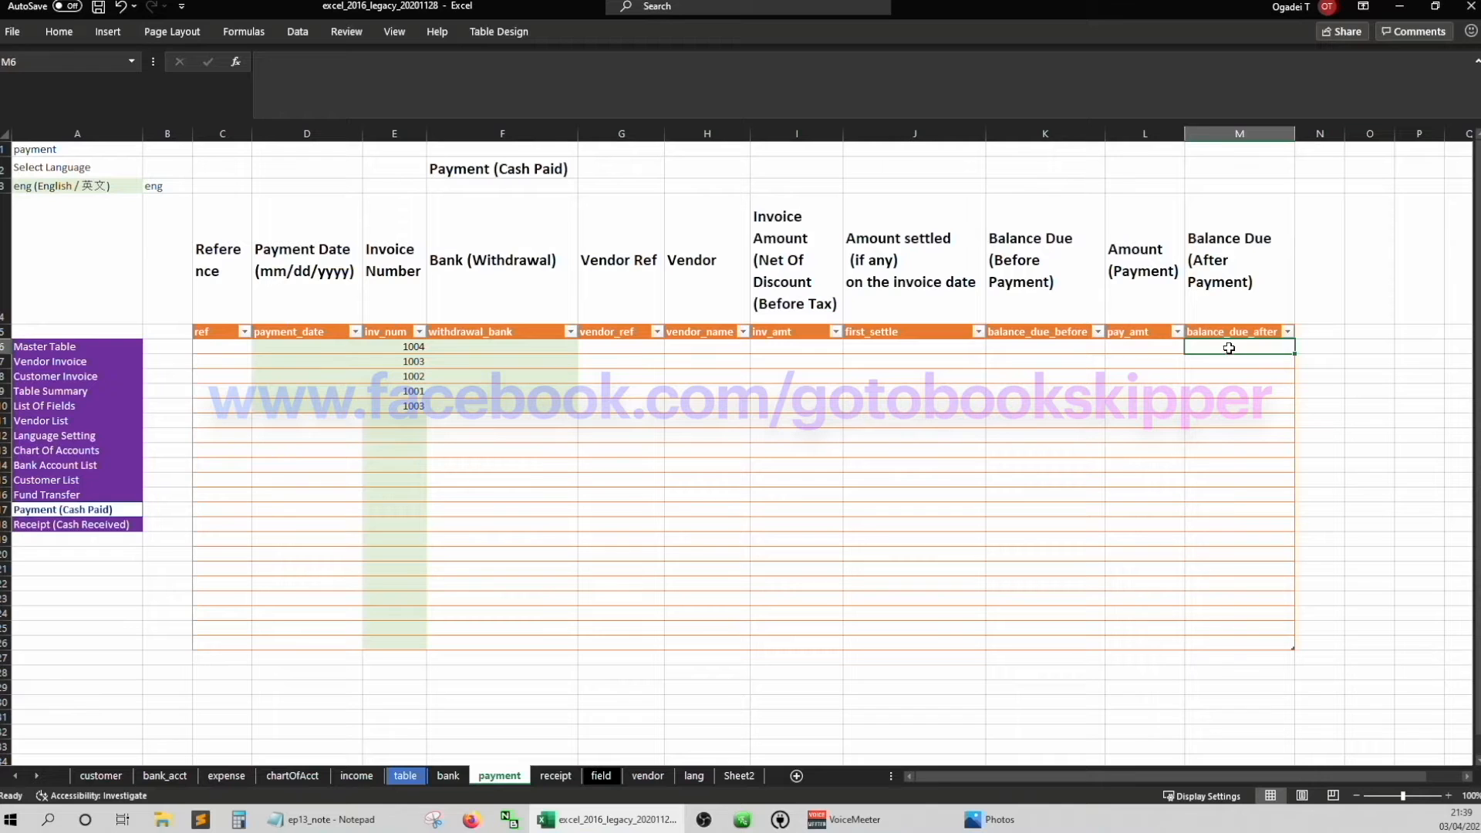
{"action": "left_click", "coordinate": [1045, 347]}
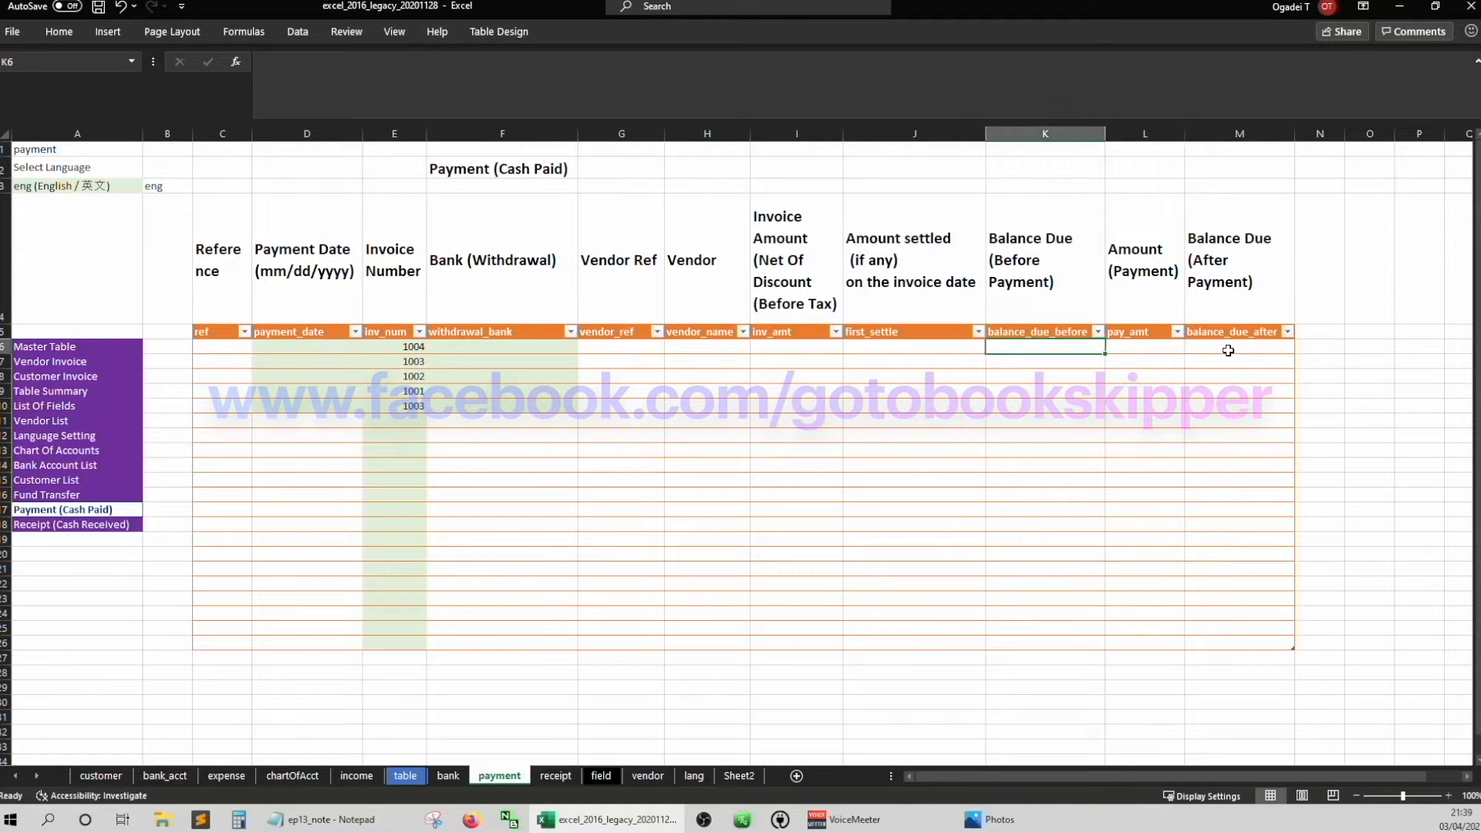
{"action": "left_click", "coordinate": [620, 345]}
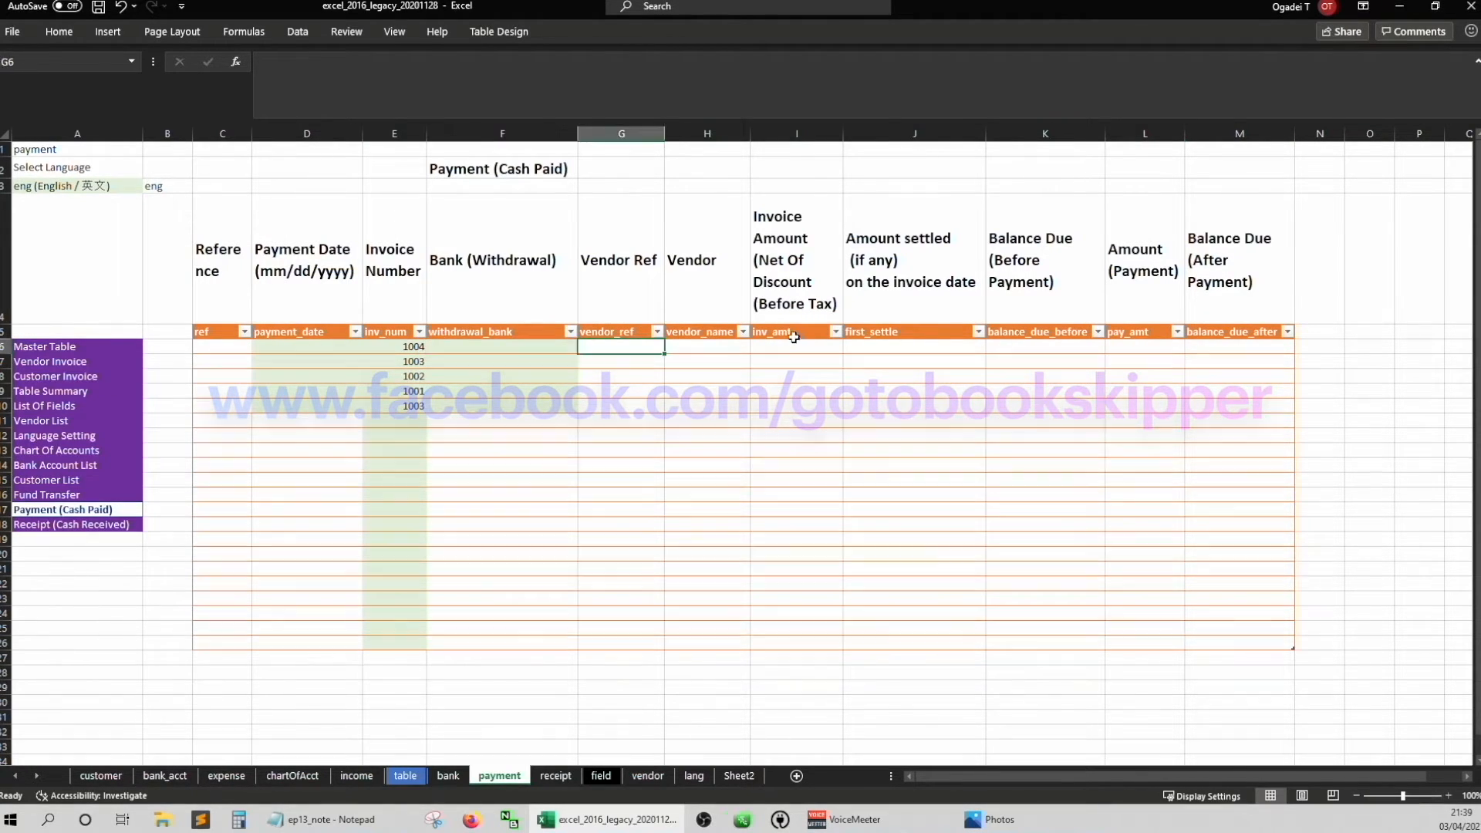
{"action": "left_click", "coordinate": [1144, 345]}
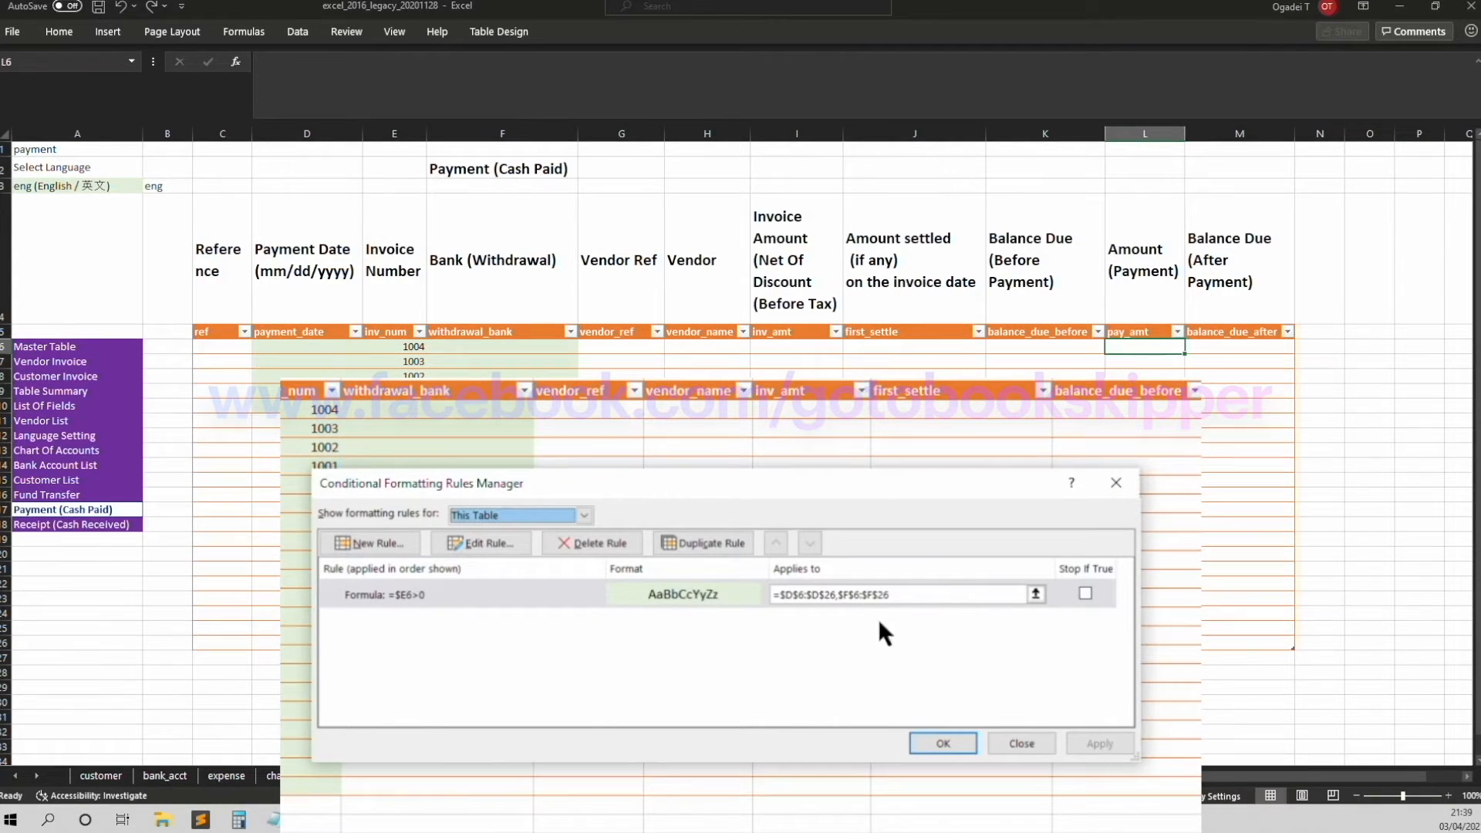
Add the Amount (Payment) column $L$6:$L$26 to the rule and apply it
{"action": "left_click", "coordinate": [912, 595]}
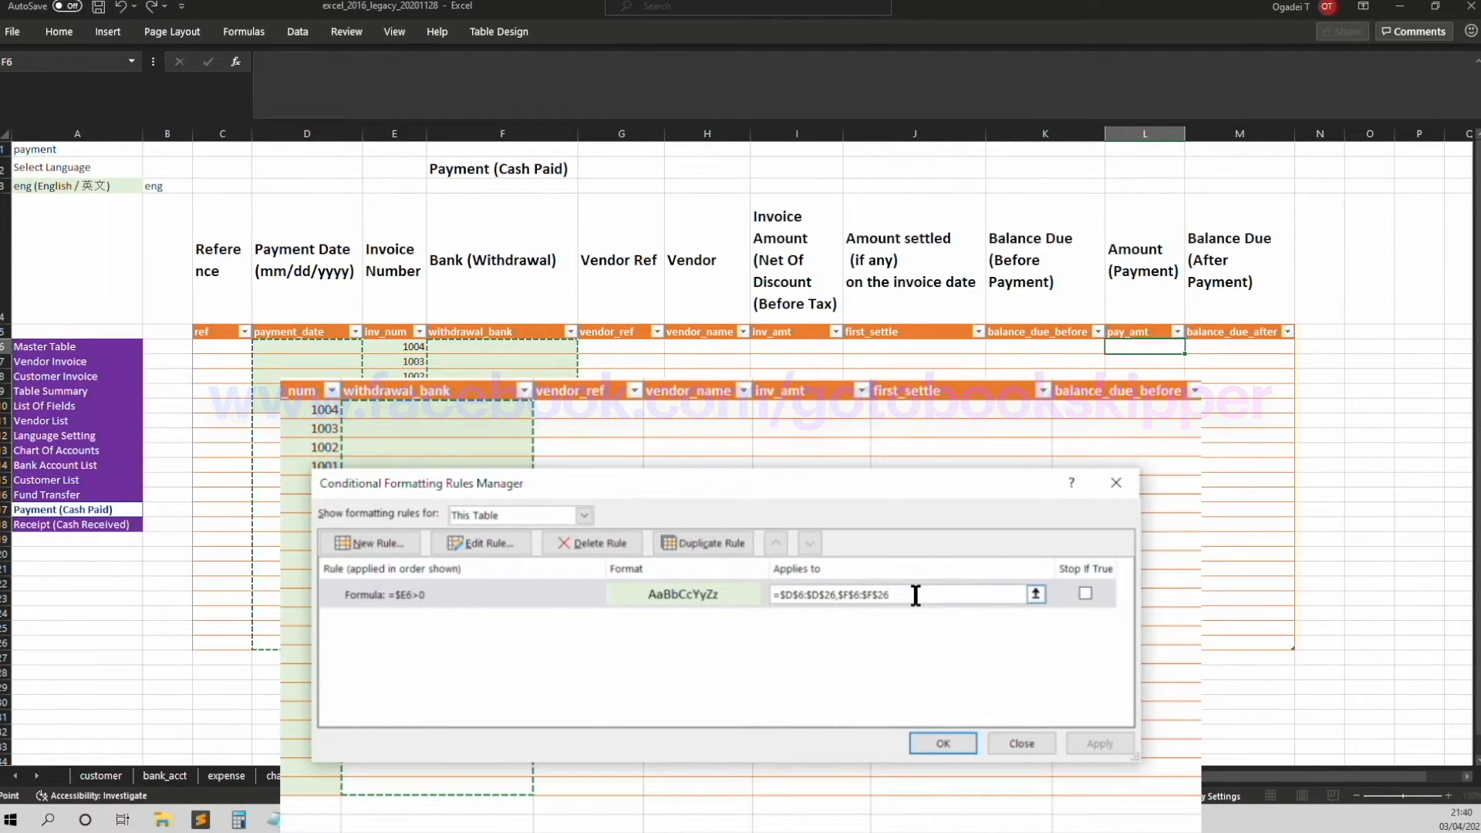
{"action": "left_click", "coordinate": [1144, 352]}
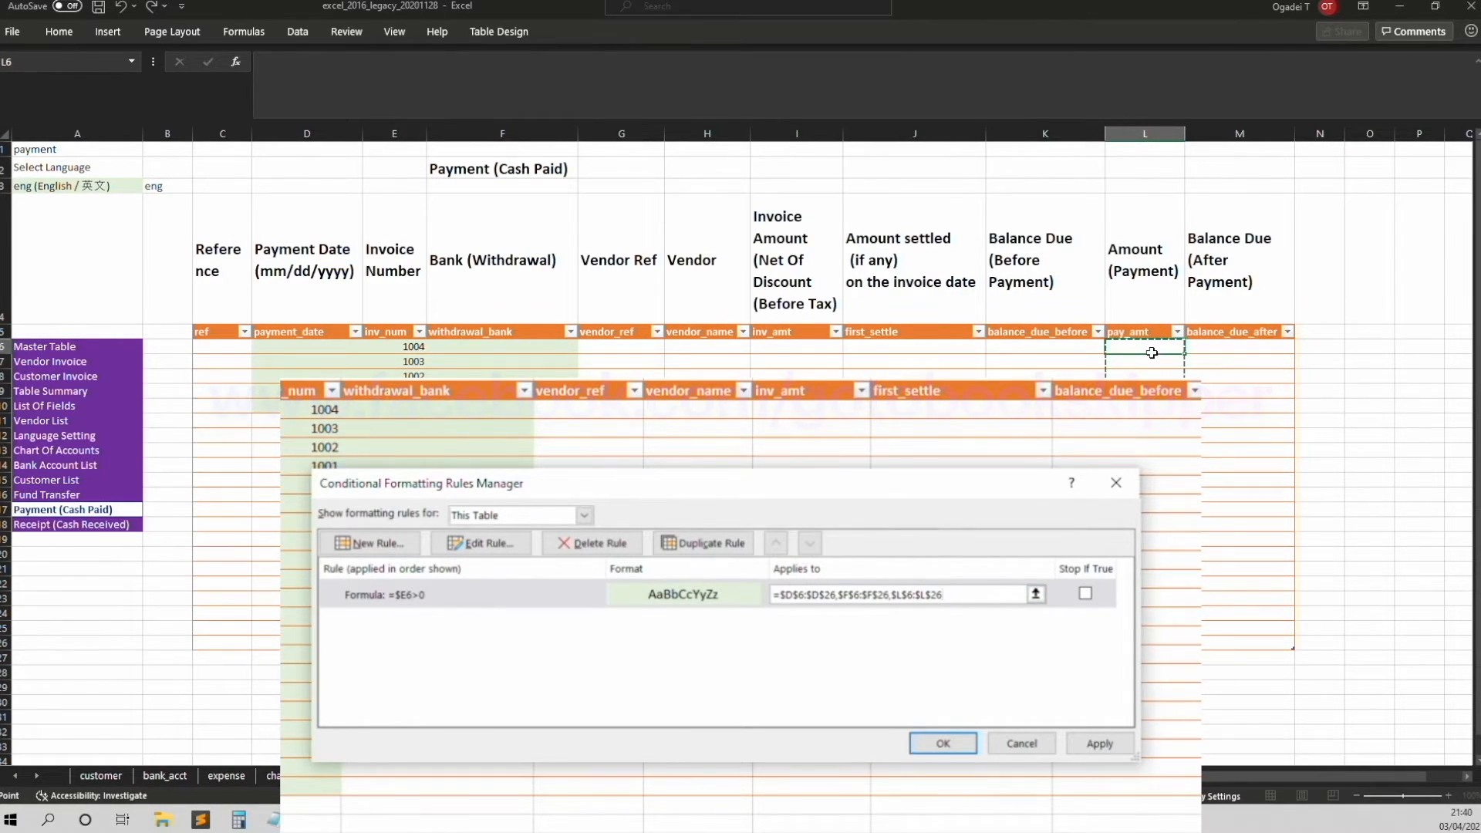
{"action": "left_click", "coordinate": [941, 743]}
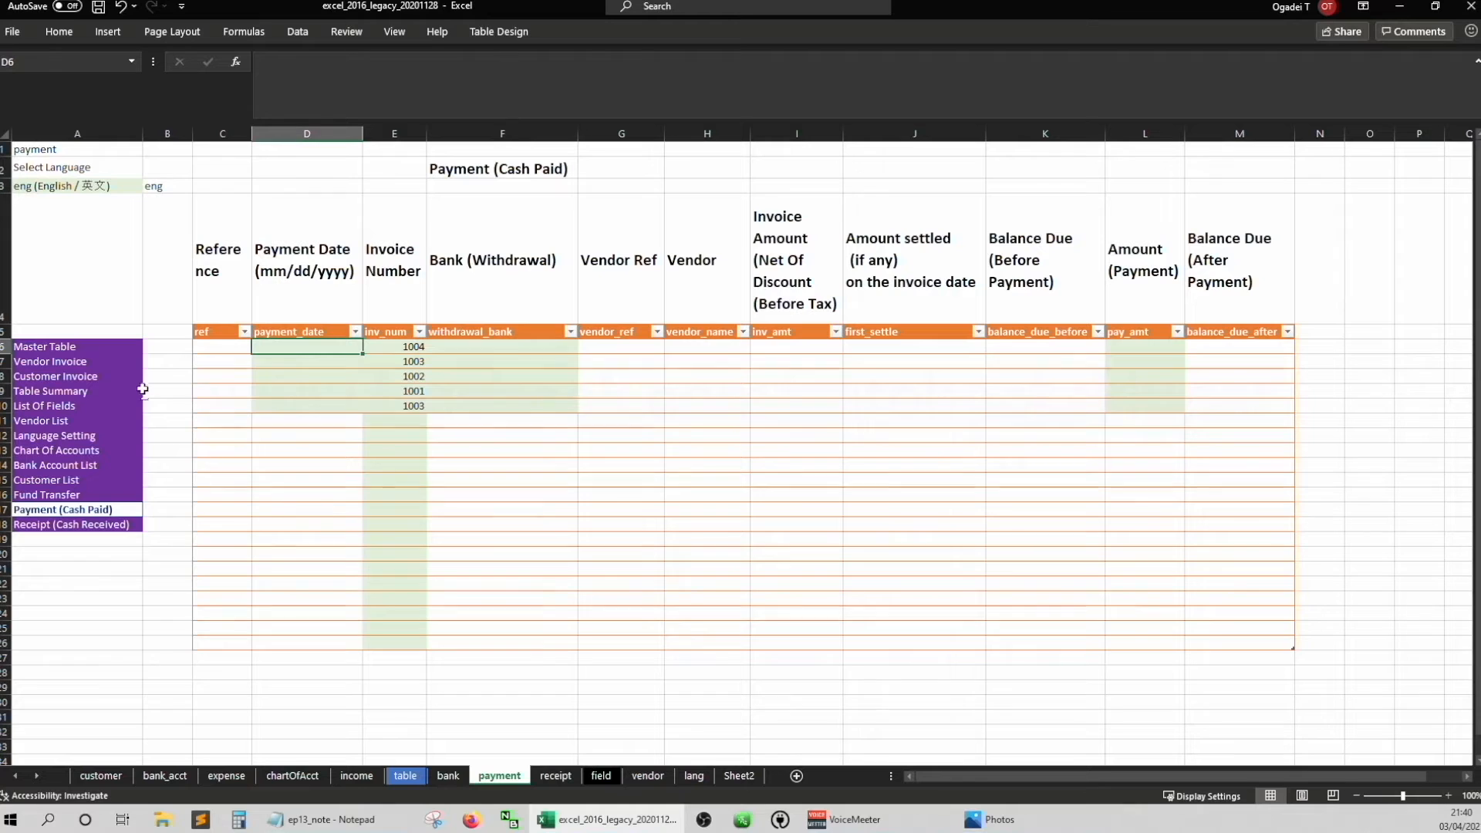
{"action": "mouse_move", "coordinate": [71, 366]}
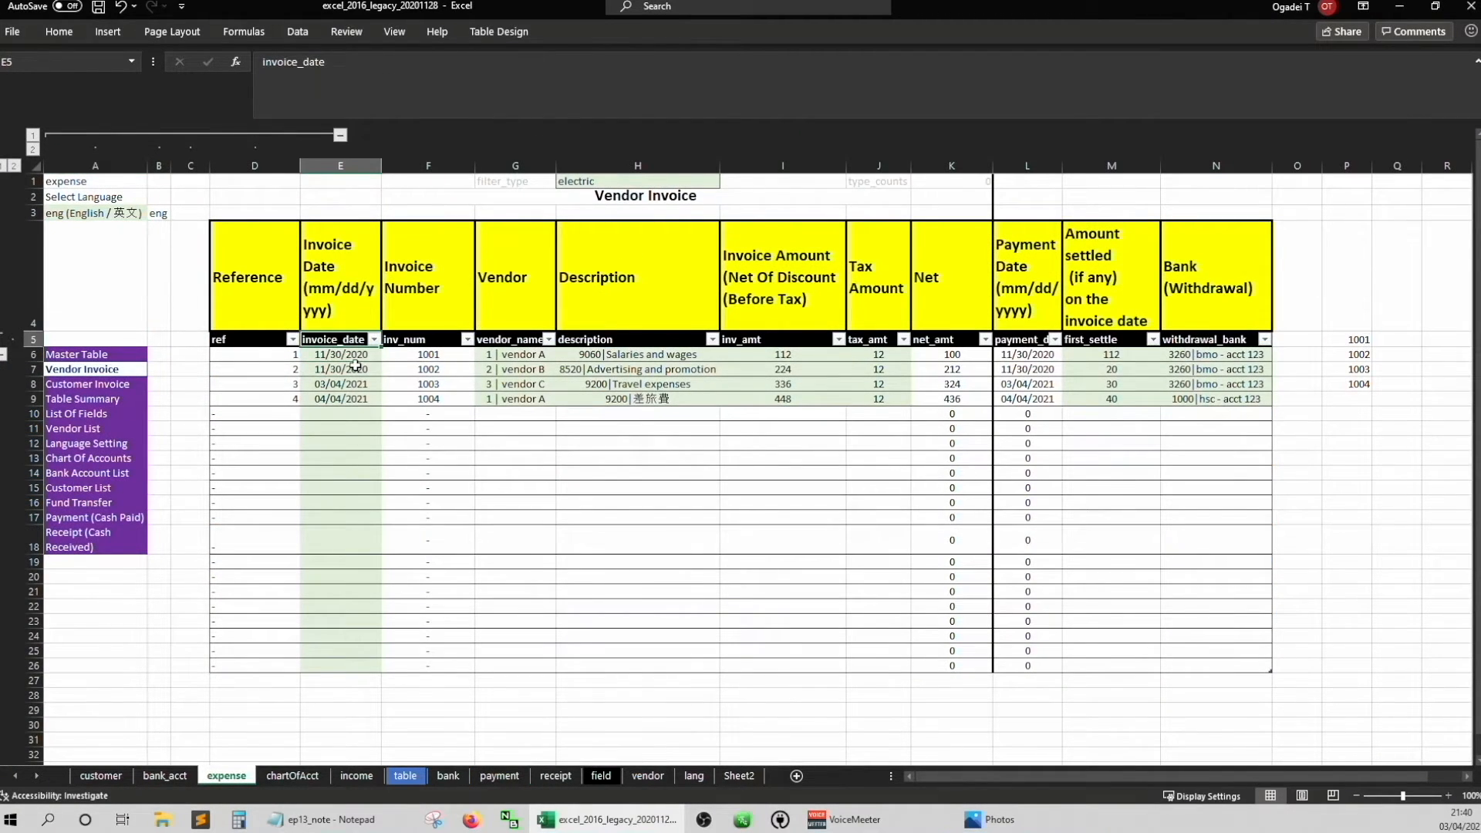
Paste the invoice-date validation into Payment Date and enter '04/03/2021 in the first row
{"action": "left_click", "coordinate": [339, 355]}
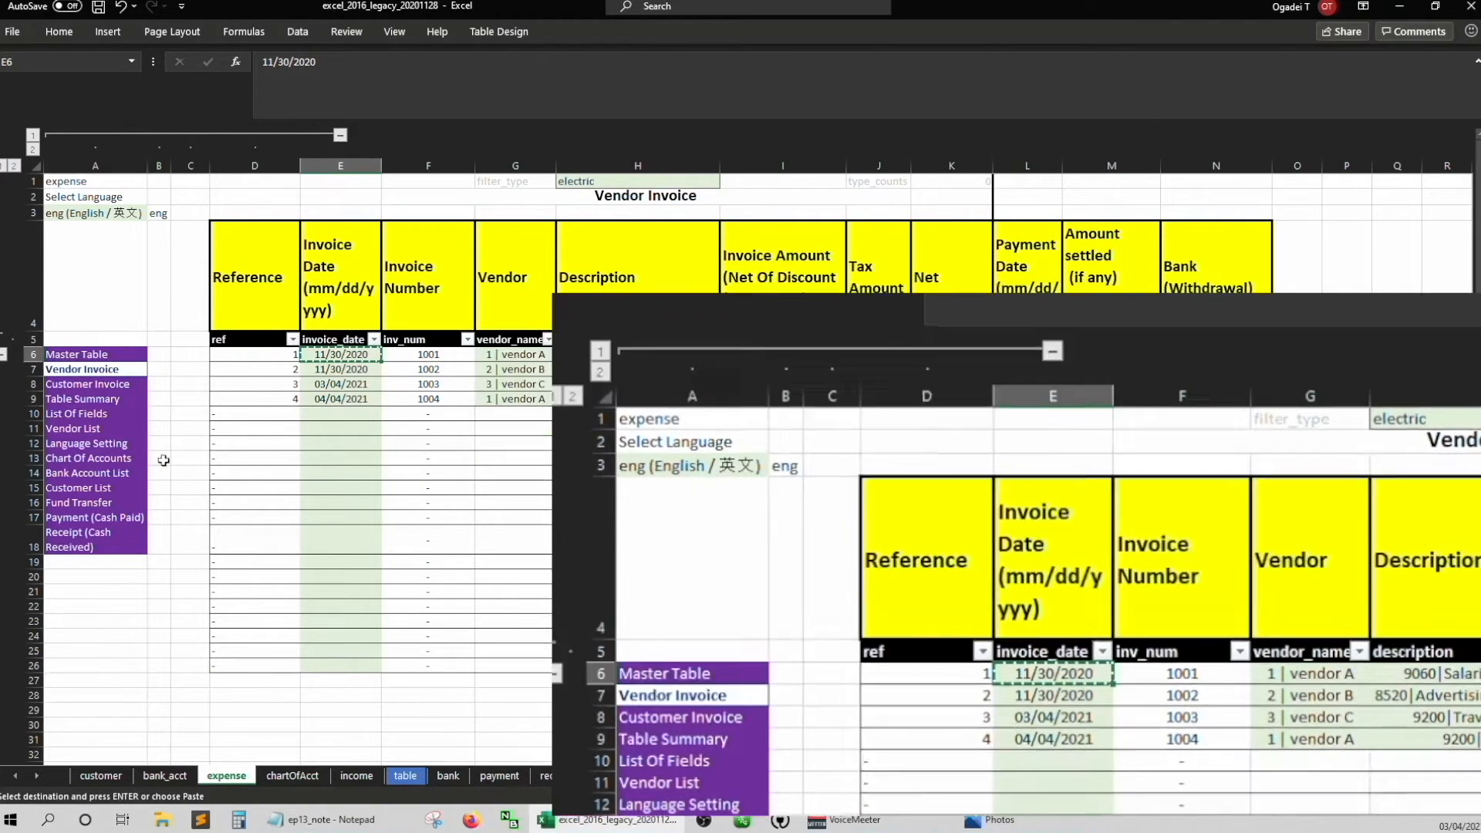
{"action": "left_click", "coordinate": [499, 777]}
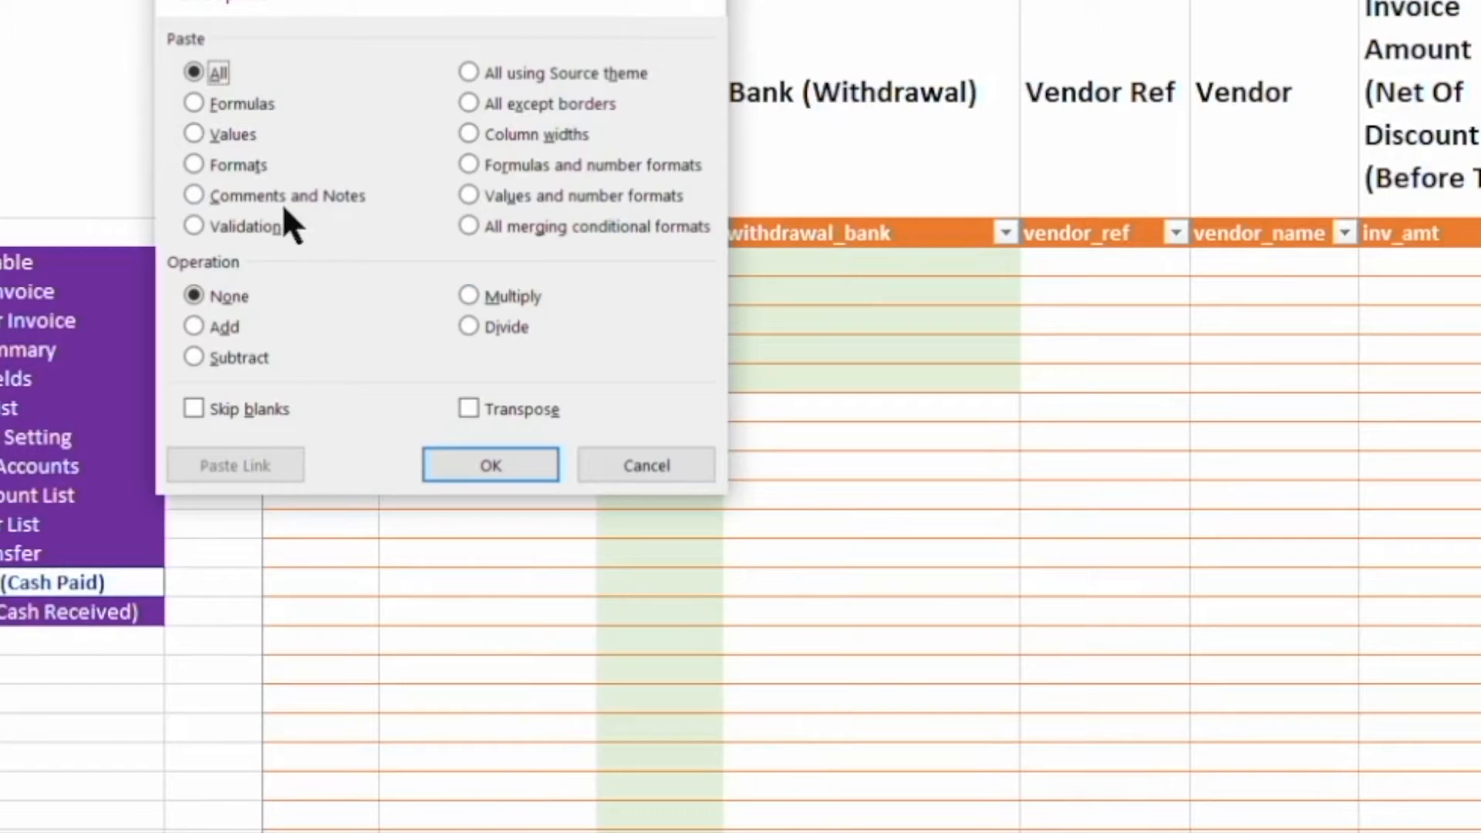
{"action": "left_click", "coordinate": [489, 465]}
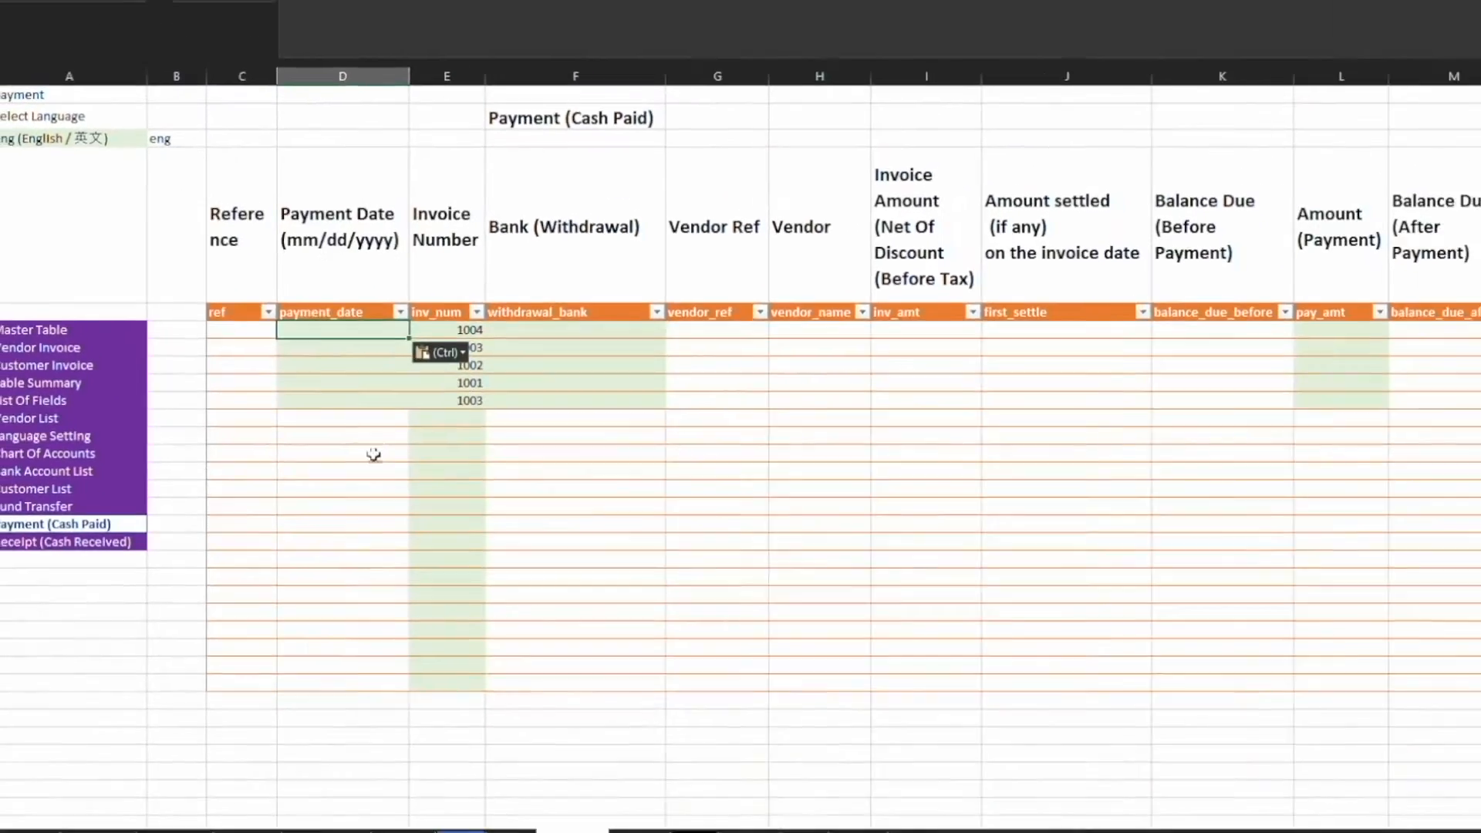
{"action": "type", "text": "'04"}
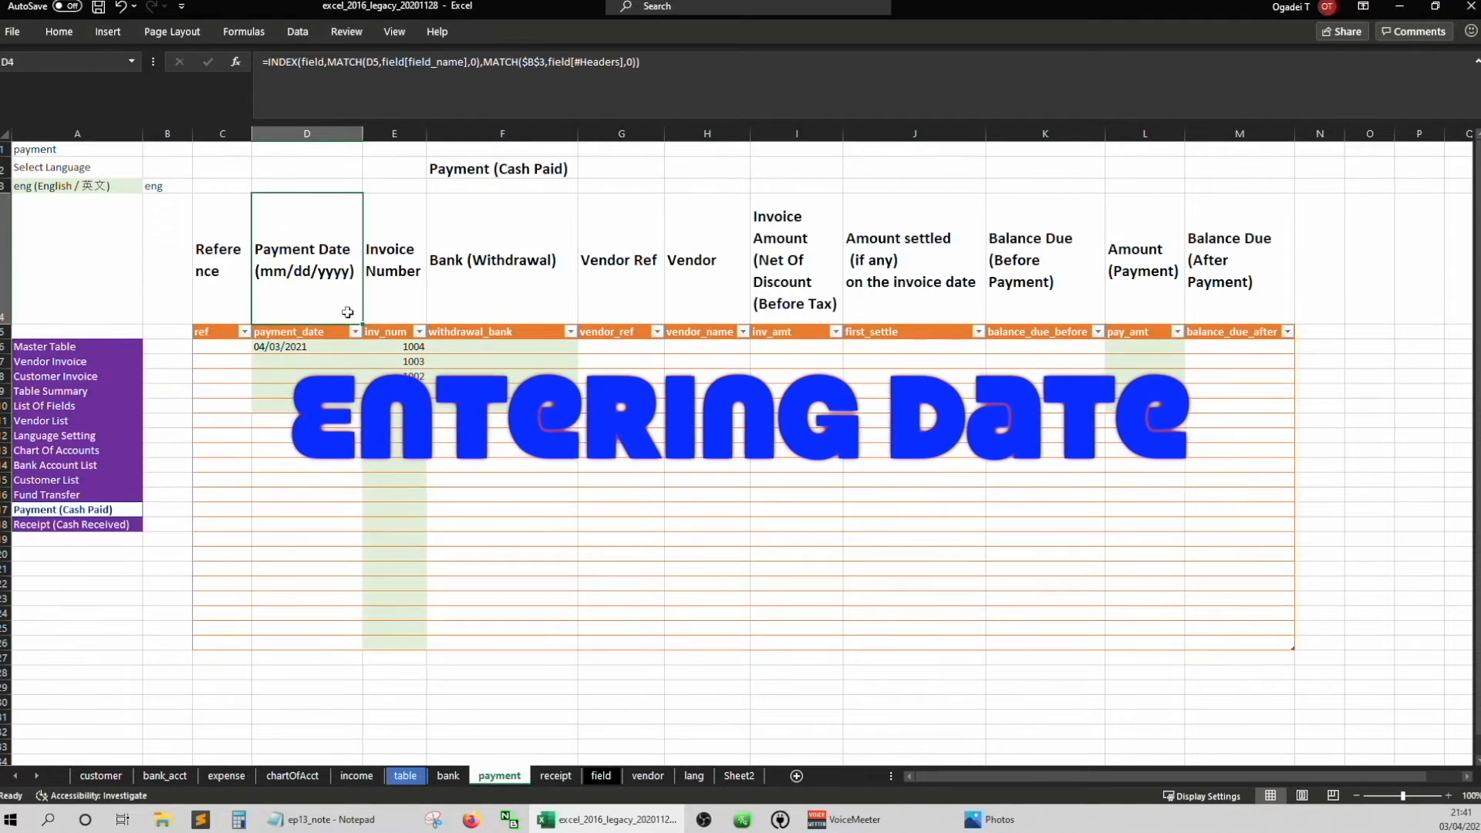
Copy the withdrawal_bank dropdown validation from the Fund Transfer sheet into Bank (Withdrawal)
{"action": "left_click", "coordinate": [501, 347]}
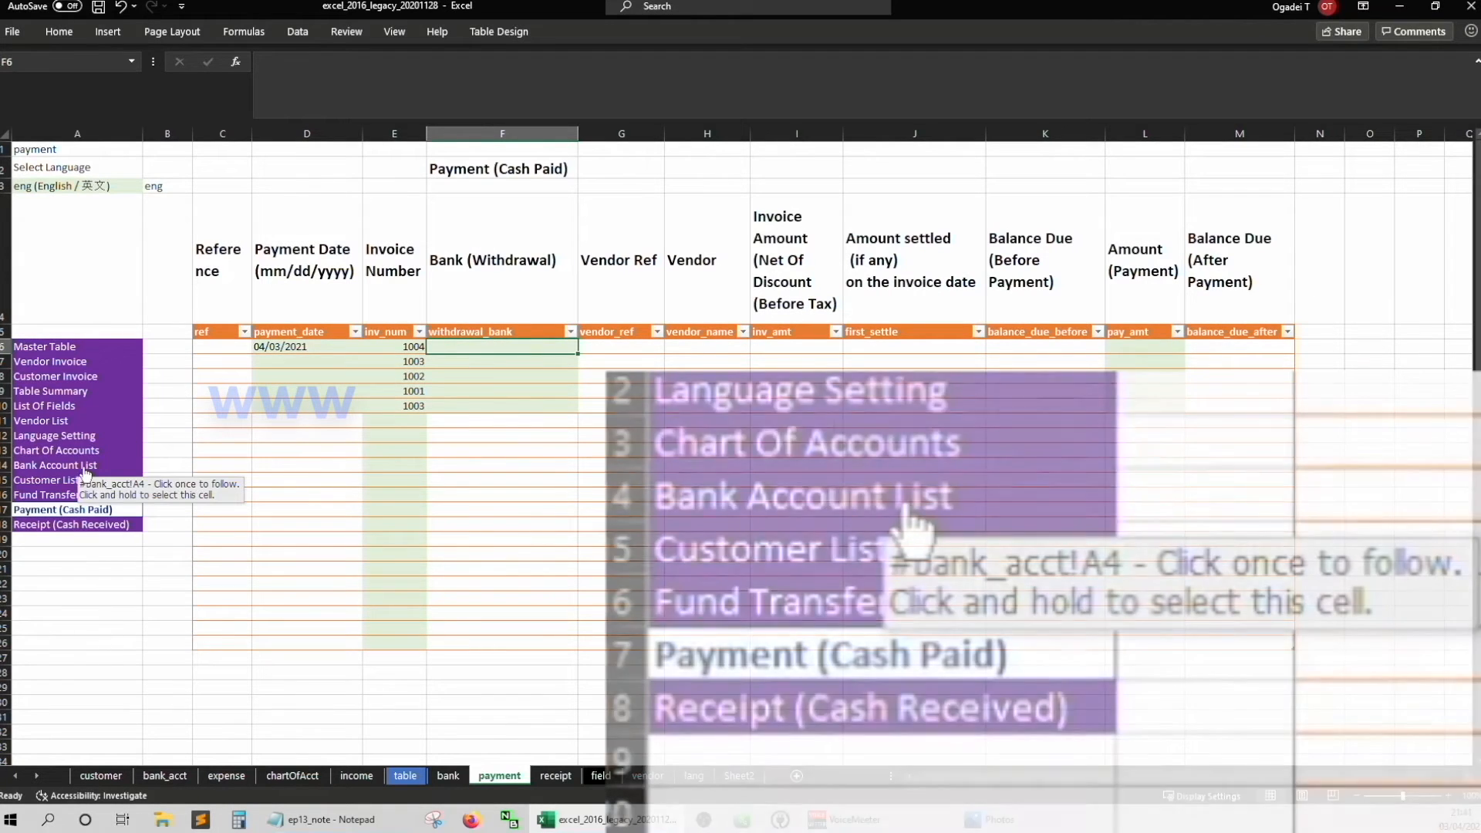
{"action": "left_click", "coordinate": [56, 465]}
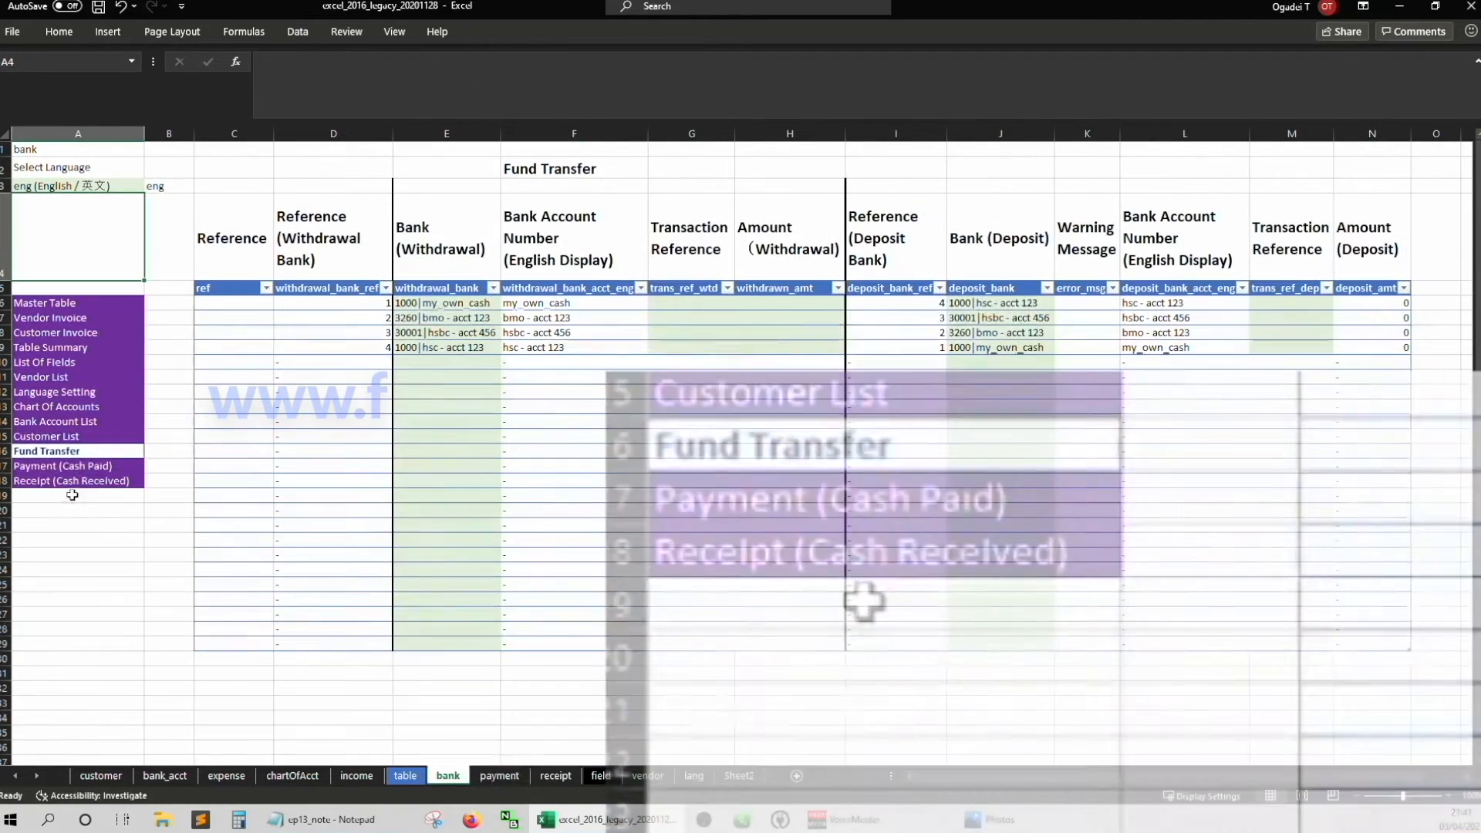
{"action": "left_click", "coordinate": [446, 302]}
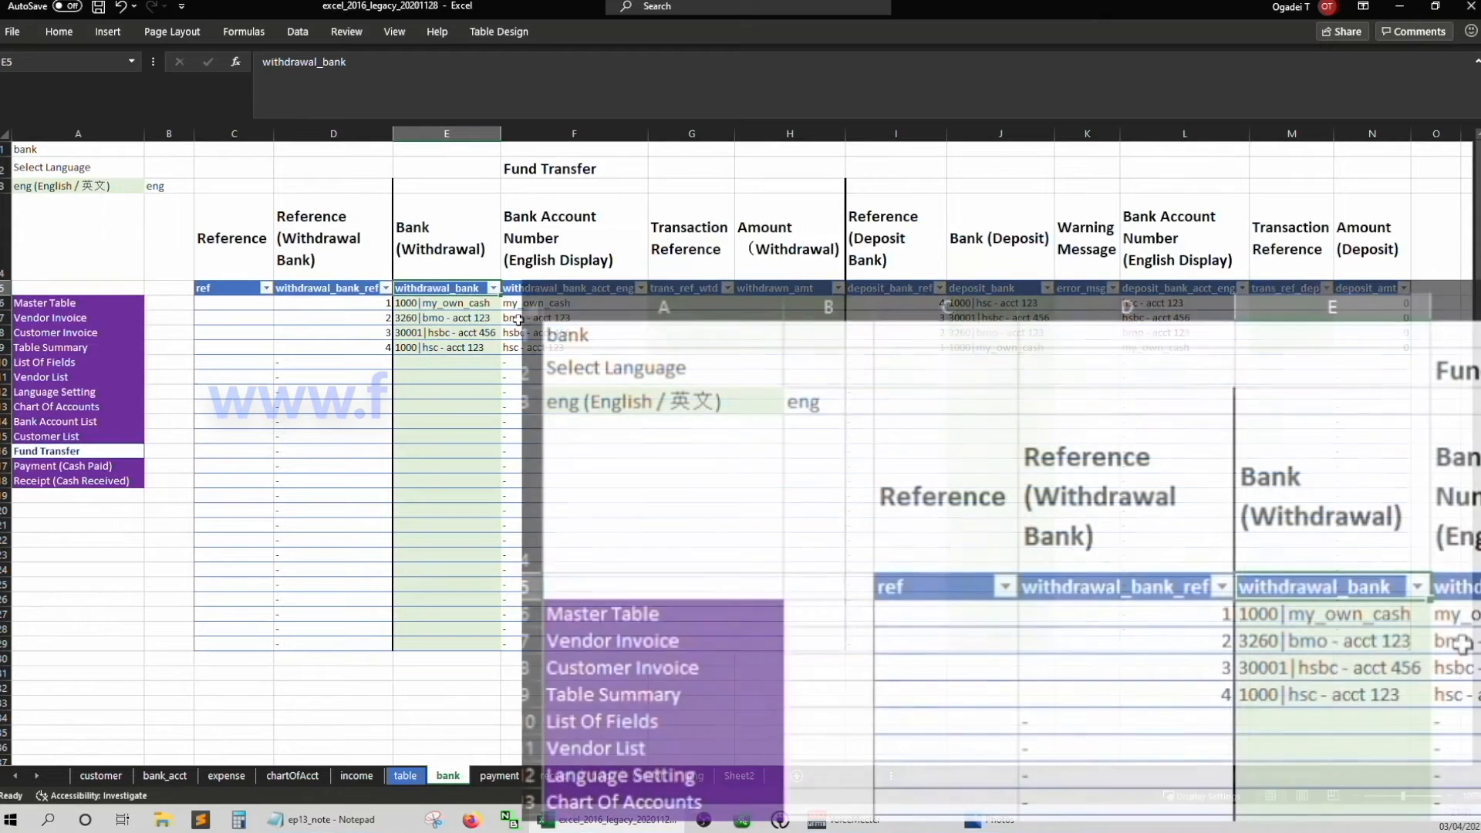
{"action": "left_click", "coordinate": [446, 303]}
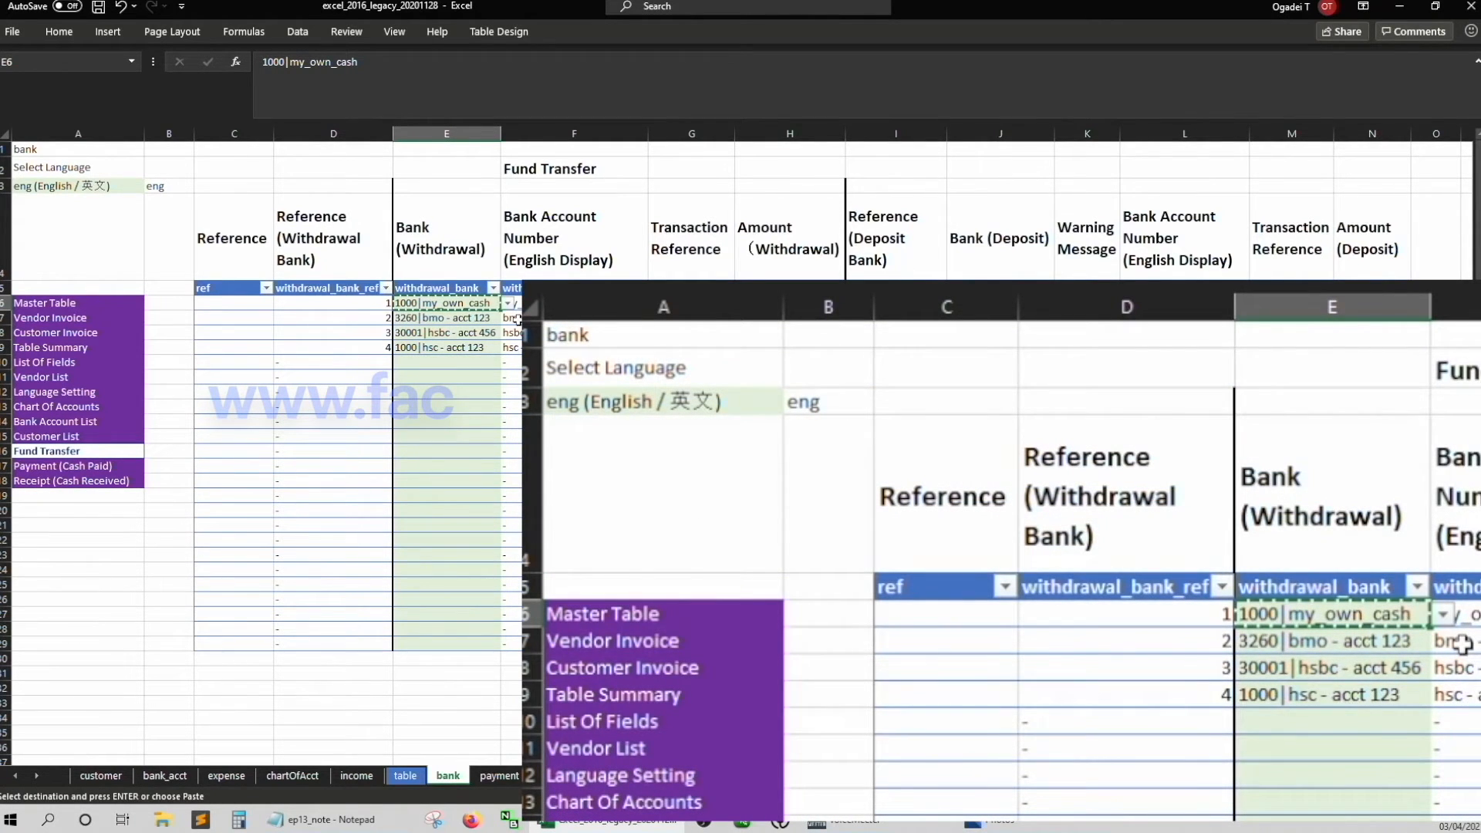
{"action": "right_click", "coordinate": [582, 355]}
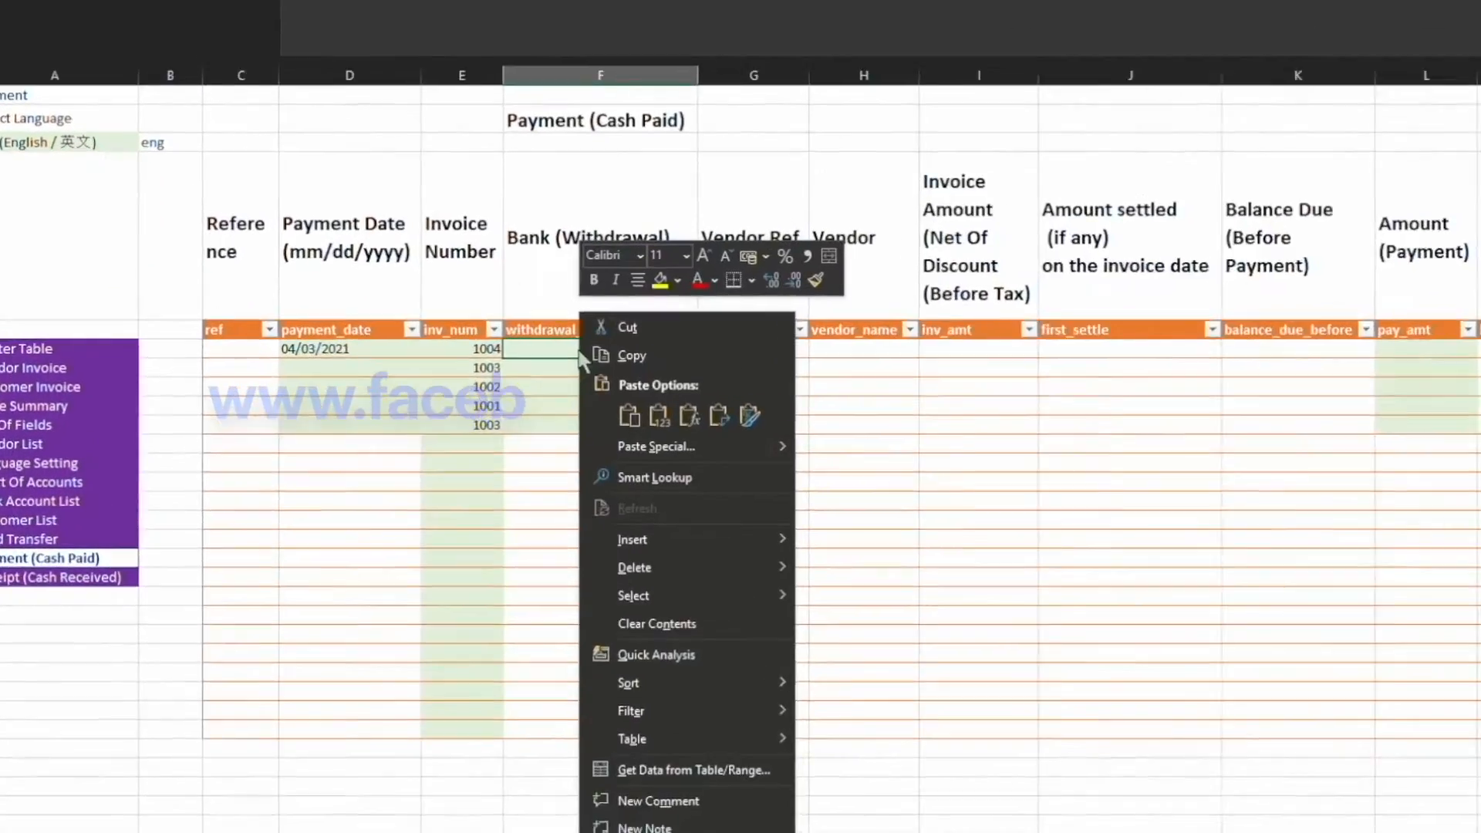
{"action": "left_click", "coordinate": [654, 447]}
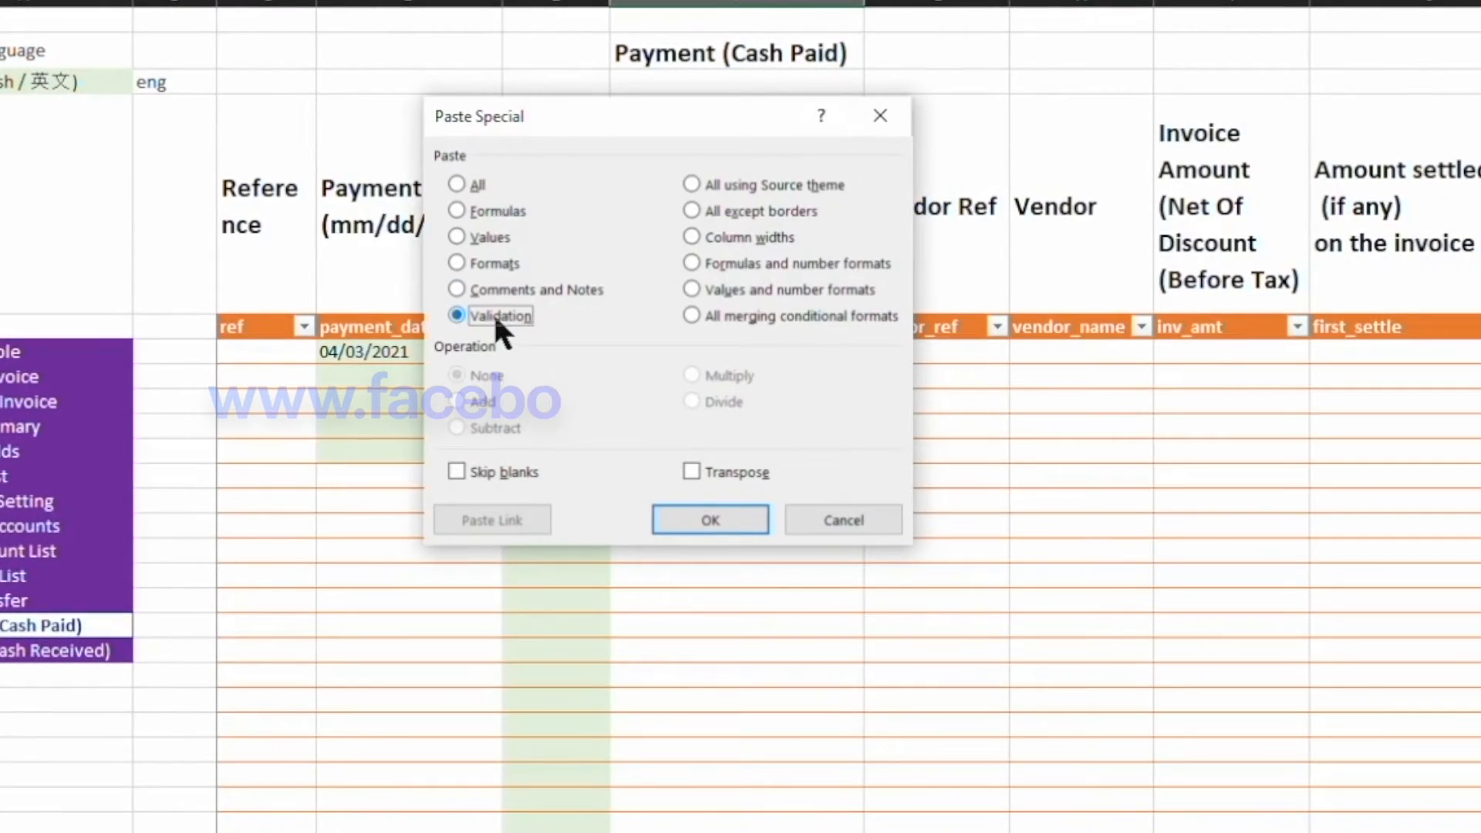
{"action": "left_click", "coordinate": [708, 520]}
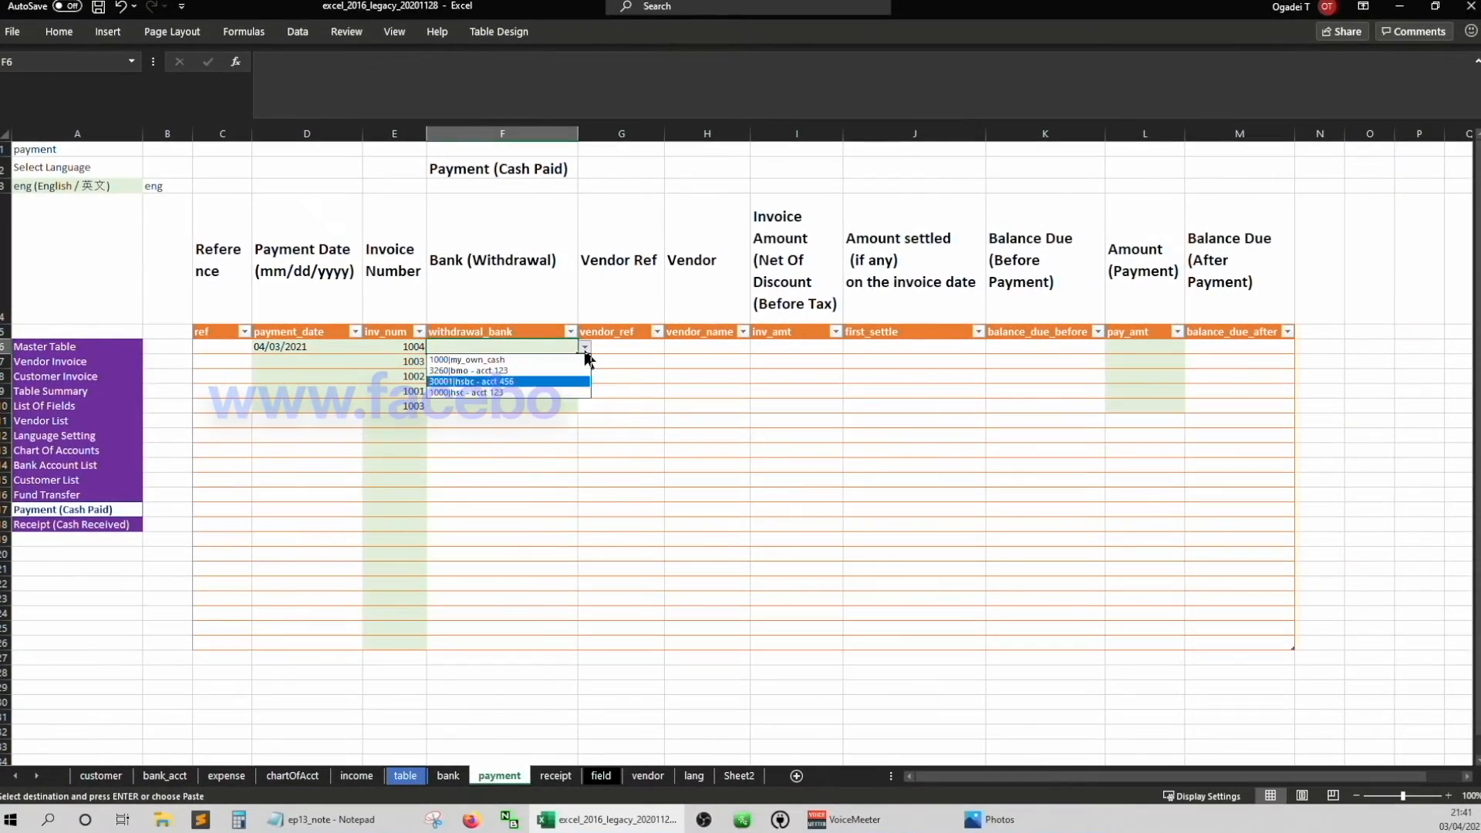
Choose banks my_own_cash, bmo - acct 123 and hsbc - acct 456 for the payment rows
{"action": "left_click", "coordinate": [465, 360]}
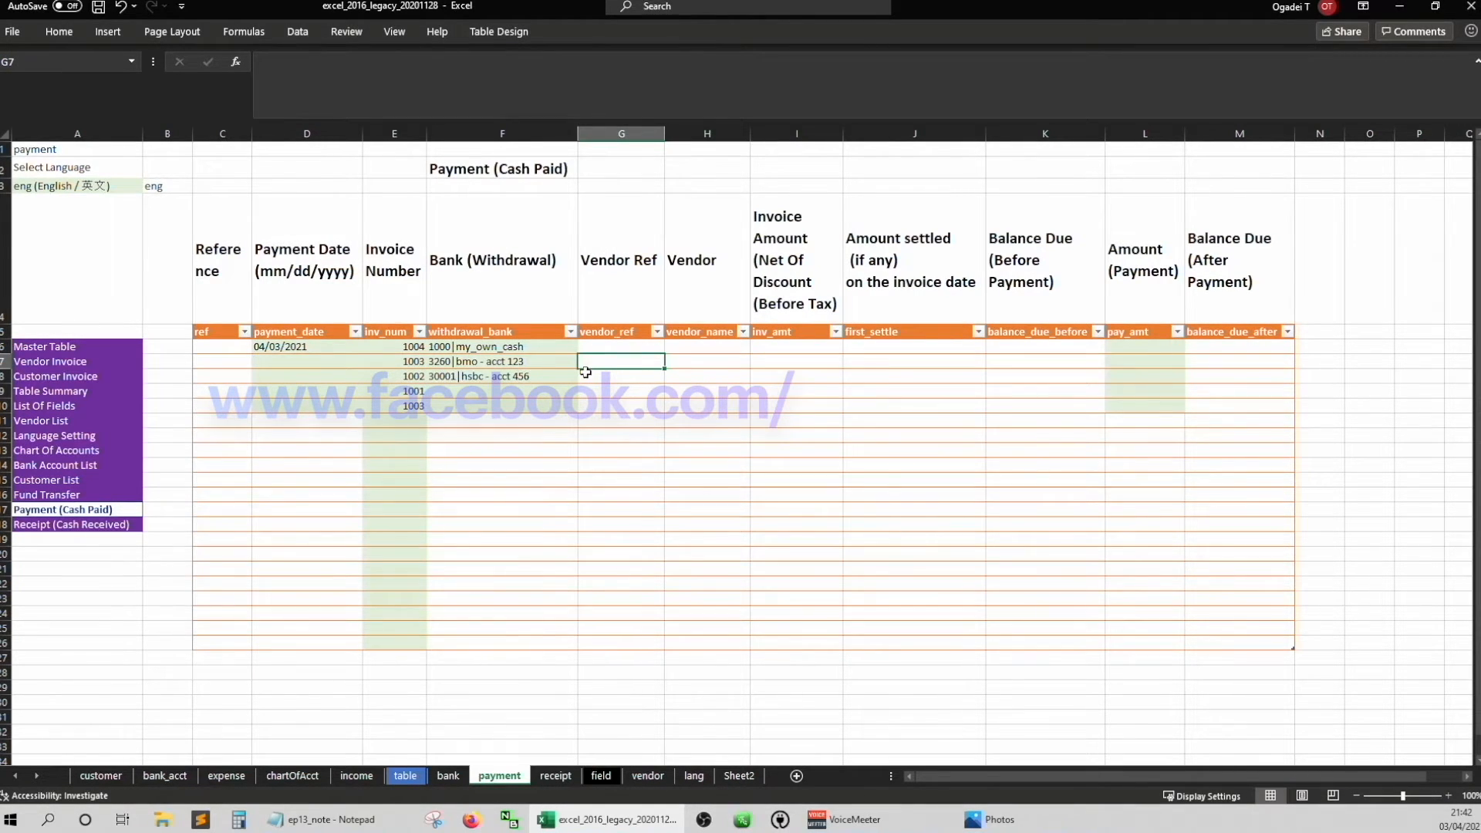
Begin =INDEX(Table4[vendor_name], in the first Vendor Ref cell
{"action": "left_click", "coordinate": [620, 346]}
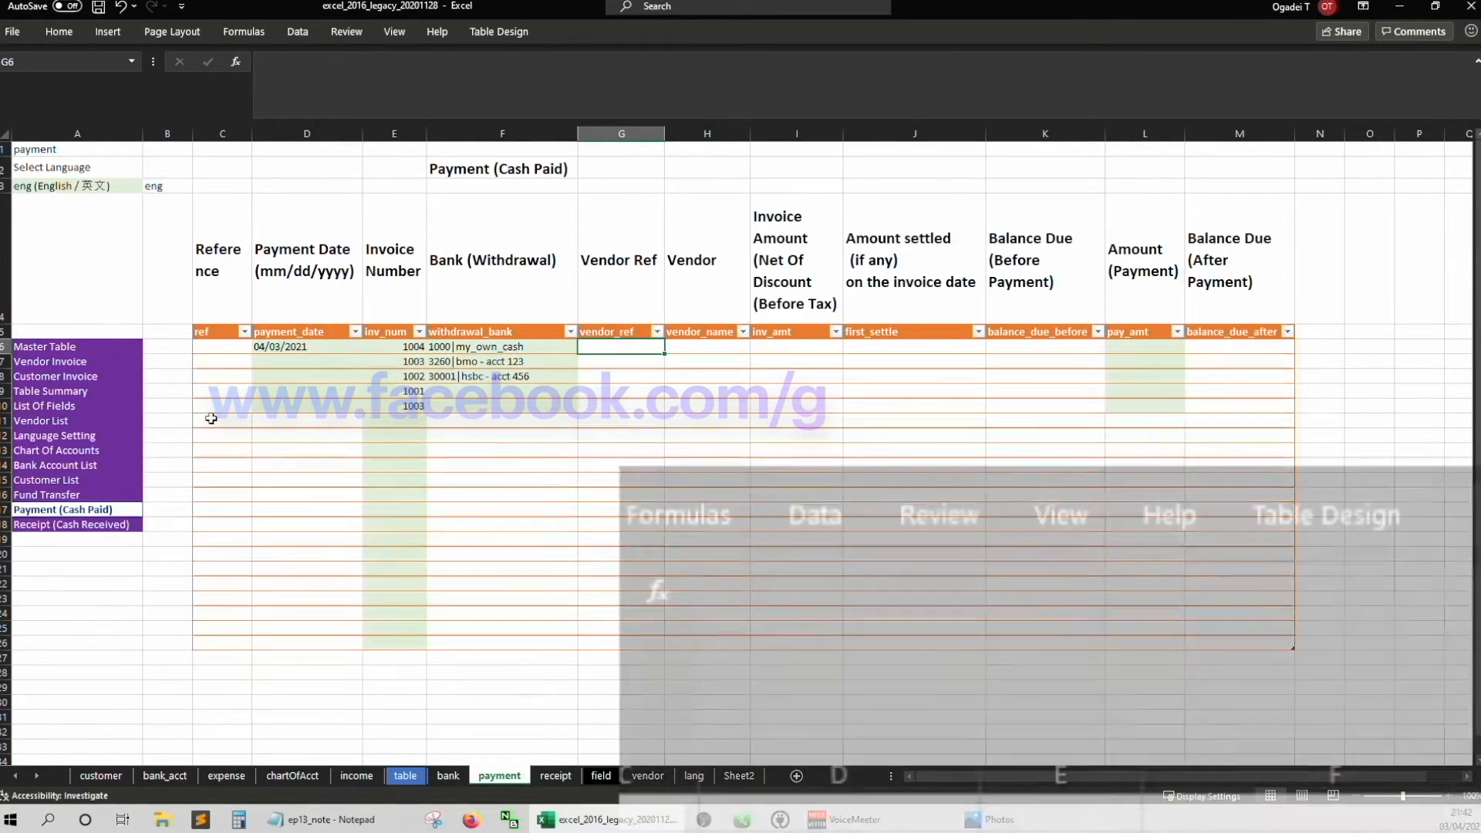
{"action": "type", "text": "=index("}
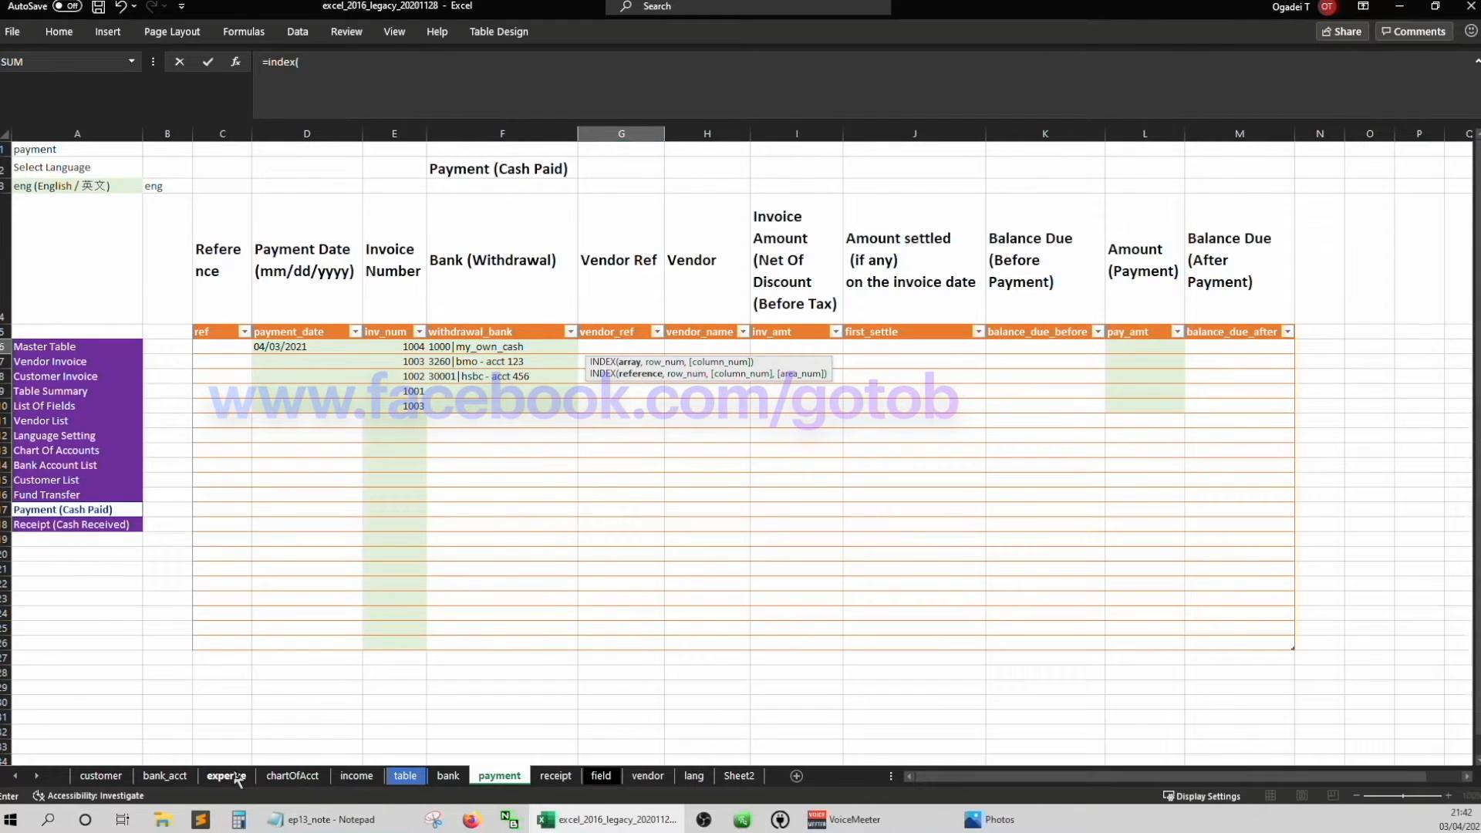
{"action": "left_click", "coordinate": [226, 776]}
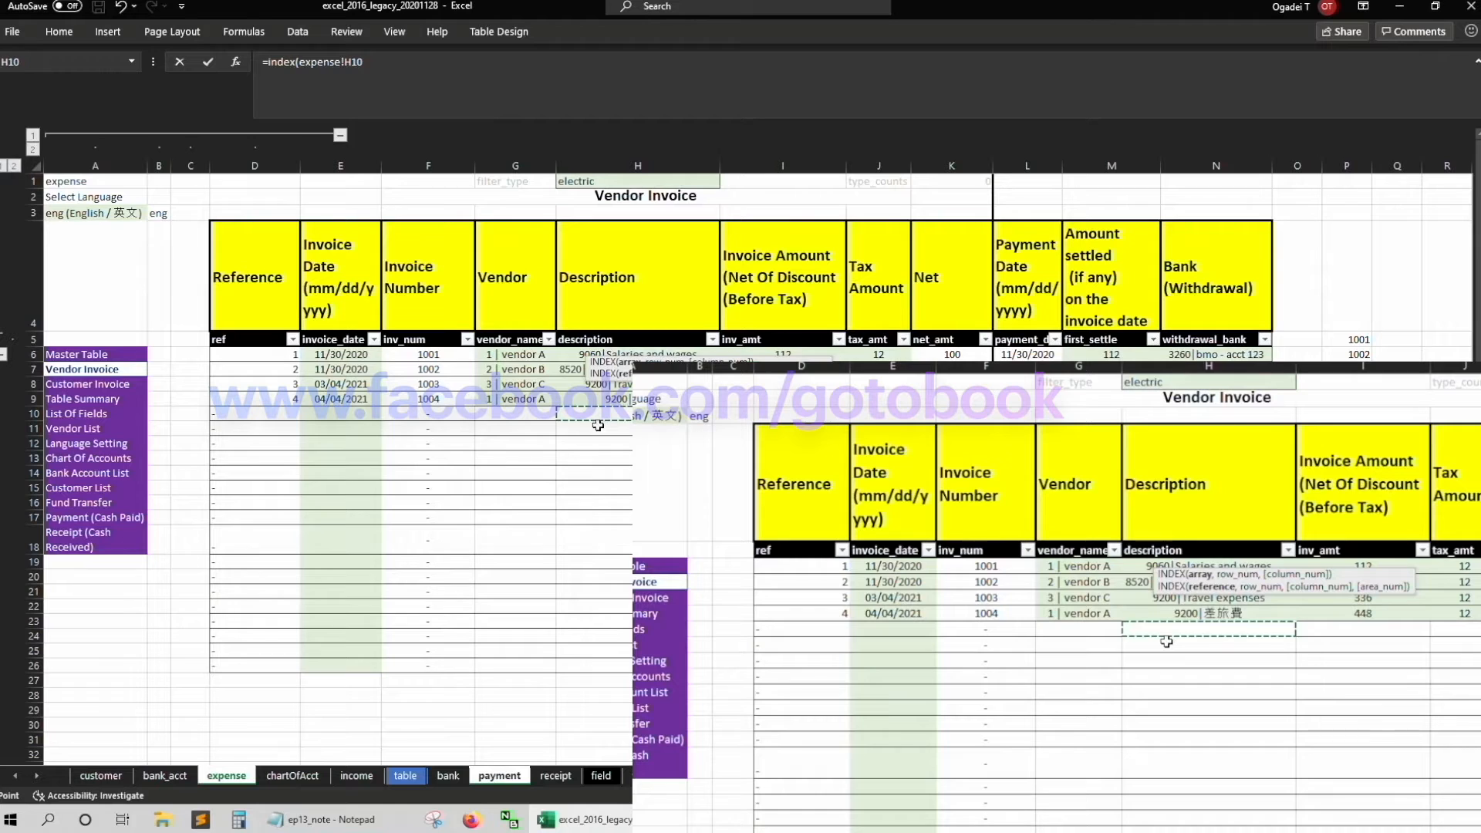
{"action": "left_click", "coordinate": [524, 355]}
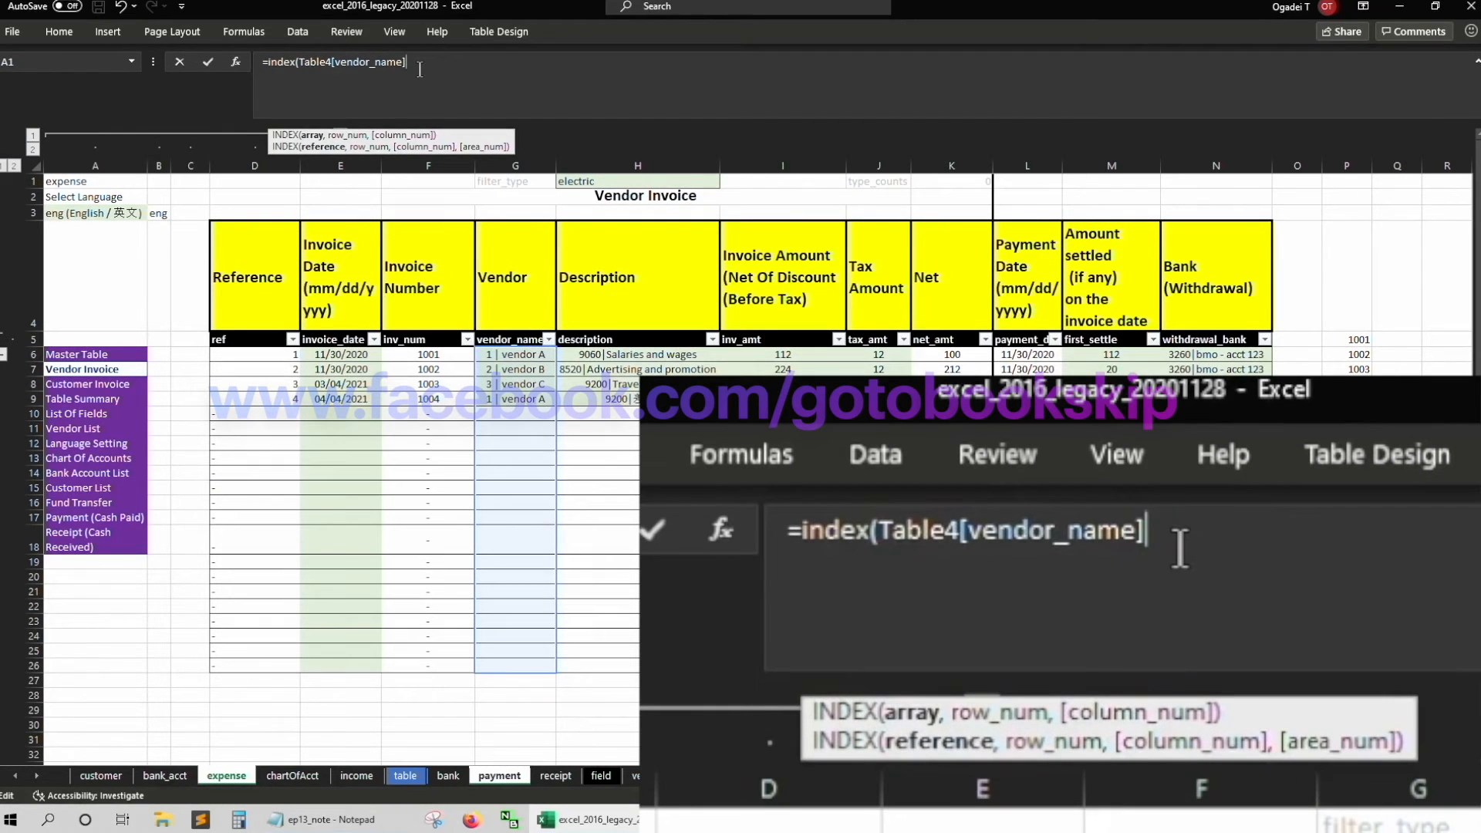
{"action": "type", "text": ","}
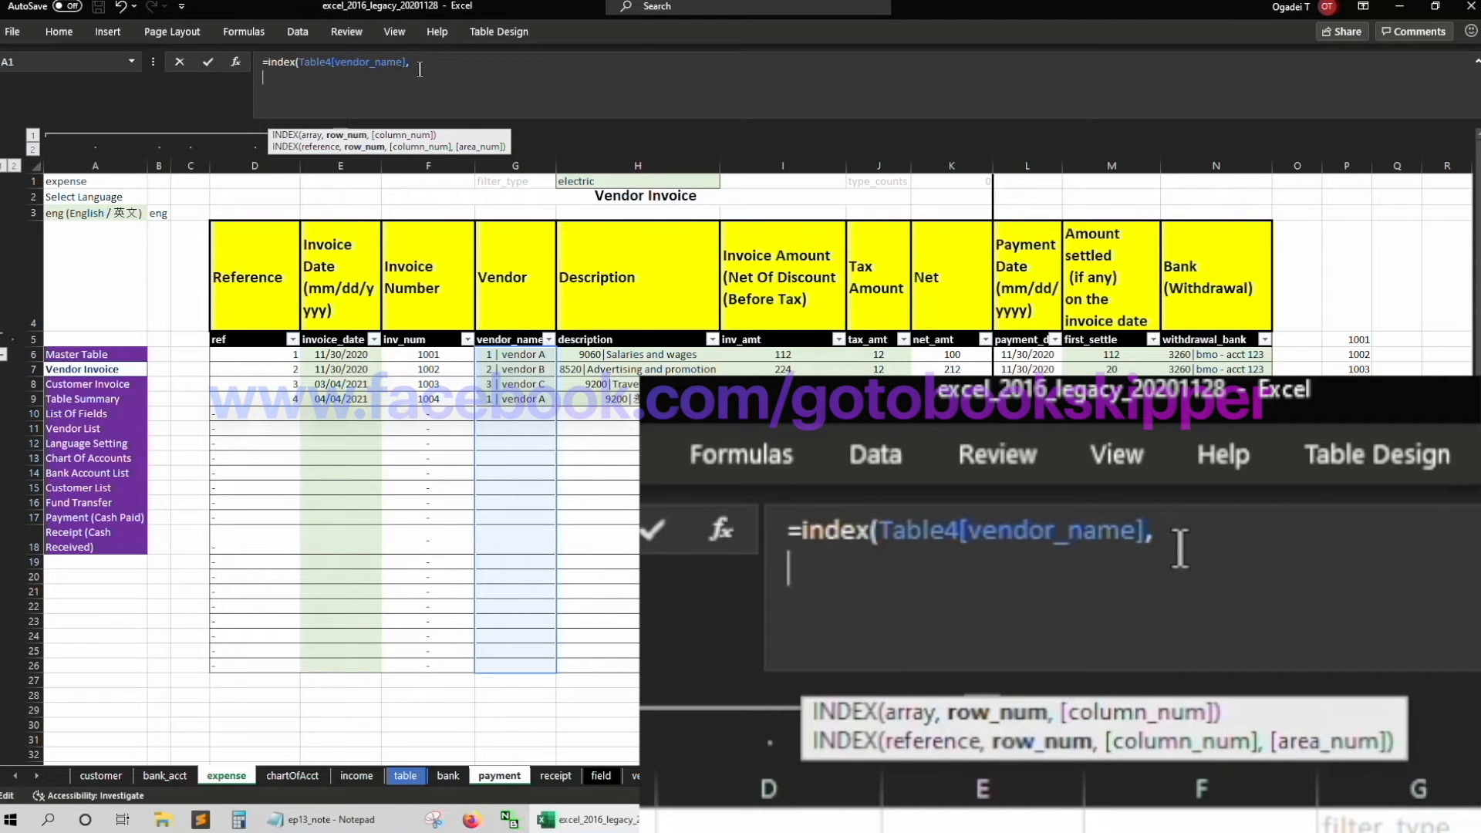
Complete MATCH([@[inv_num]],Table4[inv_num],0)) and confirm the vendor lookup formula
{"action": "type", "text": "match("}
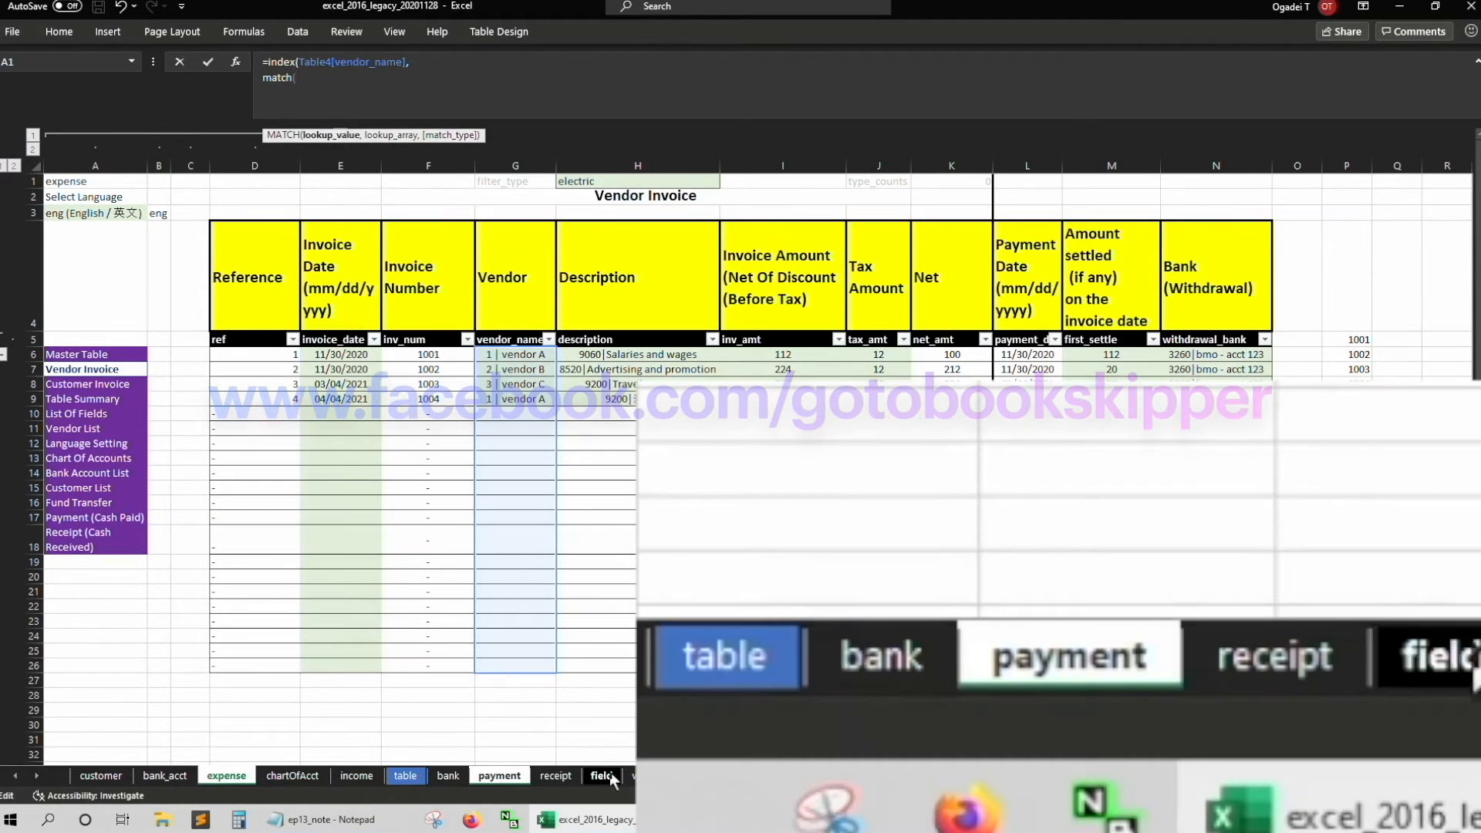
{"action": "left_click", "coordinate": [498, 776]}
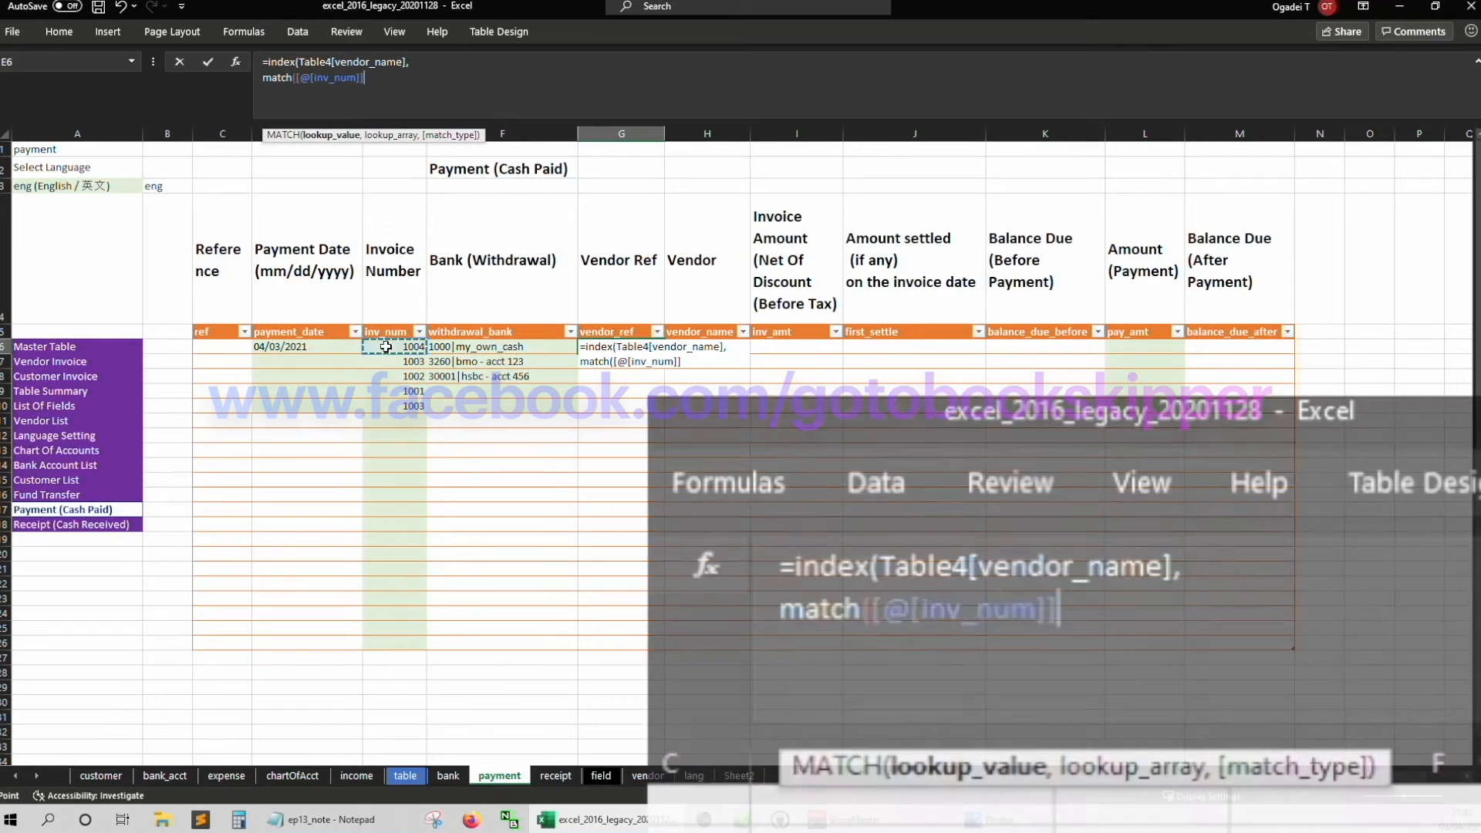
{"action": "type", "text": ",Table4[inv_num"}
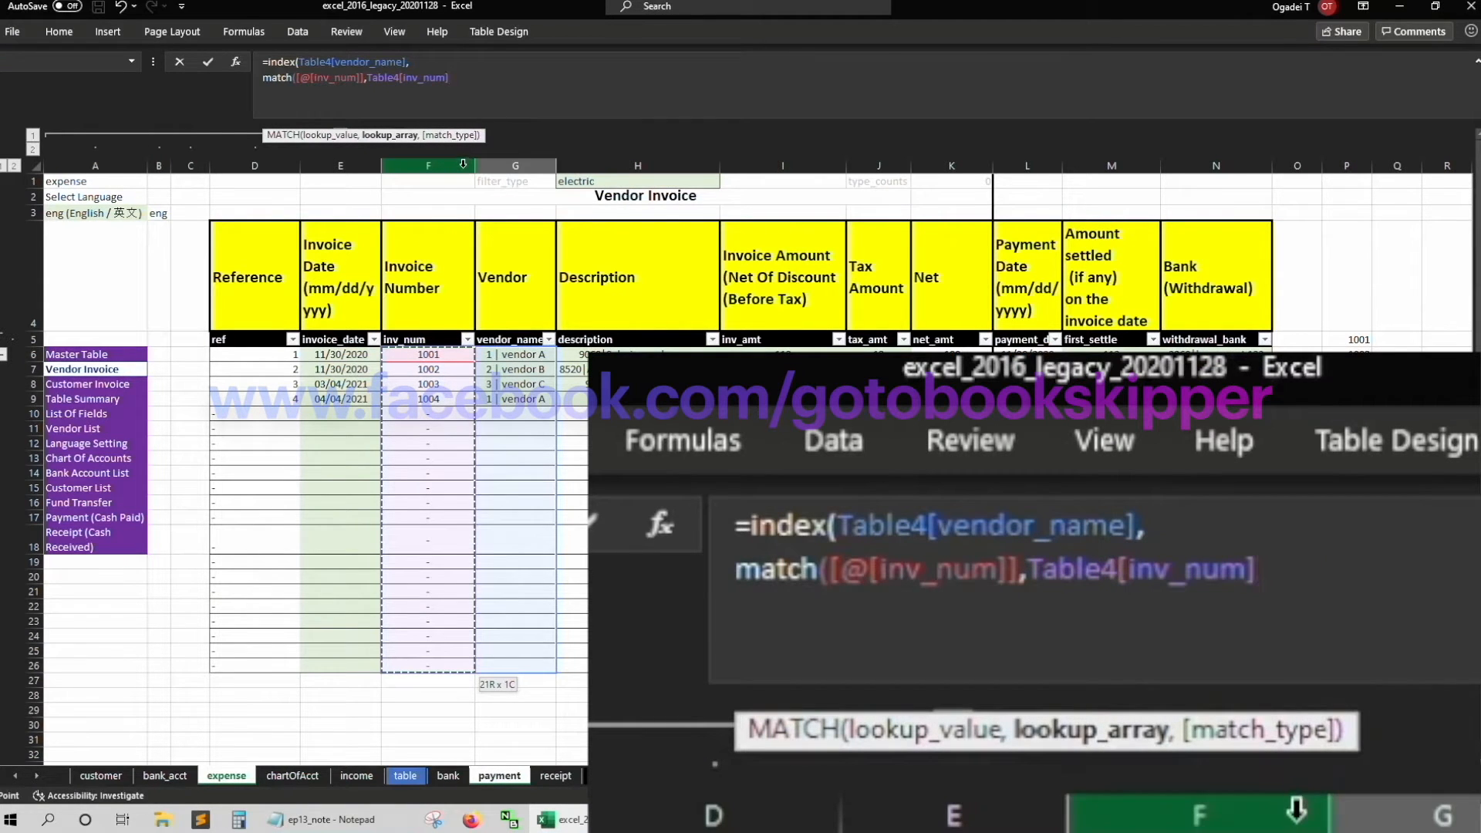
{"action": "type", "text": ","}
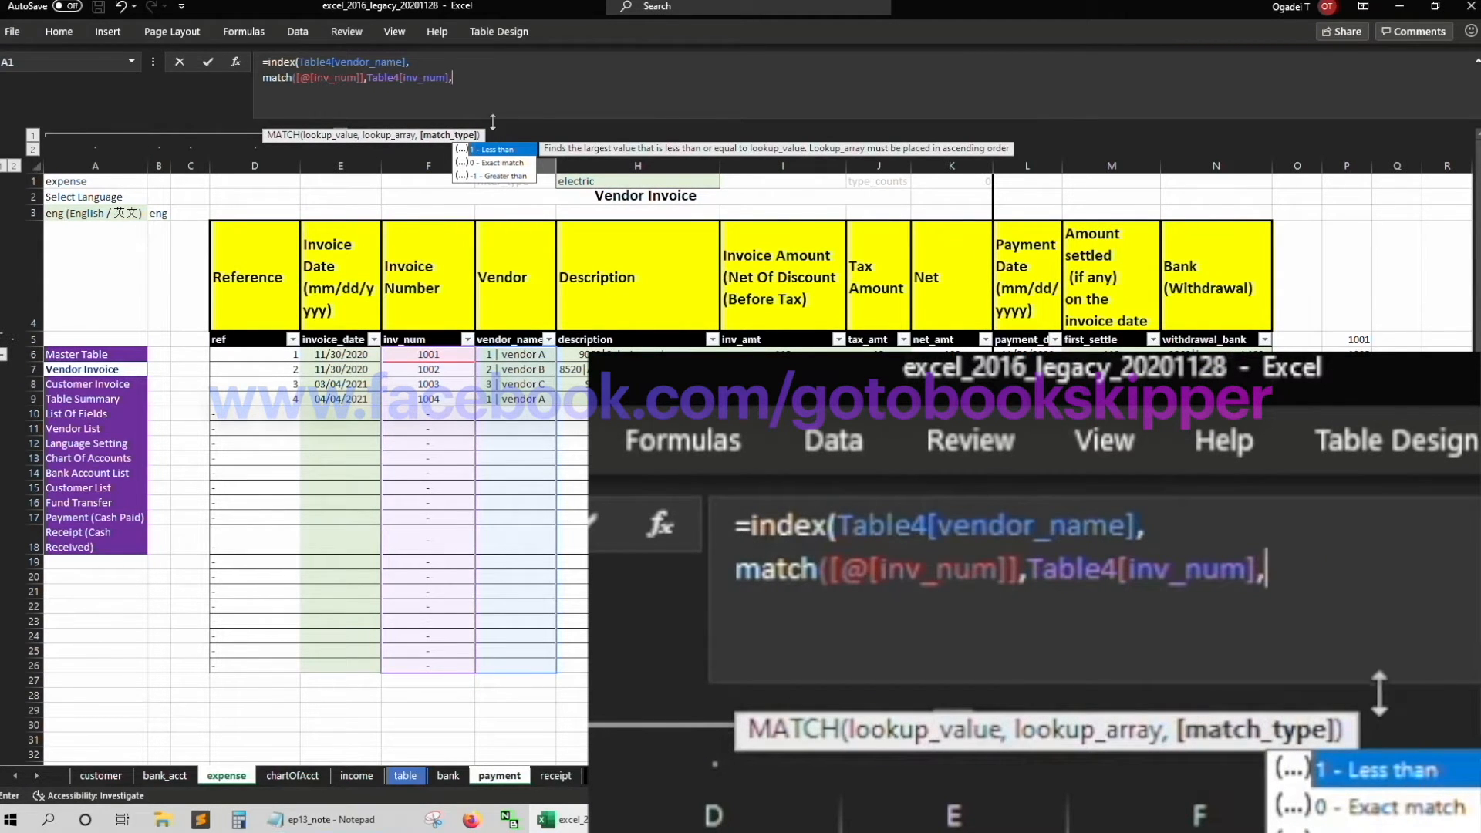
{"action": "type", "text": "0"}
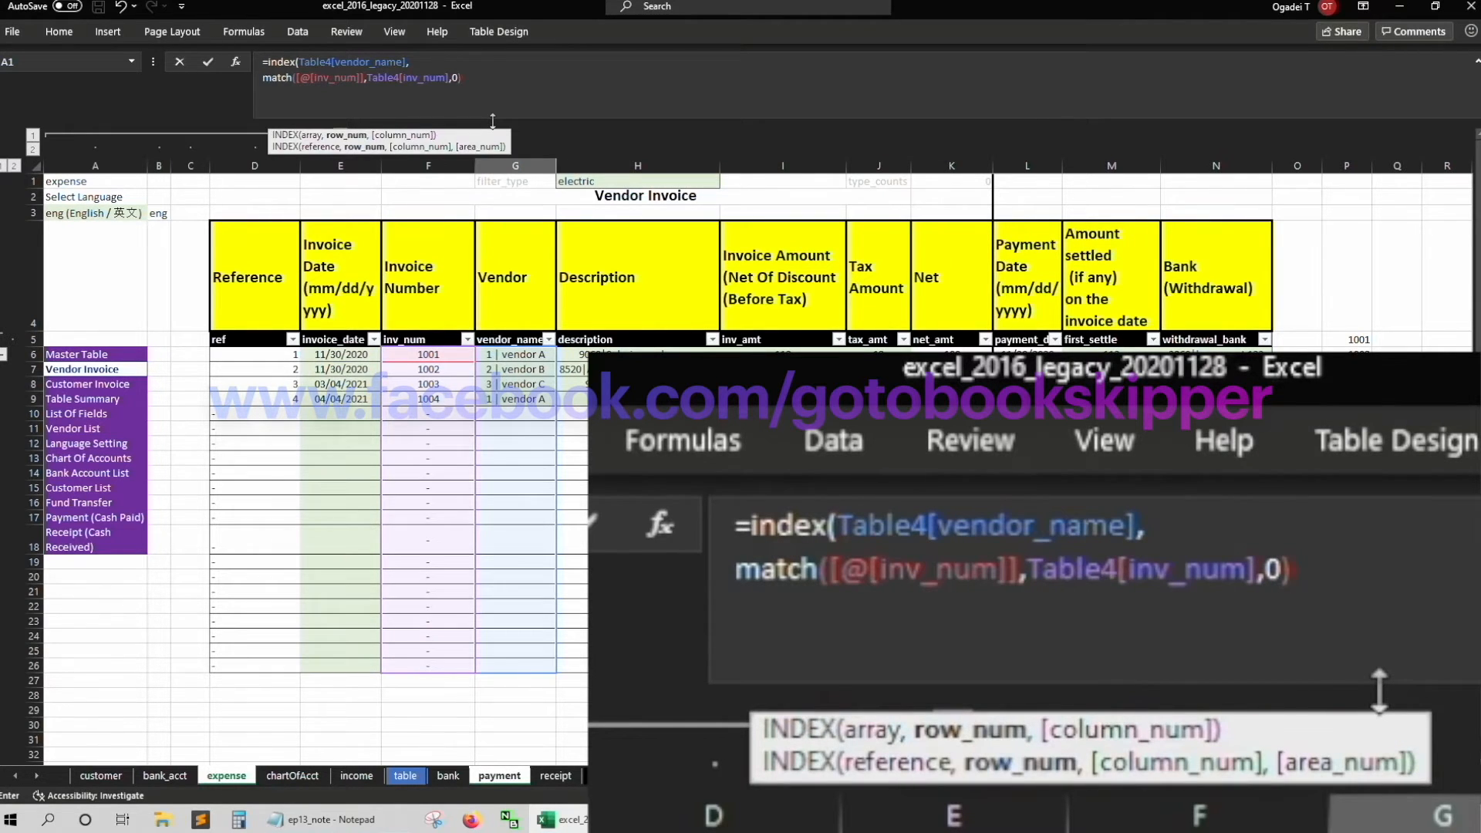
{"action": "type", "text": ")"}
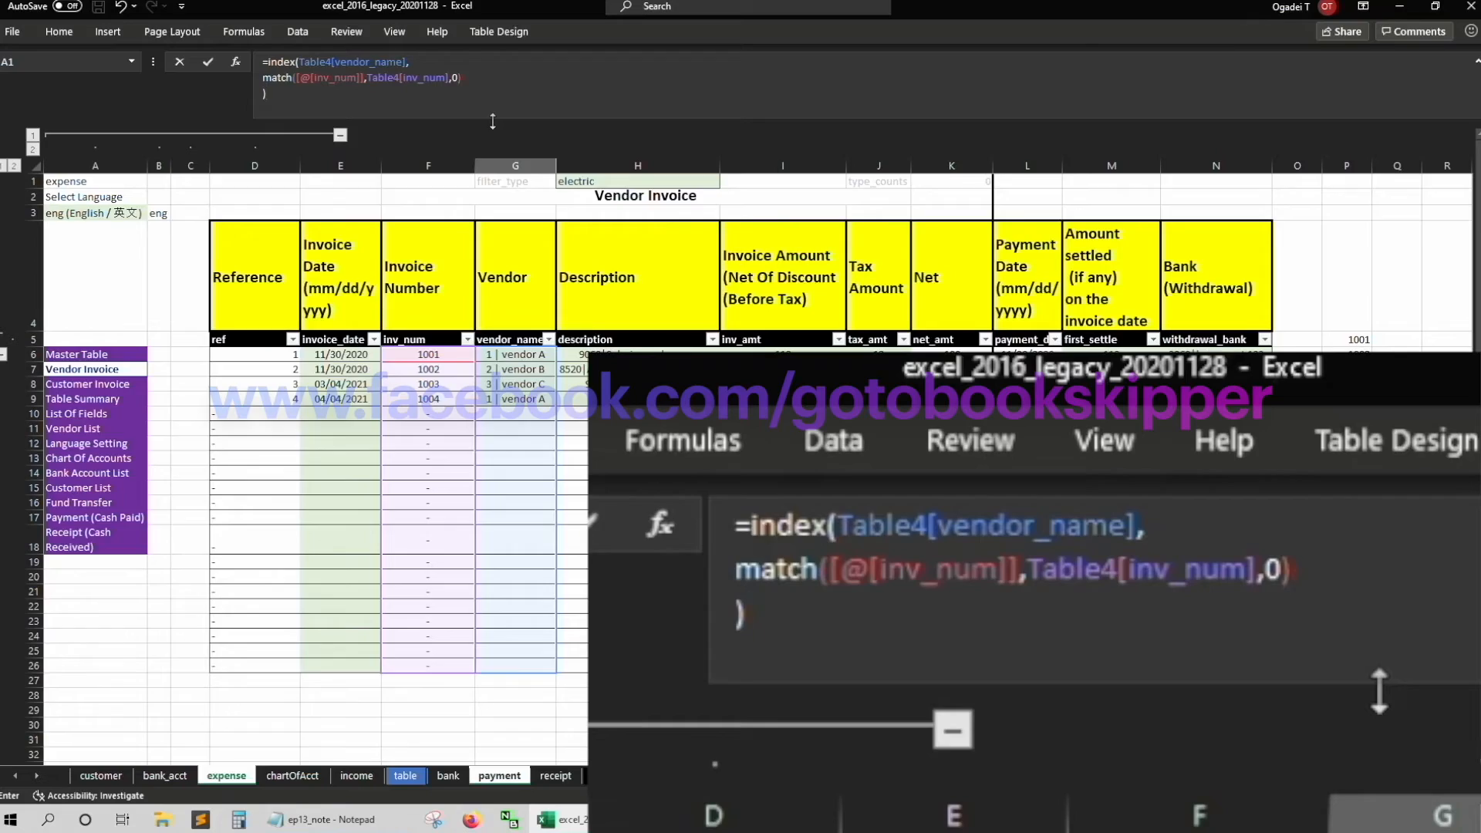
{"action": "left_click", "coordinate": [500, 776]}
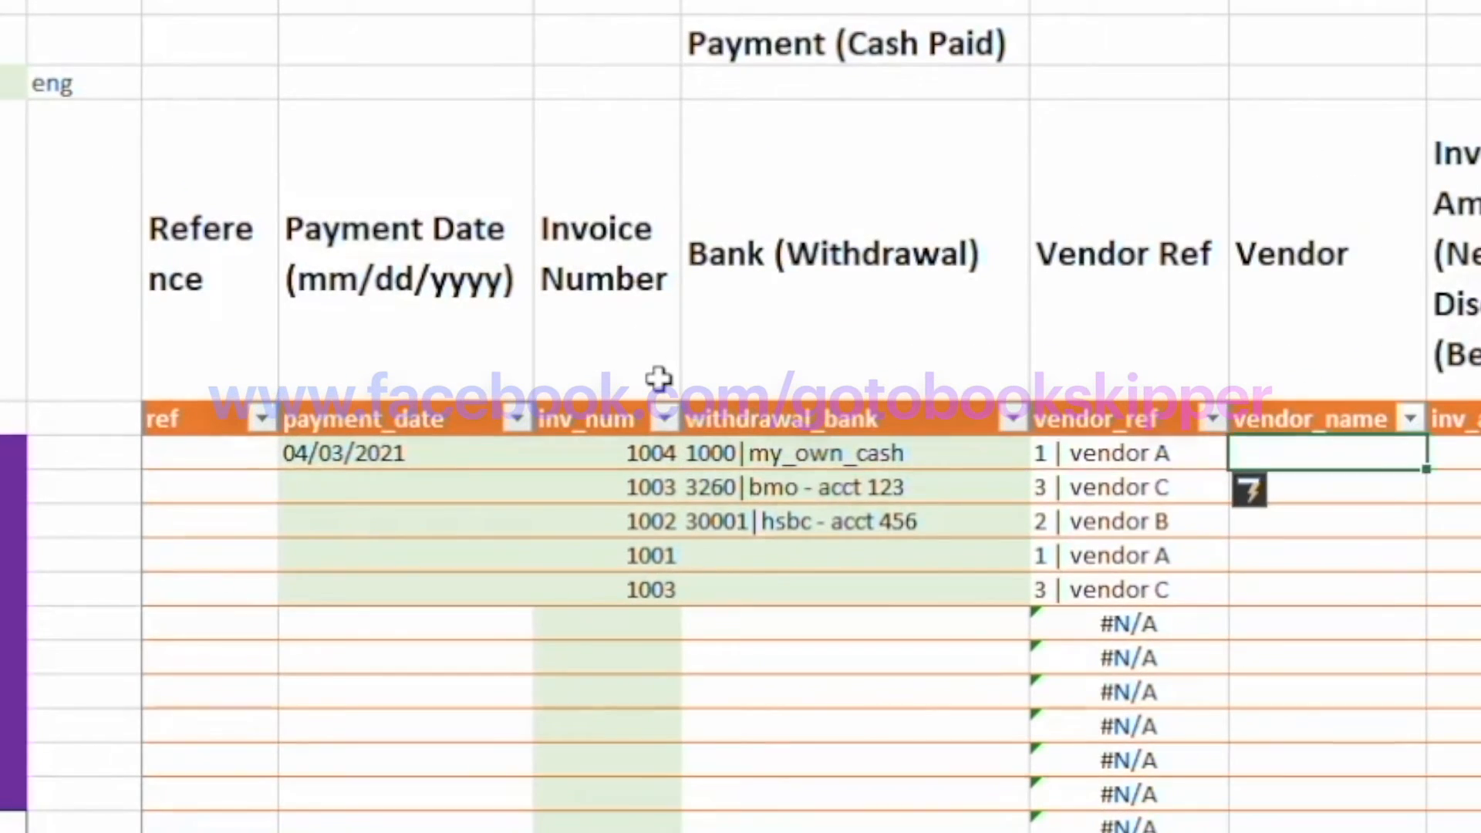
Check the Vendor Ref results (vendor A, C, B, A, C) against the invoice sheet's vendor_name column
{"action": "left_click", "coordinate": [1125, 486]}
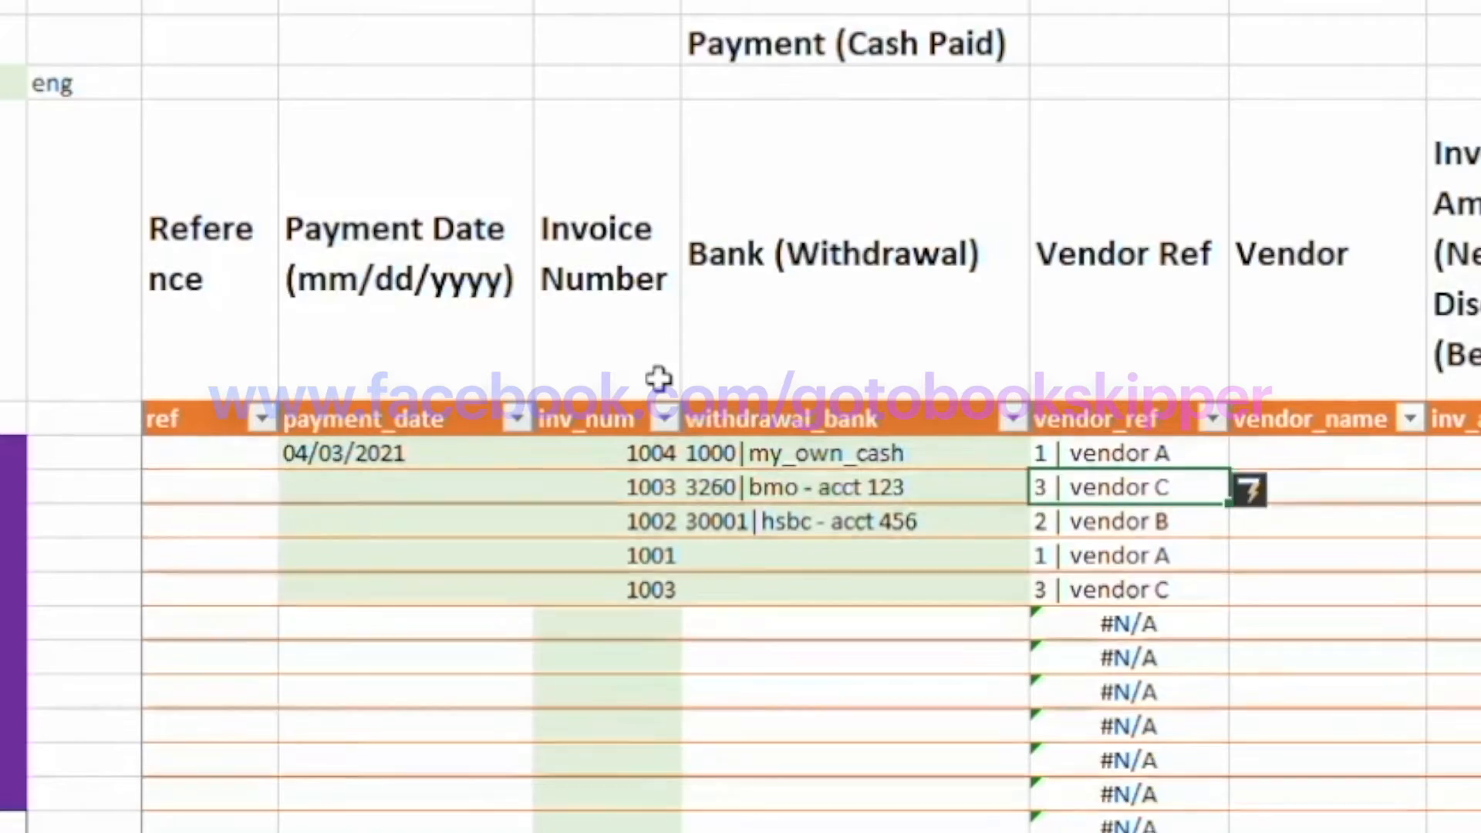
{"action": "left_click", "coordinate": [1125, 556]}
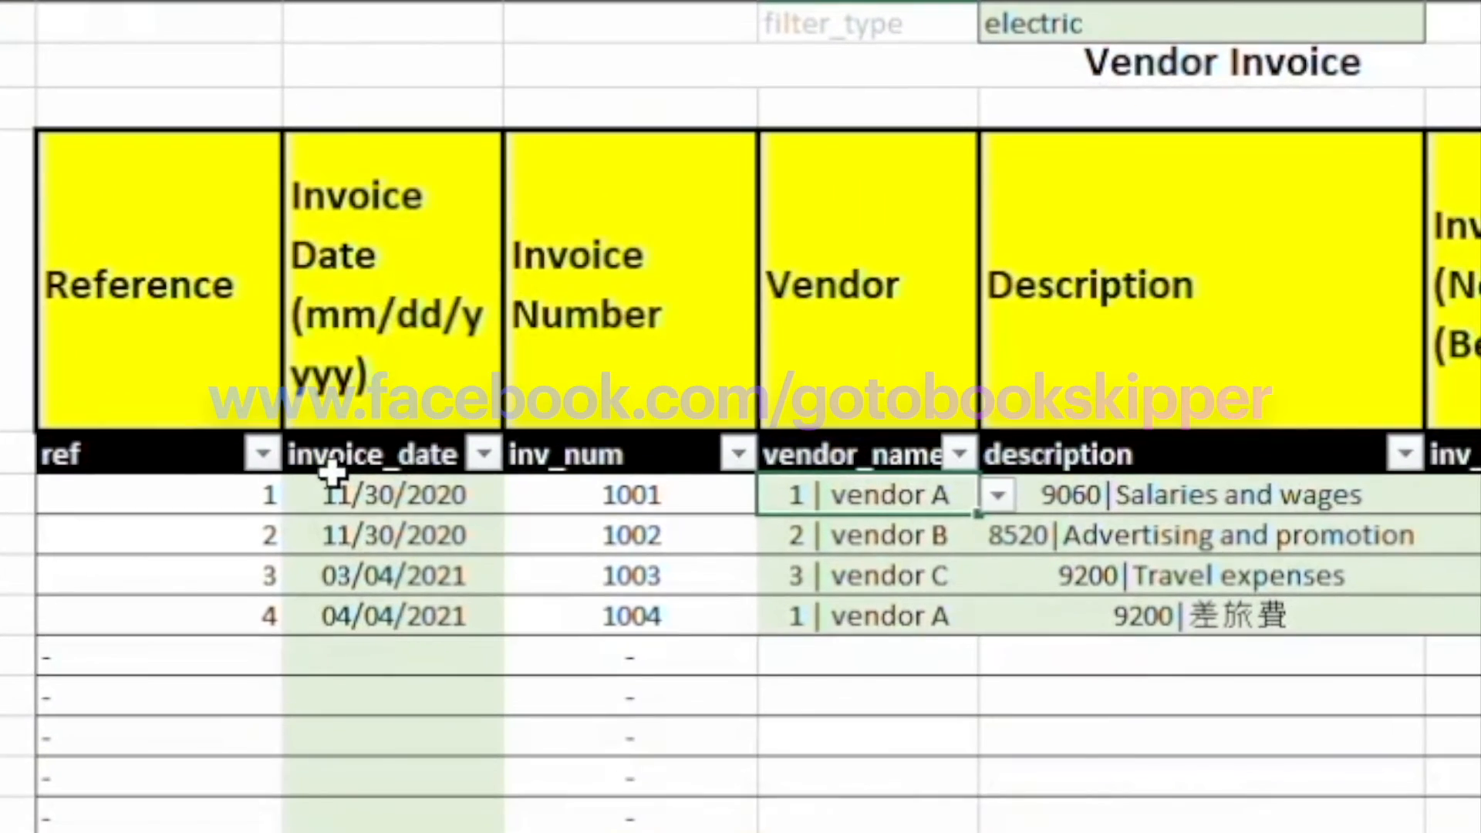
{"action": "left_click", "coordinate": [864, 616]}
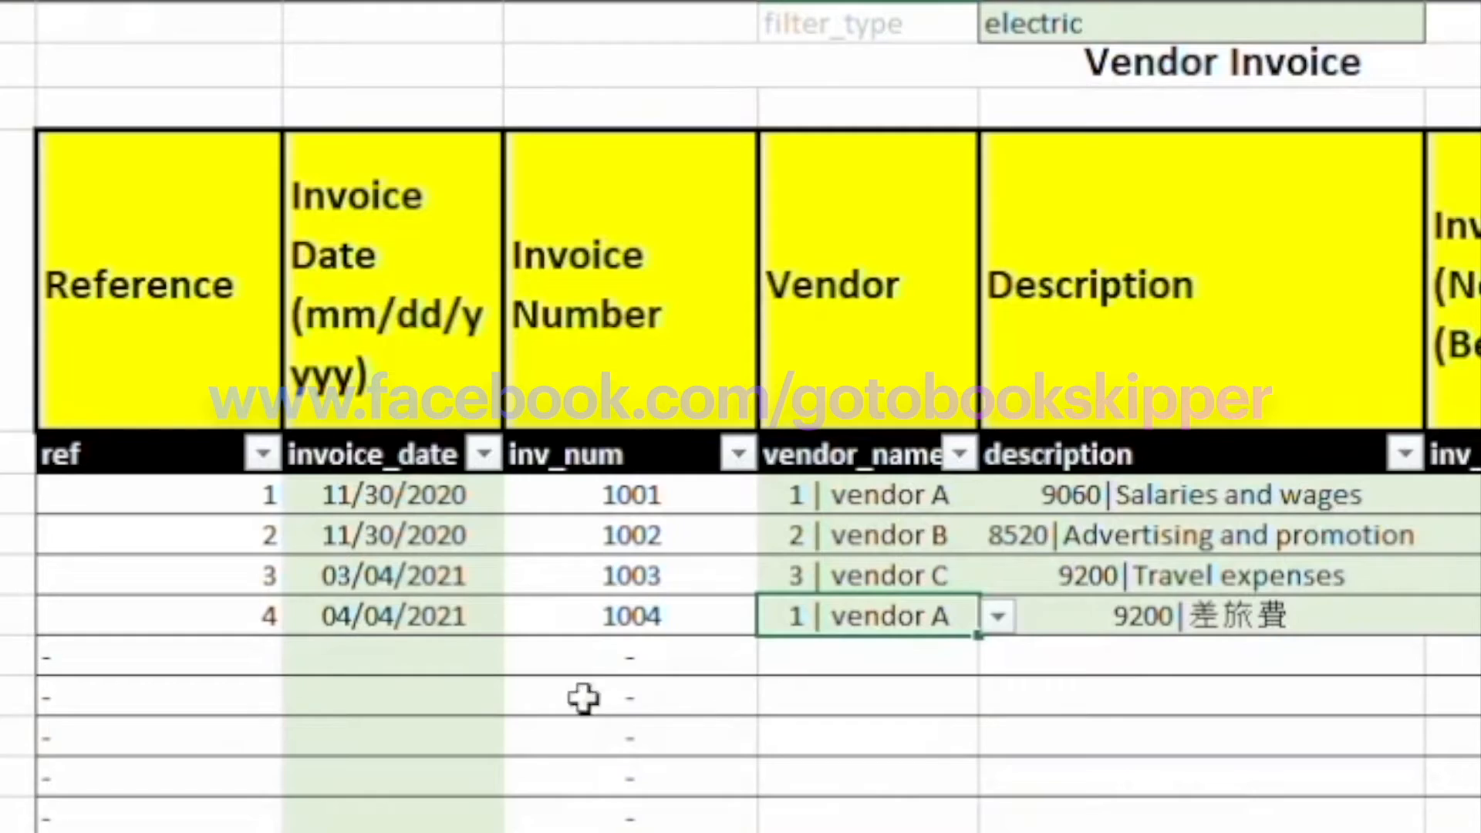
{"action": "left_click", "coordinate": [628, 575]}
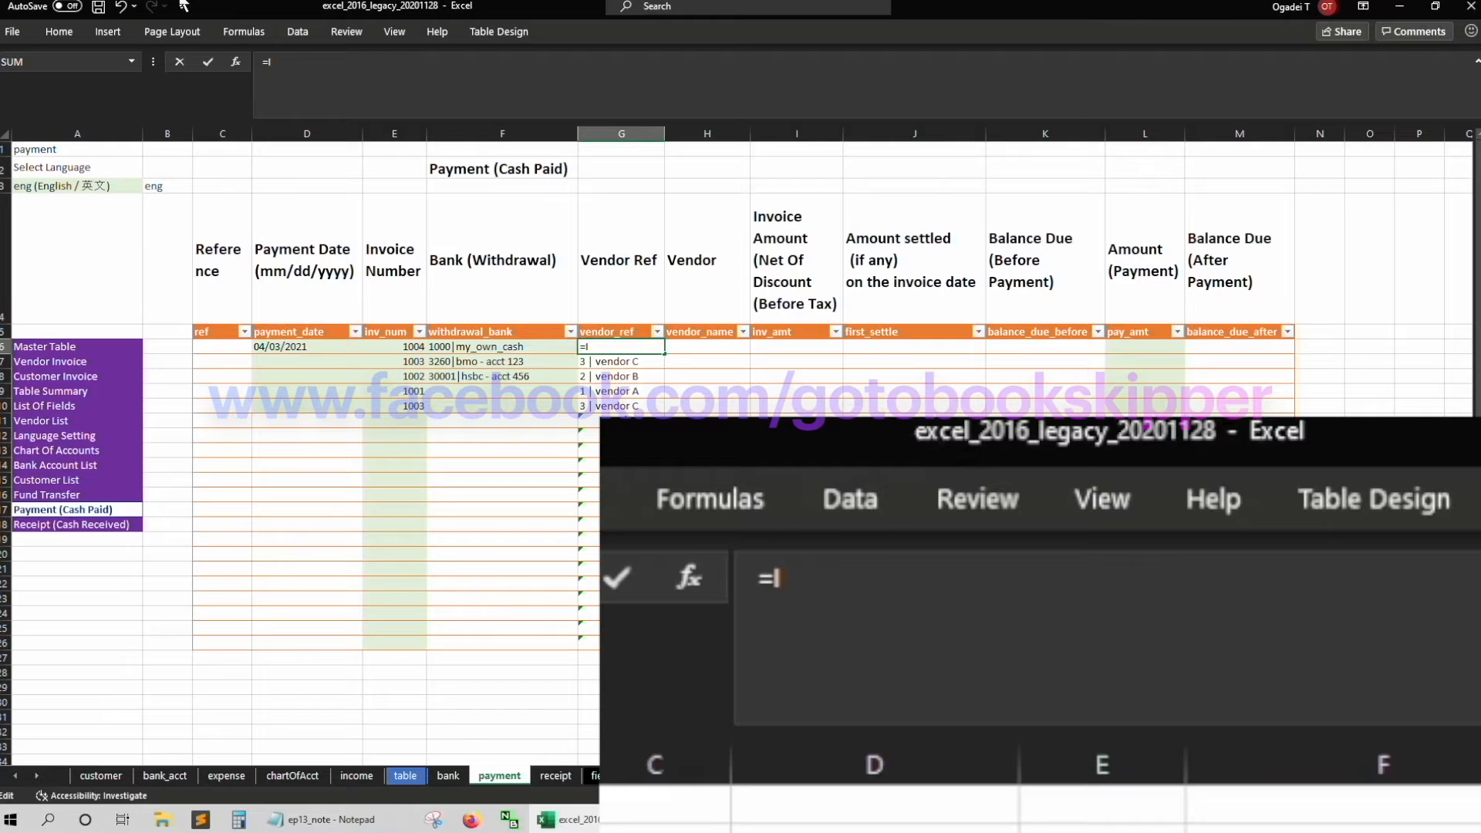
Wrap the Vendor Ref lookup in IFERROR(...,"-") so empty rows show dashes
{"action": "type", "text": "FERROR(NDEX(Table4[vendor_name"}
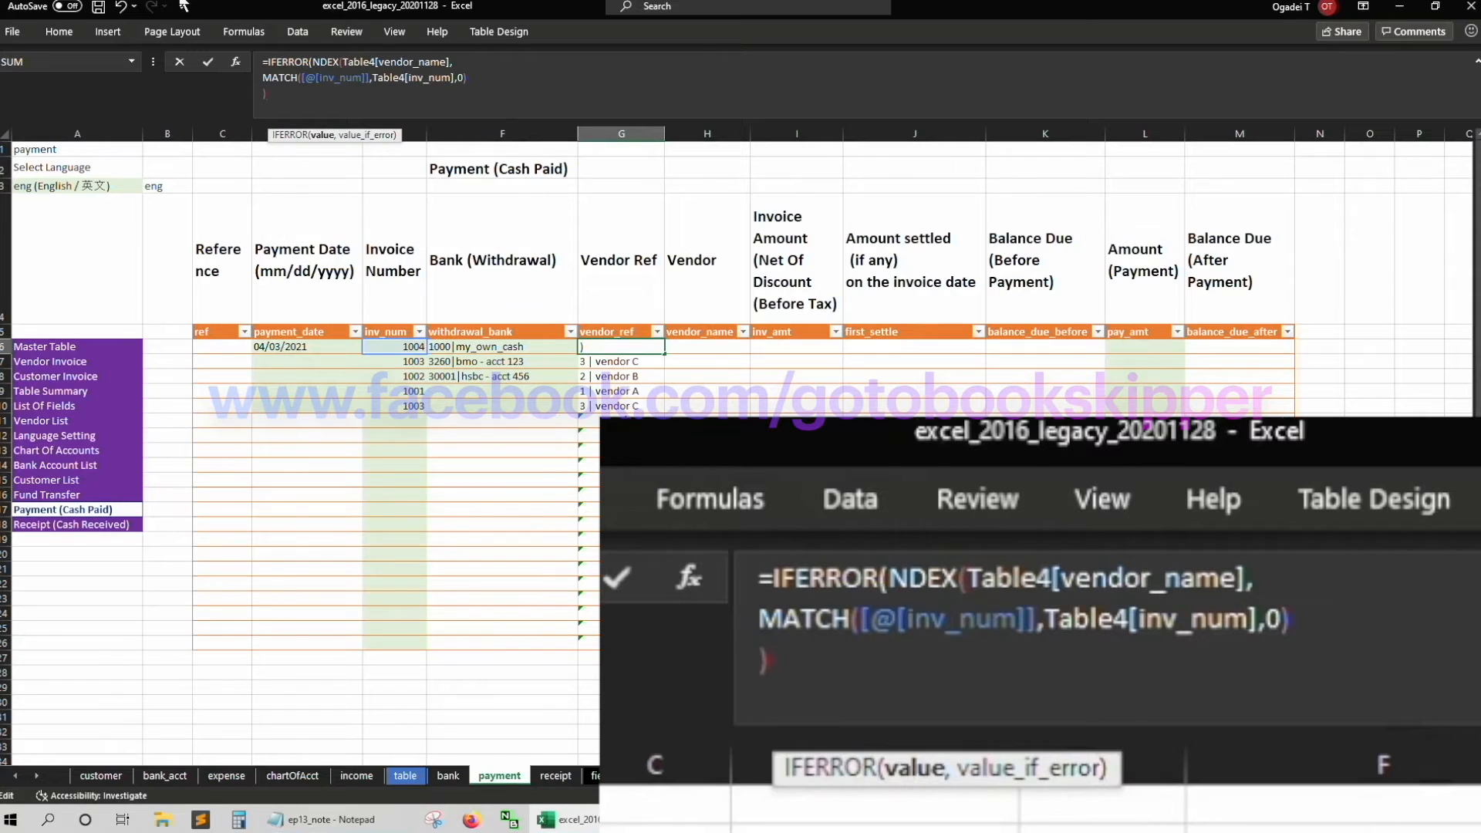
{"action": "type", "text": ","}
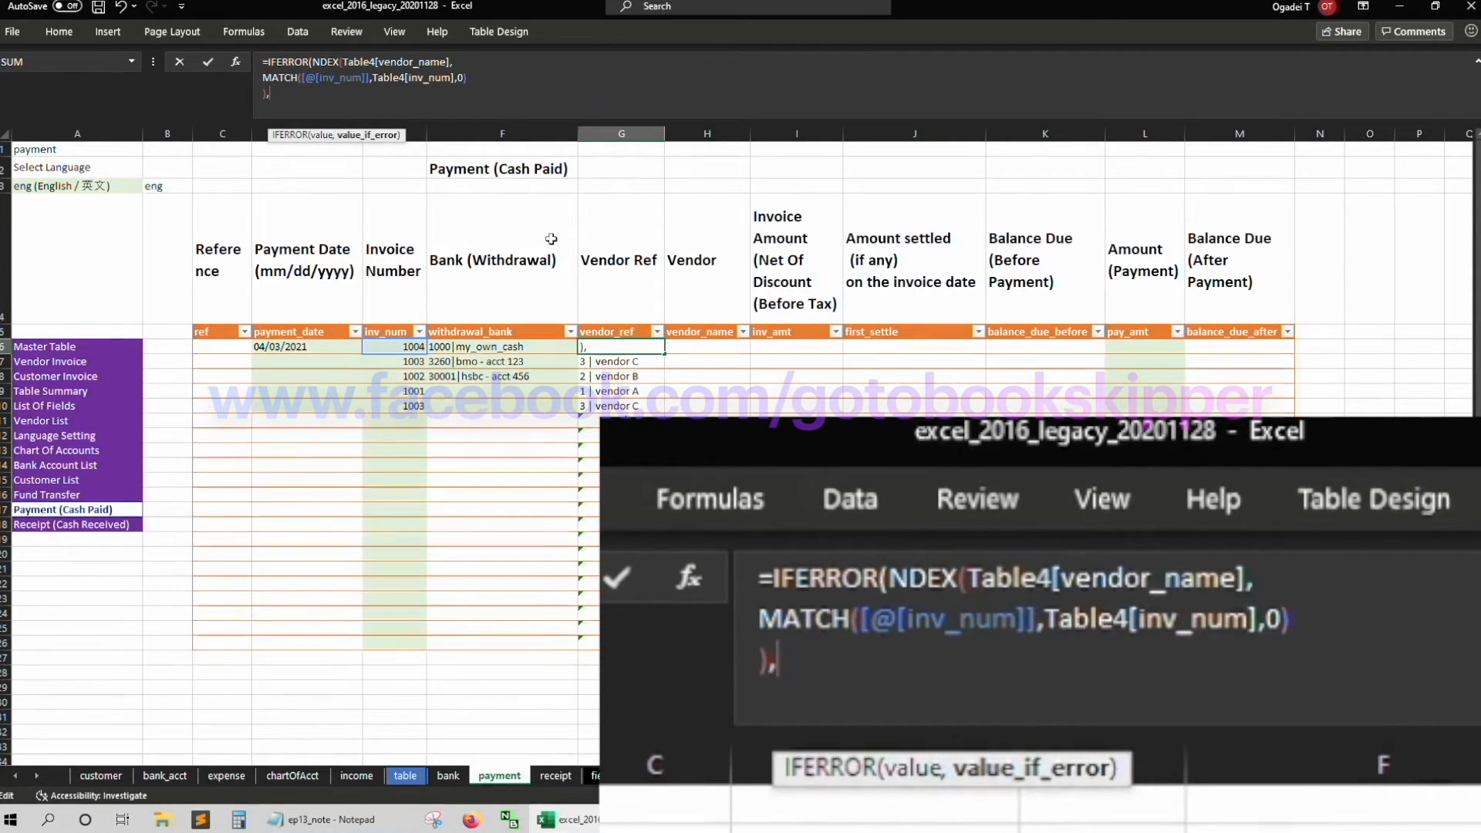
{"action": "type", "text": "\""}
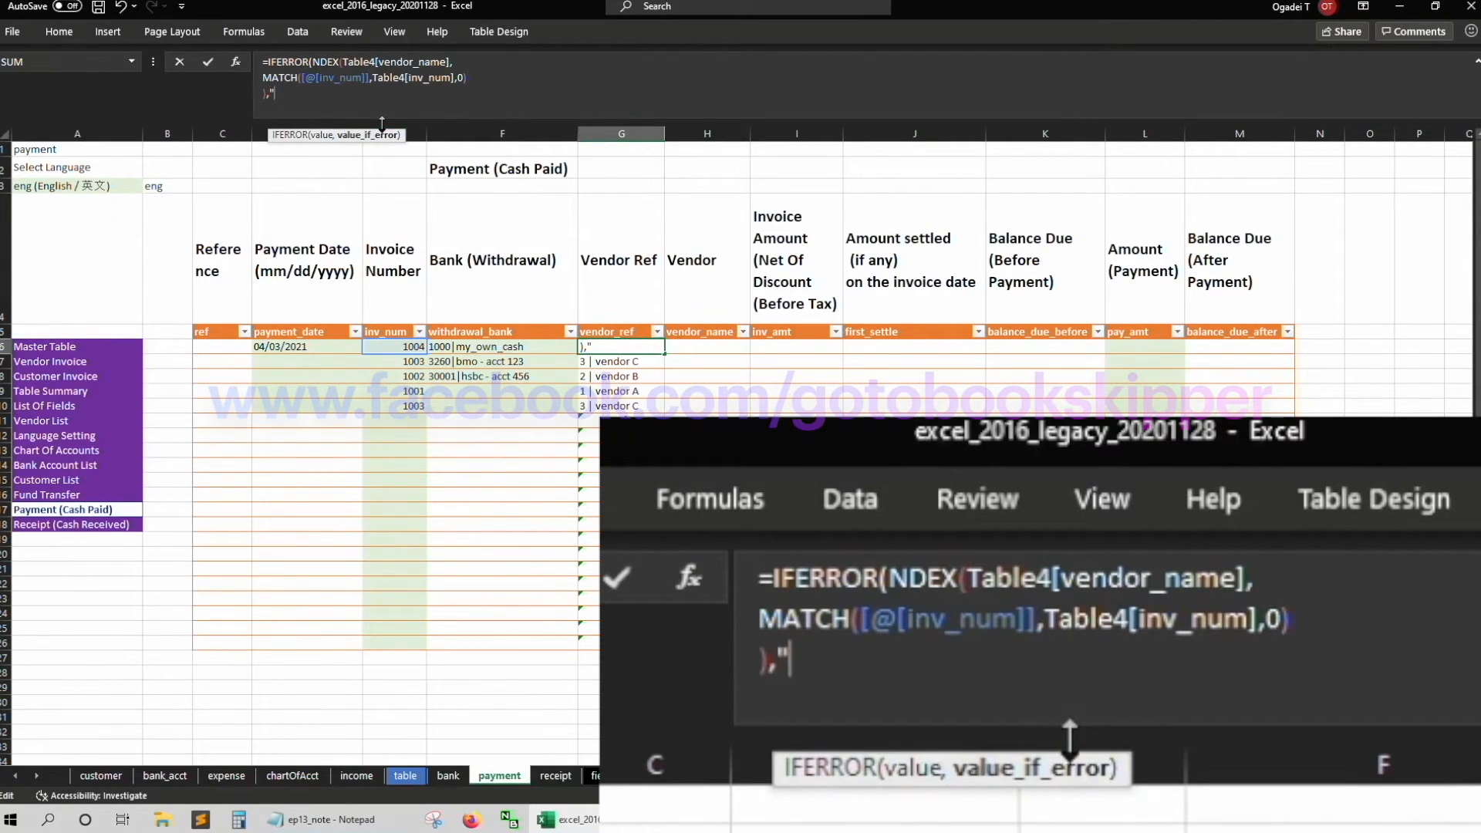
{"action": "type", "text": "-"}
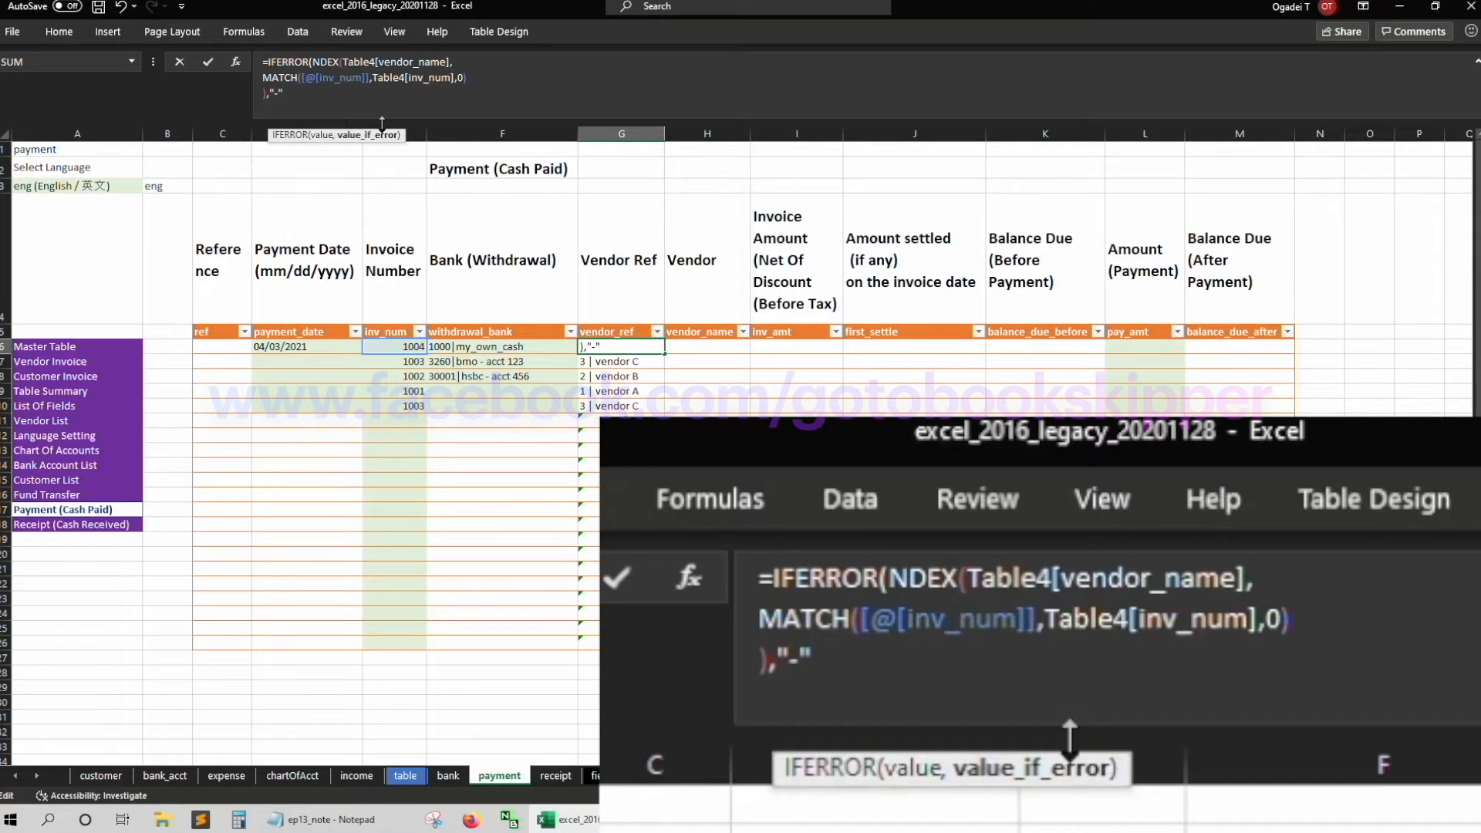
{"action": "key", "text": "Return"}
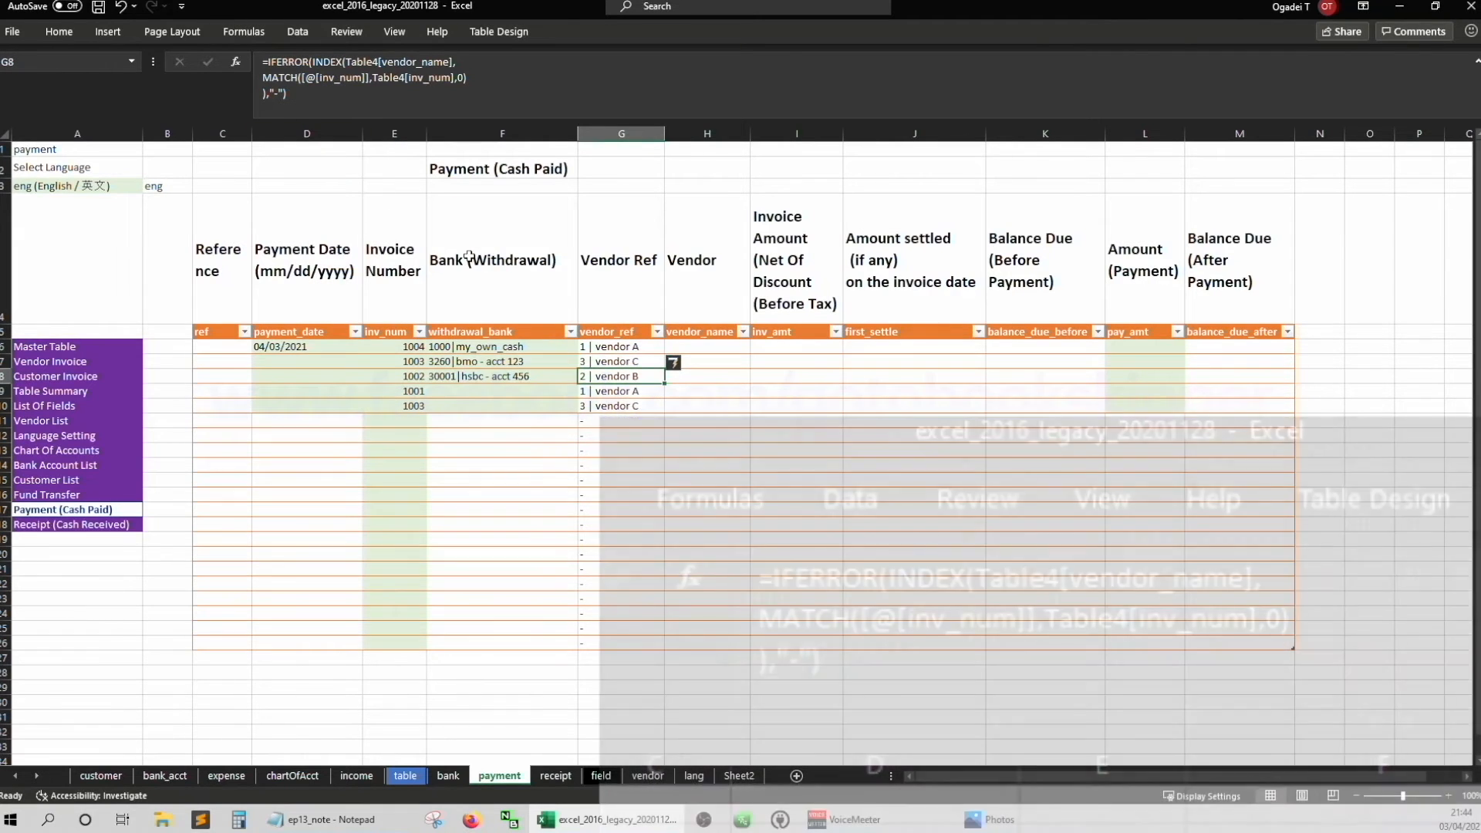
Copy the G6 formula into the Vendor column H6 so vendor names fill
{"action": "left_click", "coordinate": [621, 346]}
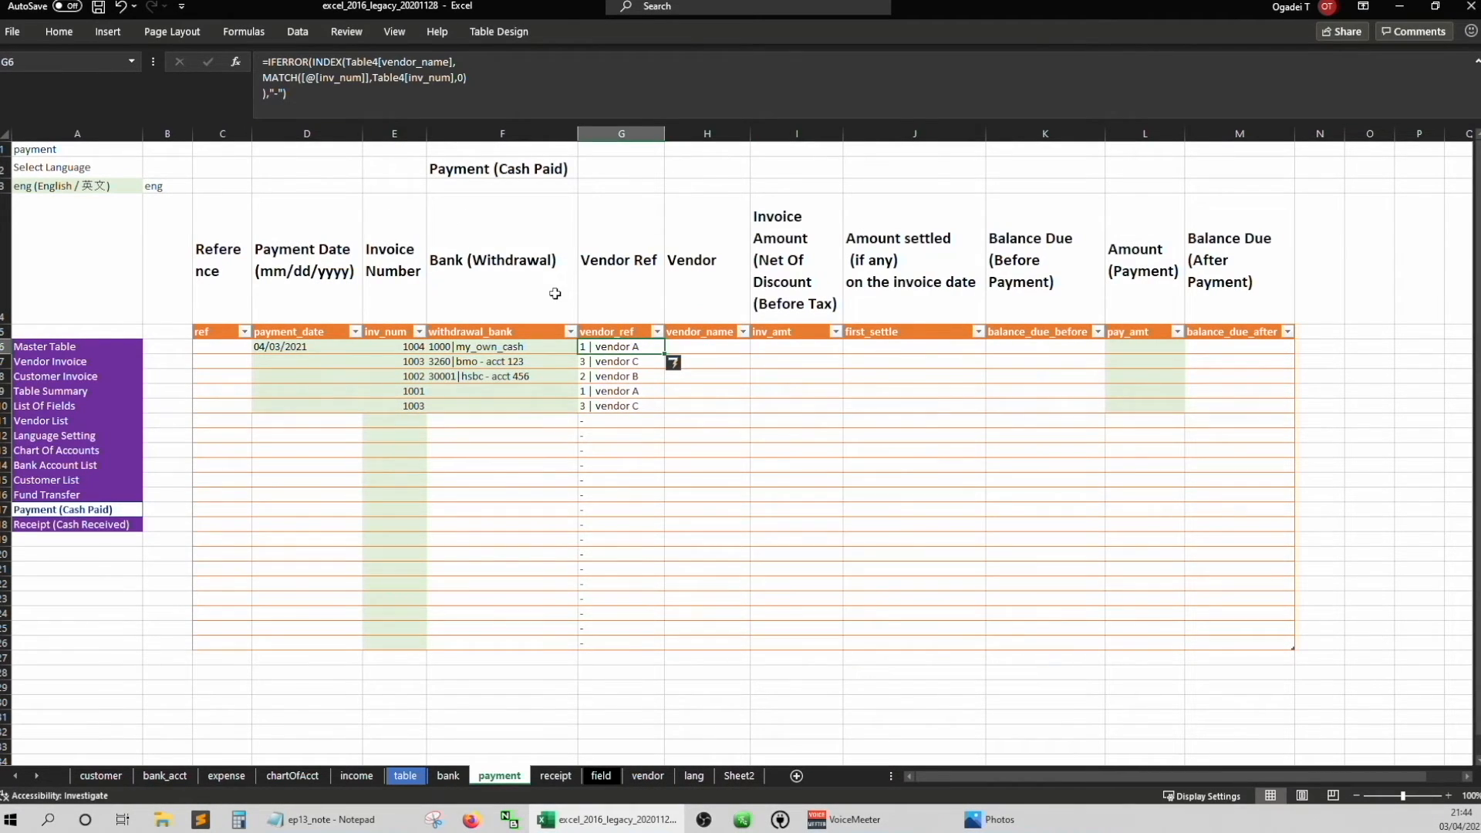
{"action": "left_click", "coordinate": [706, 347]}
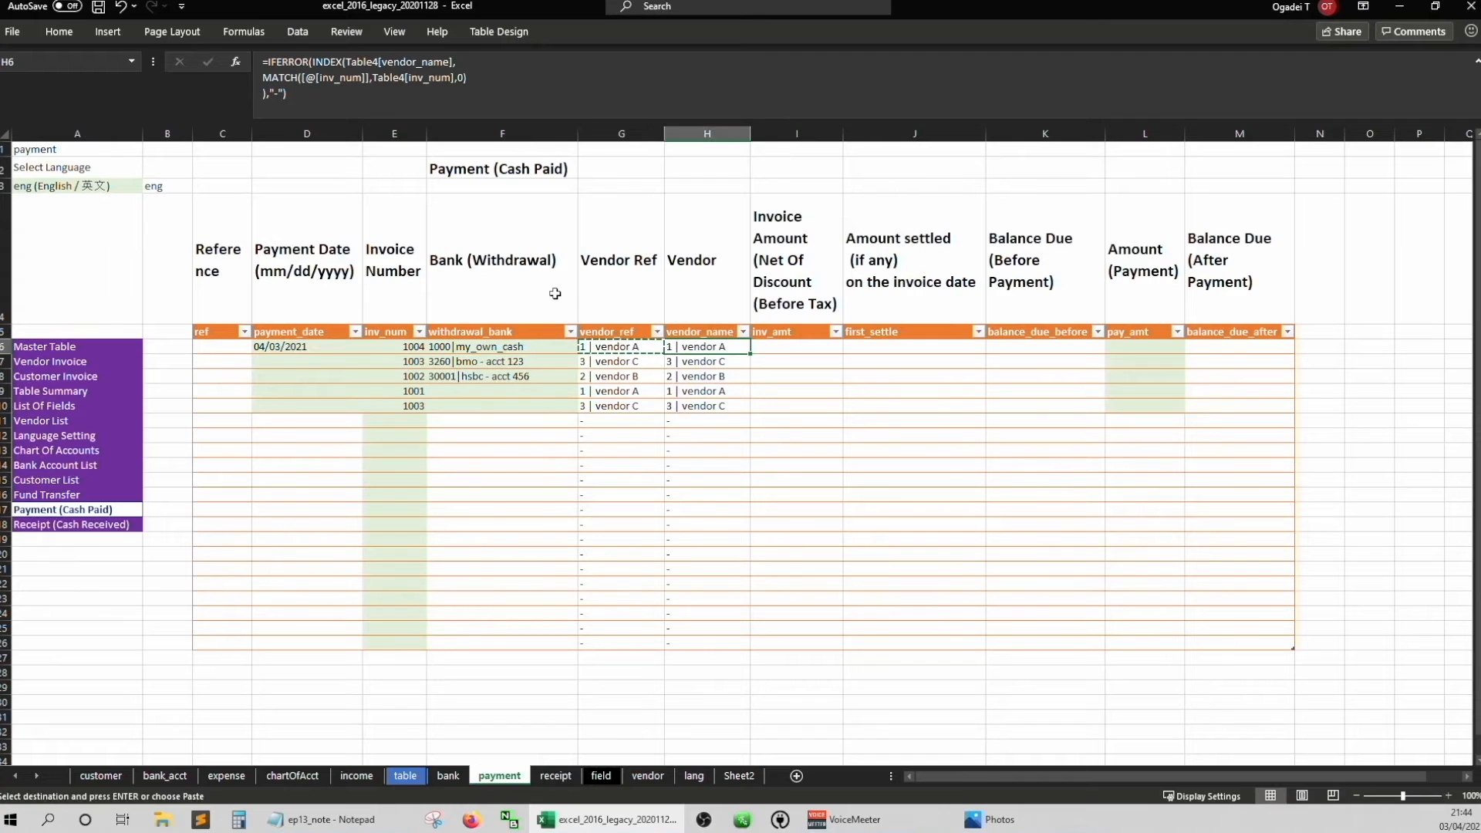
{"action": "left_click", "coordinate": [620, 361]}
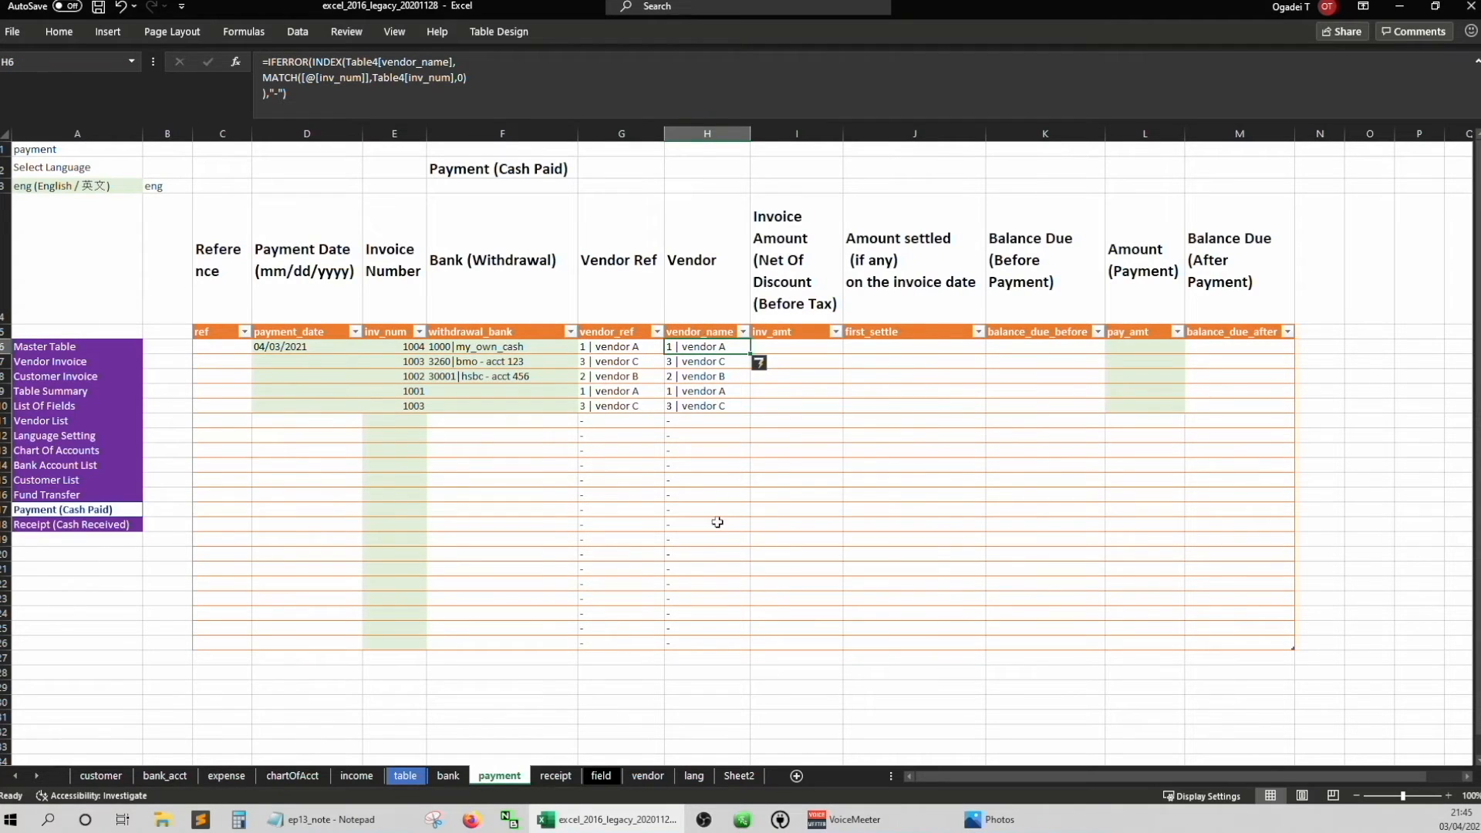
{"action": "mouse_move", "coordinate": [437, 642]}
{"action": "type", "text": "=find(\""}
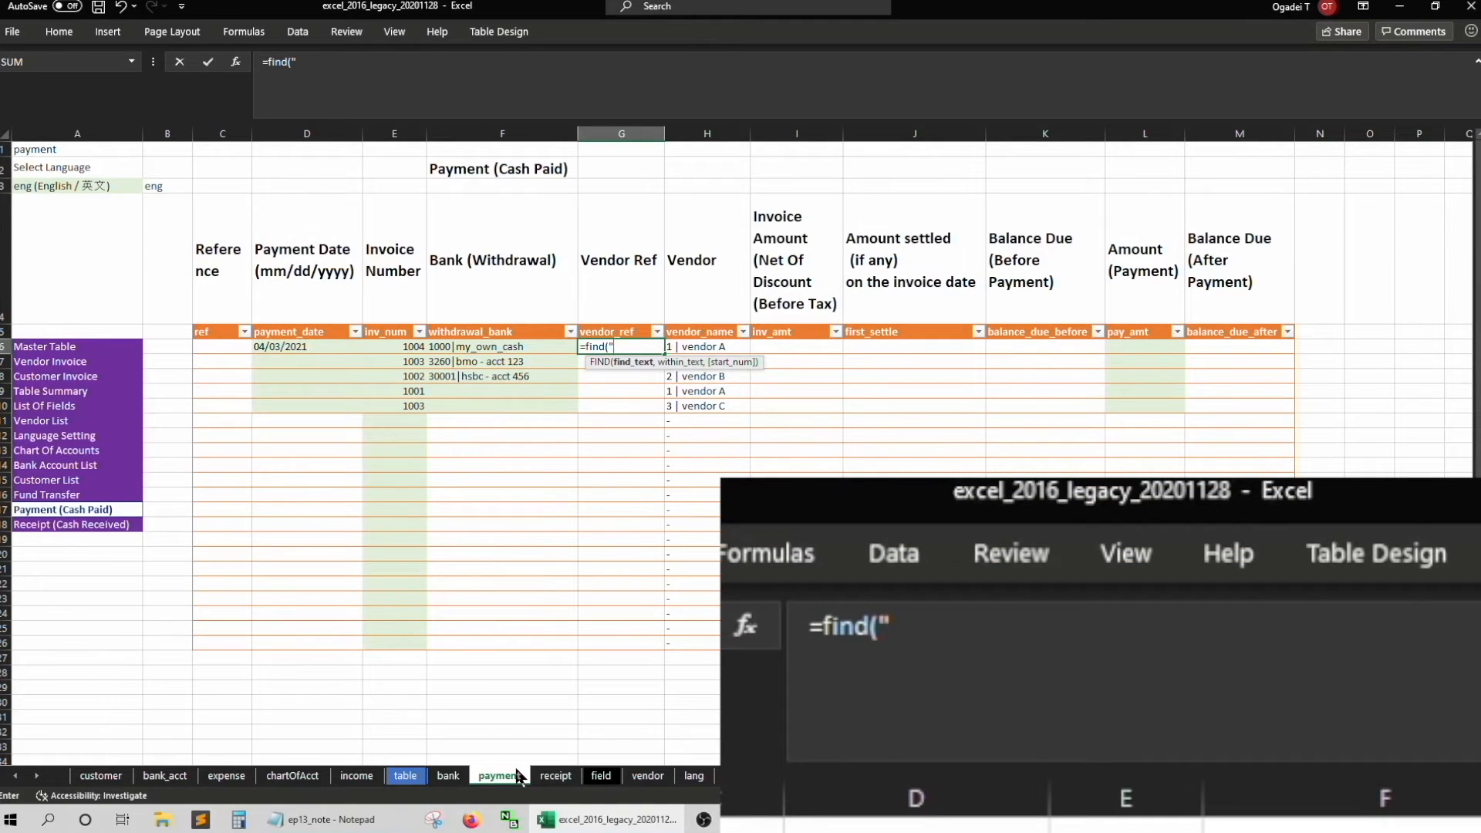
Extract the vendor number with =LEFT([@[vendor_name]],FIND("|",[@[vendor_name]])-1) in Vendor Ref
{"action": "type", "text": "|\",[@[vendor_name]])"}
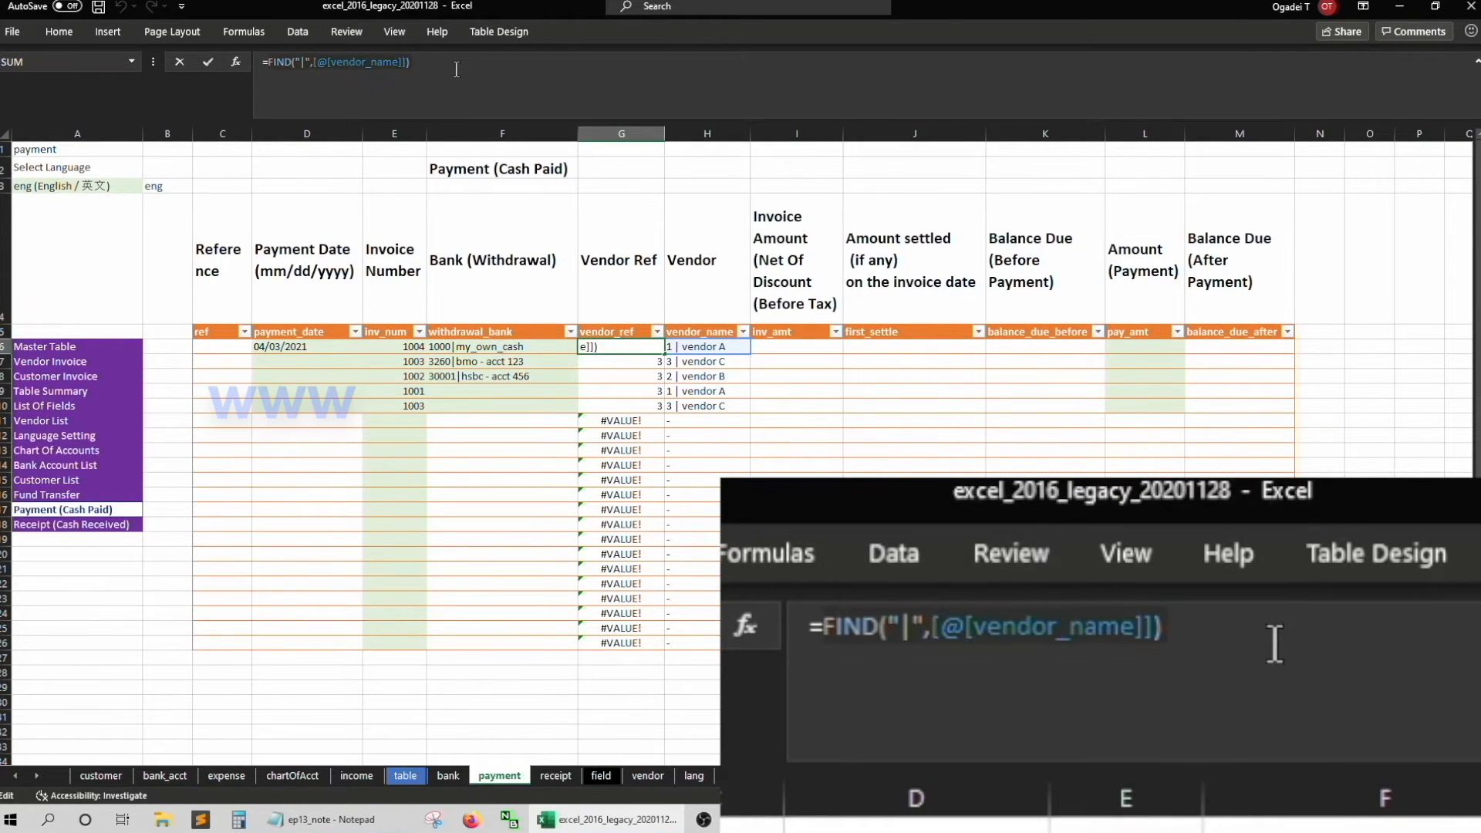
{"action": "type", "text": "=lef"}
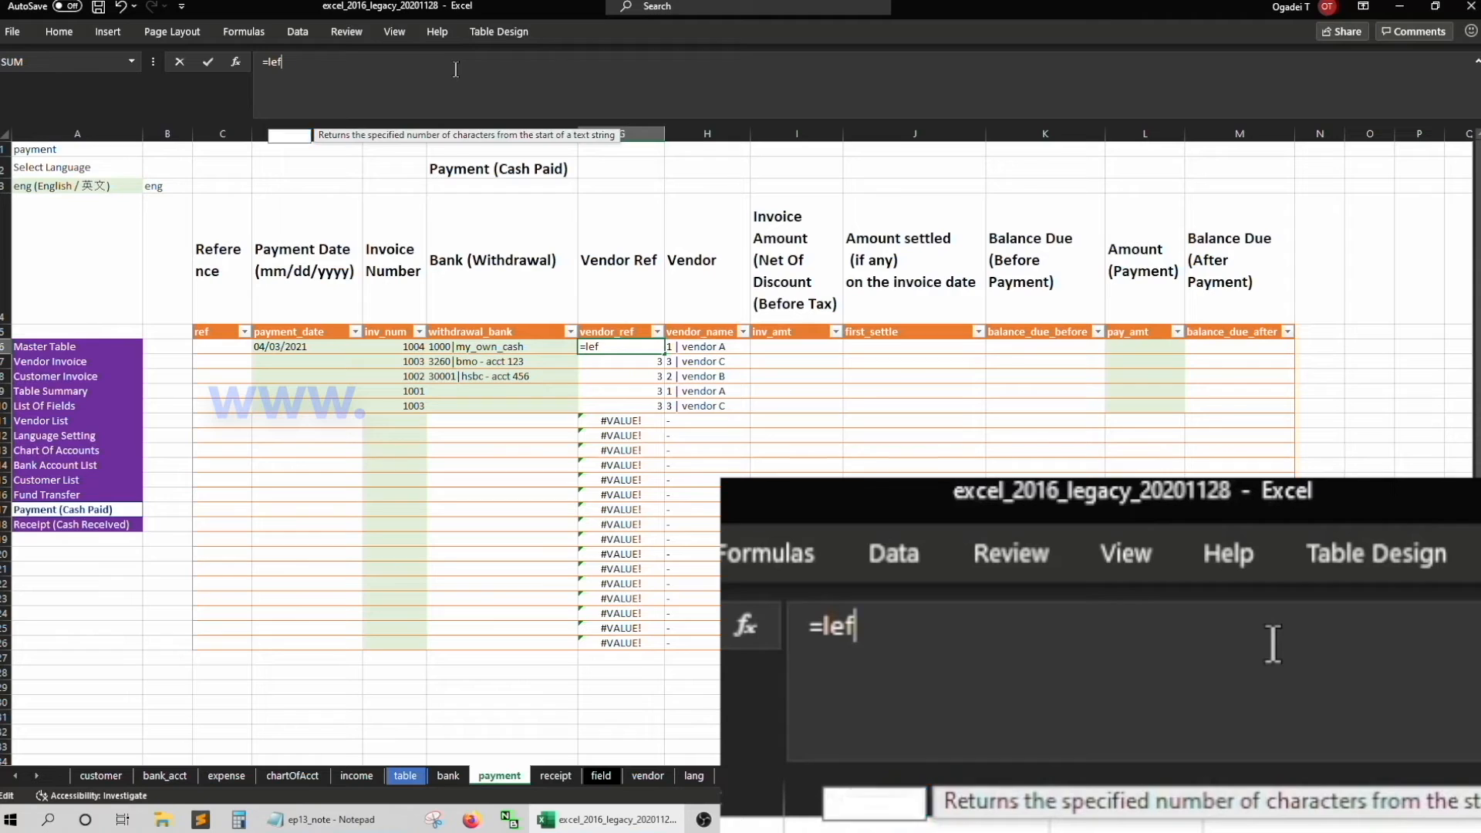
{"action": "type", "text": "t([@[vendor_name]],"}
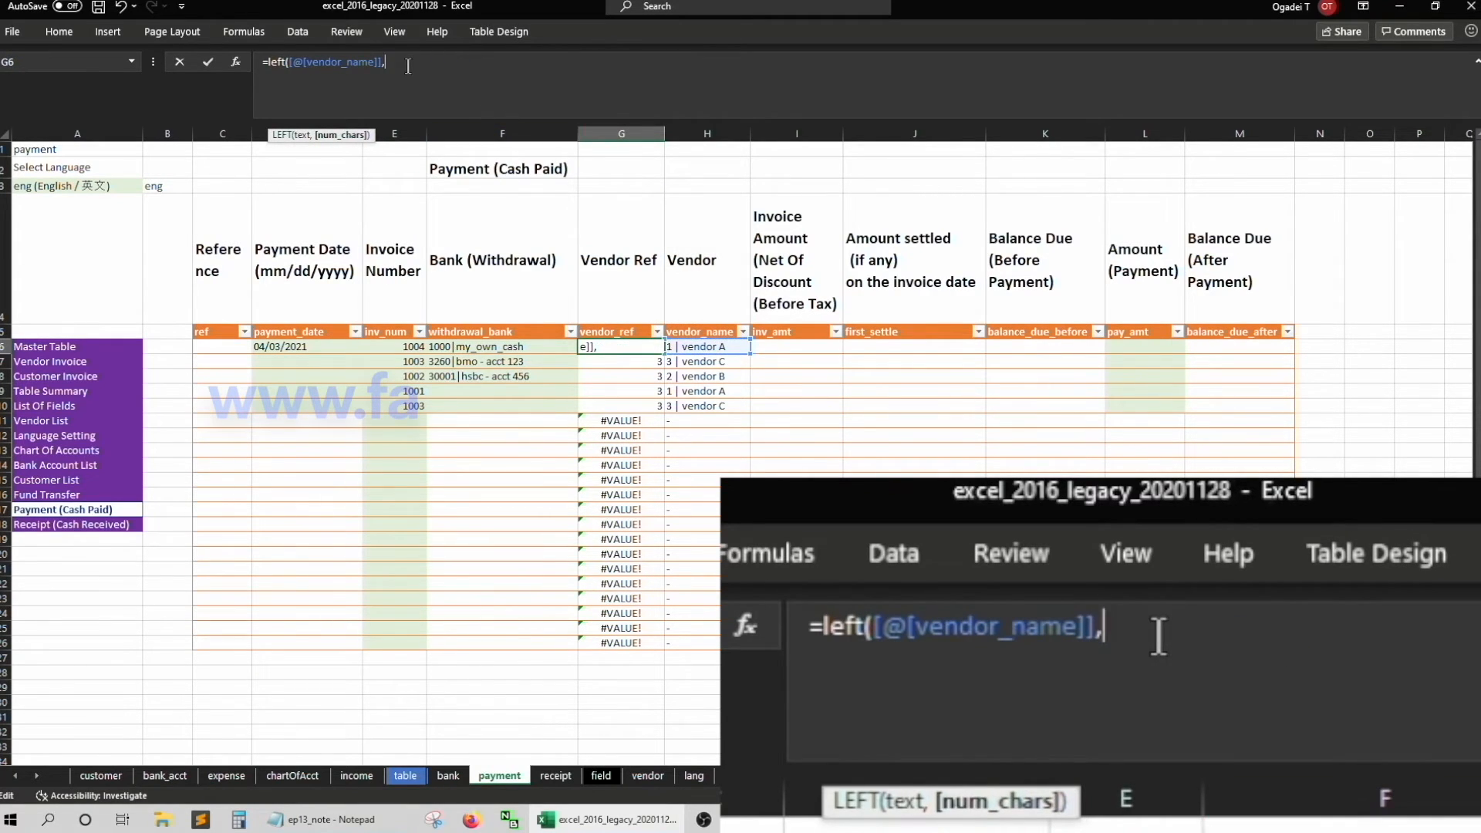
{"action": "type", "text": "FIND(\"|\",[@[vendor_name]])"}
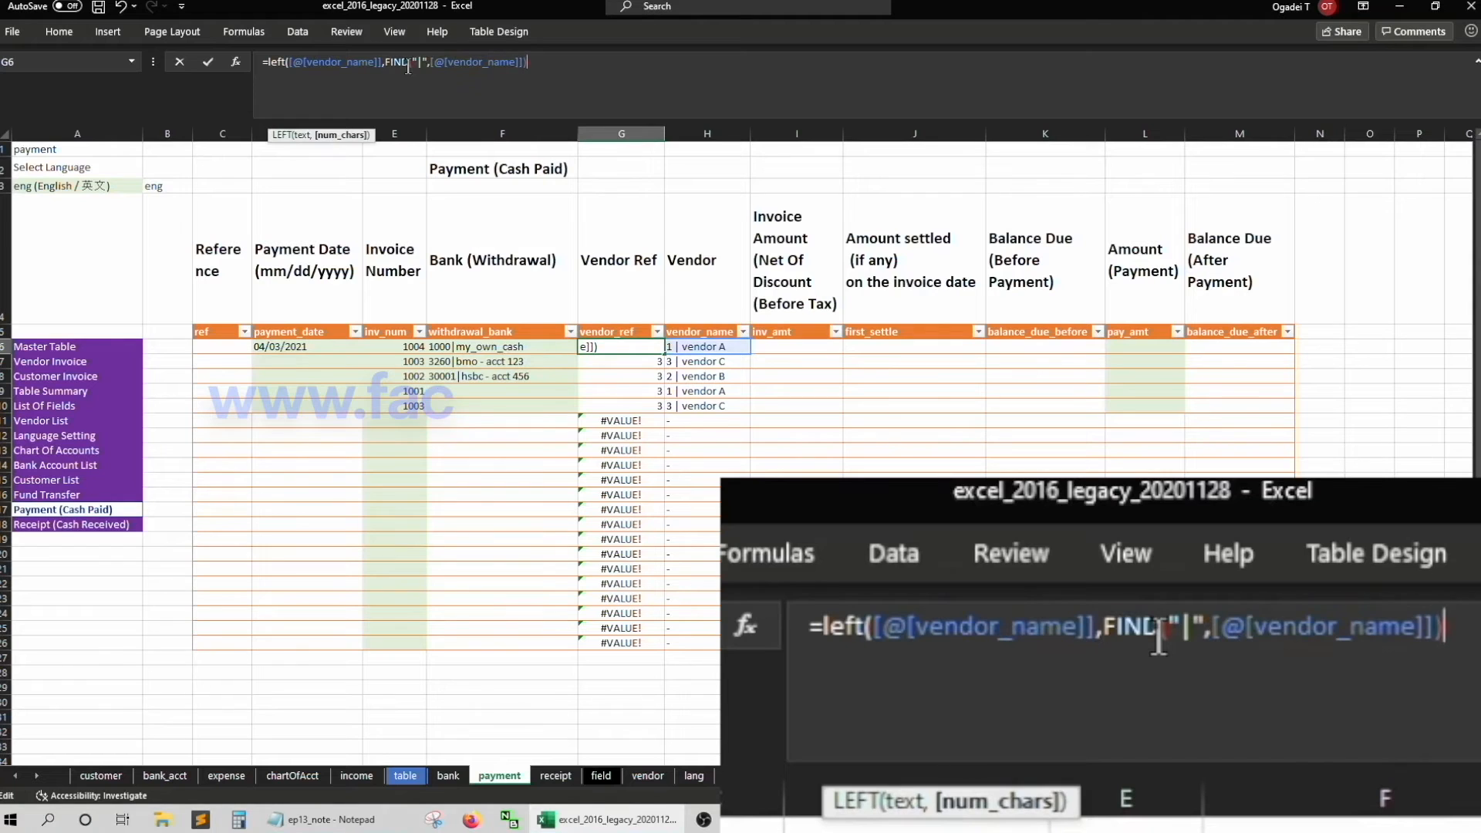
{"action": "key", "text": "Return"}
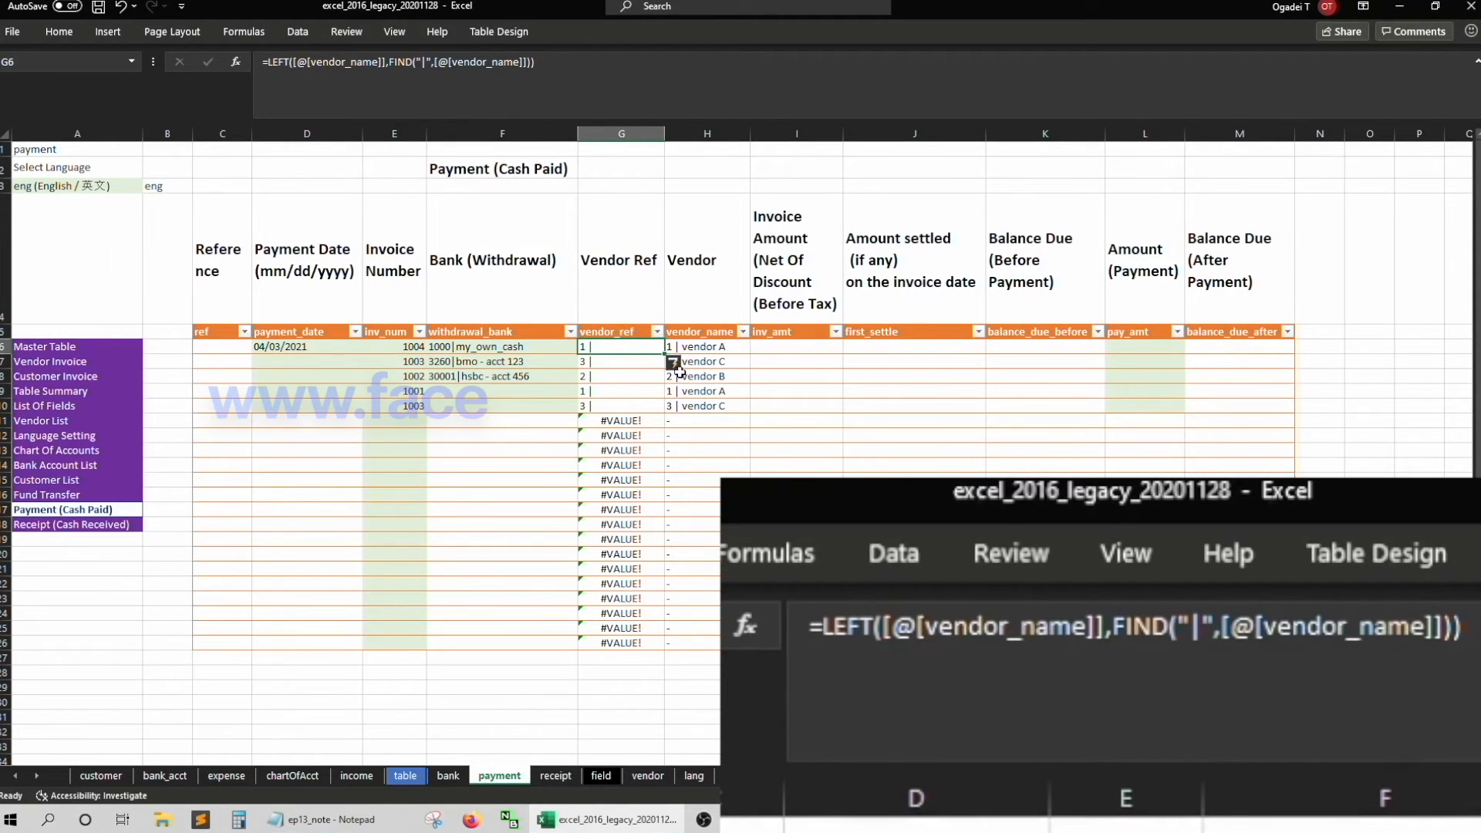
{"action": "left_click", "coordinate": [532, 62]}
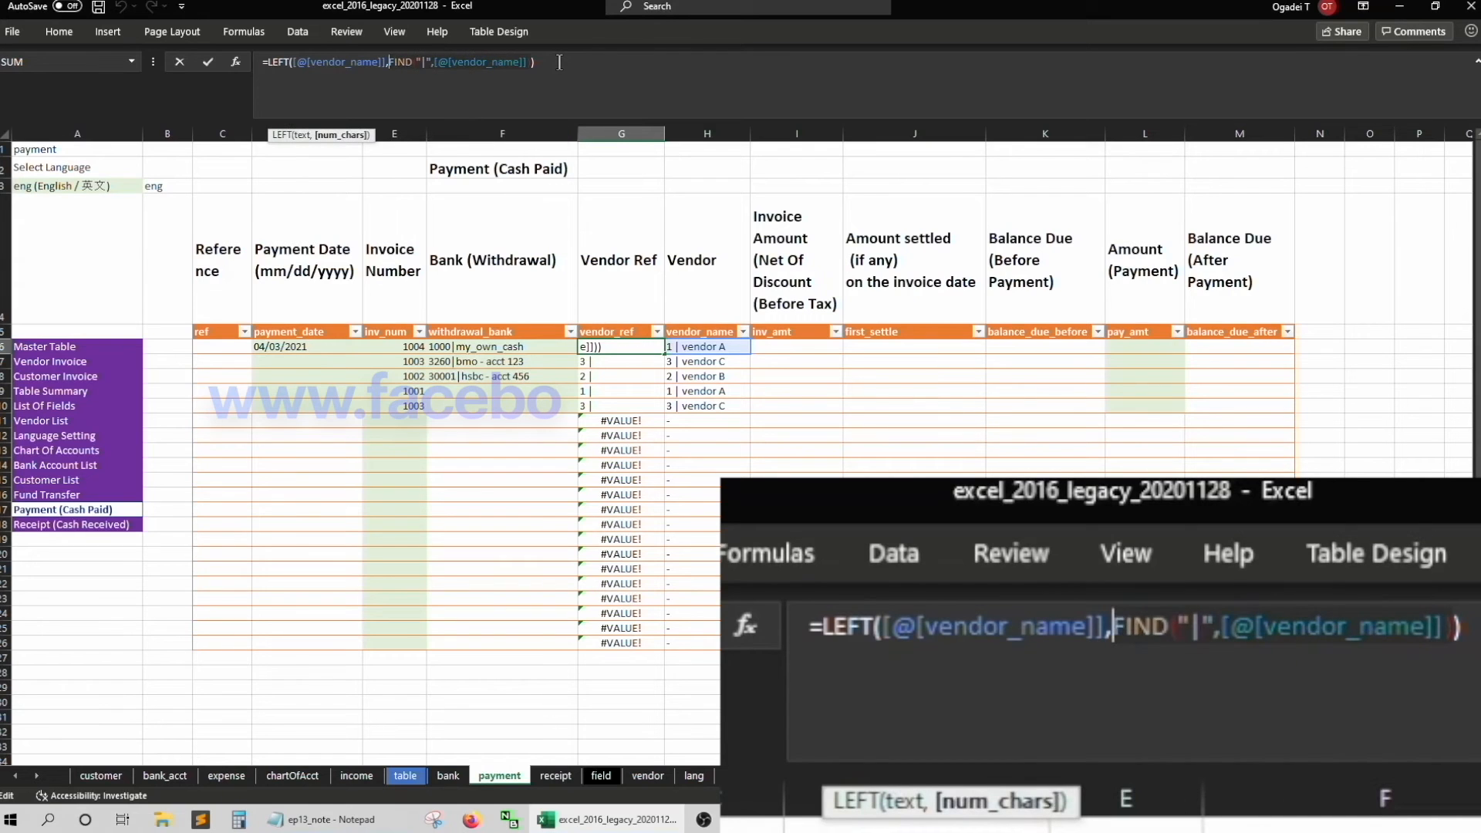
{"action": "type", "text": "-"}
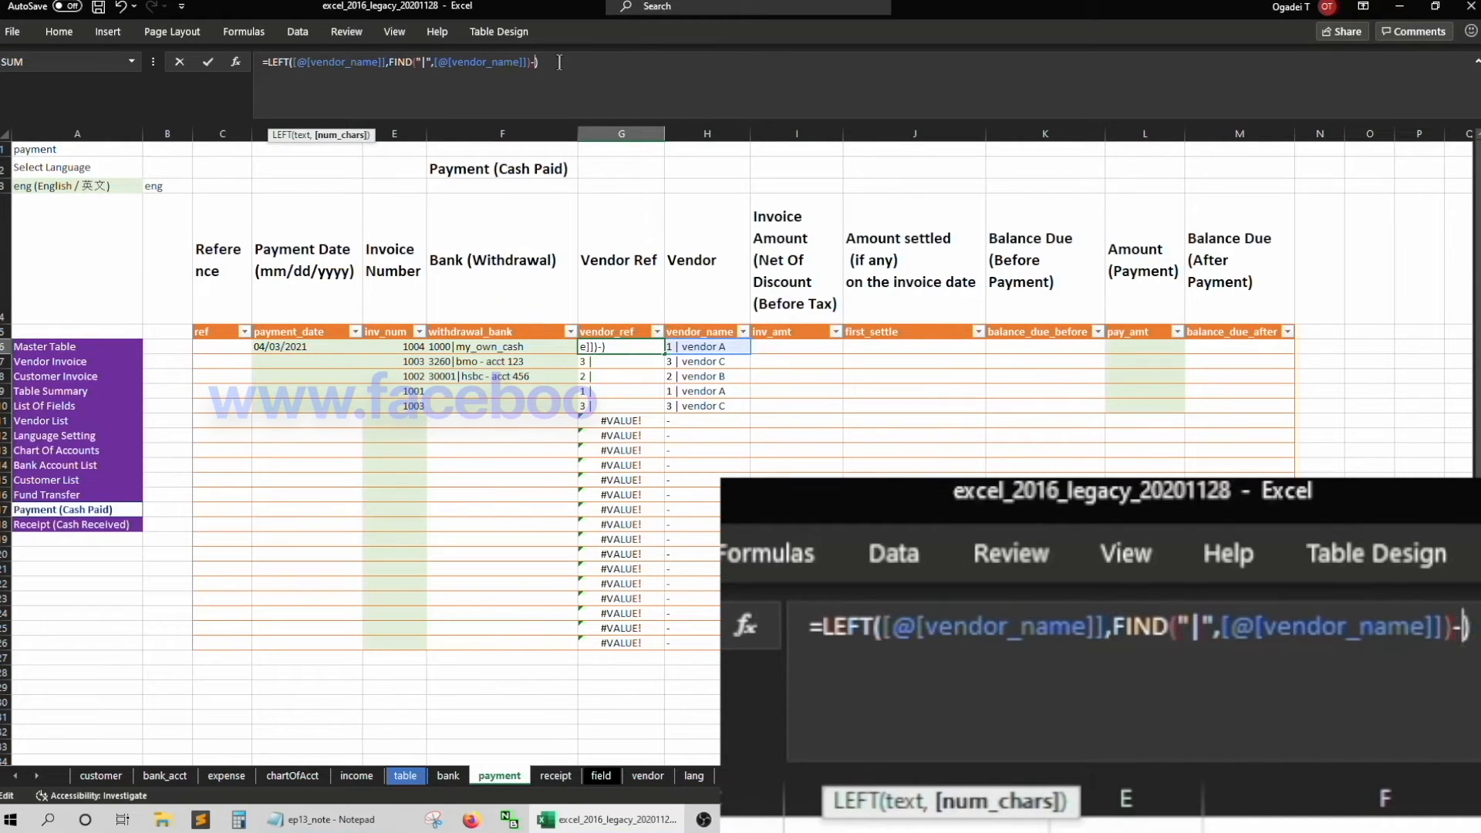
{"action": "type", "text": "1"}
{"action": "key", "text": "Return"}
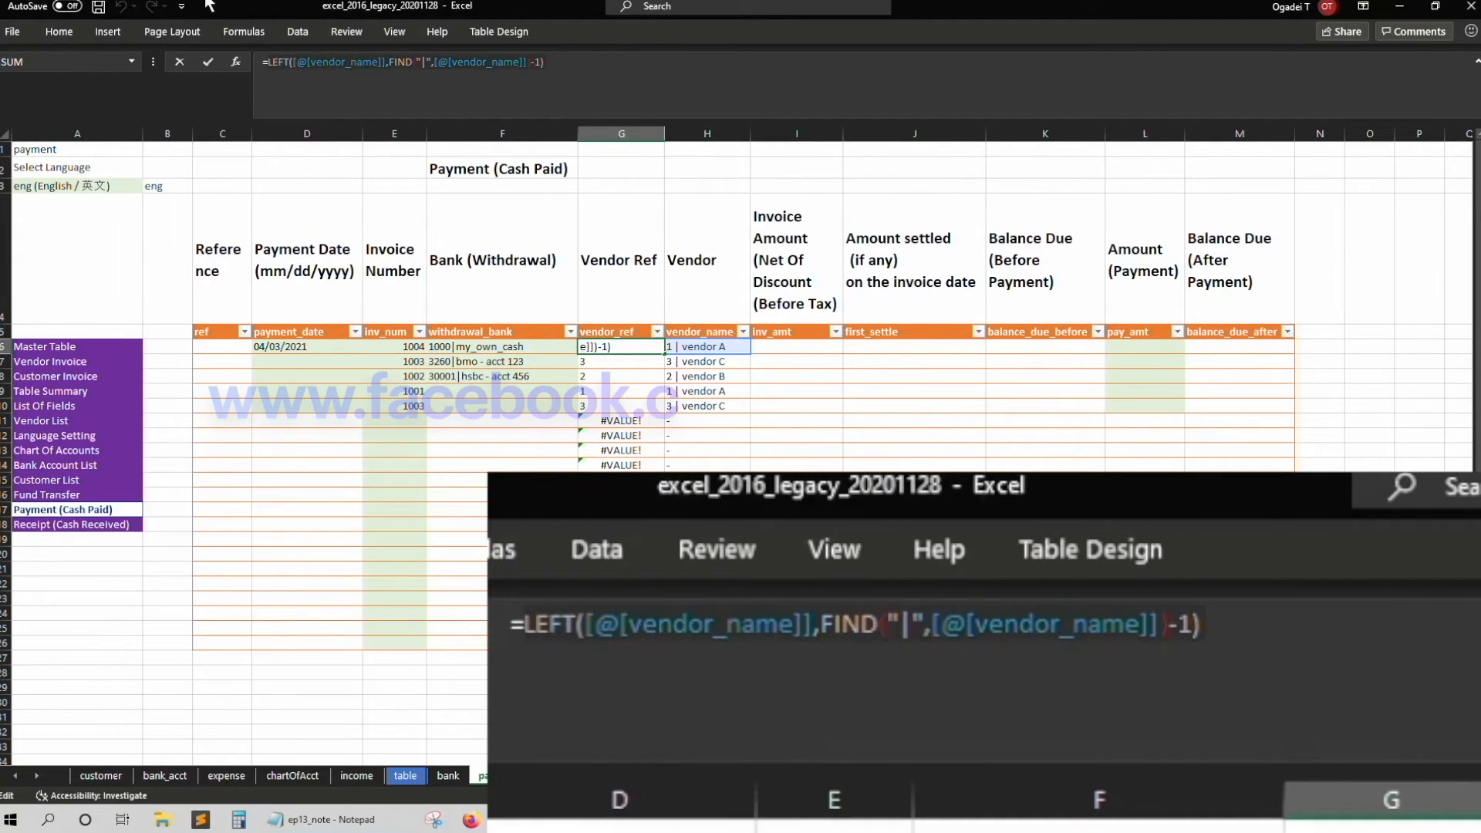
Rewrite Vendor Ref as =IFERROR(VALUE(LEFT(...FIND("|"...)-1)),"-") to return numbers 1, 3, 2, 1, 3
{"action": "type", "text": "=value"}
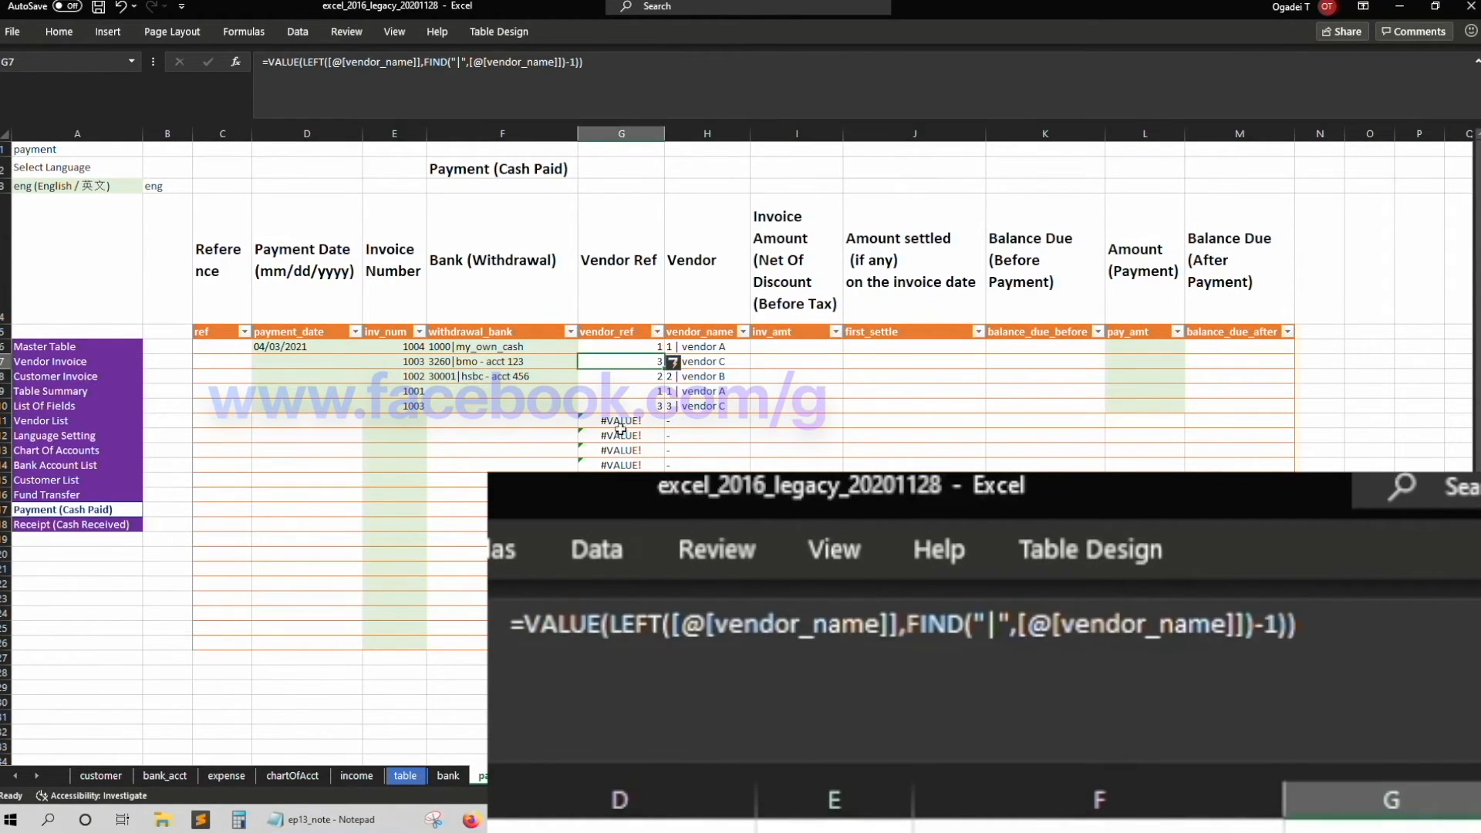
{"action": "left_click", "coordinate": [621, 348]}
{"action": "type", "text": "="}
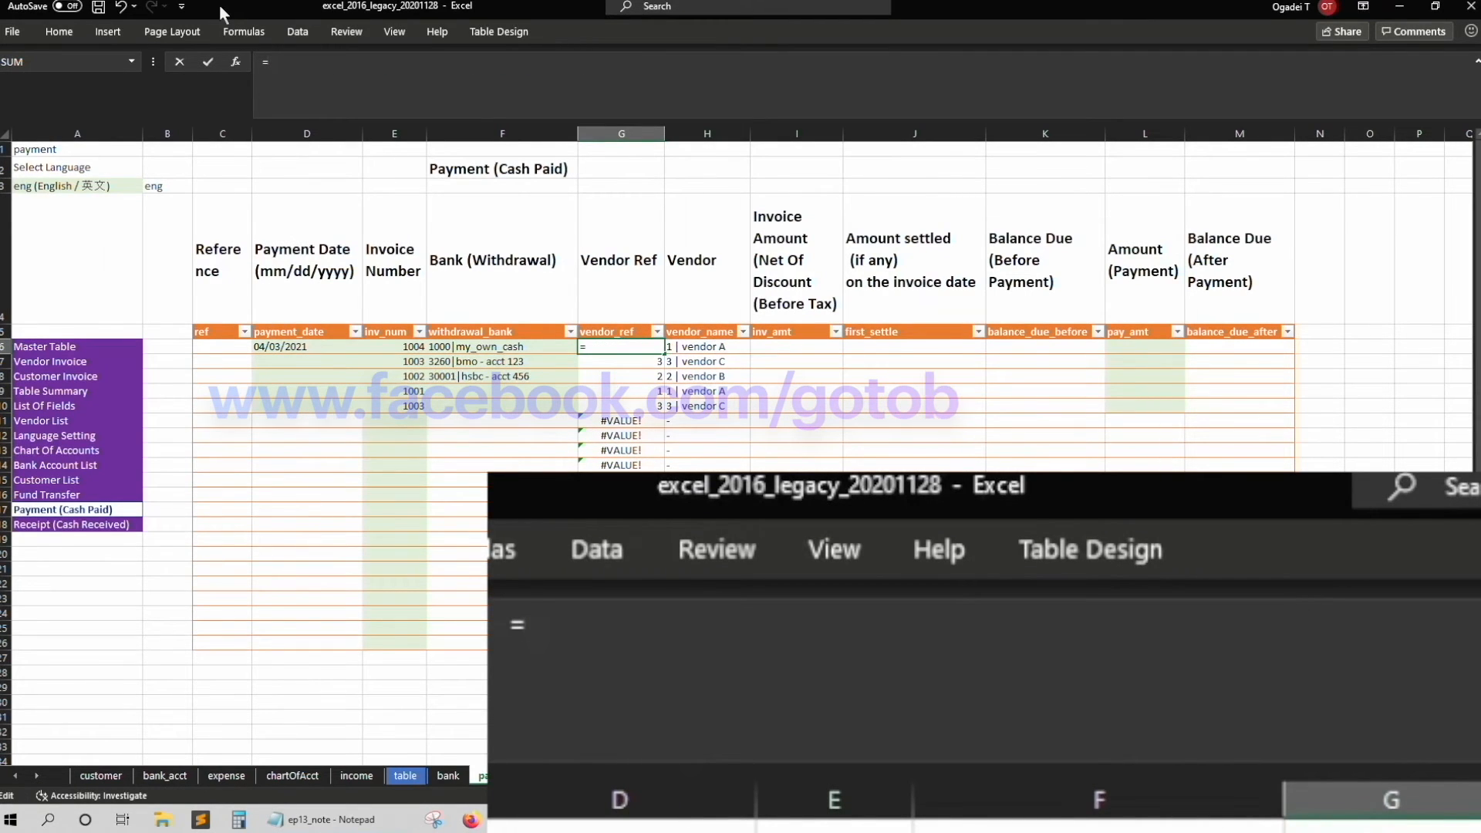
{"action": "type", "text": "IFERROR("}
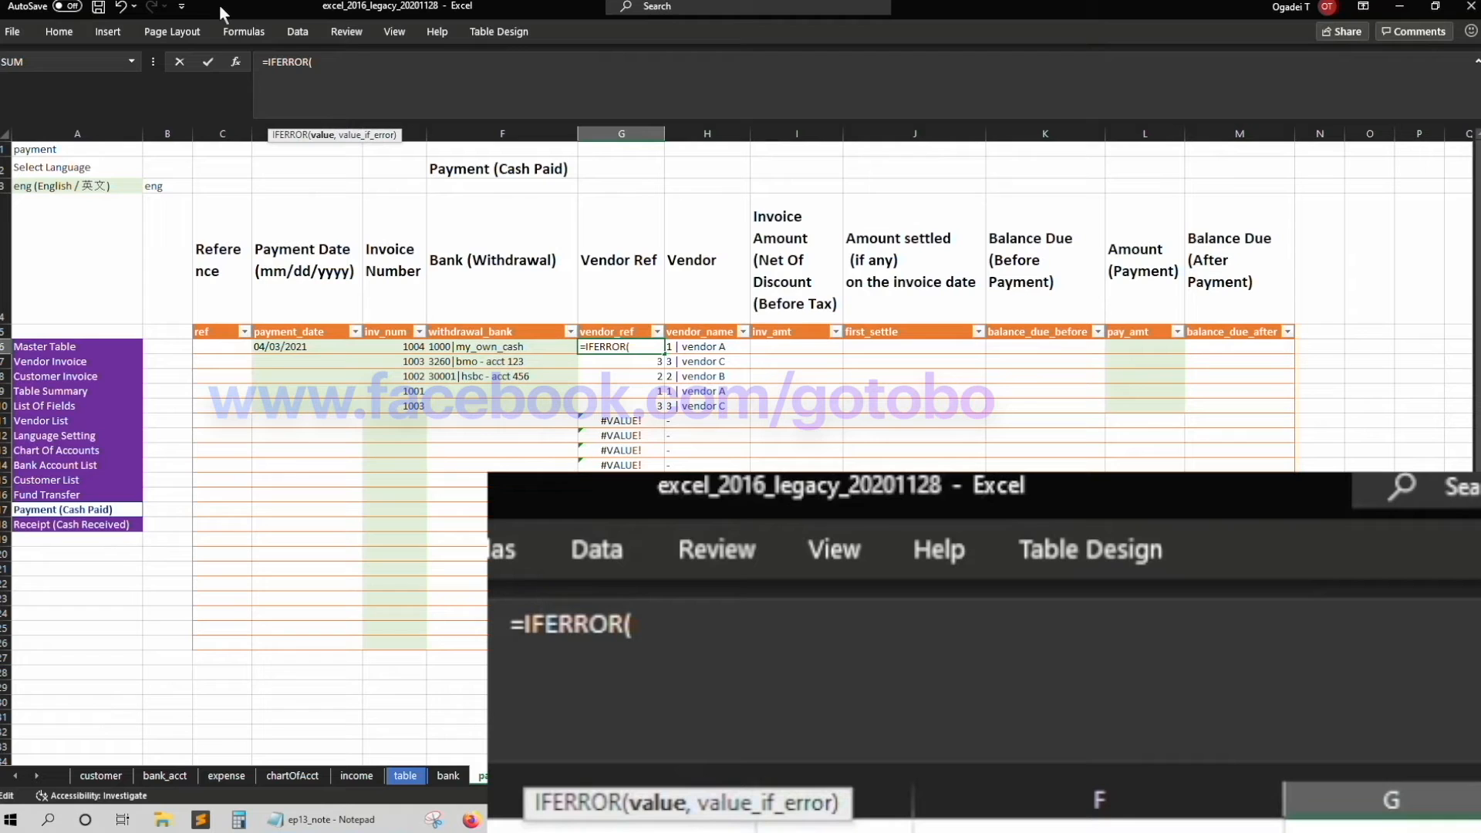
{"action": "type", "text": "VALUE(LEFT([@[vendor_name]],FIND(\"|\",[@[vendor_name]])-1))"}
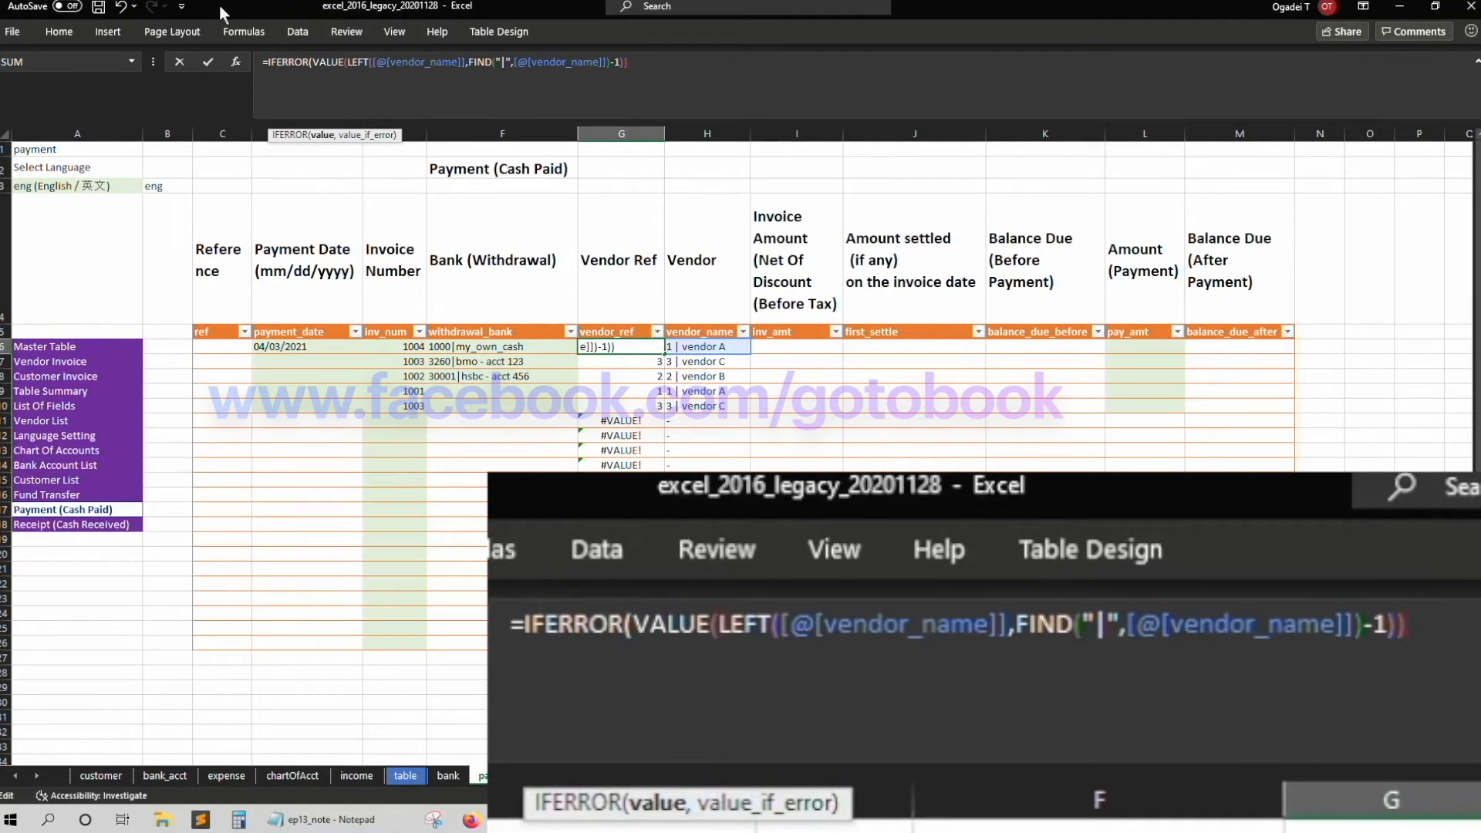
{"action": "type", "text": ","}
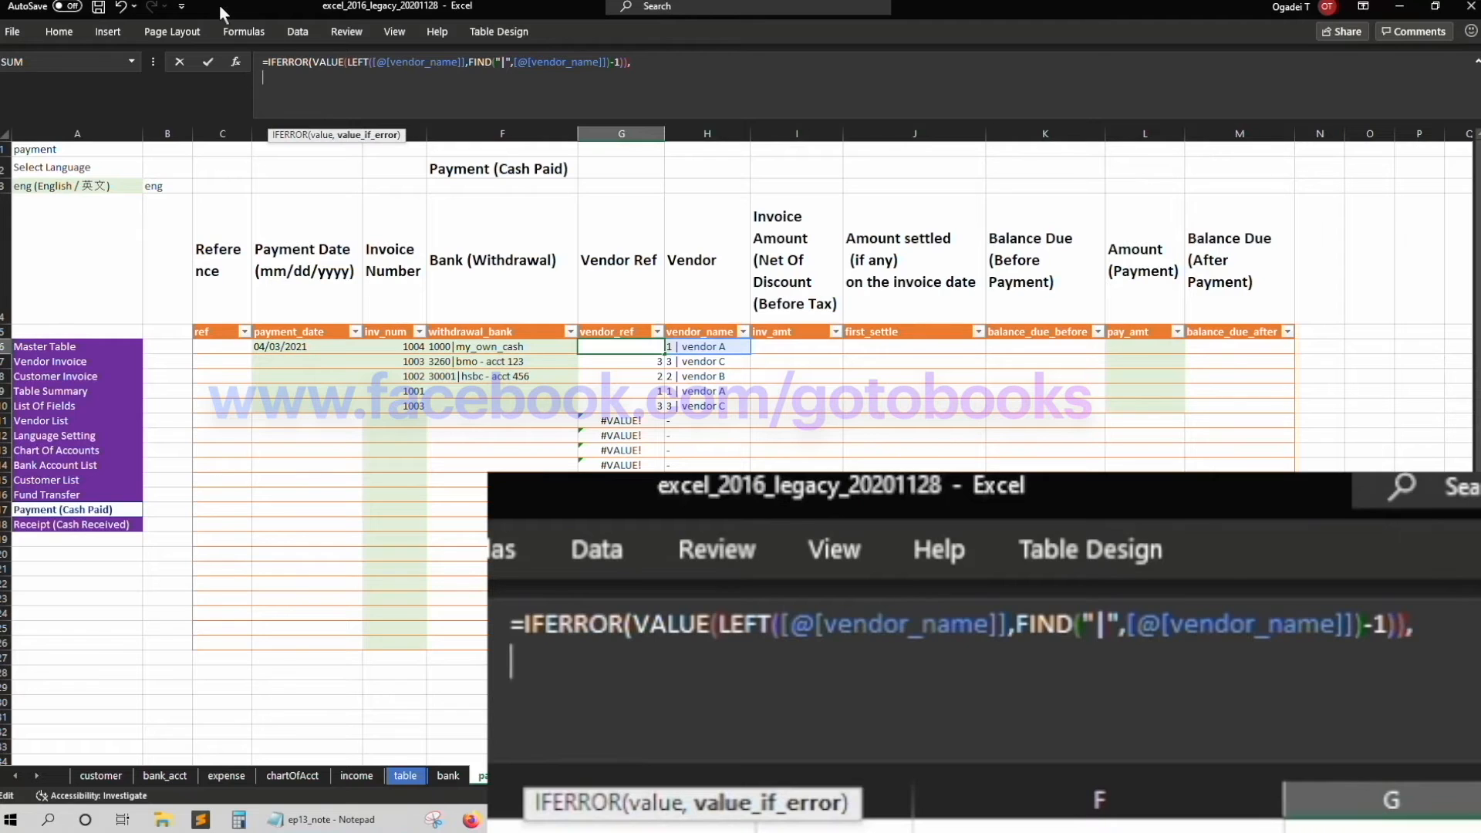
{"action": "type", "text": "\"-"}
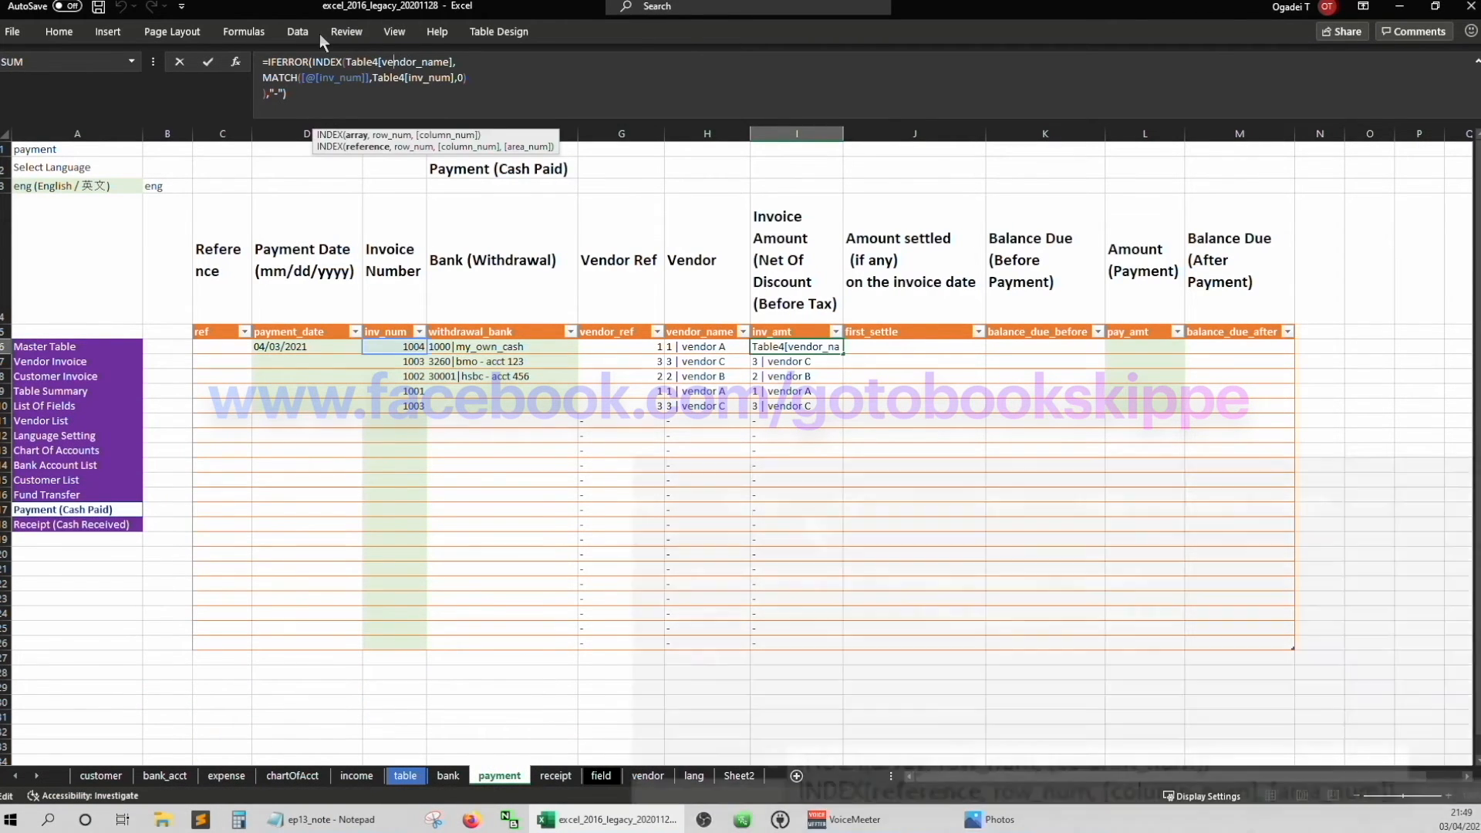
Look up Invoice Amount from Table4[inv_amt] and Amount settled from Table4[first_settle]
{"action": "key", "text": "Return"}
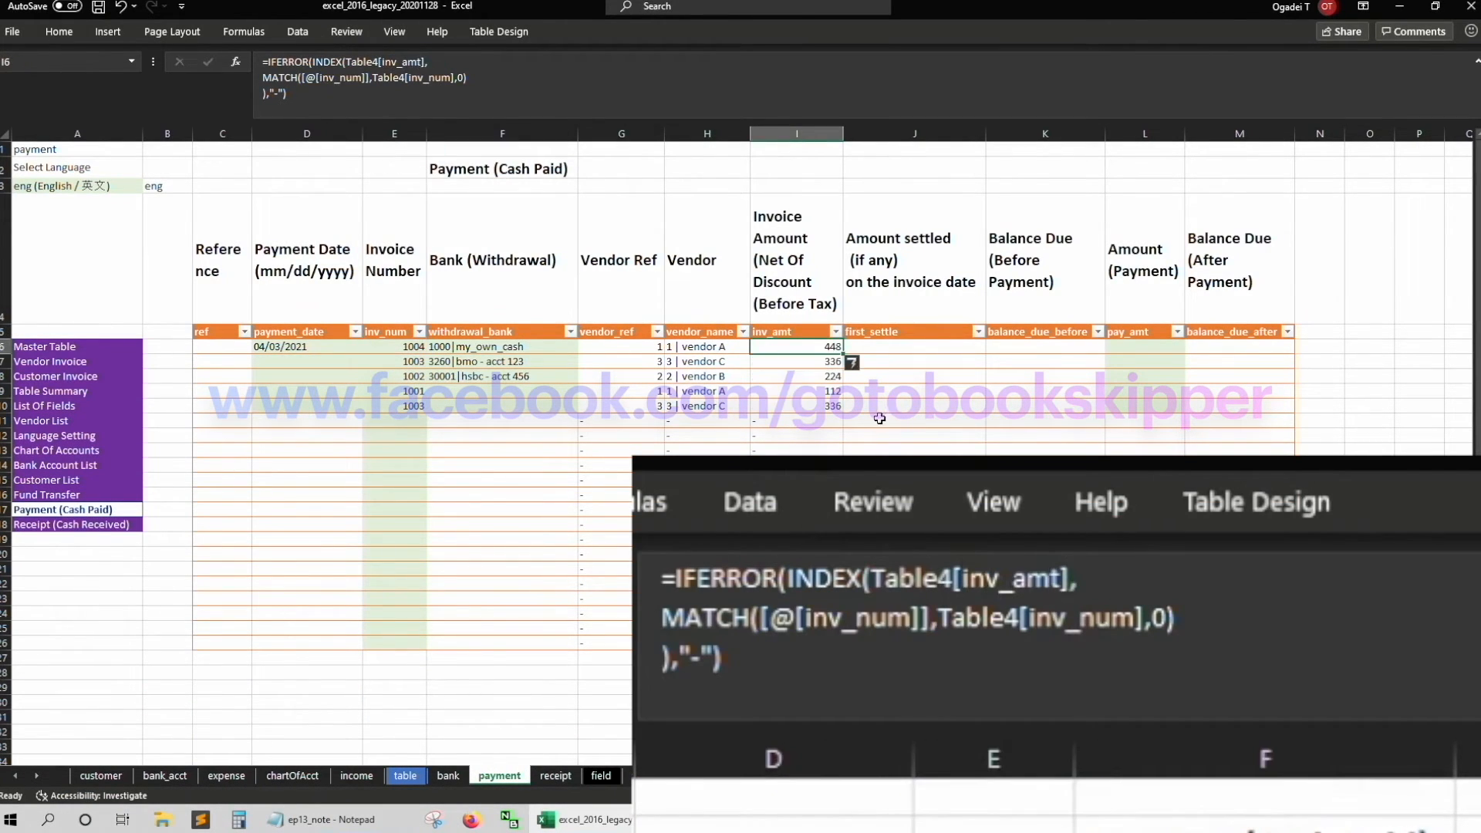
{"action": "left_click", "coordinate": [621, 361]}
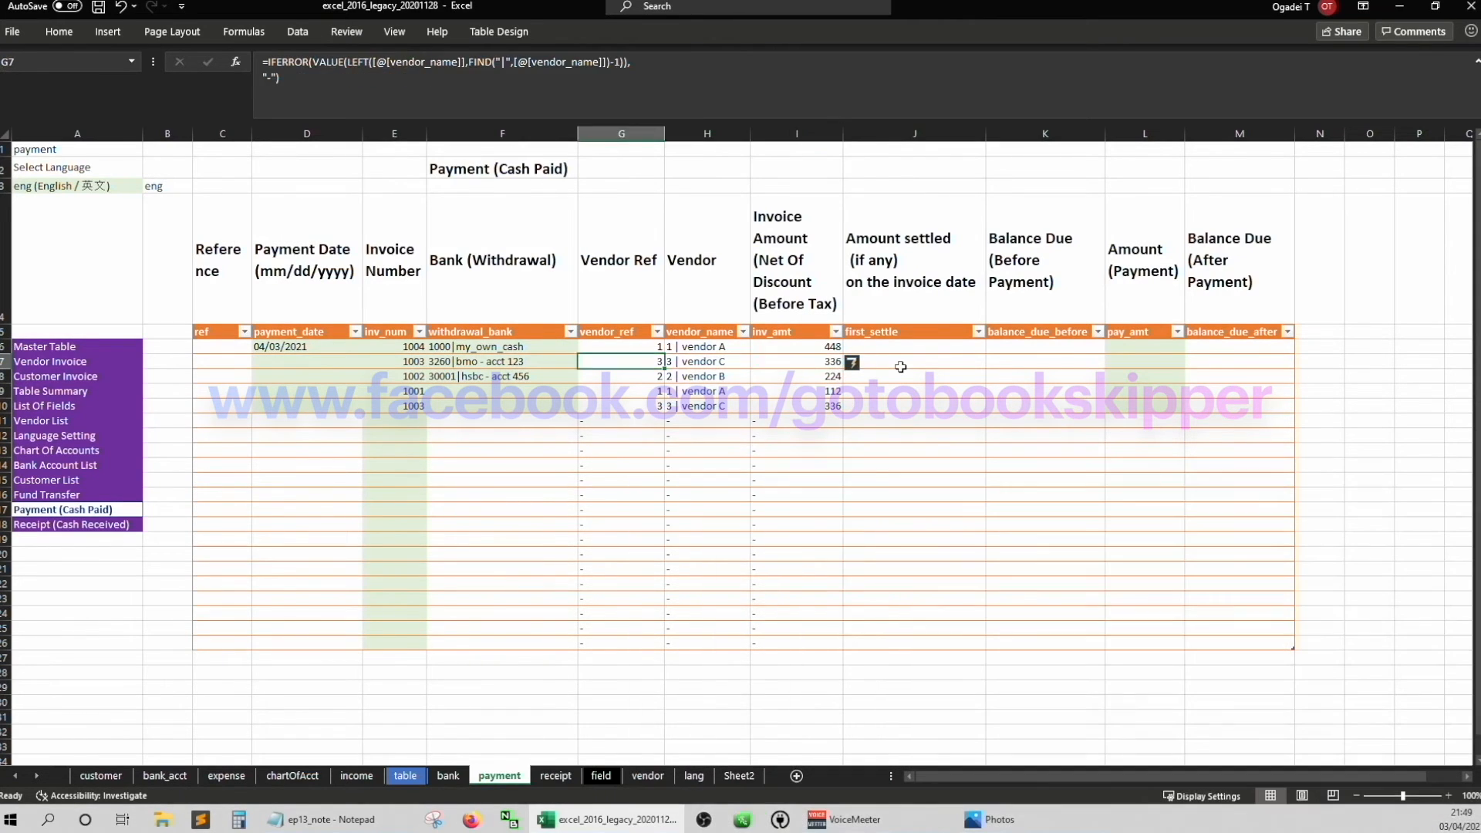
{"action": "left_click", "coordinate": [500, 361]}
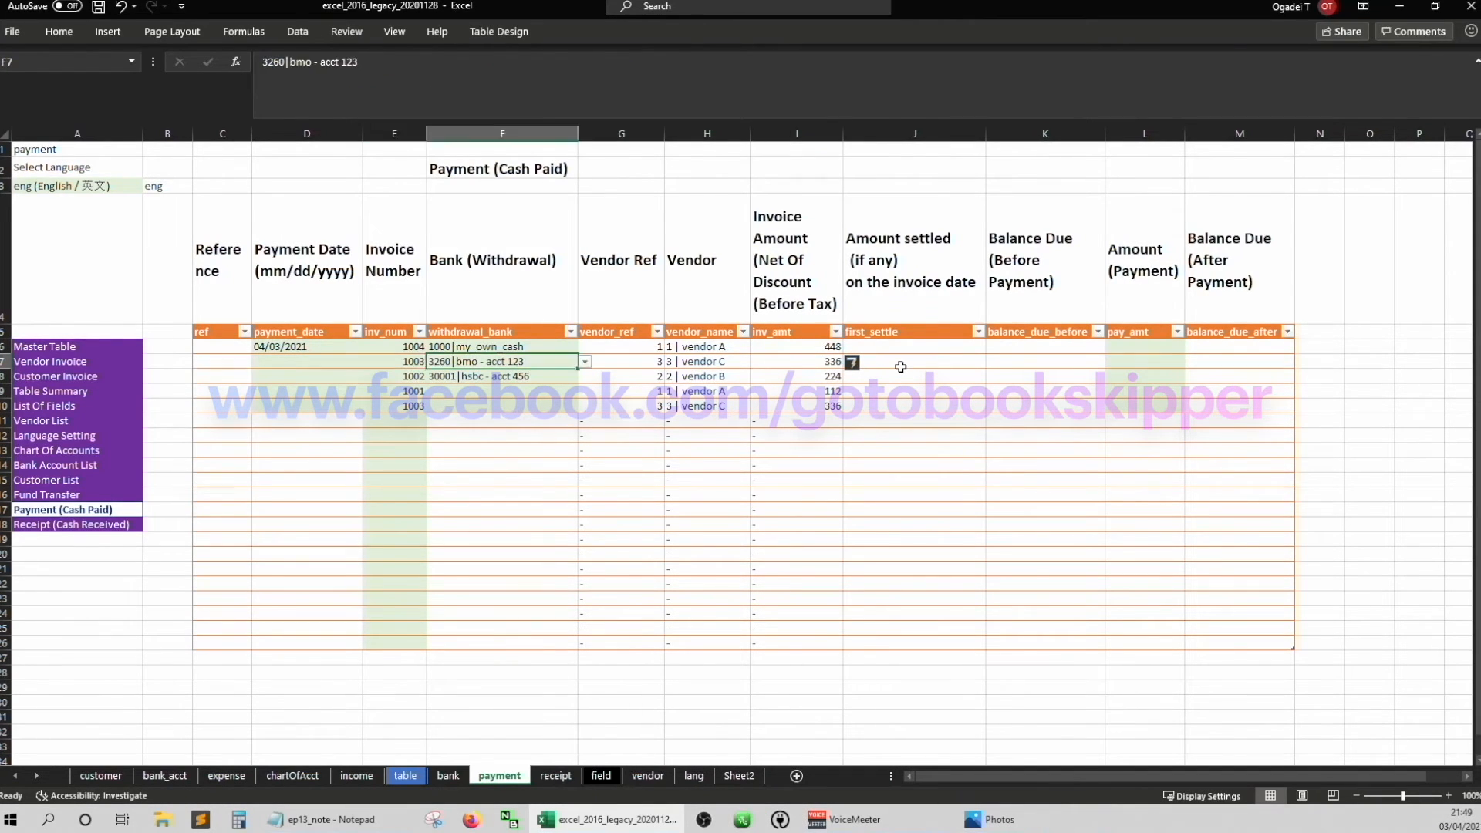
{"action": "left_click", "coordinate": [914, 347]}
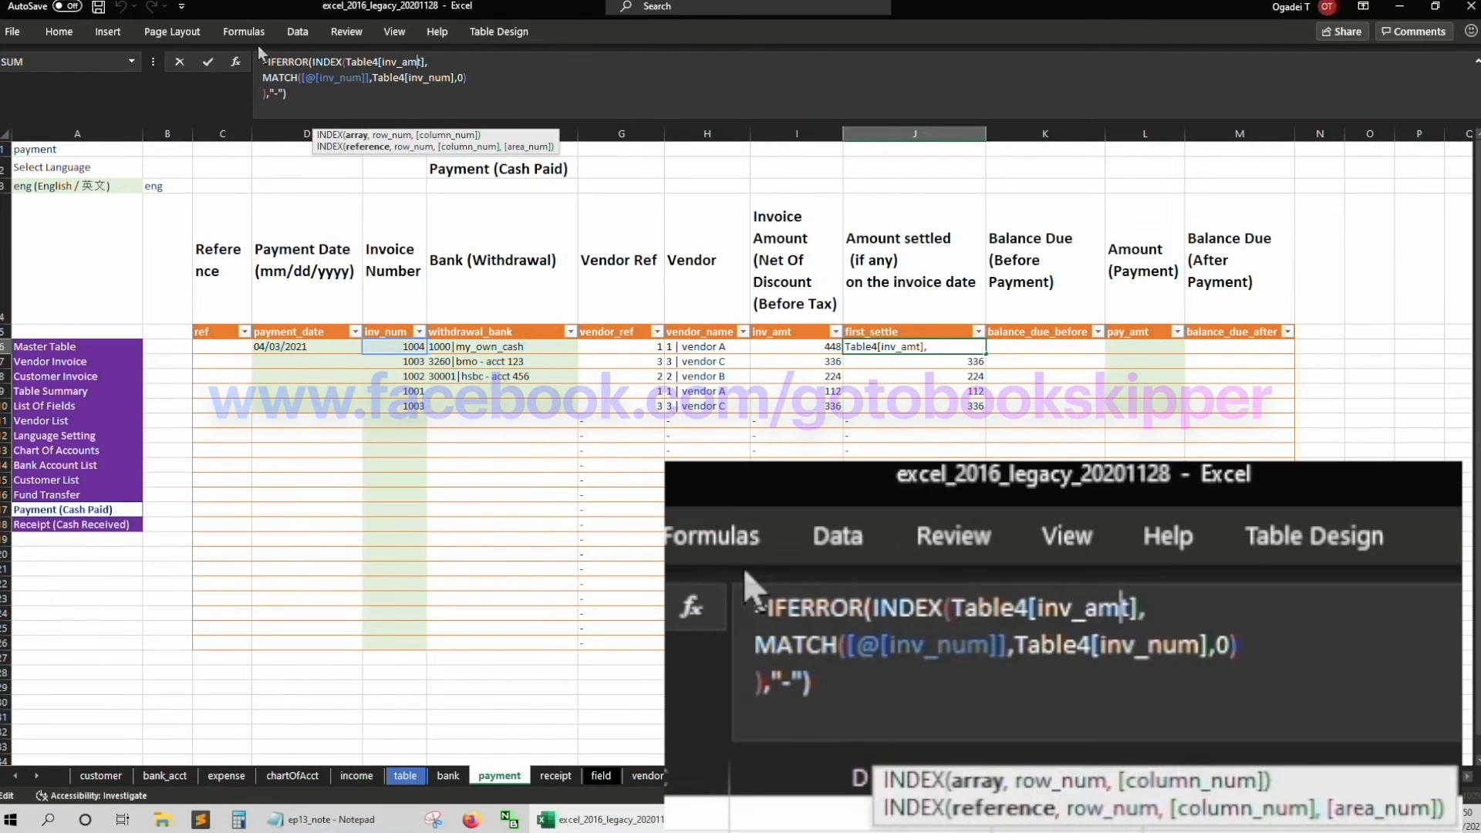
{"action": "type", "text": "first_settl"}
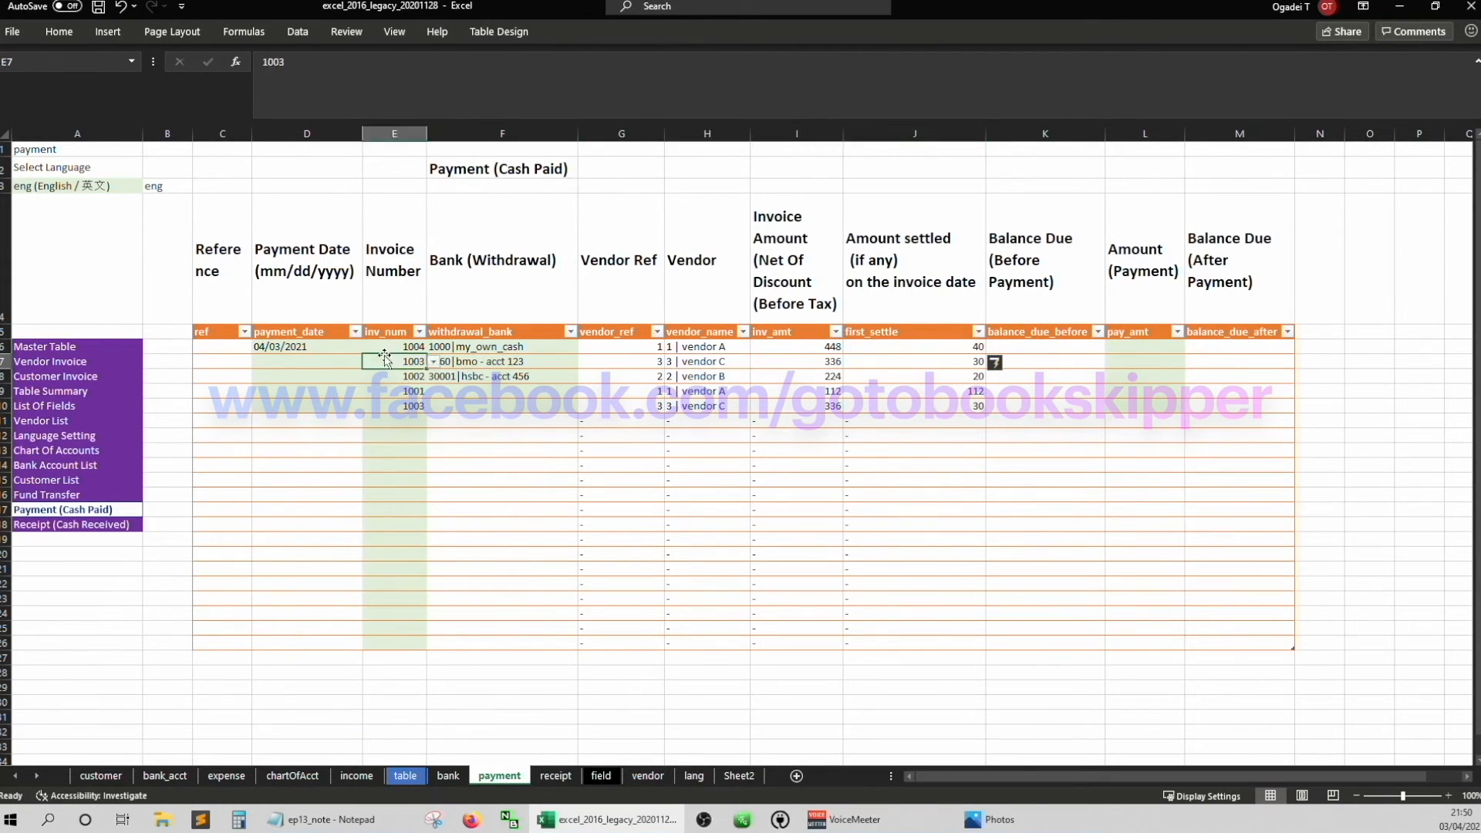
{"action": "left_click", "coordinate": [912, 347]}
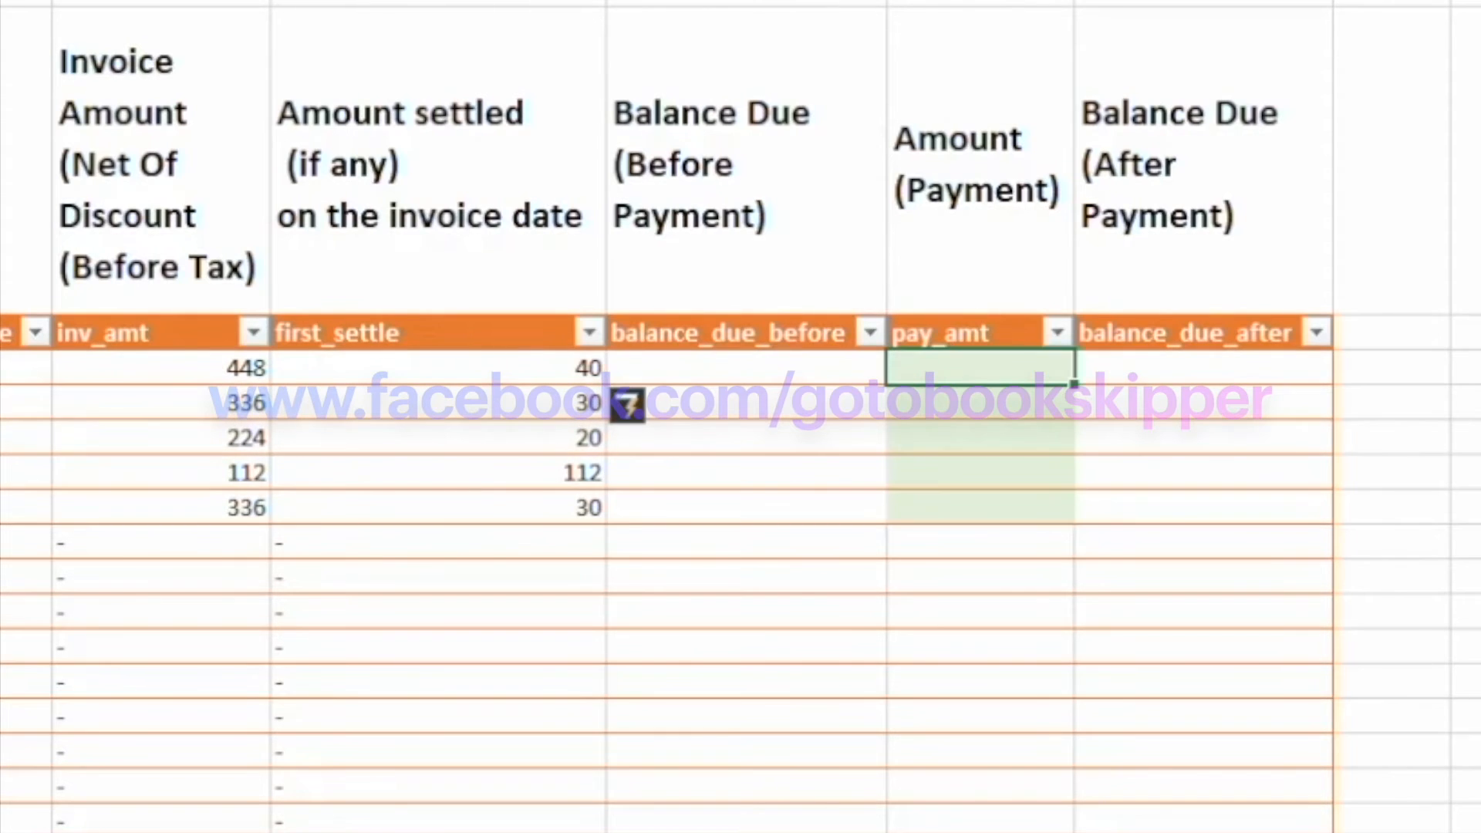
{"action": "mouse_move", "coordinate": [355, 467]}
{"action": "type", "text": "=[@[inv_amt]]-"}
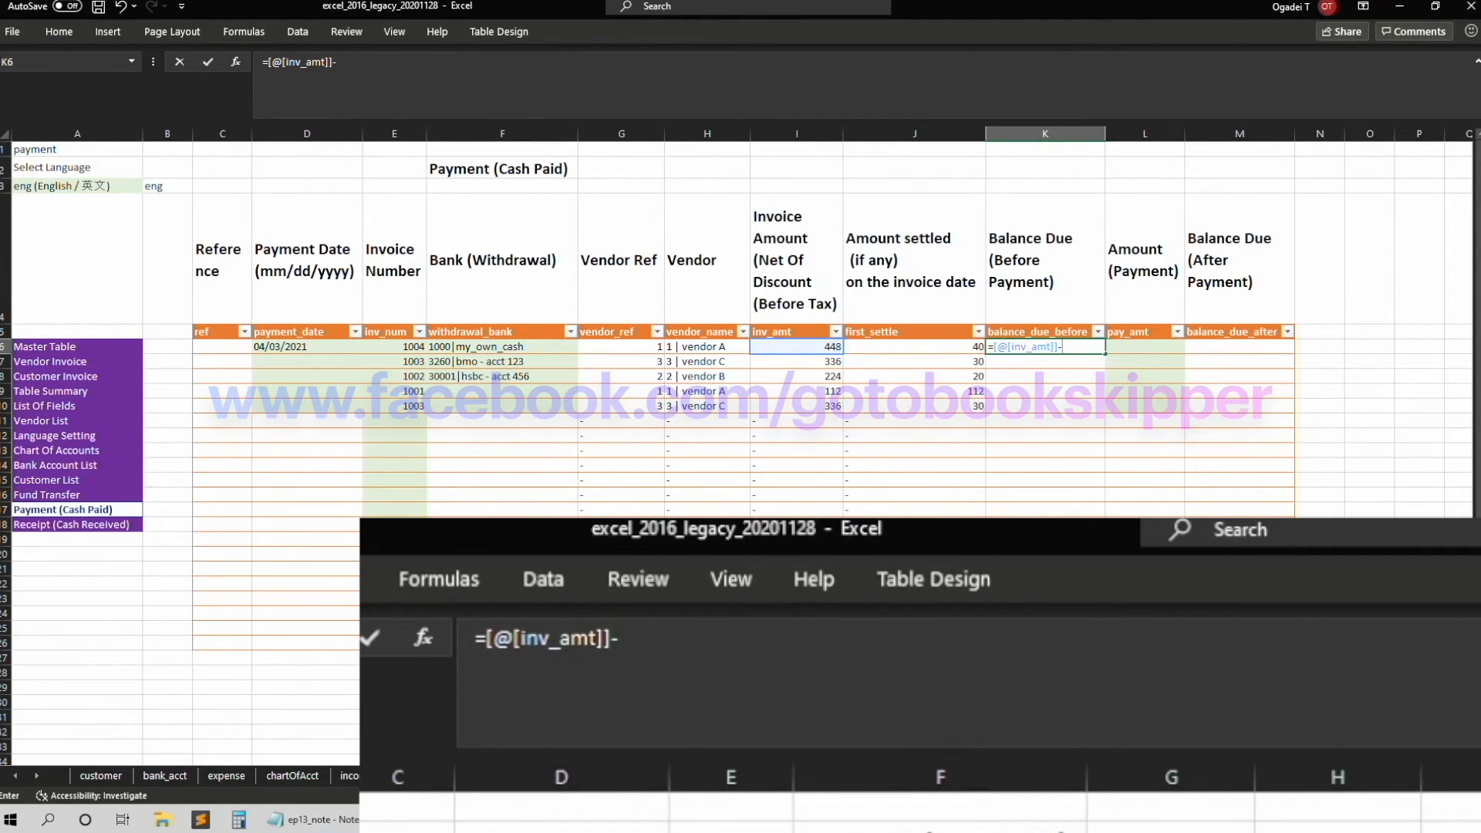
Build K6 as inv_amt minus first_settle minus SUMIF($E$6:E6,[@[inv_num]],$L$6:L6) of earlier payments
{"action": "type", "text": "[@[first_settle]]-sumi"}
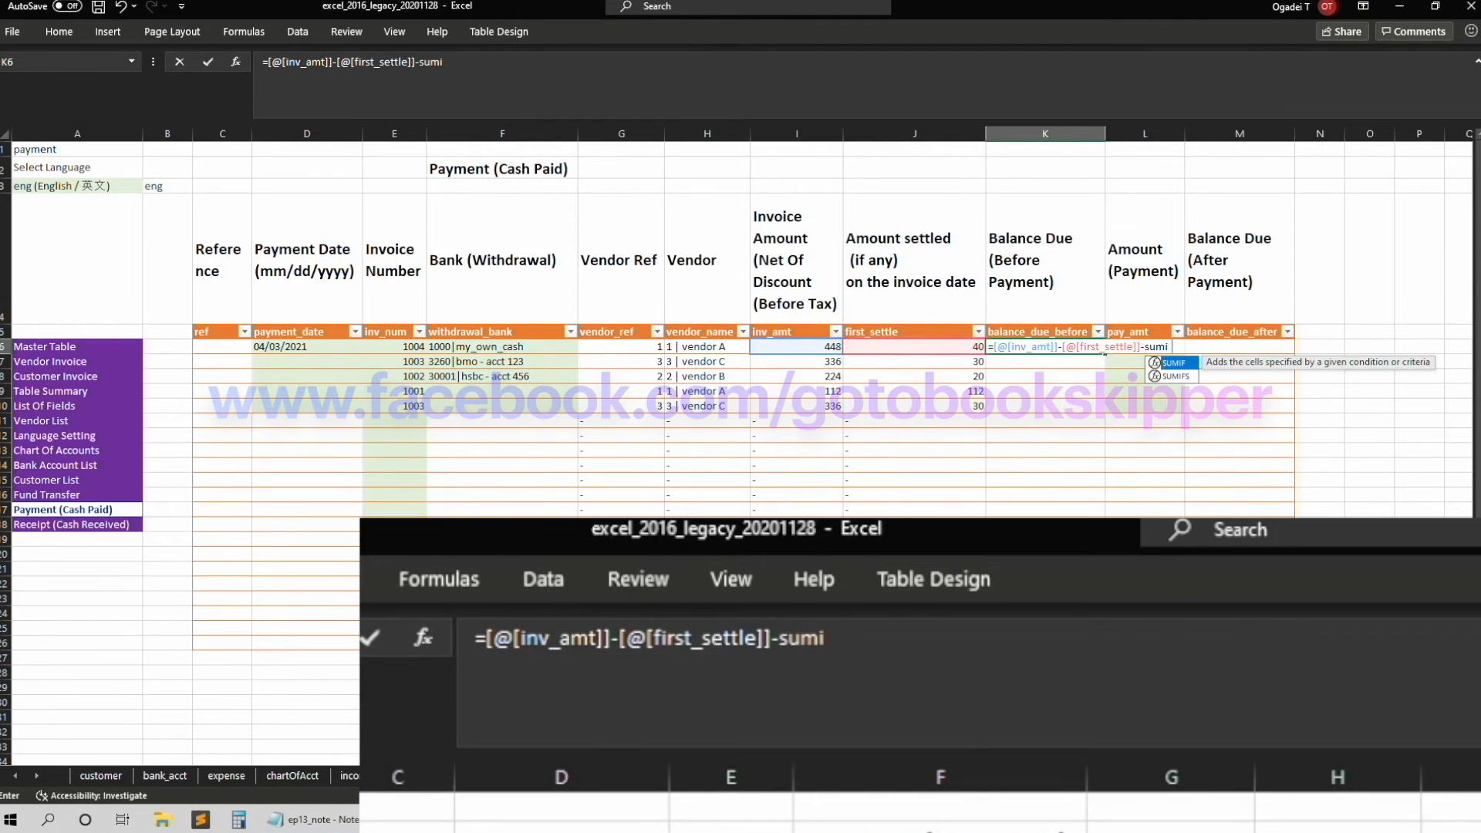
{"action": "type", "text": "f("}
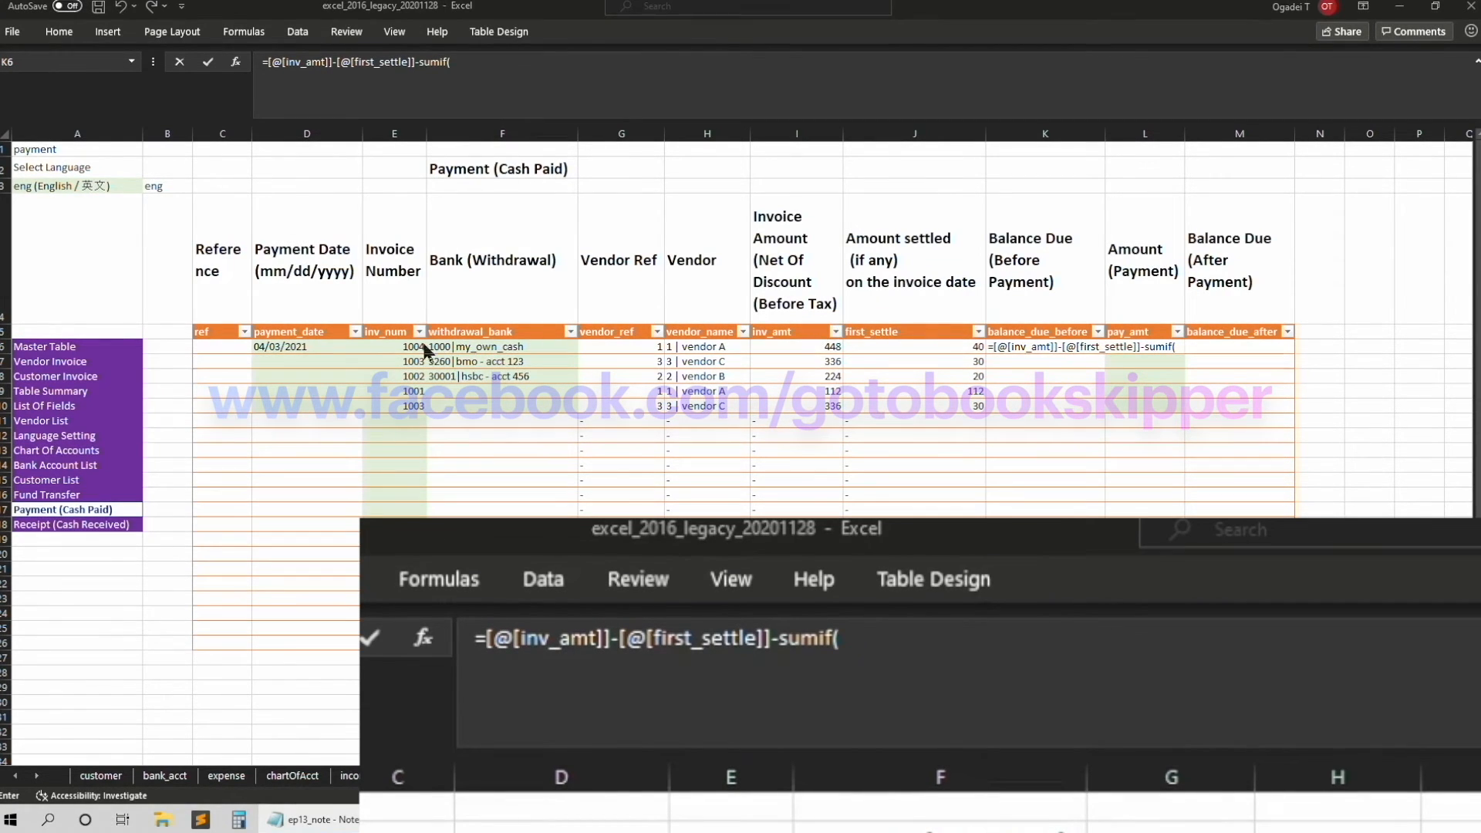
{"action": "type", "text": "e"}
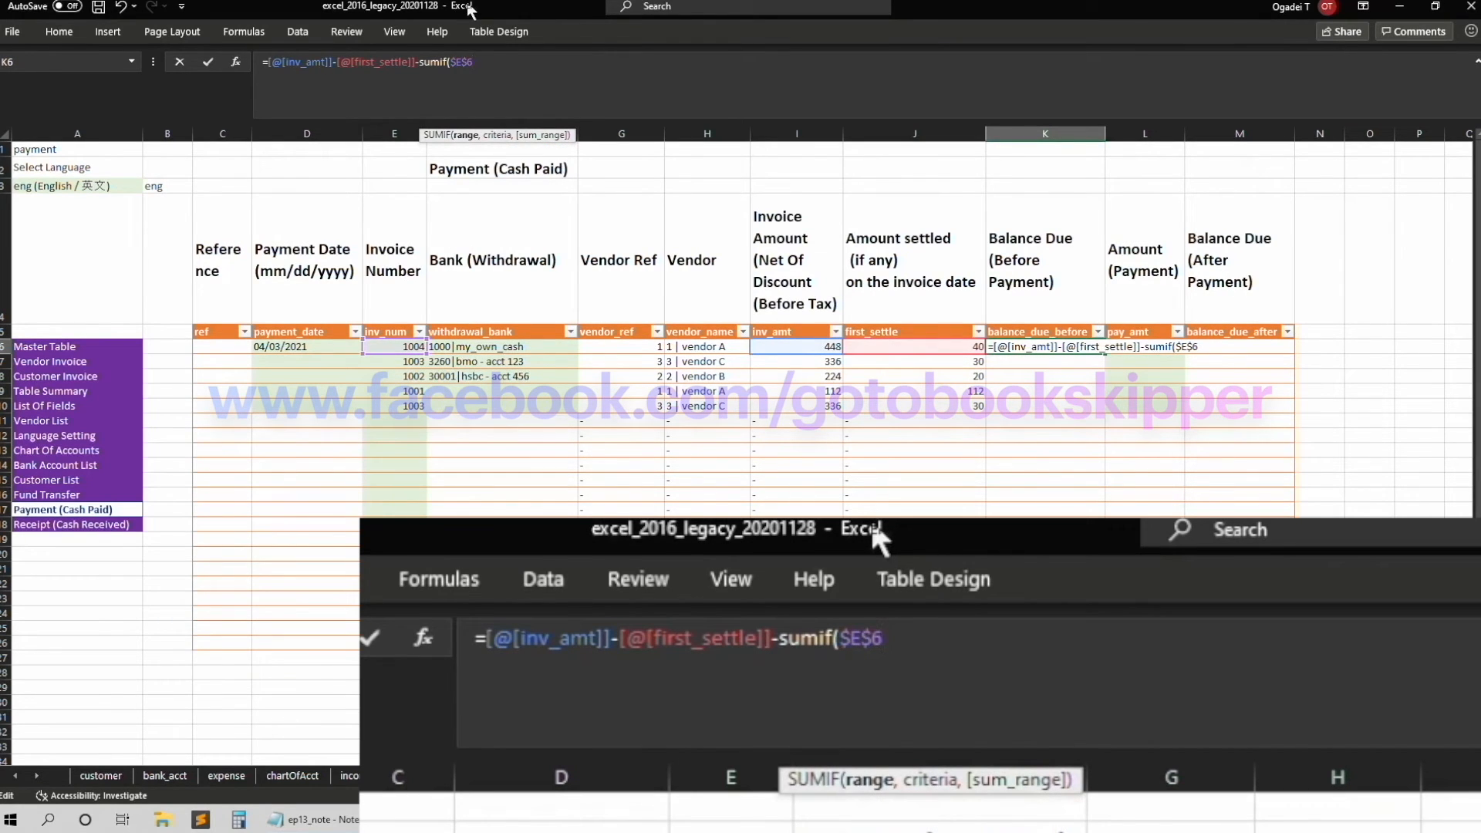
{"action": "type", "text": ":e6"}
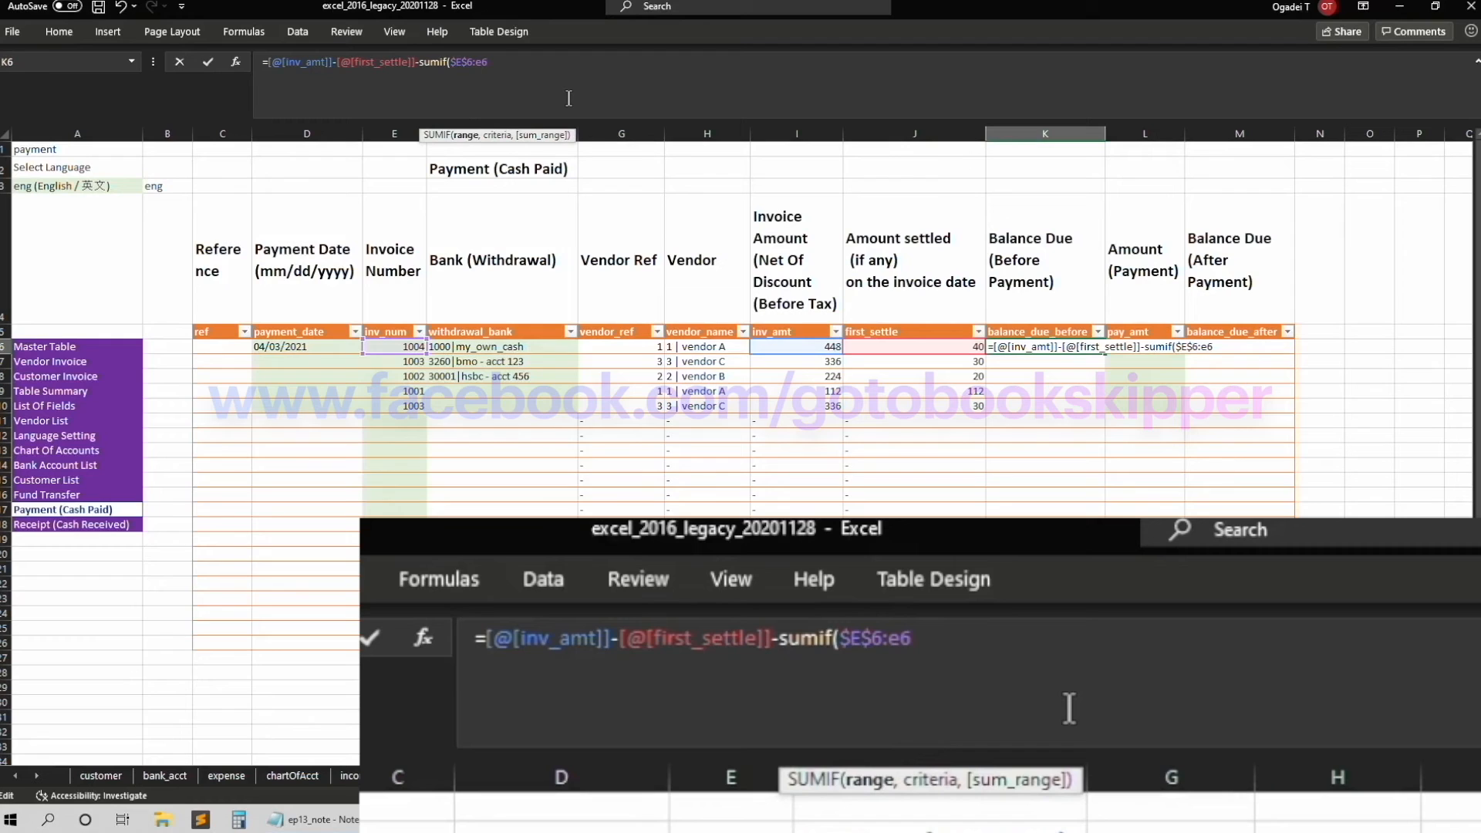
{"action": "type", "text": ",[@[inv_num]],"}
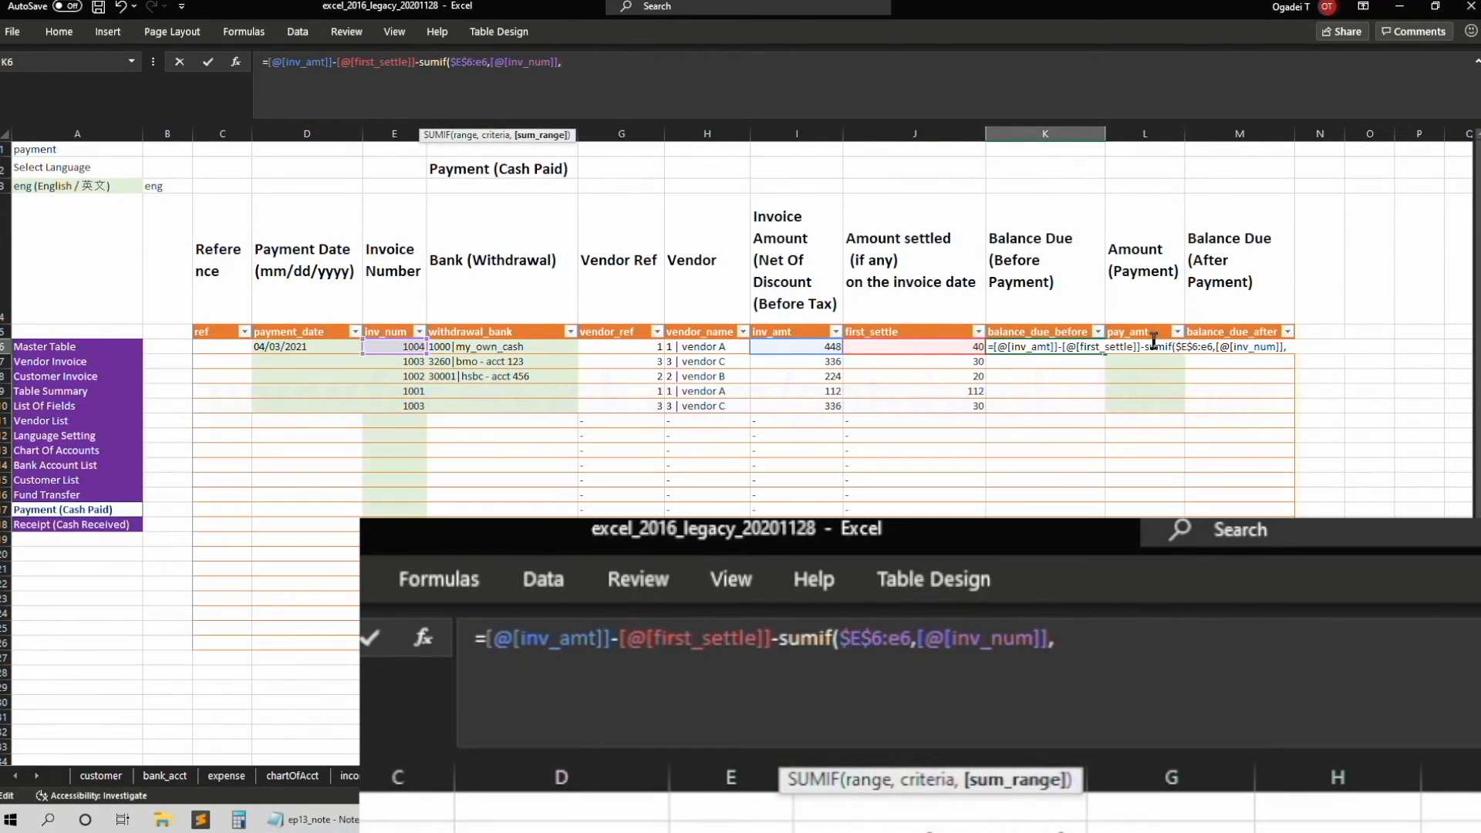
{"action": "type", "text": "I6"}
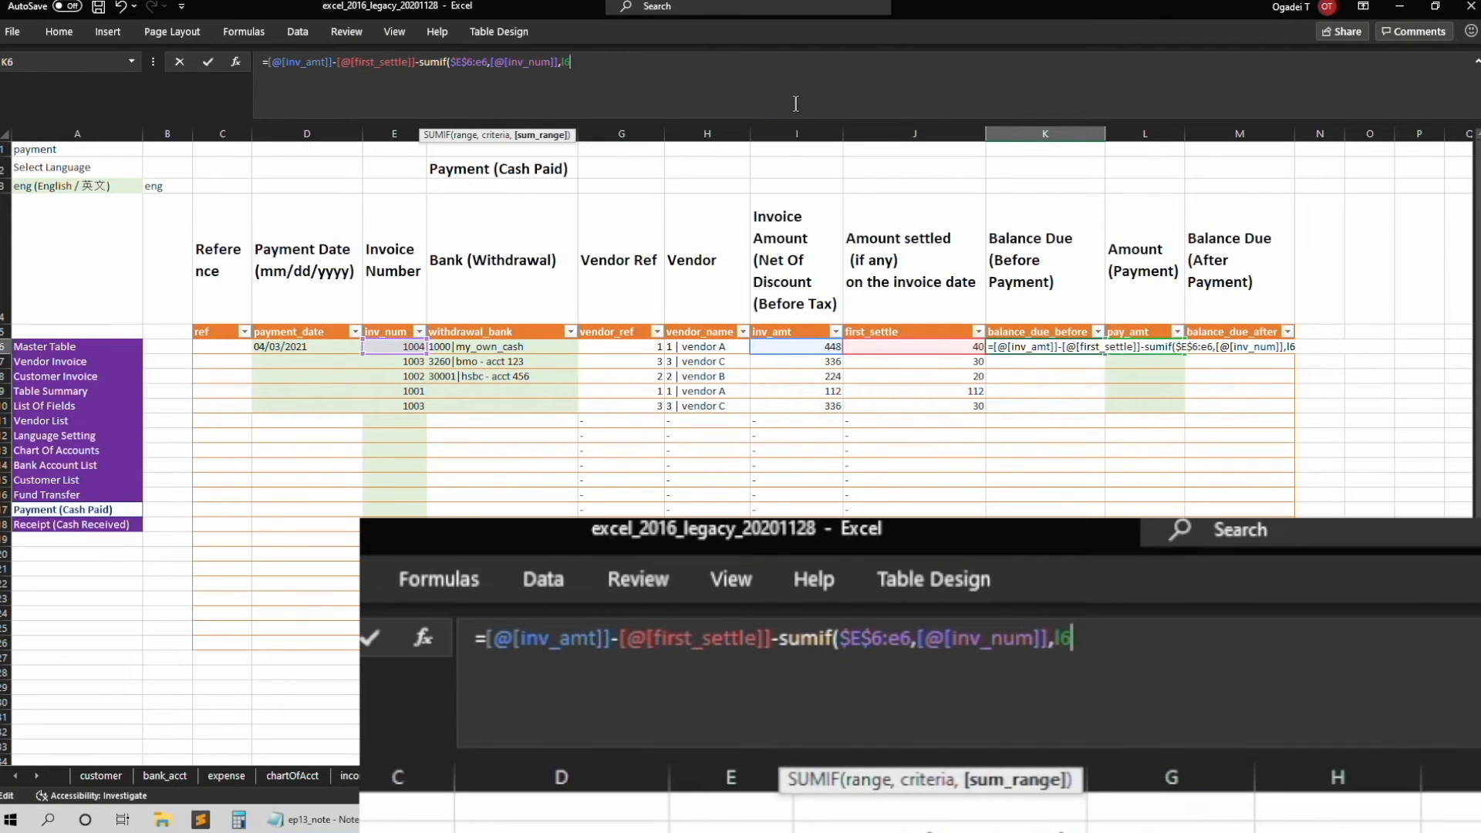
{"action": "type", "text": "$L$6"}
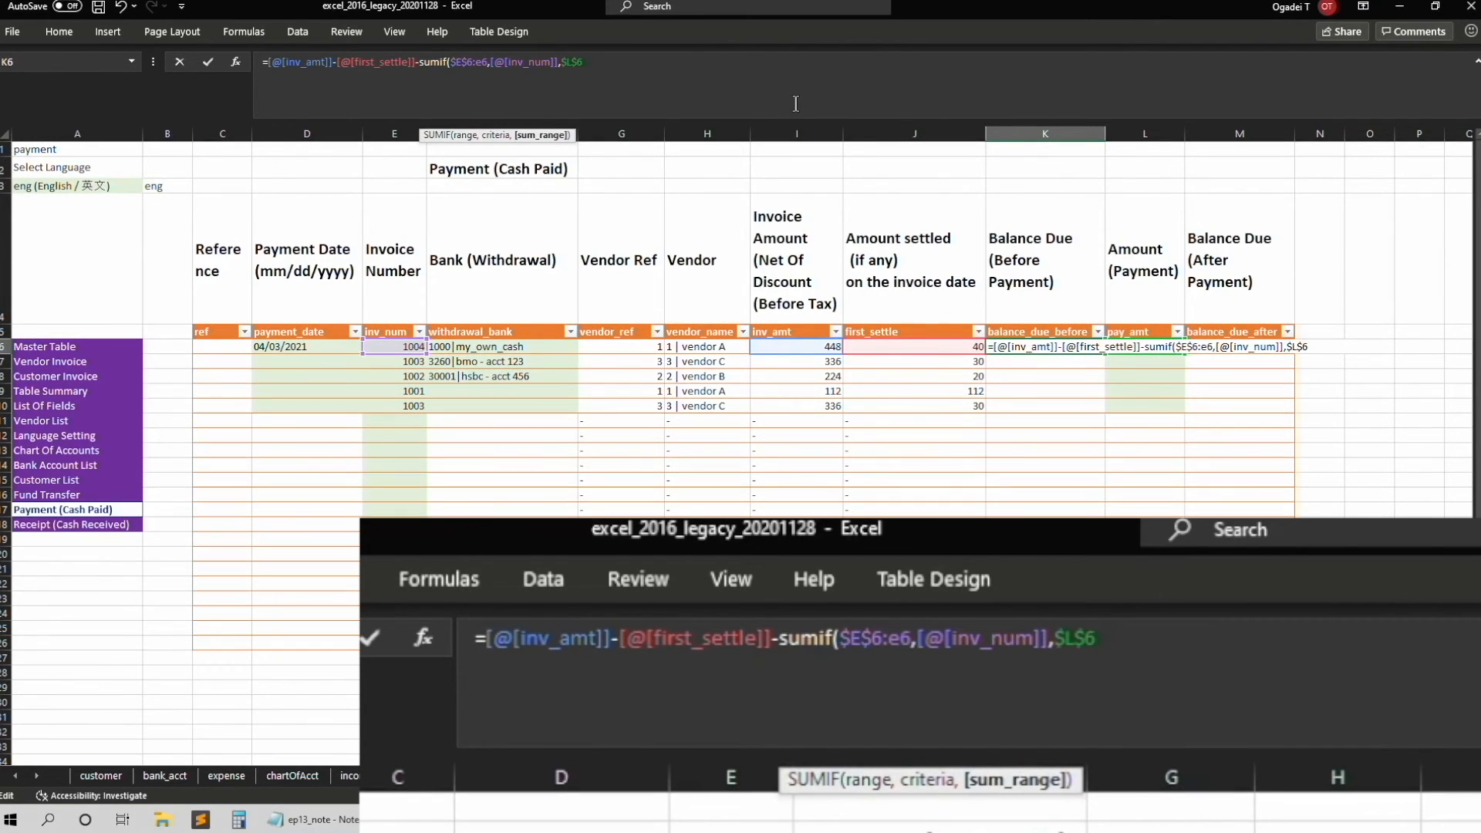
{"action": "type", "text": ":l6)"}
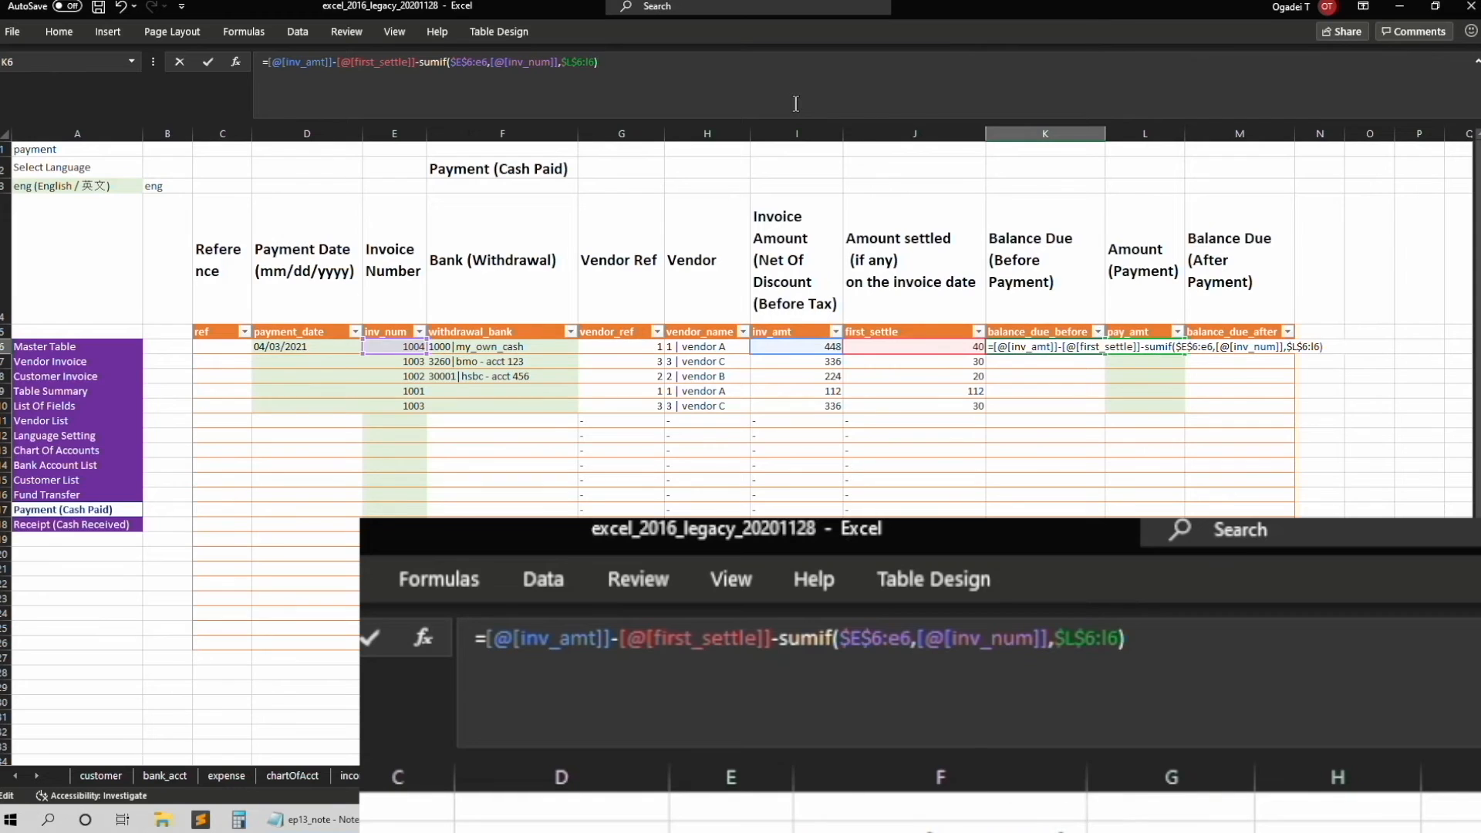
{"action": "mouse_move", "coordinate": [785, 347]}
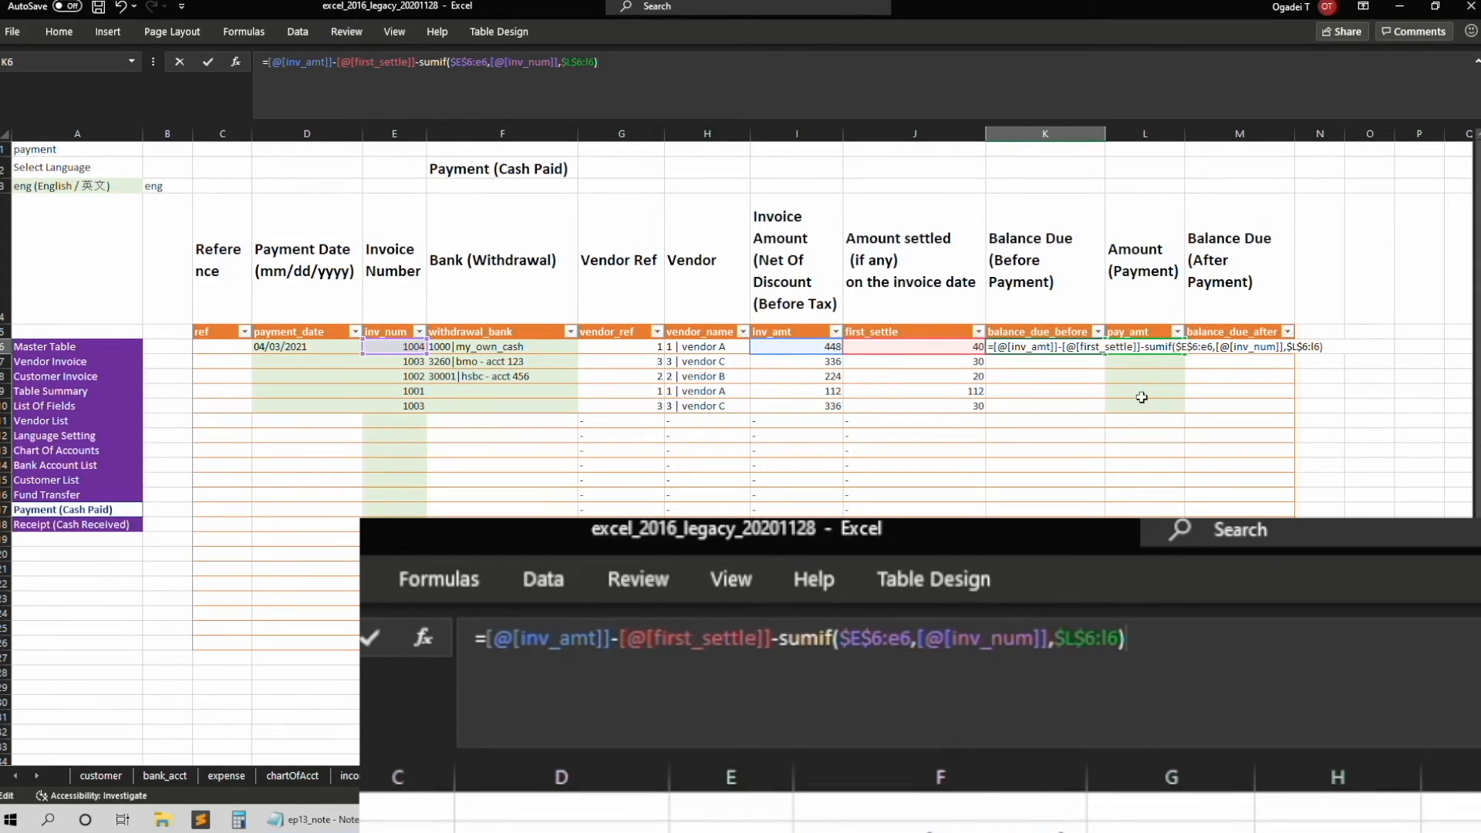
{"action": "mouse_move", "coordinate": [1287, 360]}
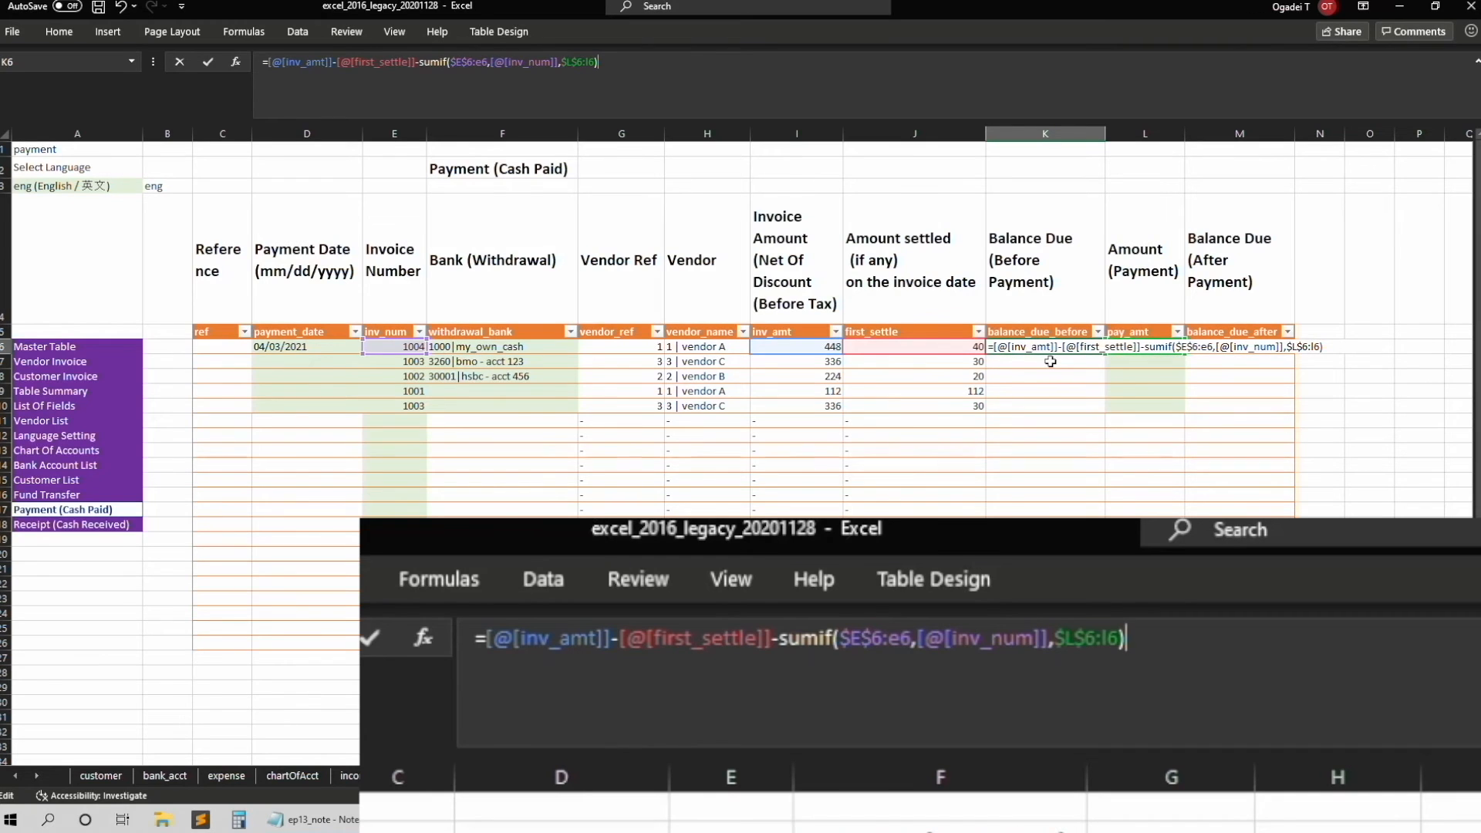
Add back [@[pay_amt]], commit the balance-before formula and dismiss the warning, giving 408, 306, 204, 0, 306
{"action": "type", "text": "+"}
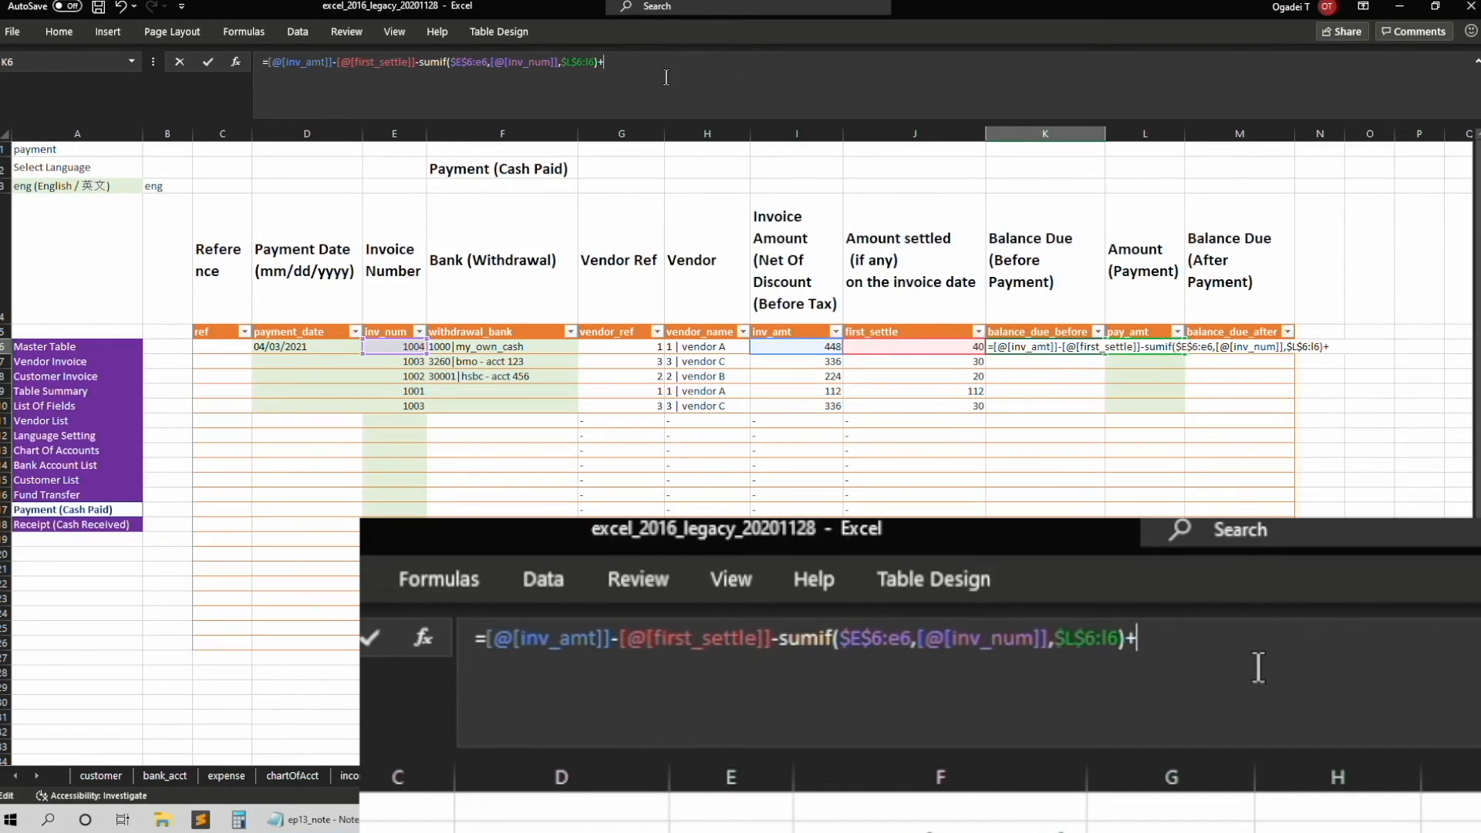
{"action": "left_click", "coordinate": [1320, 345]}
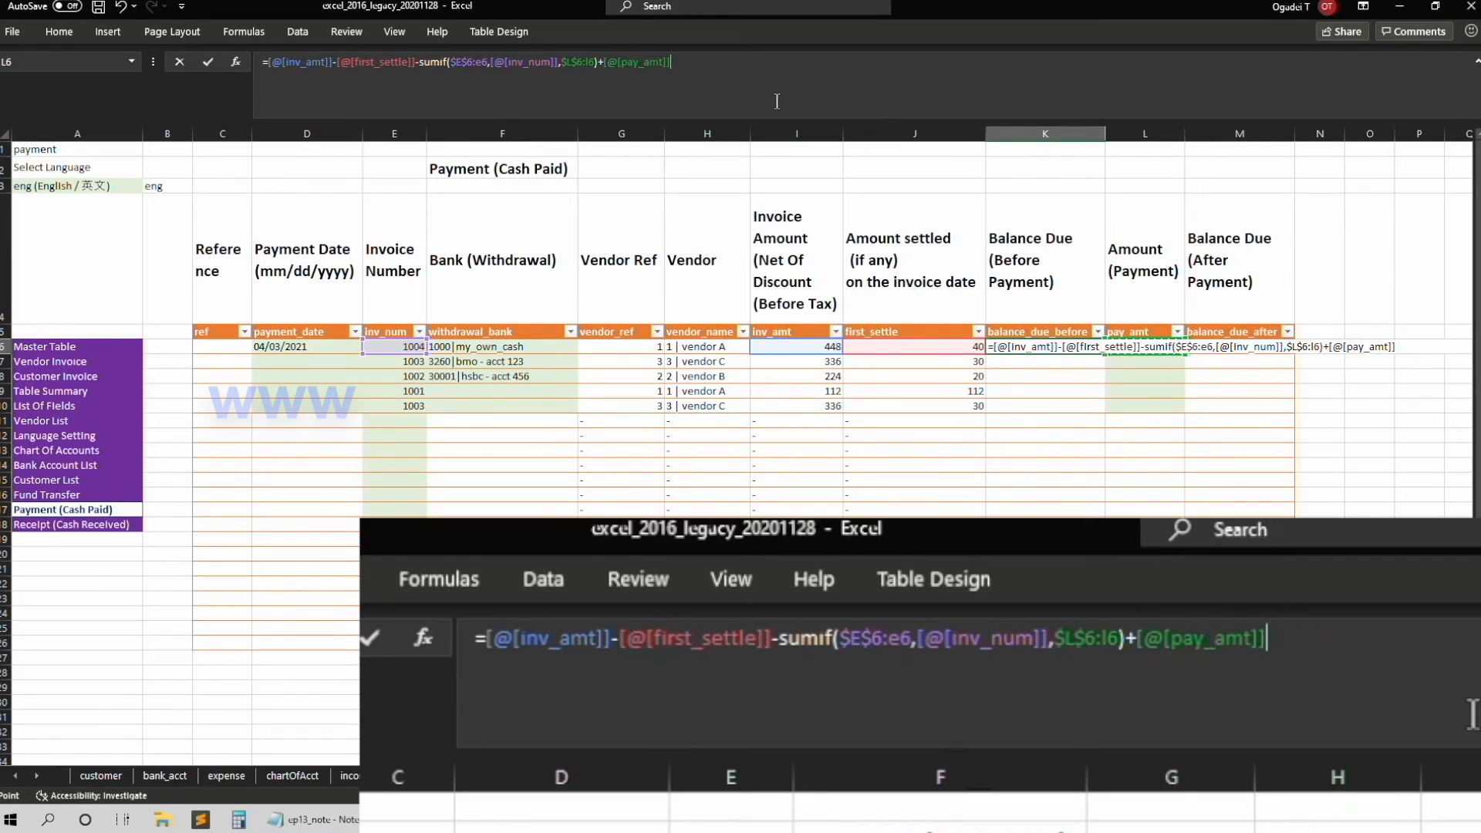
{"action": "key", "text": "Return"}
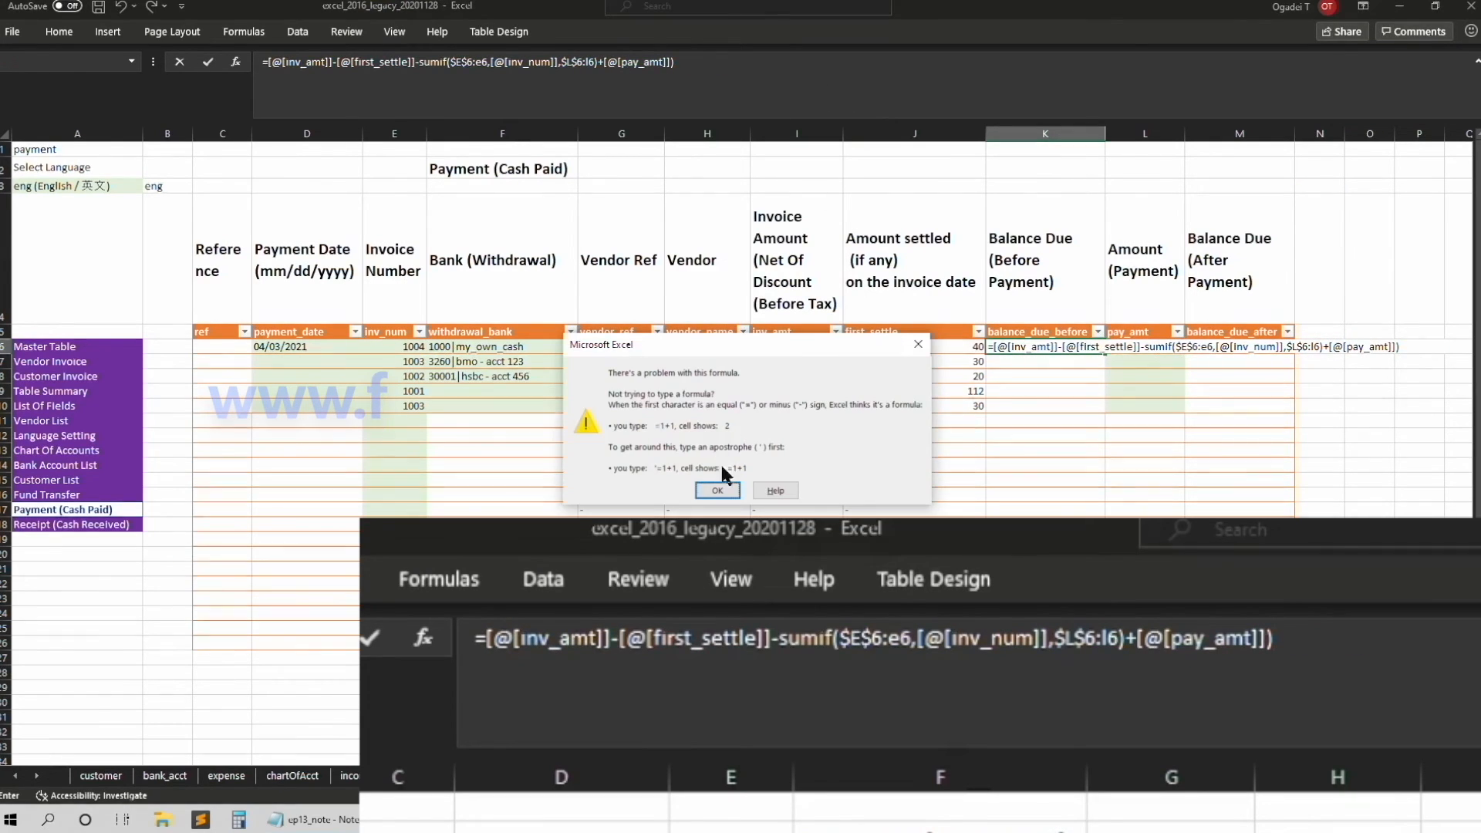
{"action": "left_click", "coordinate": [718, 490]}
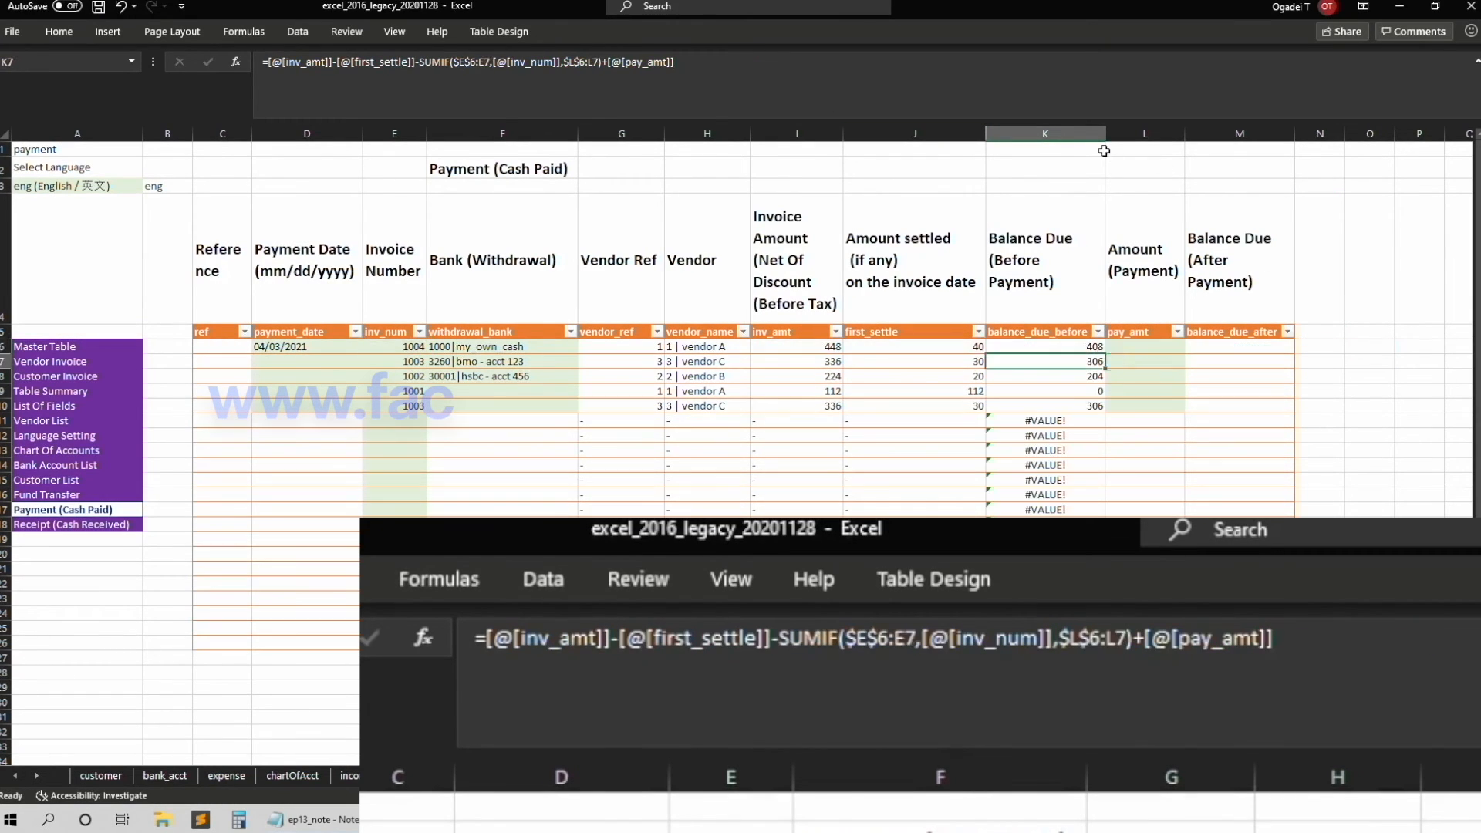
{"action": "left_click", "coordinate": [502, 361]}
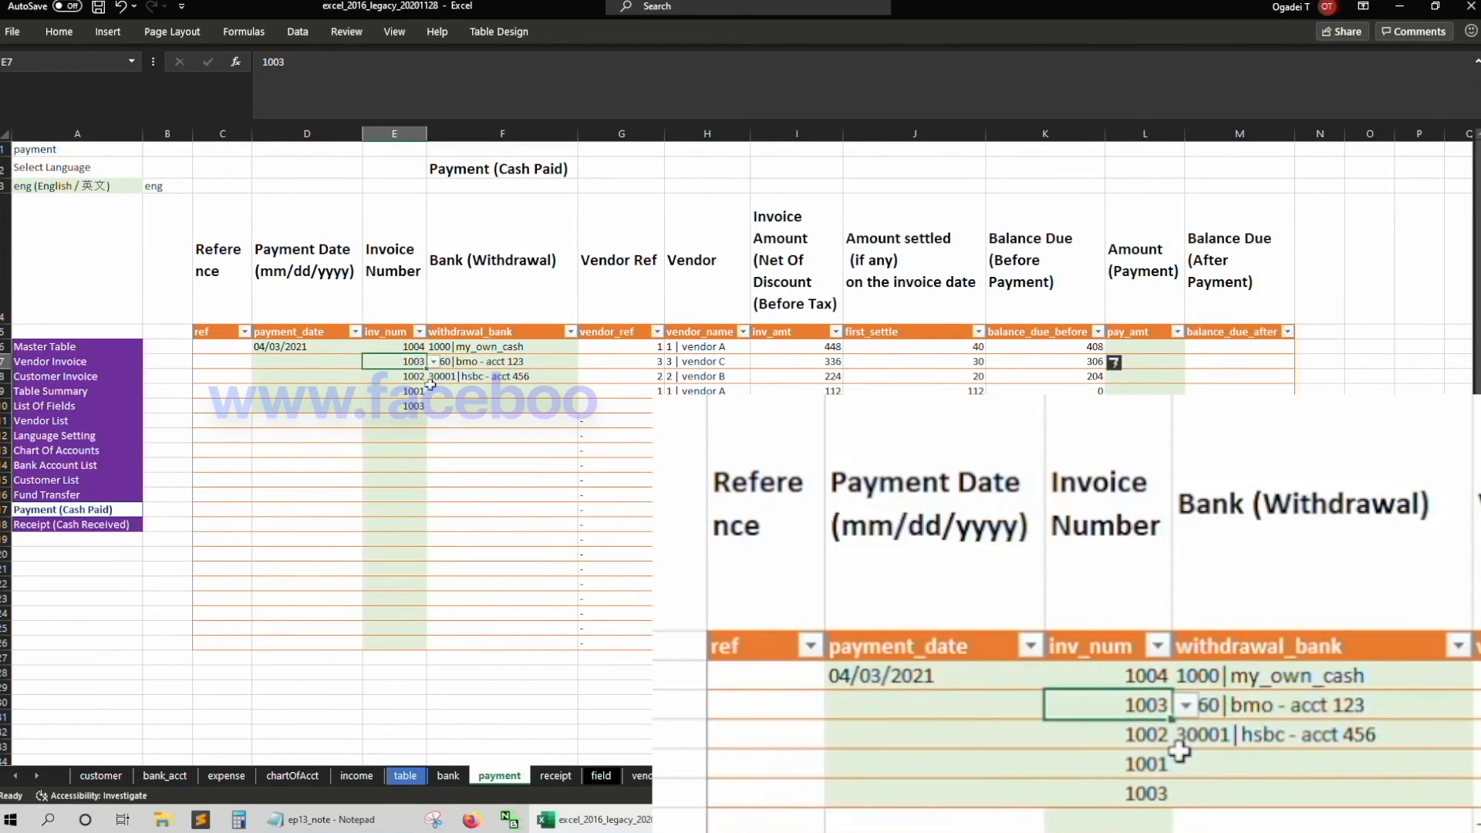
Review the lookup formulas and record a 100 payment in L7, dropping invoice 1003's later balance to 206
{"action": "left_click", "coordinate": [797, 361]}
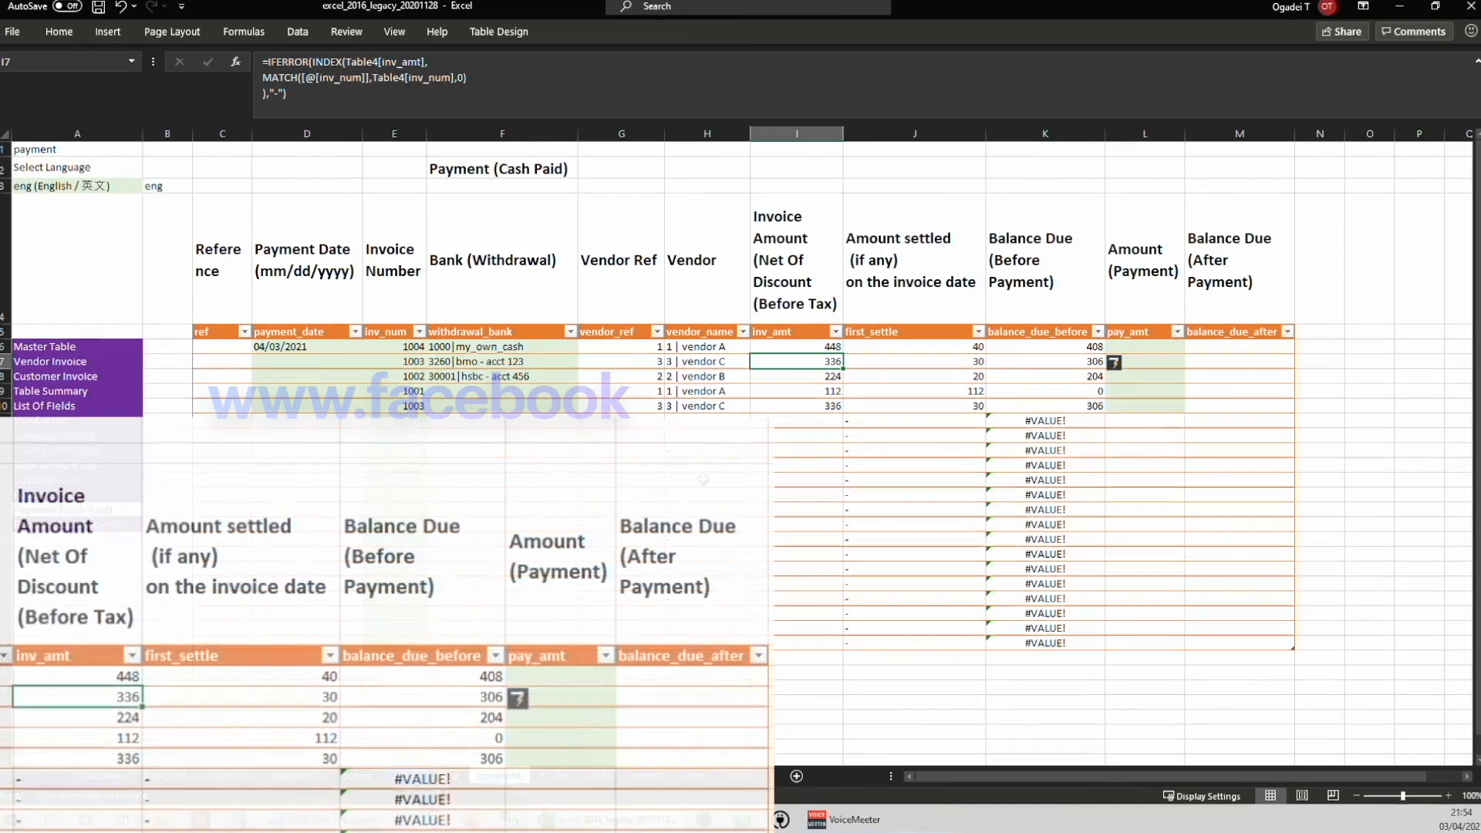
{"action": "left_click", "coordinate": [914, 361]}
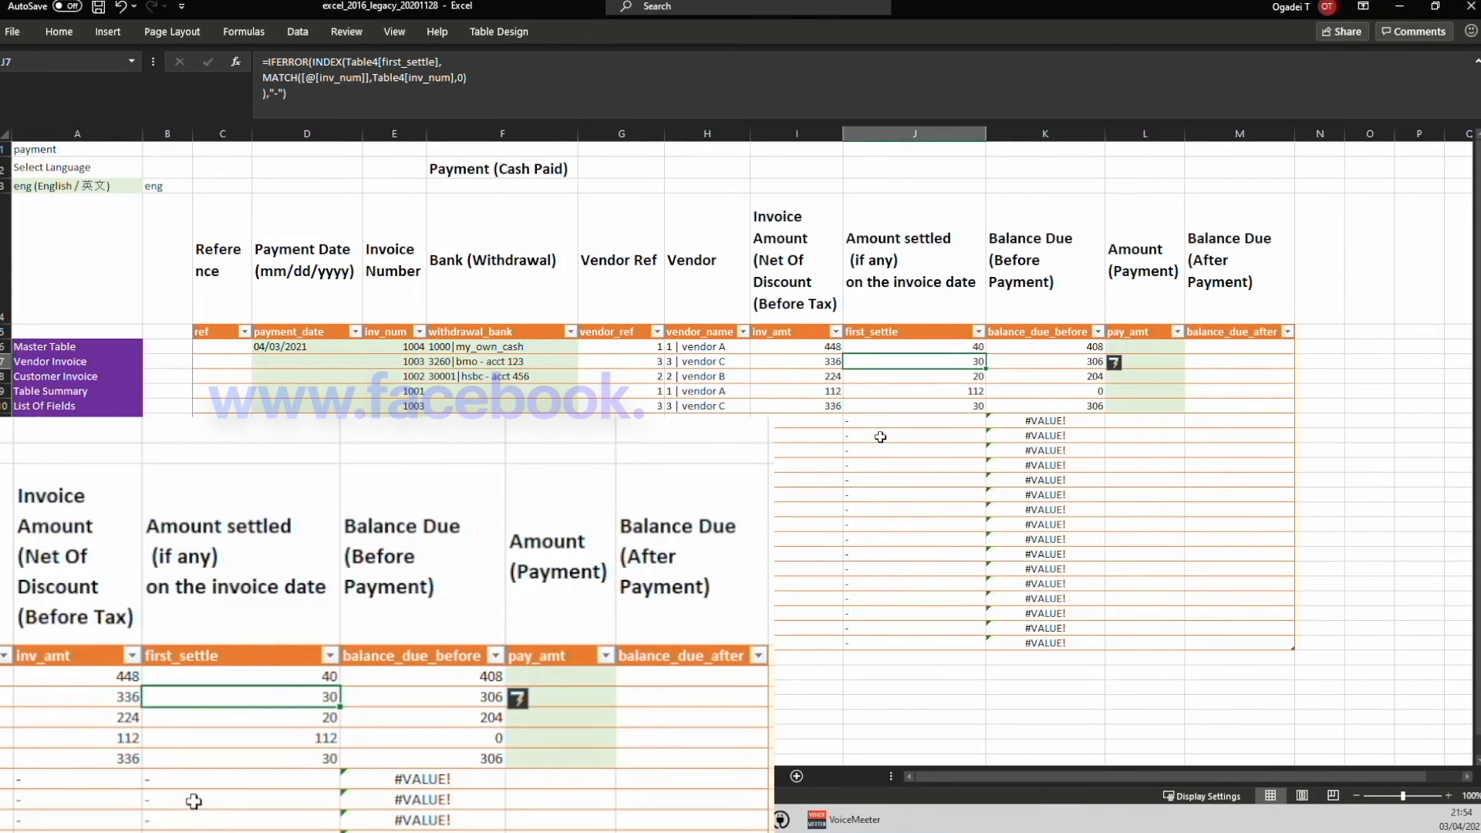
{"action": "mouse_move", "coordinate": [940, 438]}
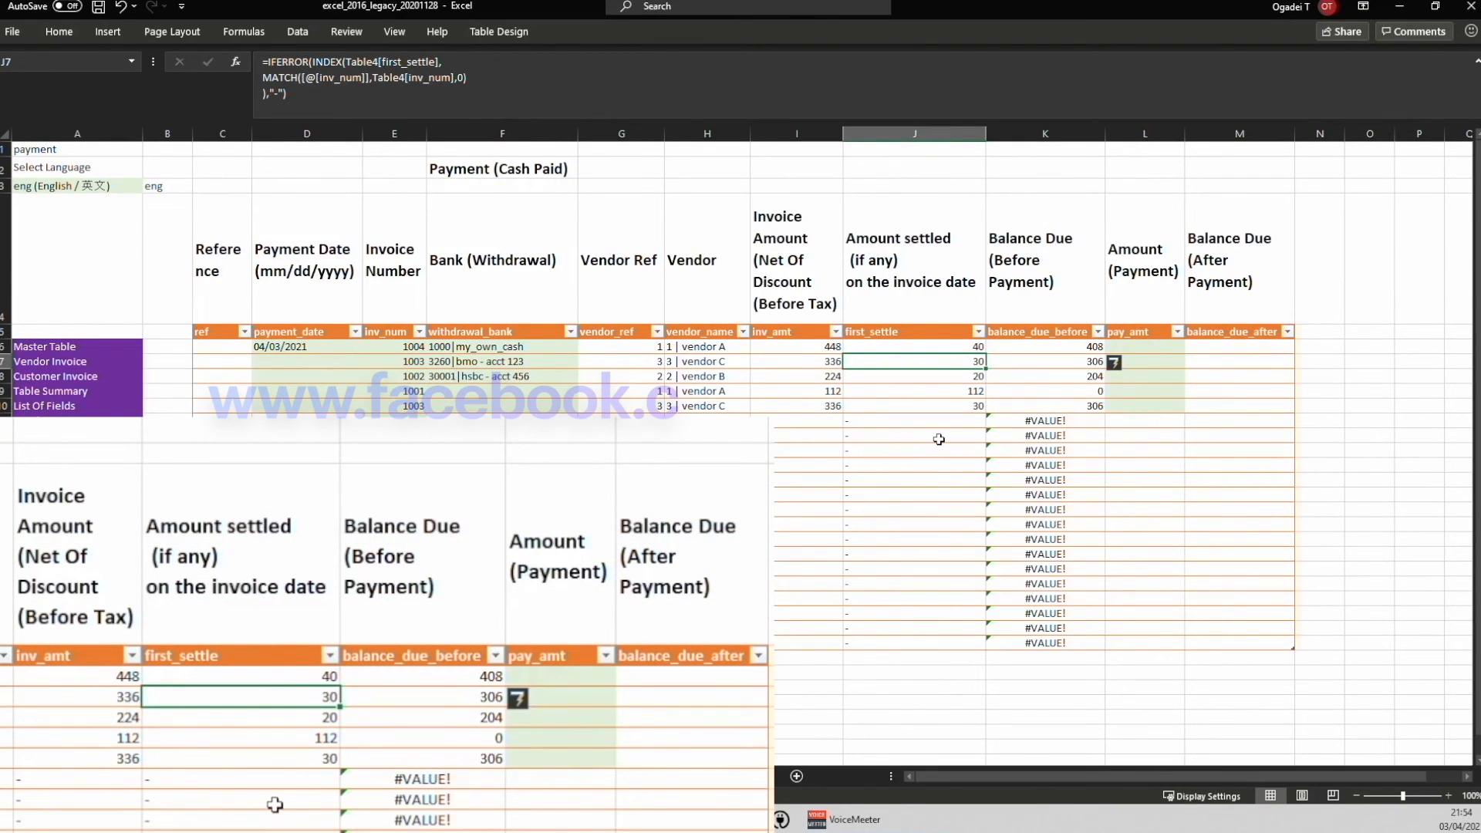
{"action": "left_click", "coordinate": [1044, 361]}
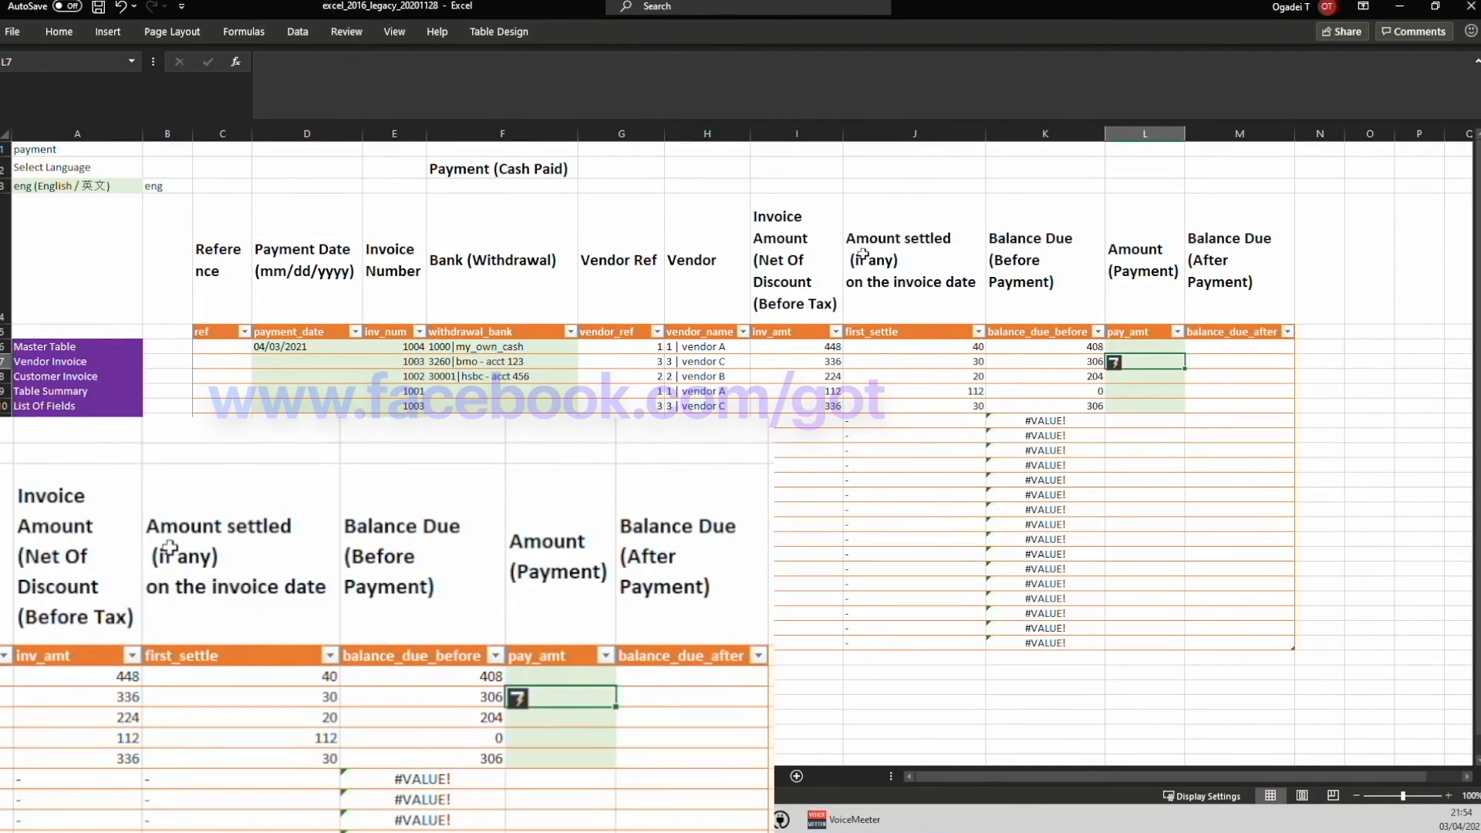
{"action": "type", "text": "100"}
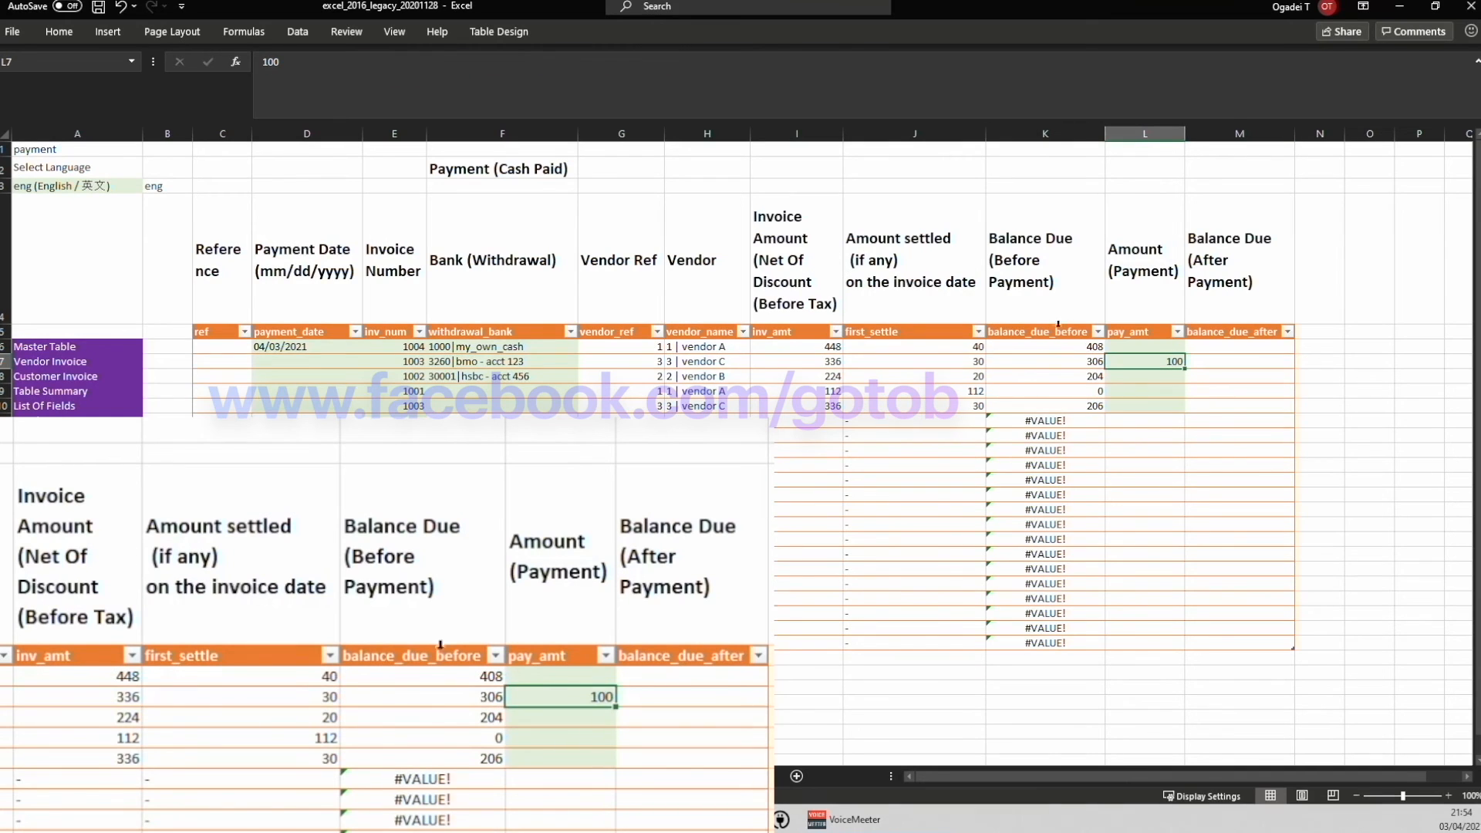
{"action": "left_click", "coordinate": [621, 414]}
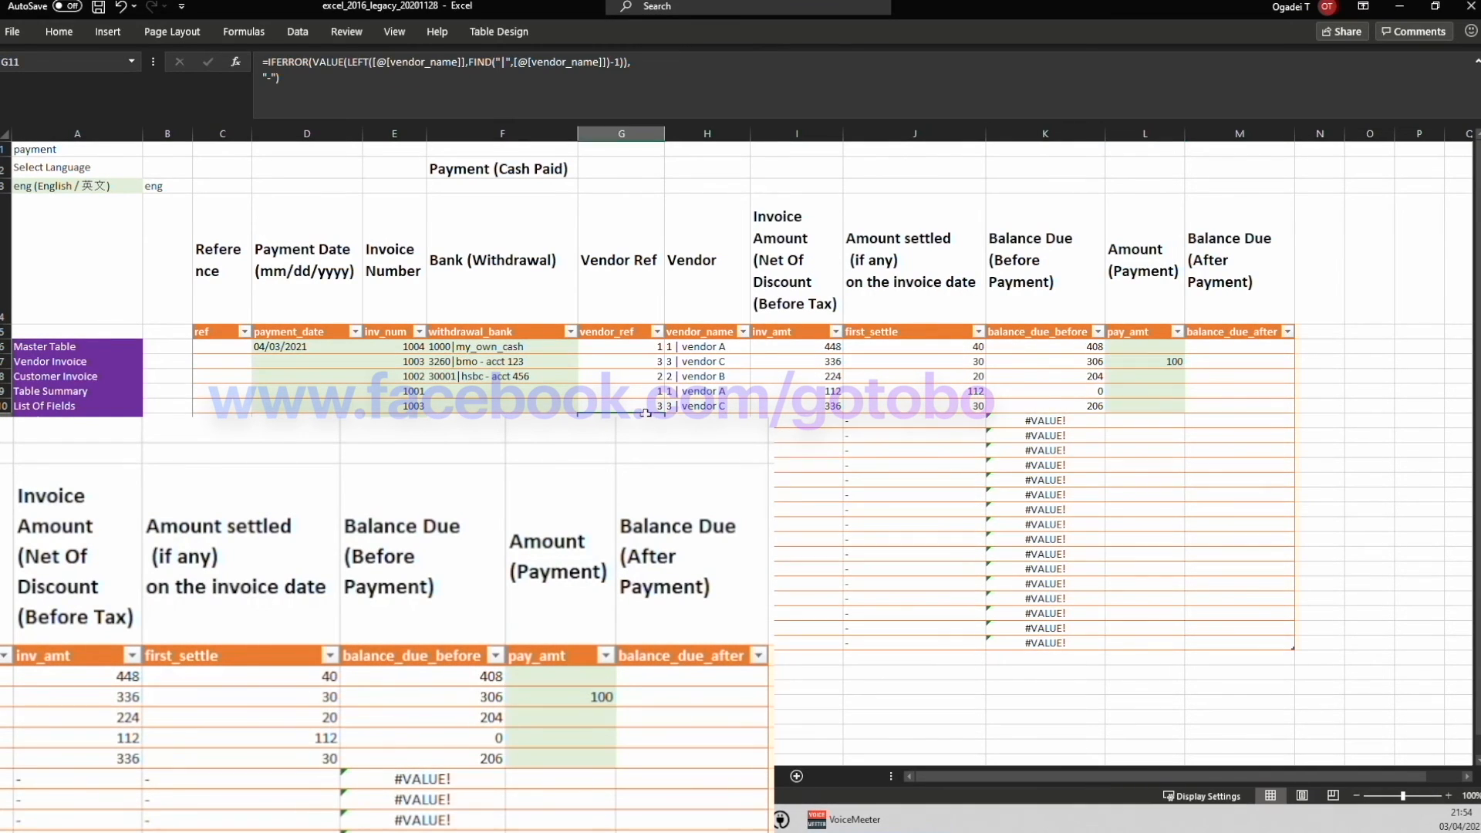
{"action": "left_click", "coordinate": [707, 406]}
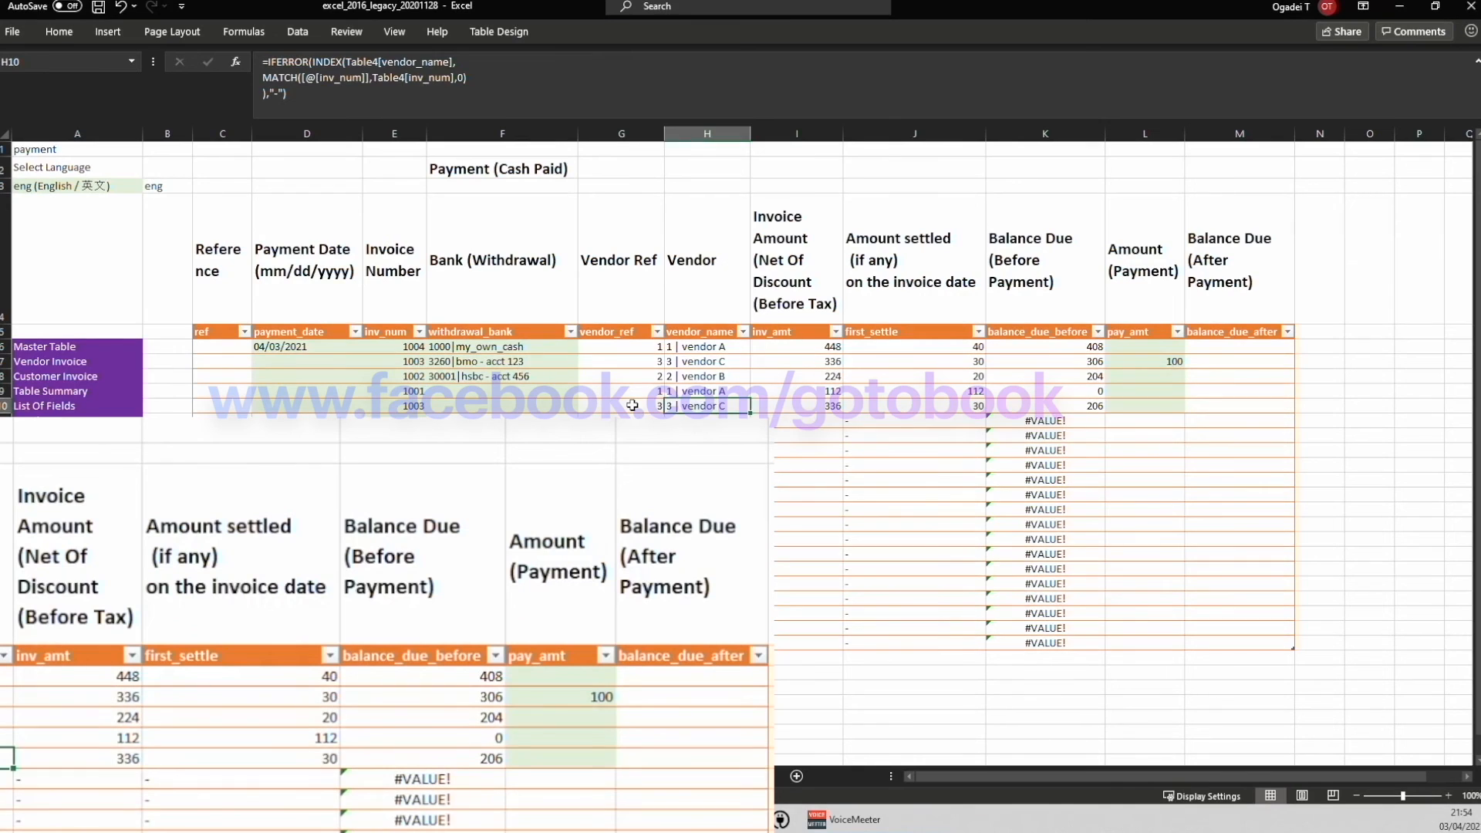
{"action": "left_click", "coordinate": [1045, 406]}
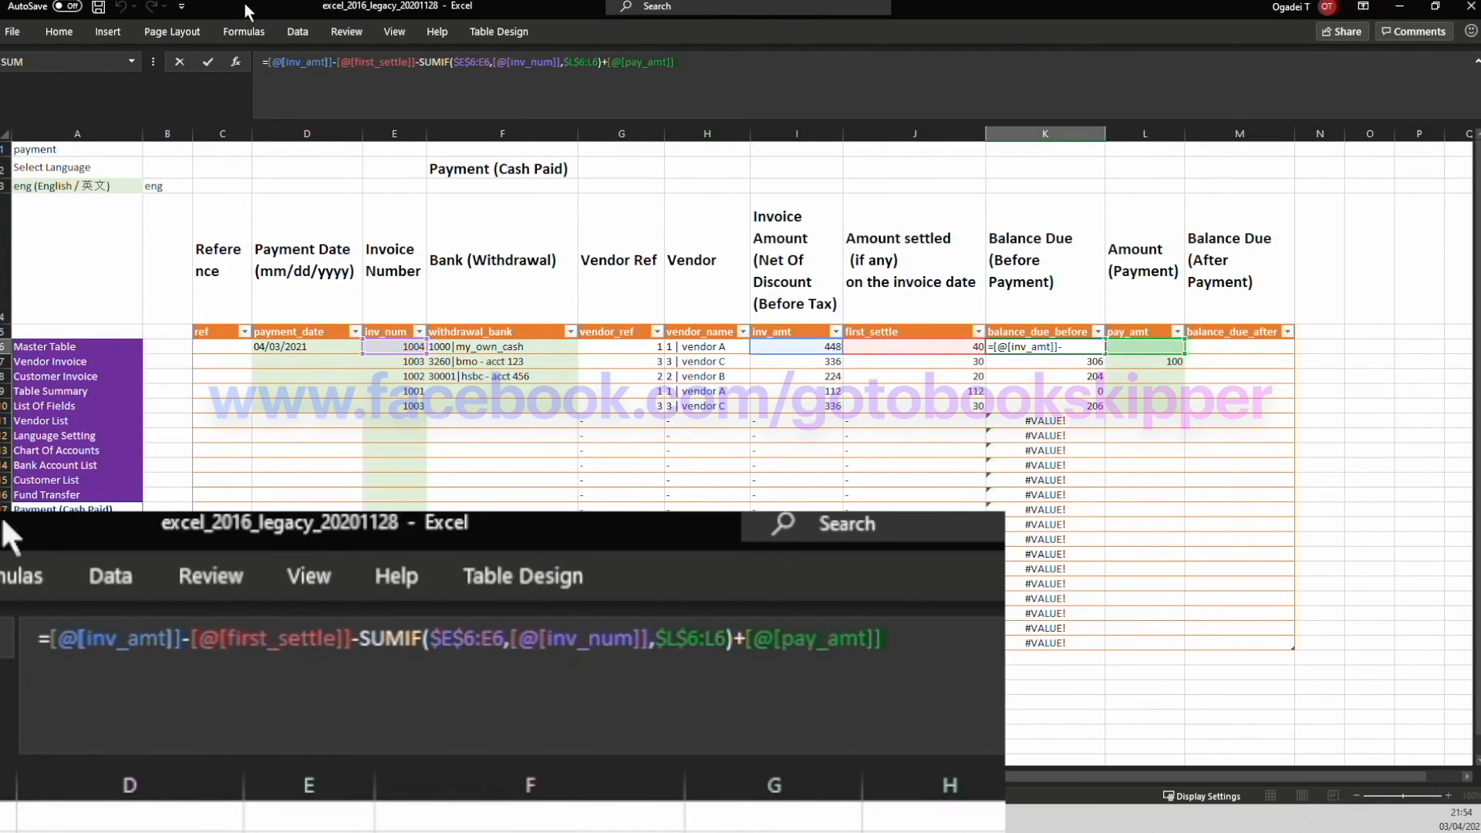
Wrap the K6 balance-before formula in IFERROR(...,"-") so empty rows show a dash
{"action": "type", "text": "=if"}
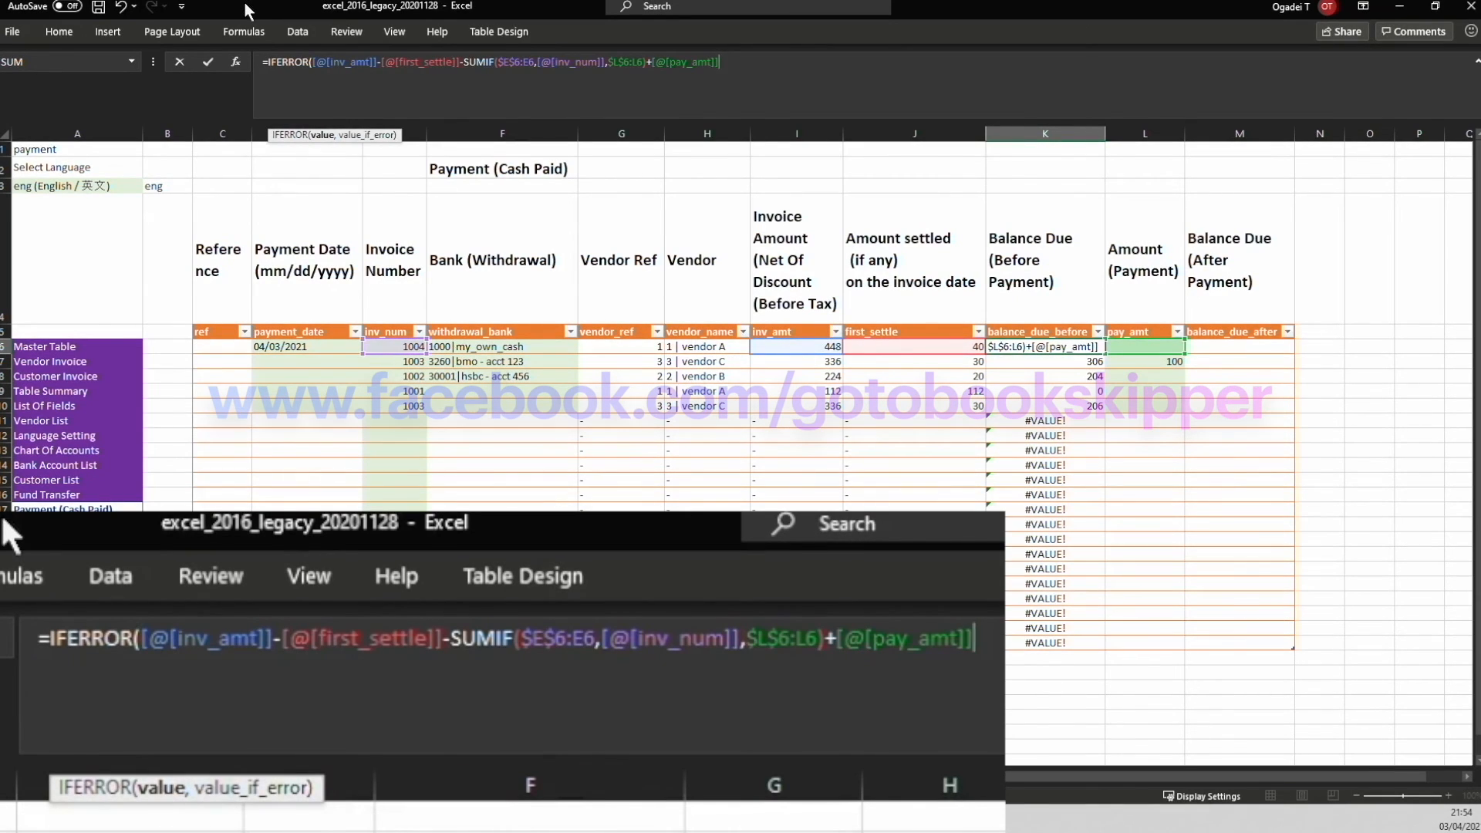
{"action": "type", "text": ",\""}
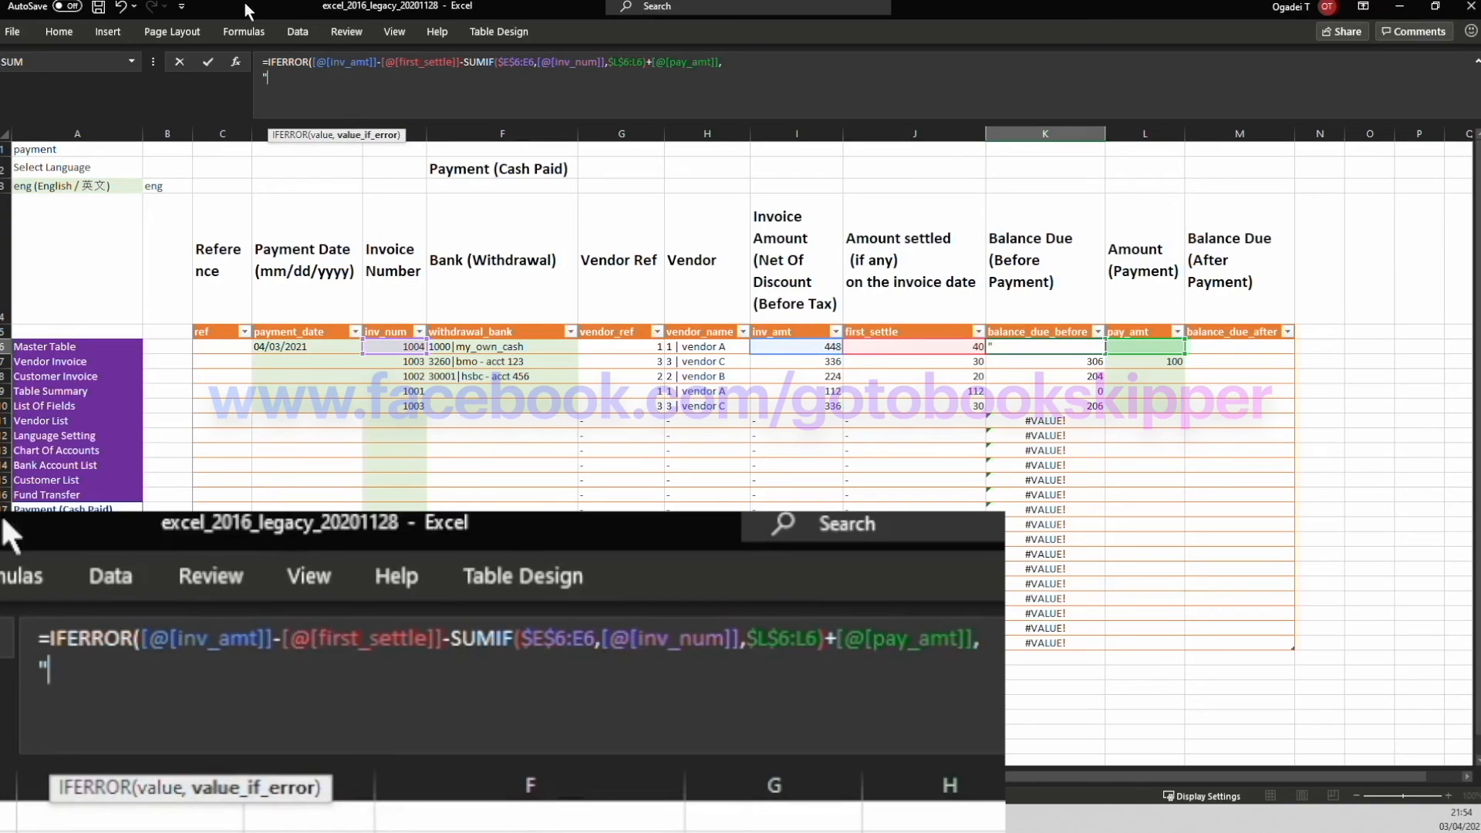
{"action": "type", "text": "-"}
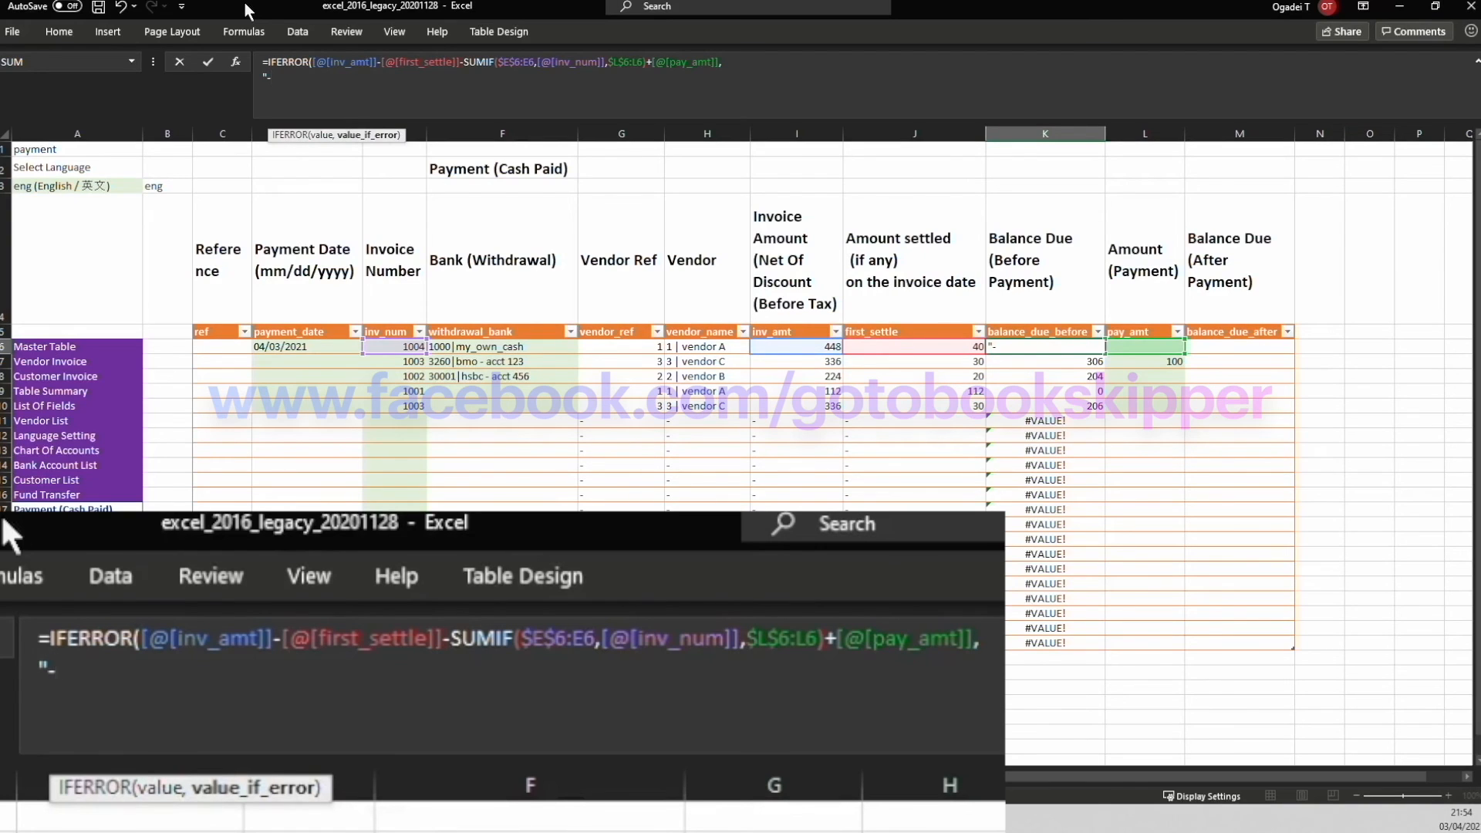
{"action": "type", "text": "\")"}
{"action": "left_click", "coordinate": [1239, 345]}
{"action": "type", "text": "="}
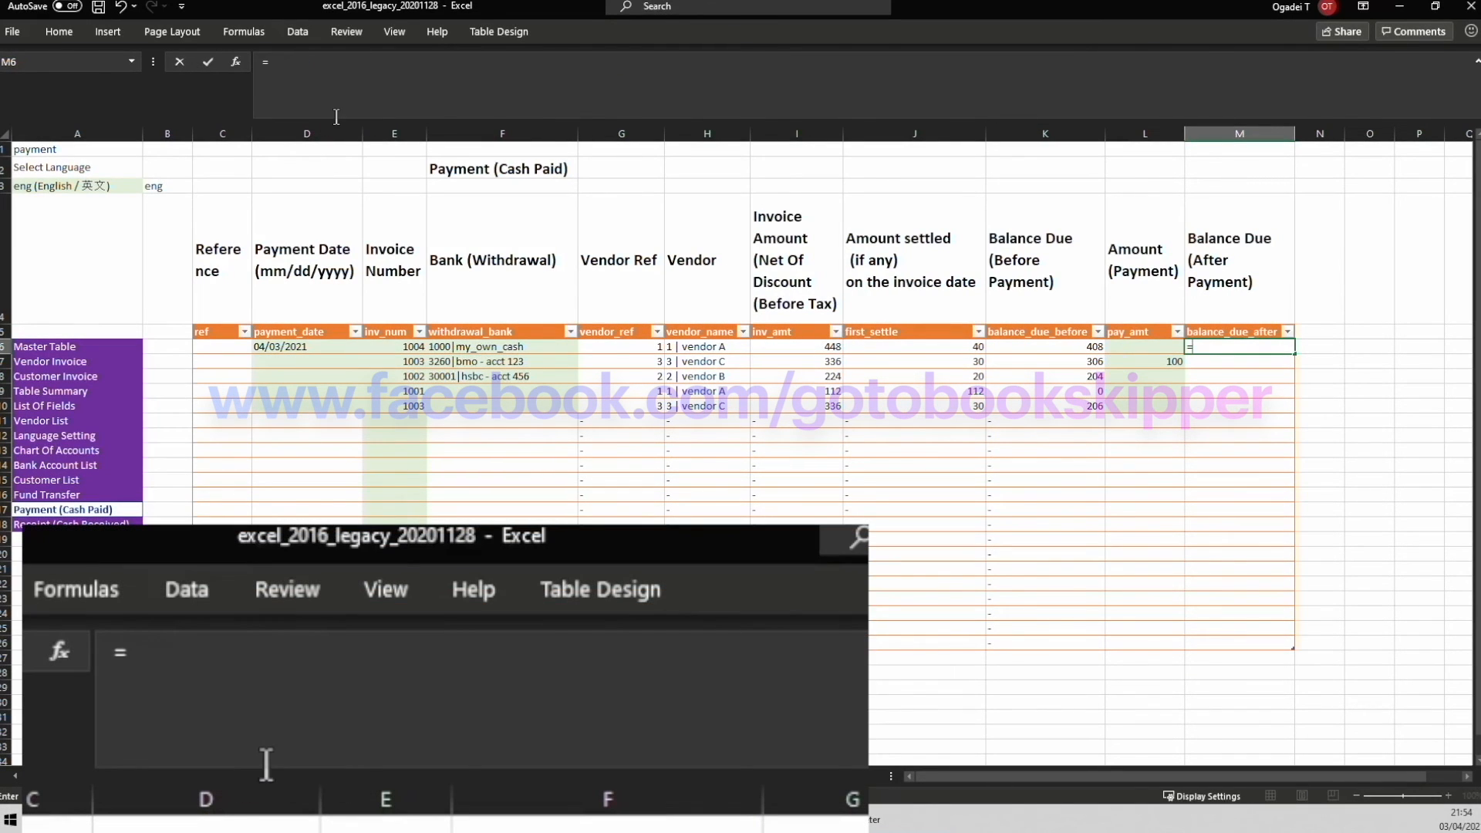
Enter M6 as =IFERROR([@[balance_due_before]]-[@[pay_amt]],"-") for Balance Due (After Payment)
{"action": "left_click", "coordinate": [1045, 347]}
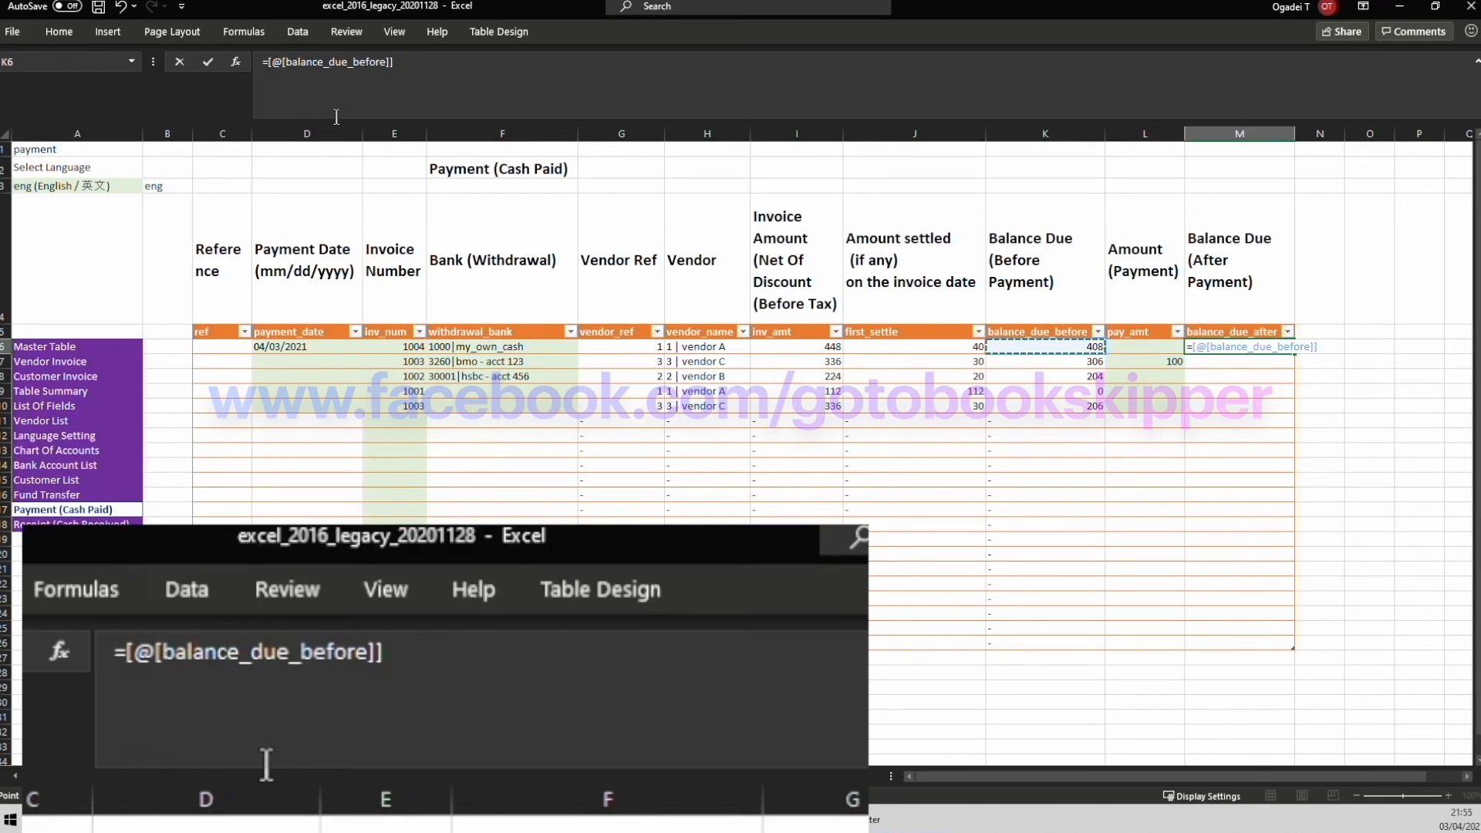
{"action": "type", "text": "-"}
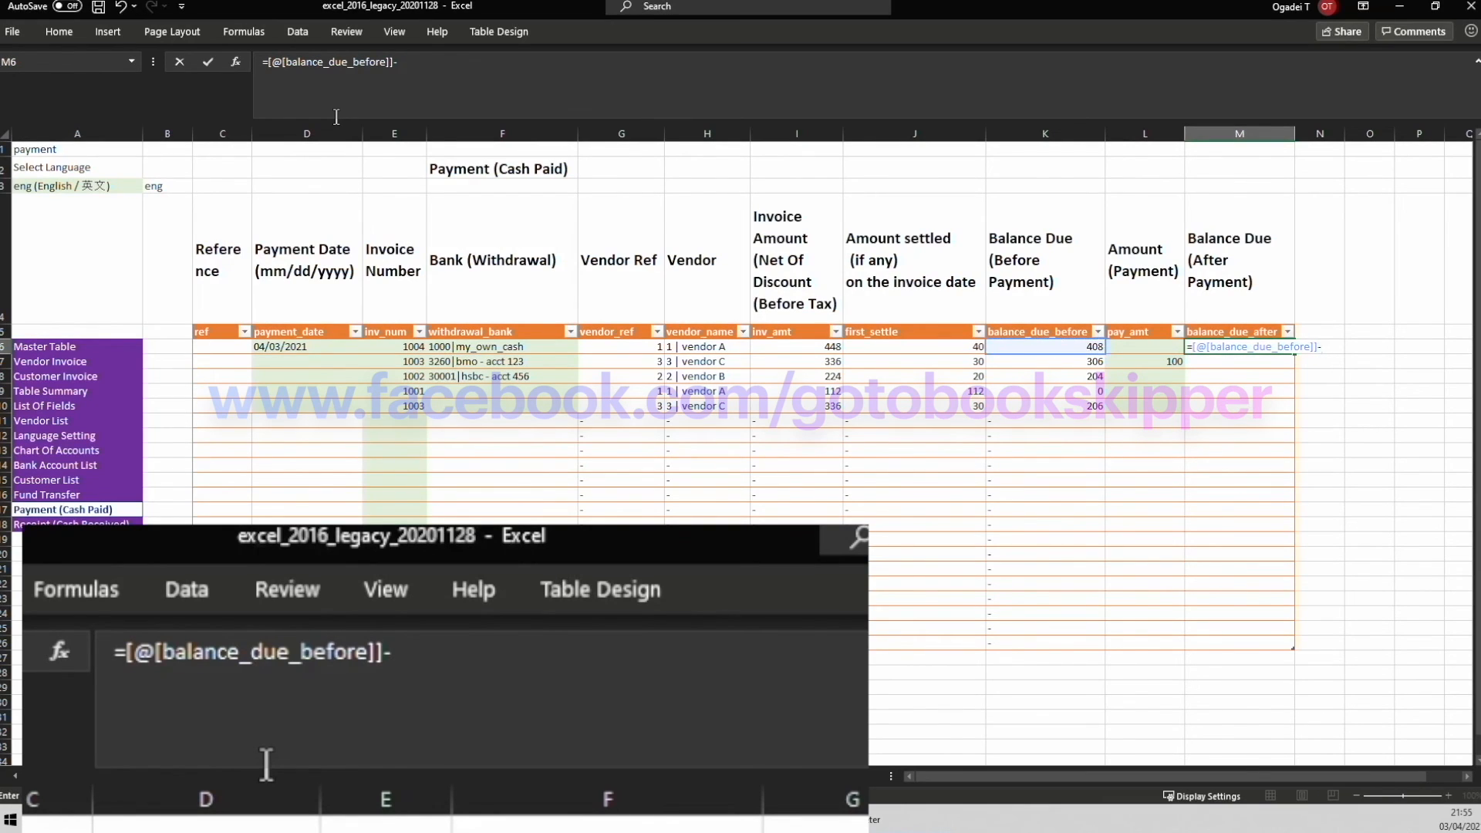
{"action": "key", "text": "Return"}
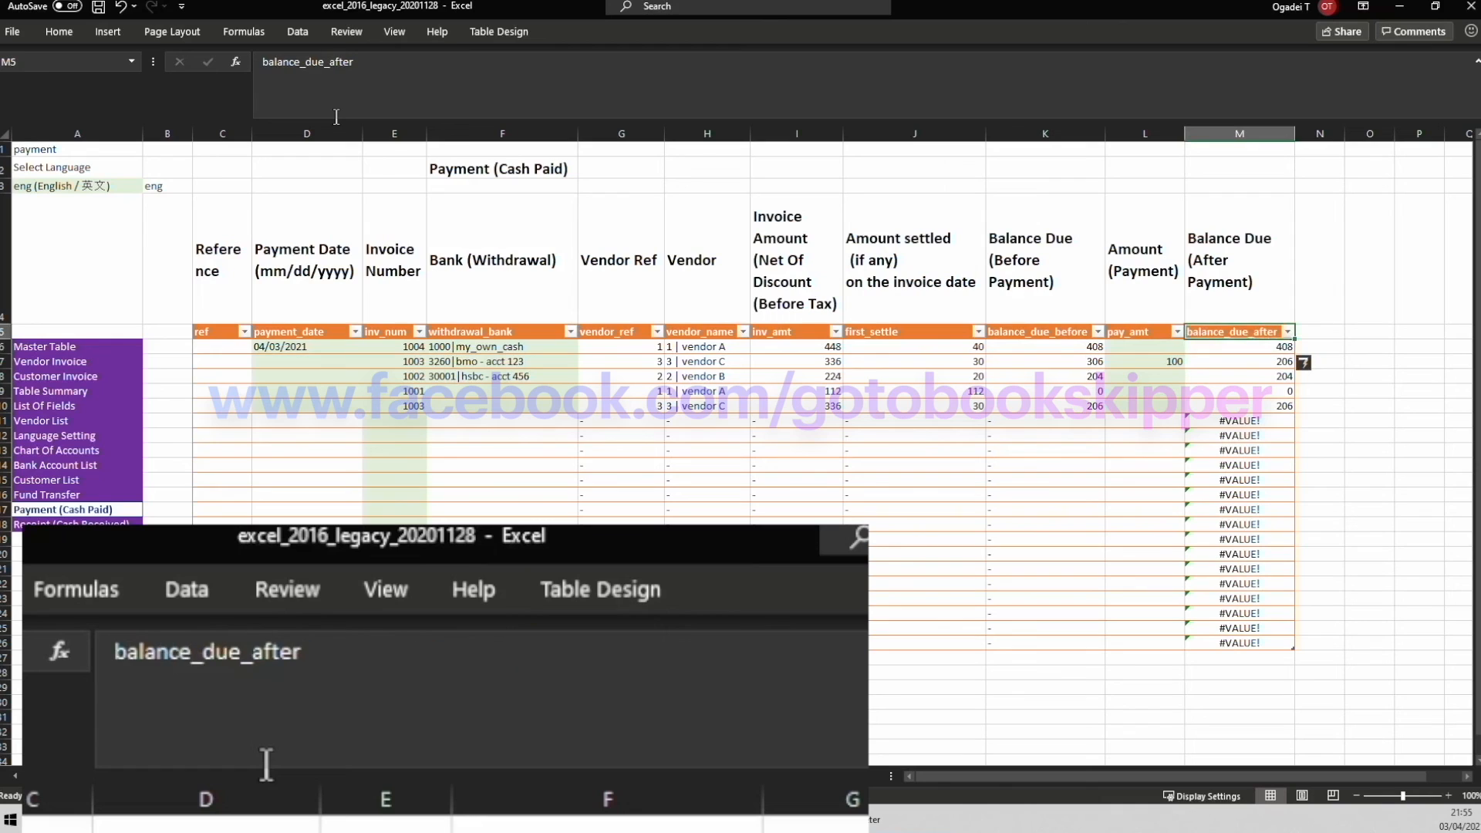
{"action": "left_click", "coordinate": [1239, 345]}
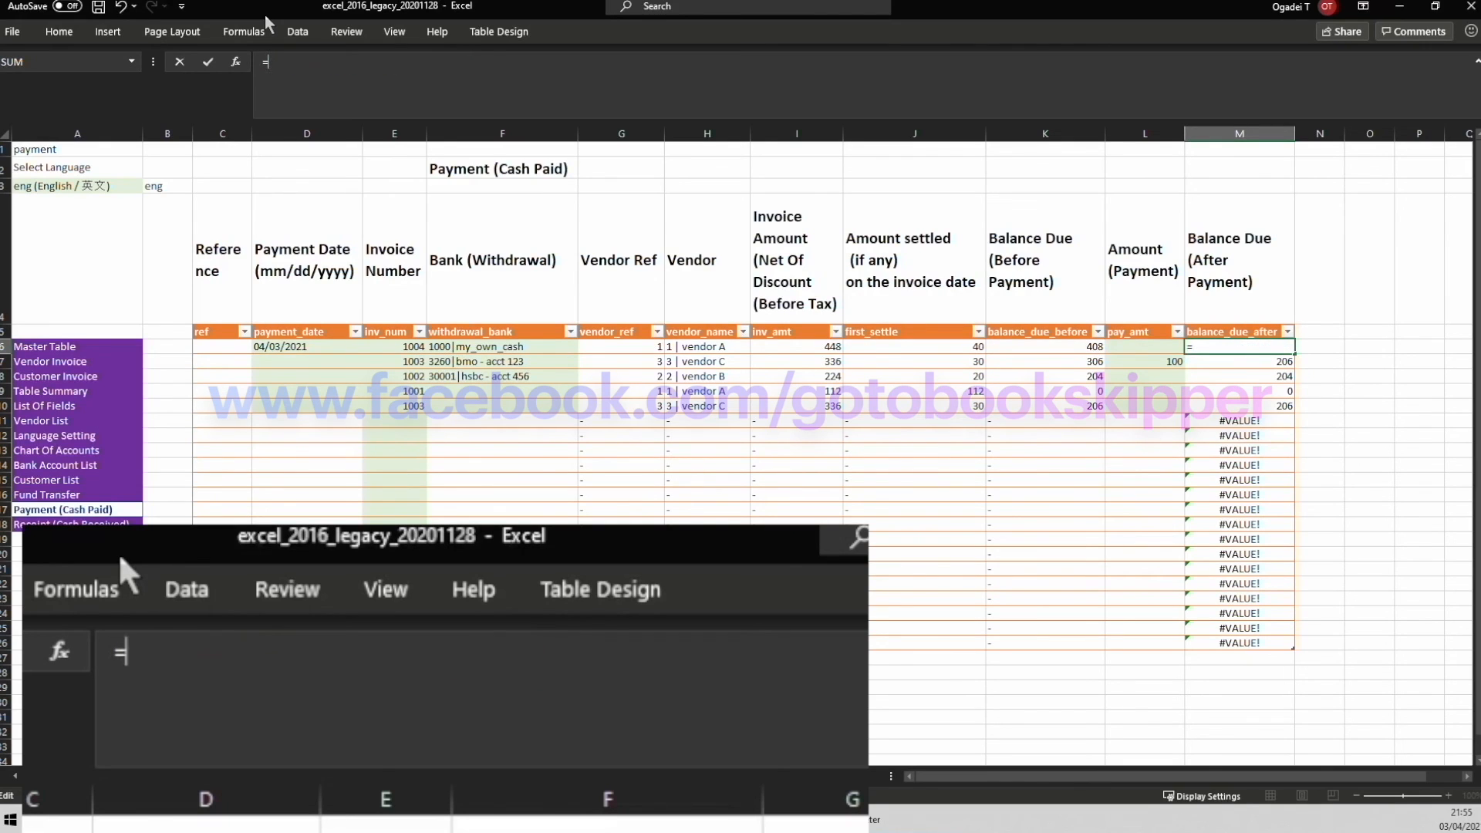
{"action": "type", "text": "=IFERROR([@[balance_due_before]]-[@[pay_amt]]"}
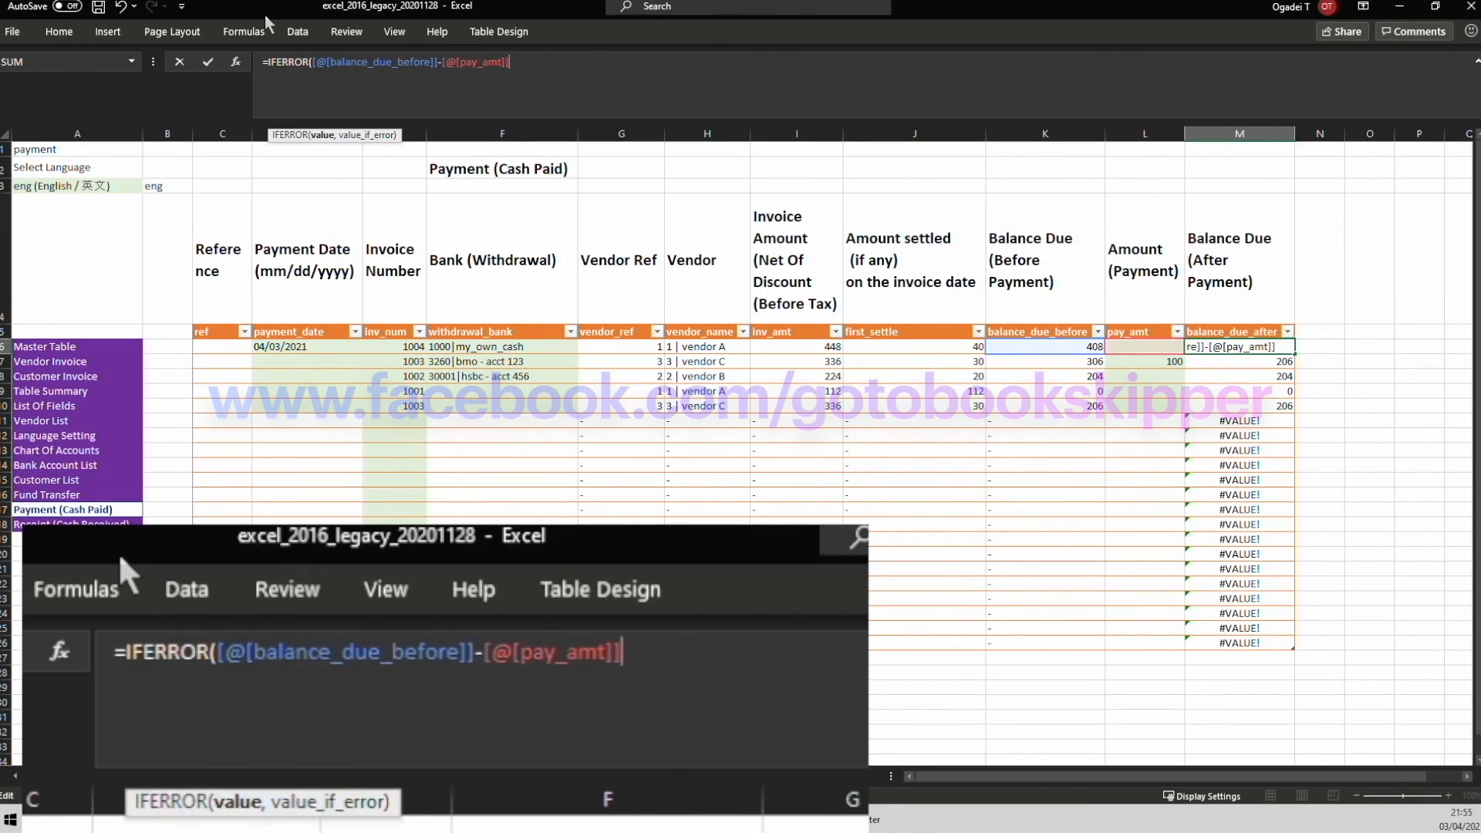
{"action": "type", "text": ","}
{"action": "left_click", "coordinate": [1145, 345]}
{"action": "type", "text": "408"}
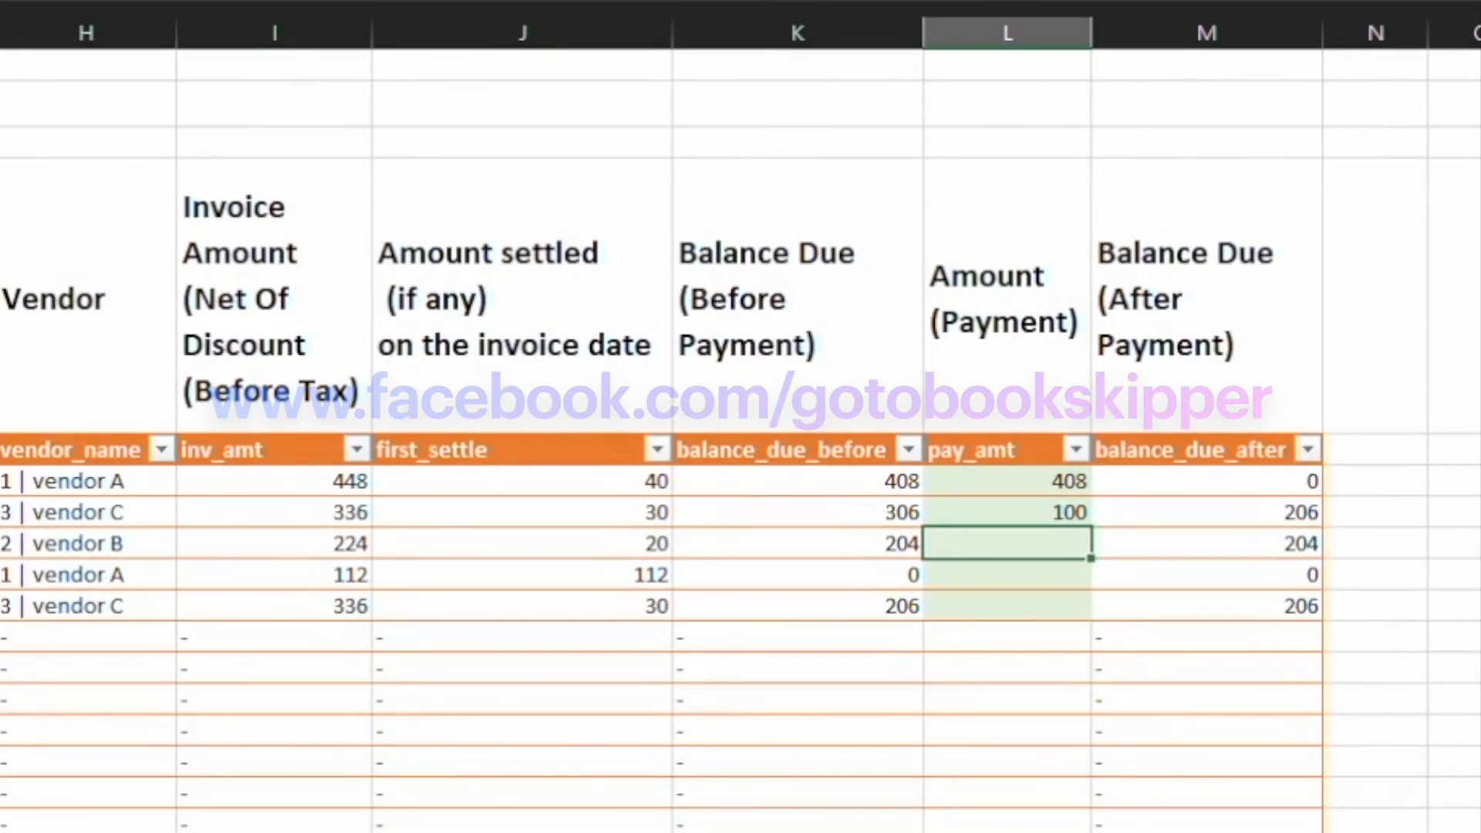
Enter 100 payments in L8 and L9, leaving balances after payment of 104 and -100
{"action": "type", "text": "100"}
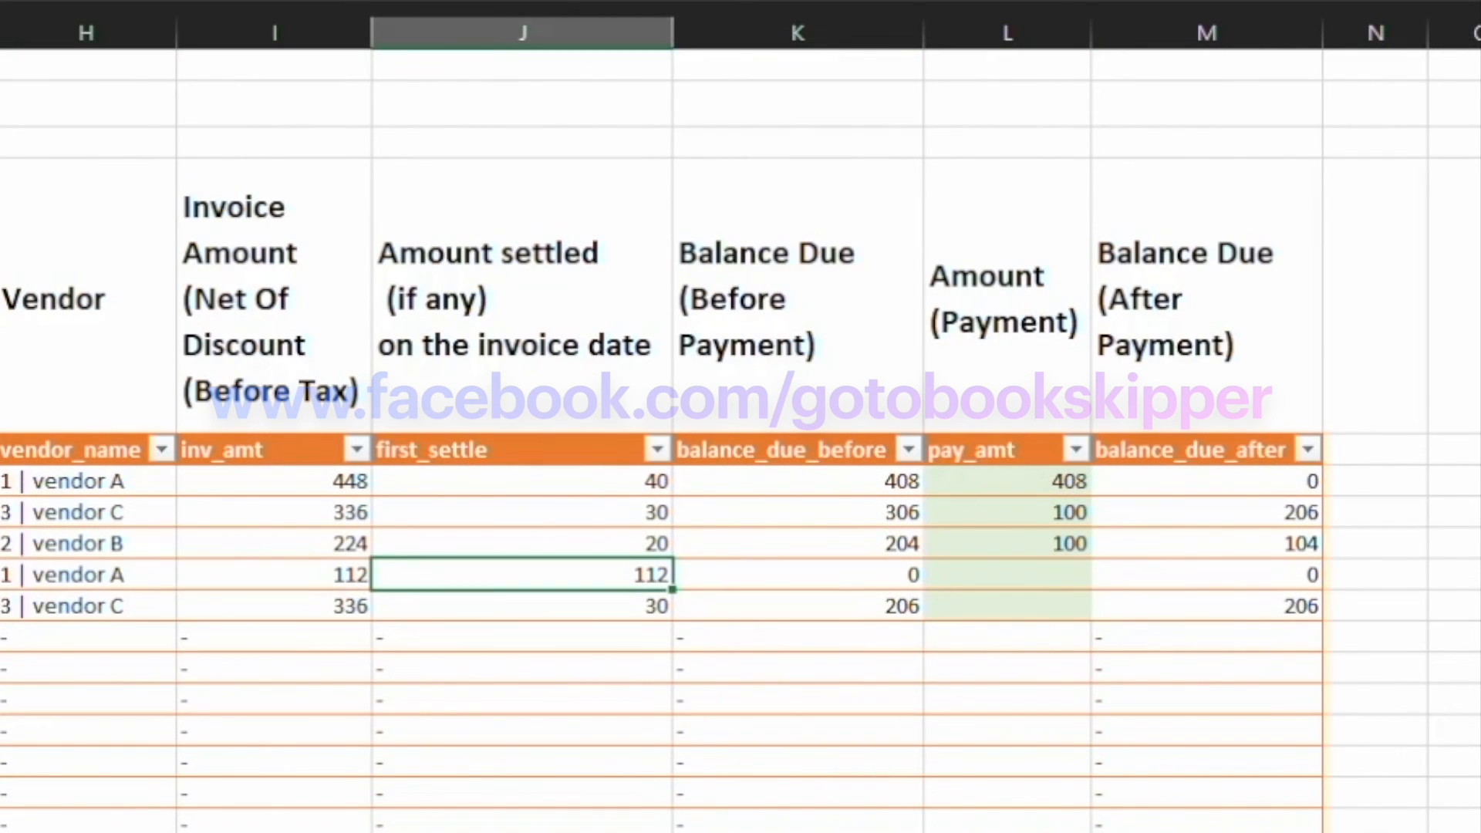
{"action": "left_click", "coordinate": [1006, 574]}
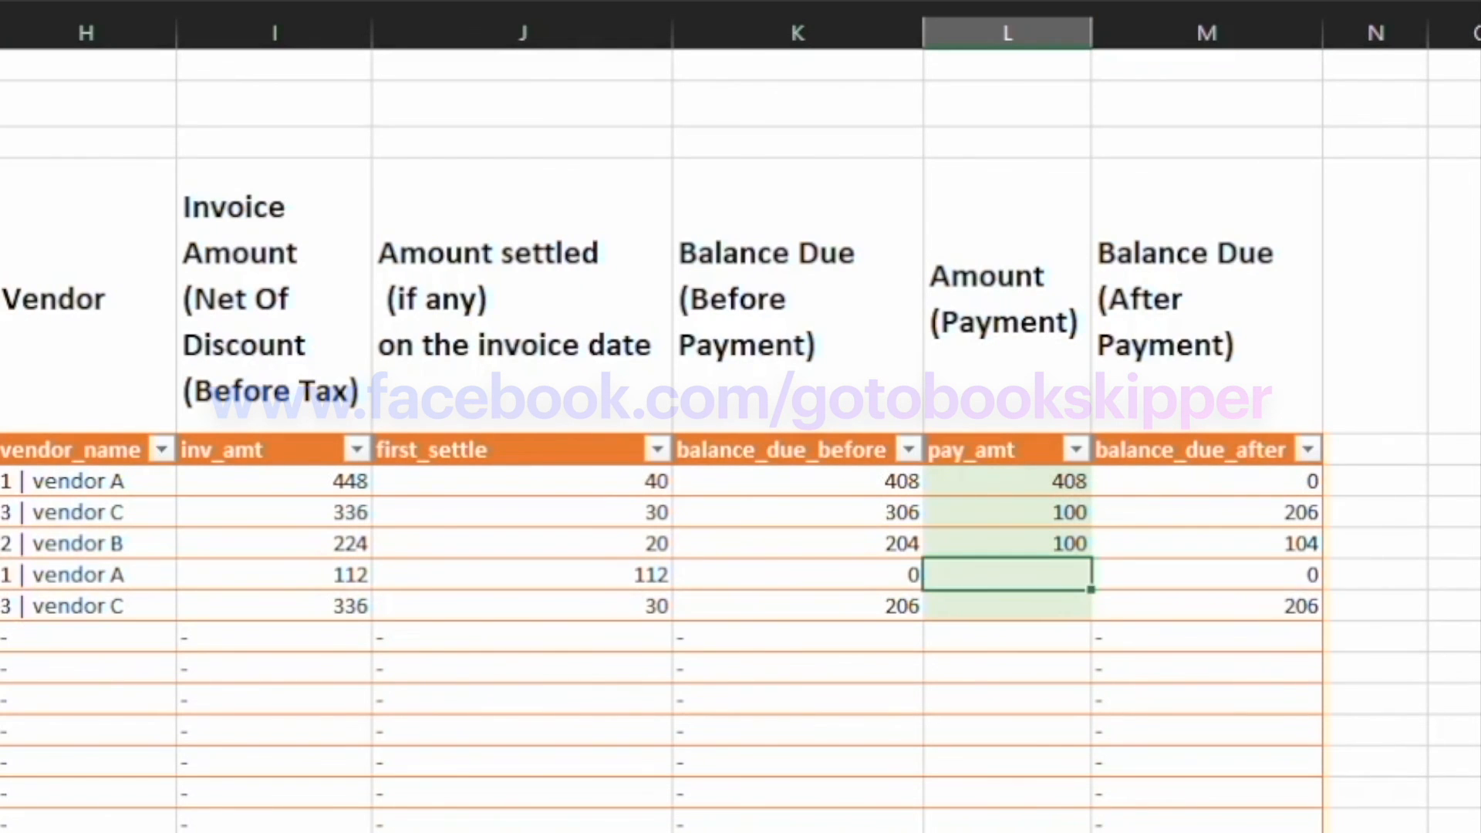
{"action": "type", "text": "100"}
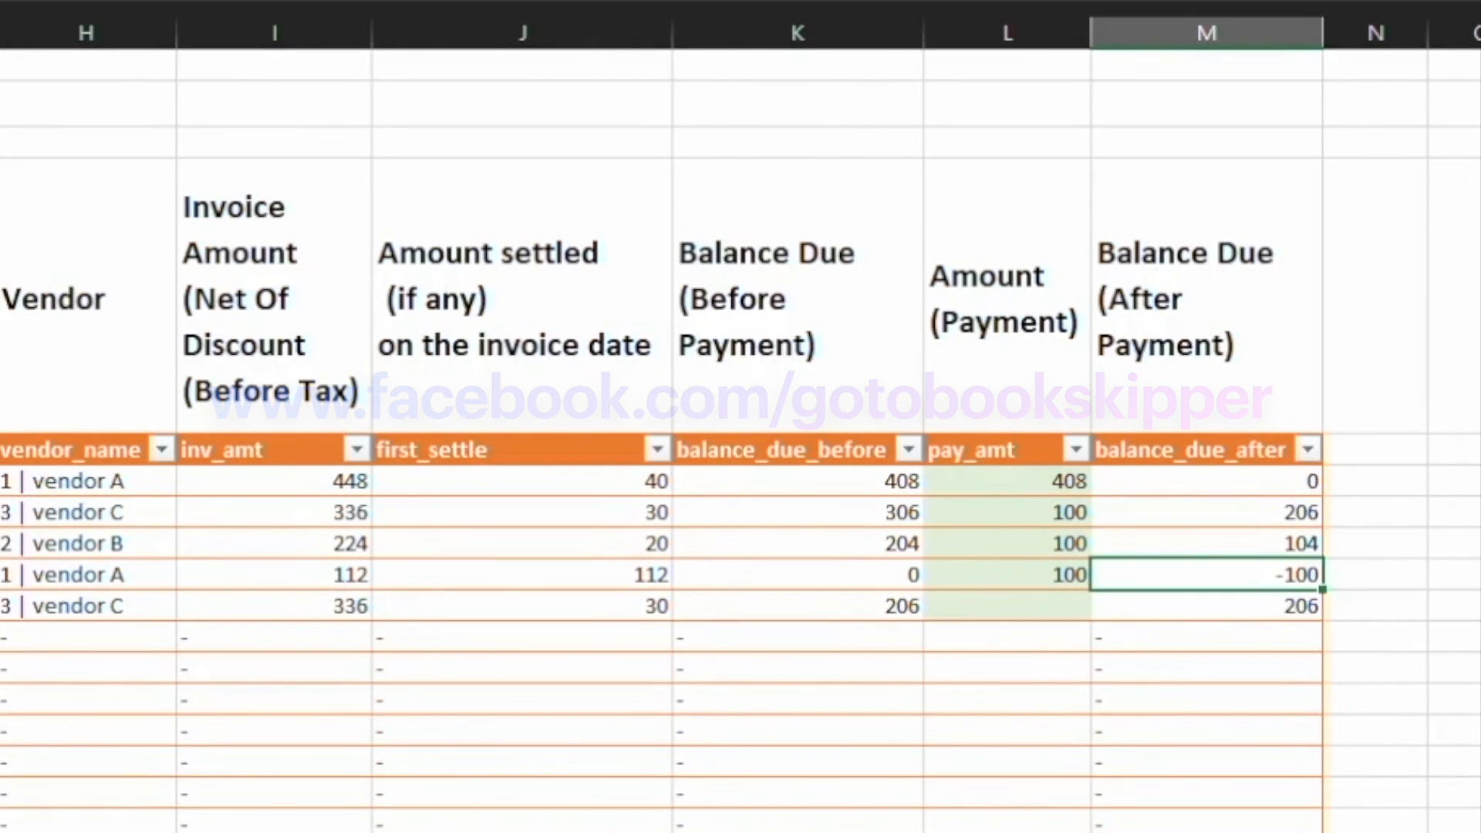